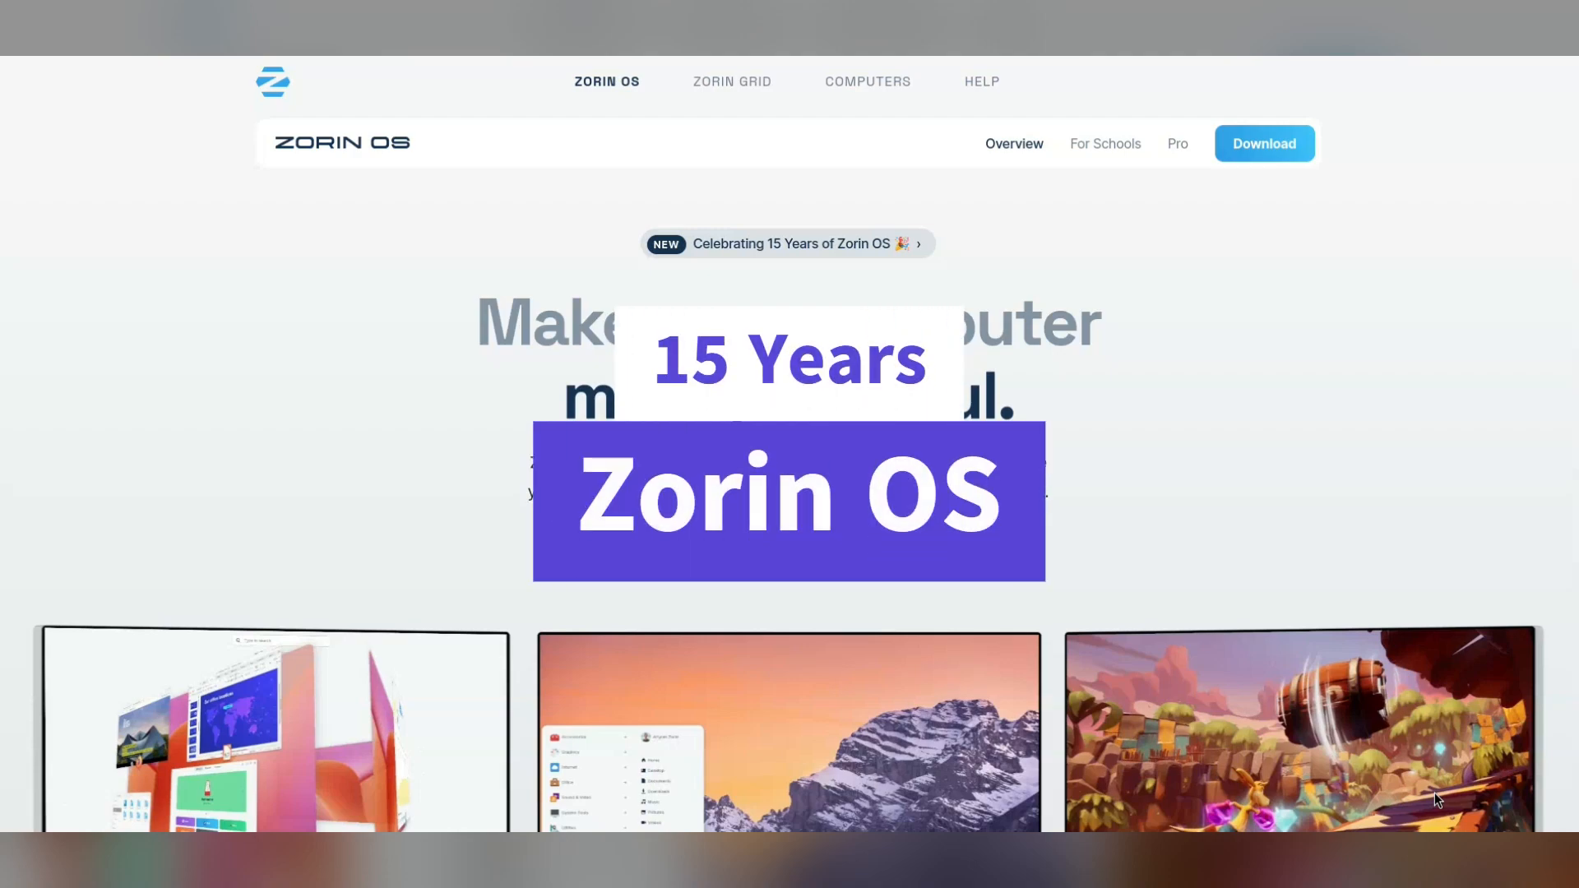
# - Scroll the Zorin OS homepage past speed, security and privacy to 'A world of incredible Apps'
pyautogui.scroll(-3)
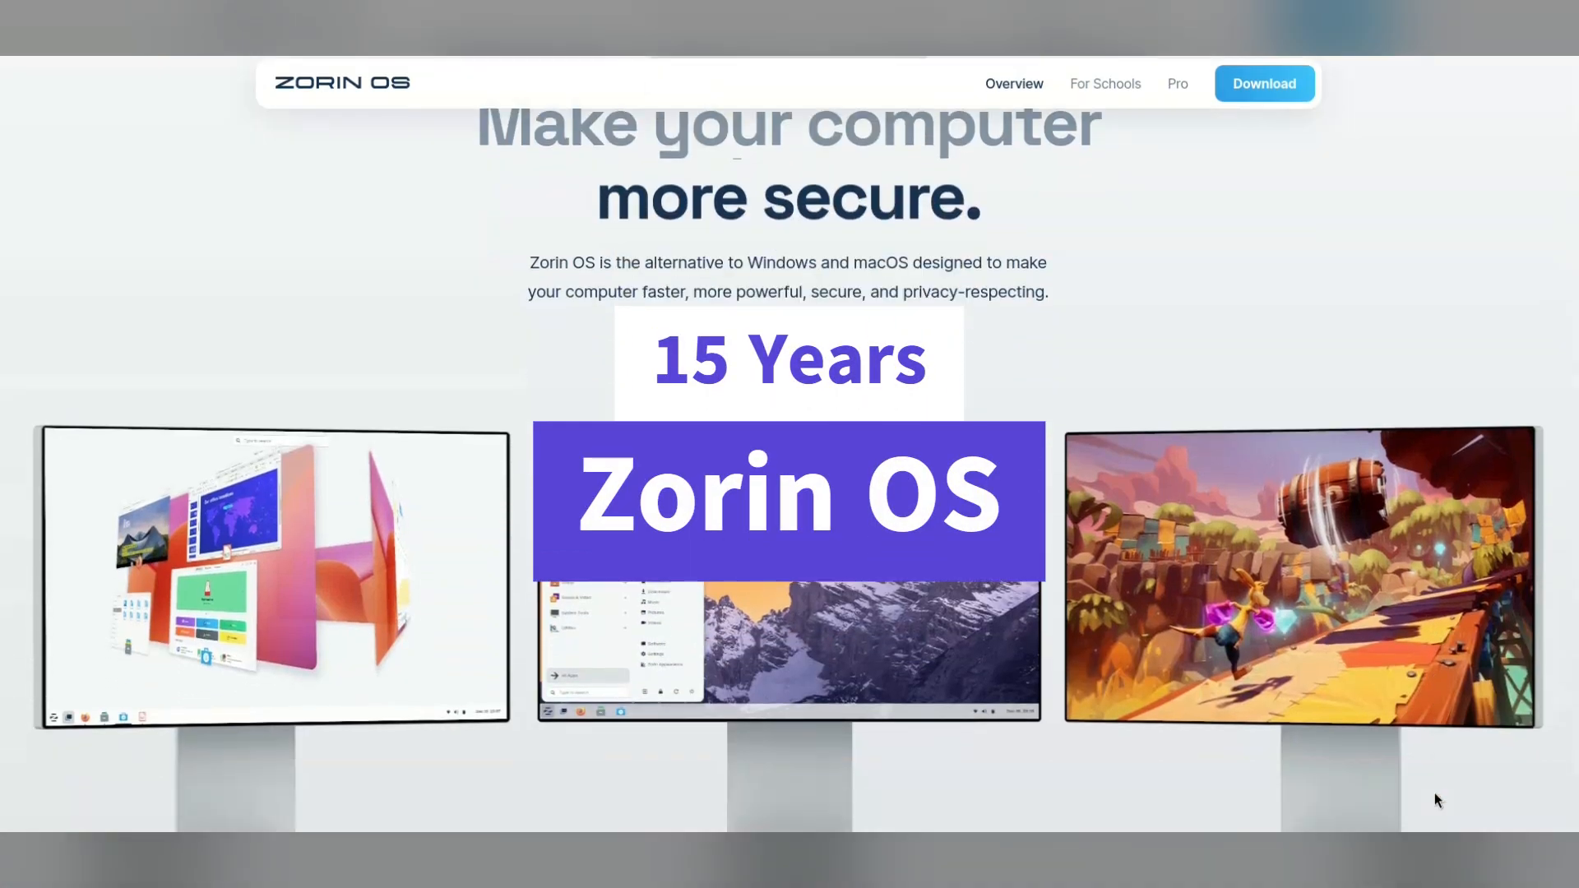
pyautogui.scroll(-3)
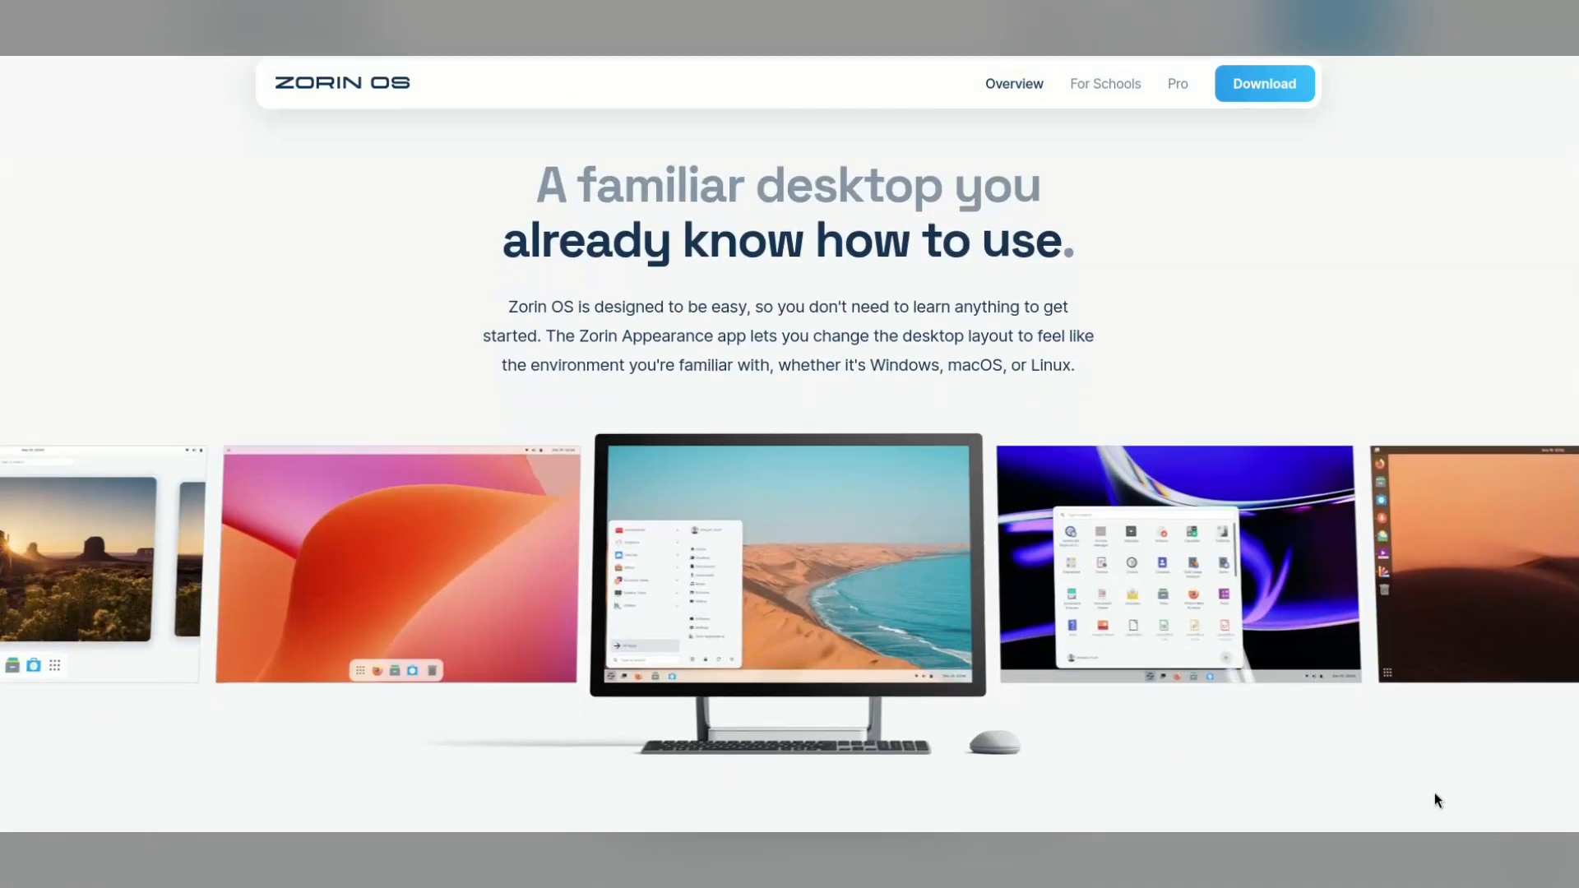
pyautogui.scroll(-3)
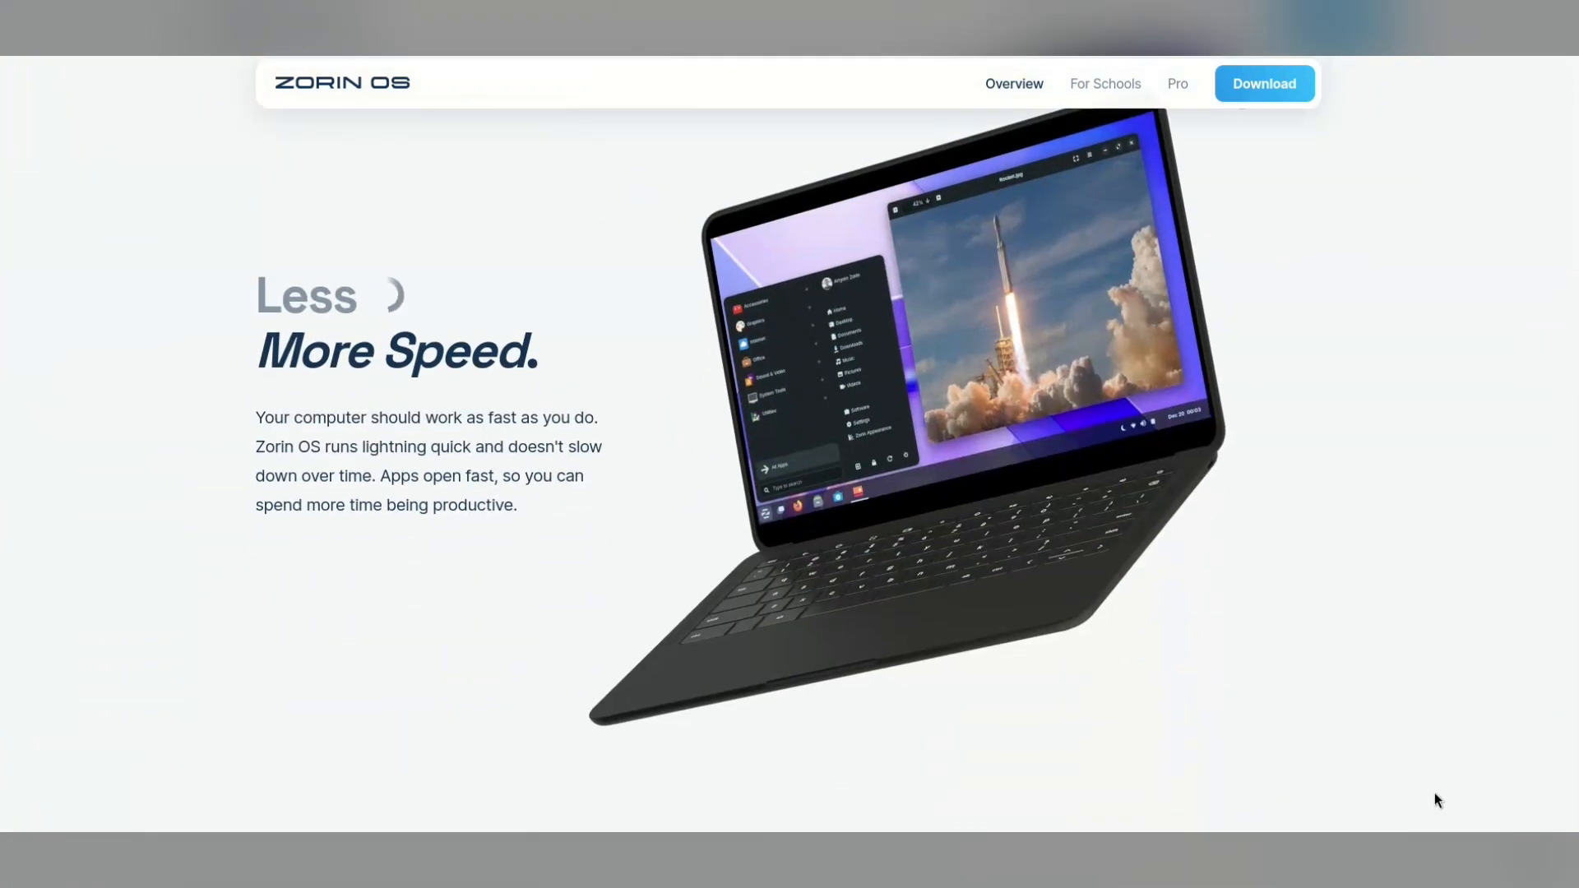
pyautogui.scroll(-3)
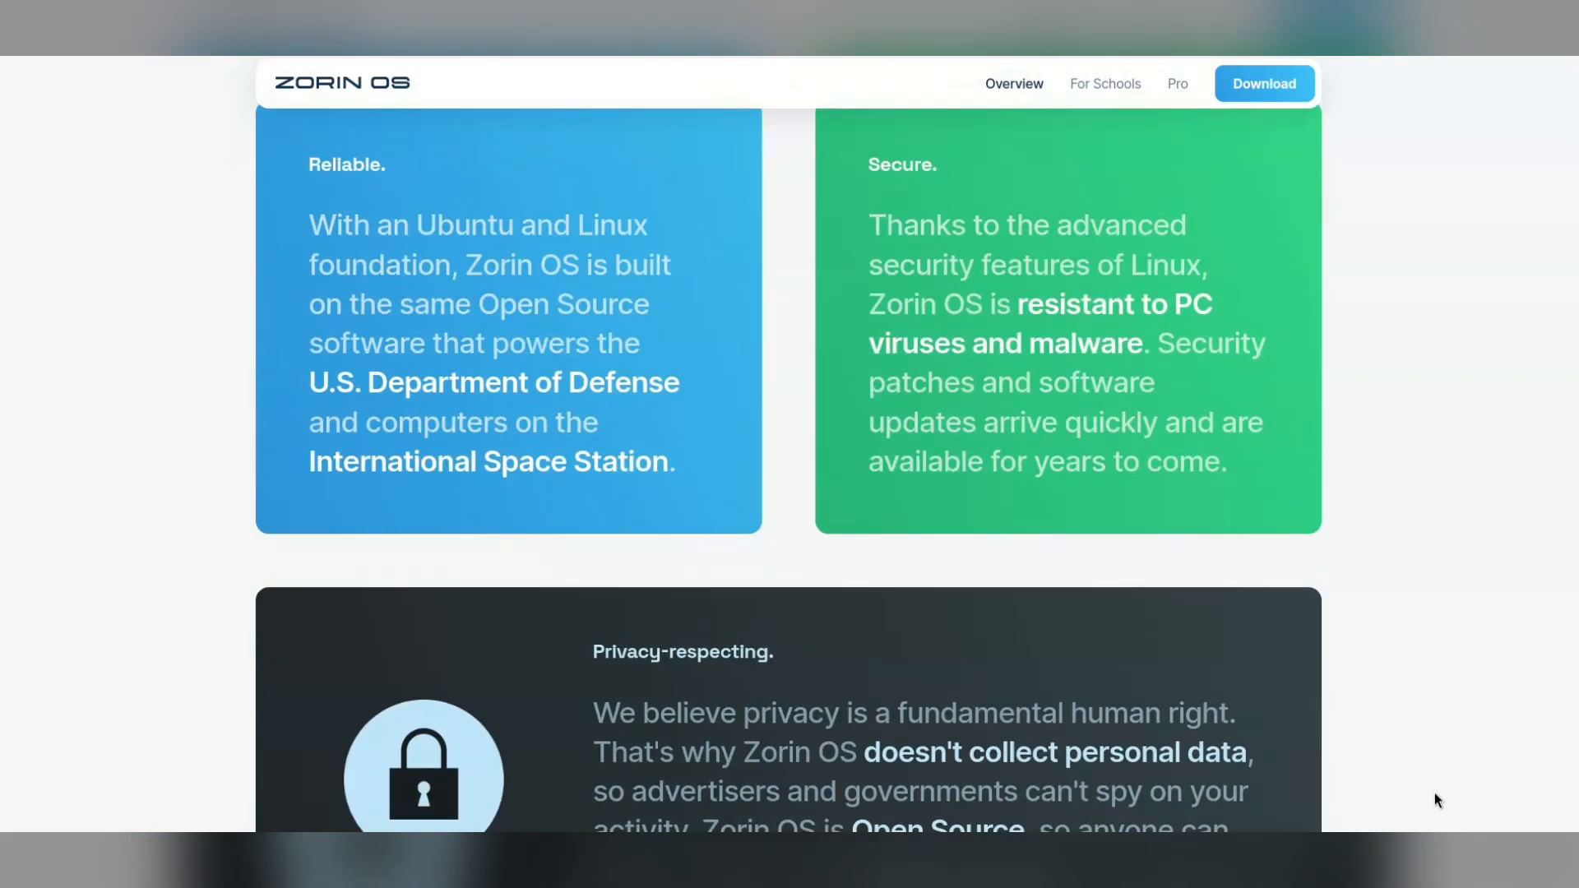
pyautogui.scroll(-3)
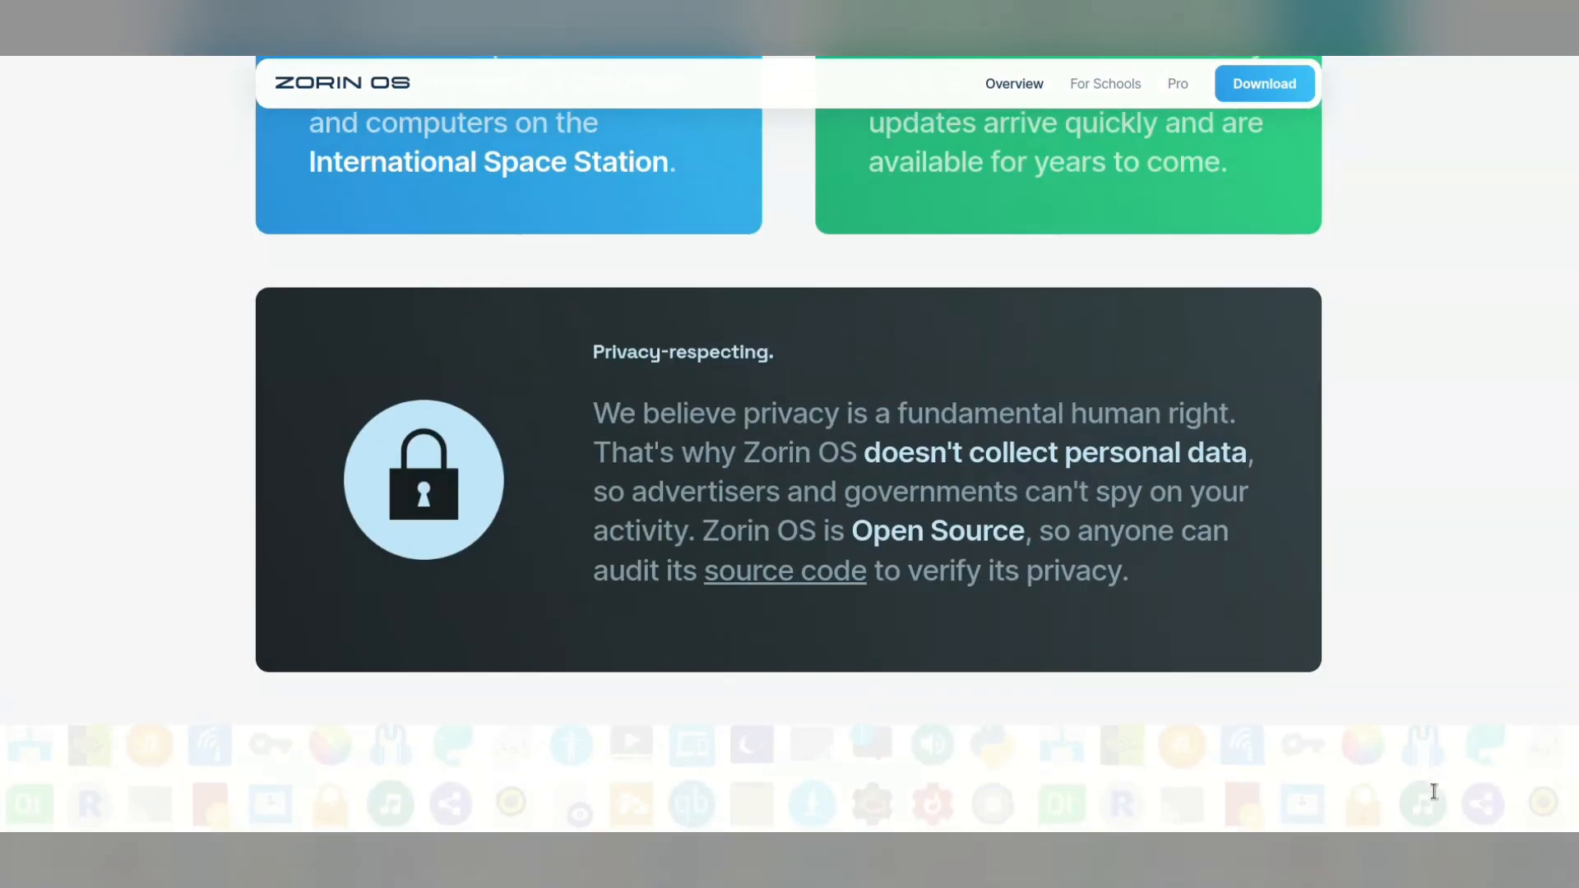
pyautogui.scroll(-3)
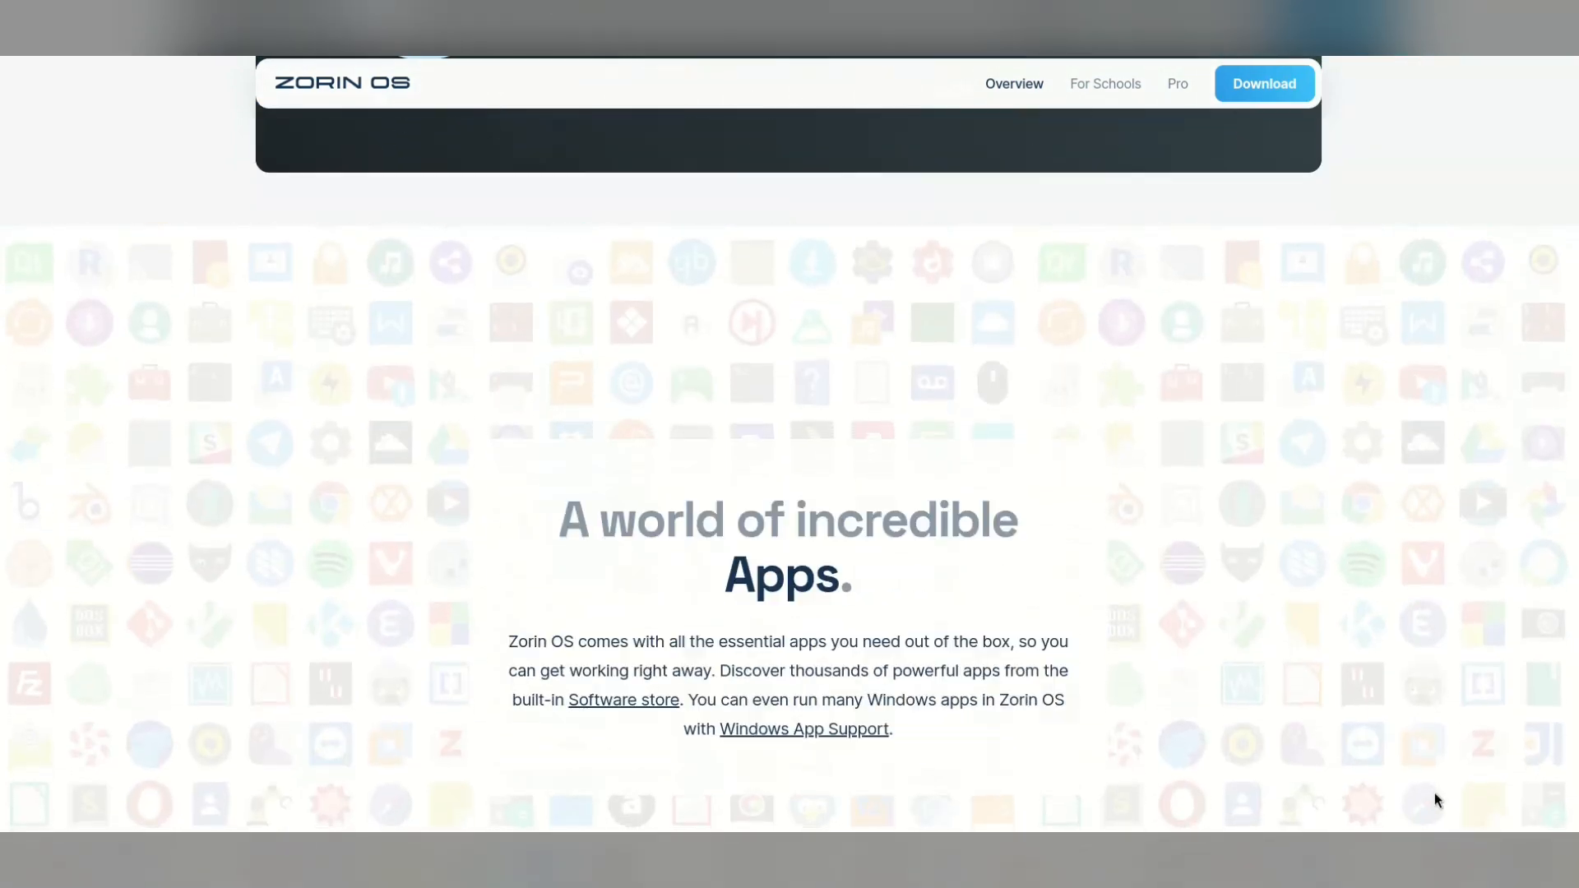
pyautogui.scroll(-3)
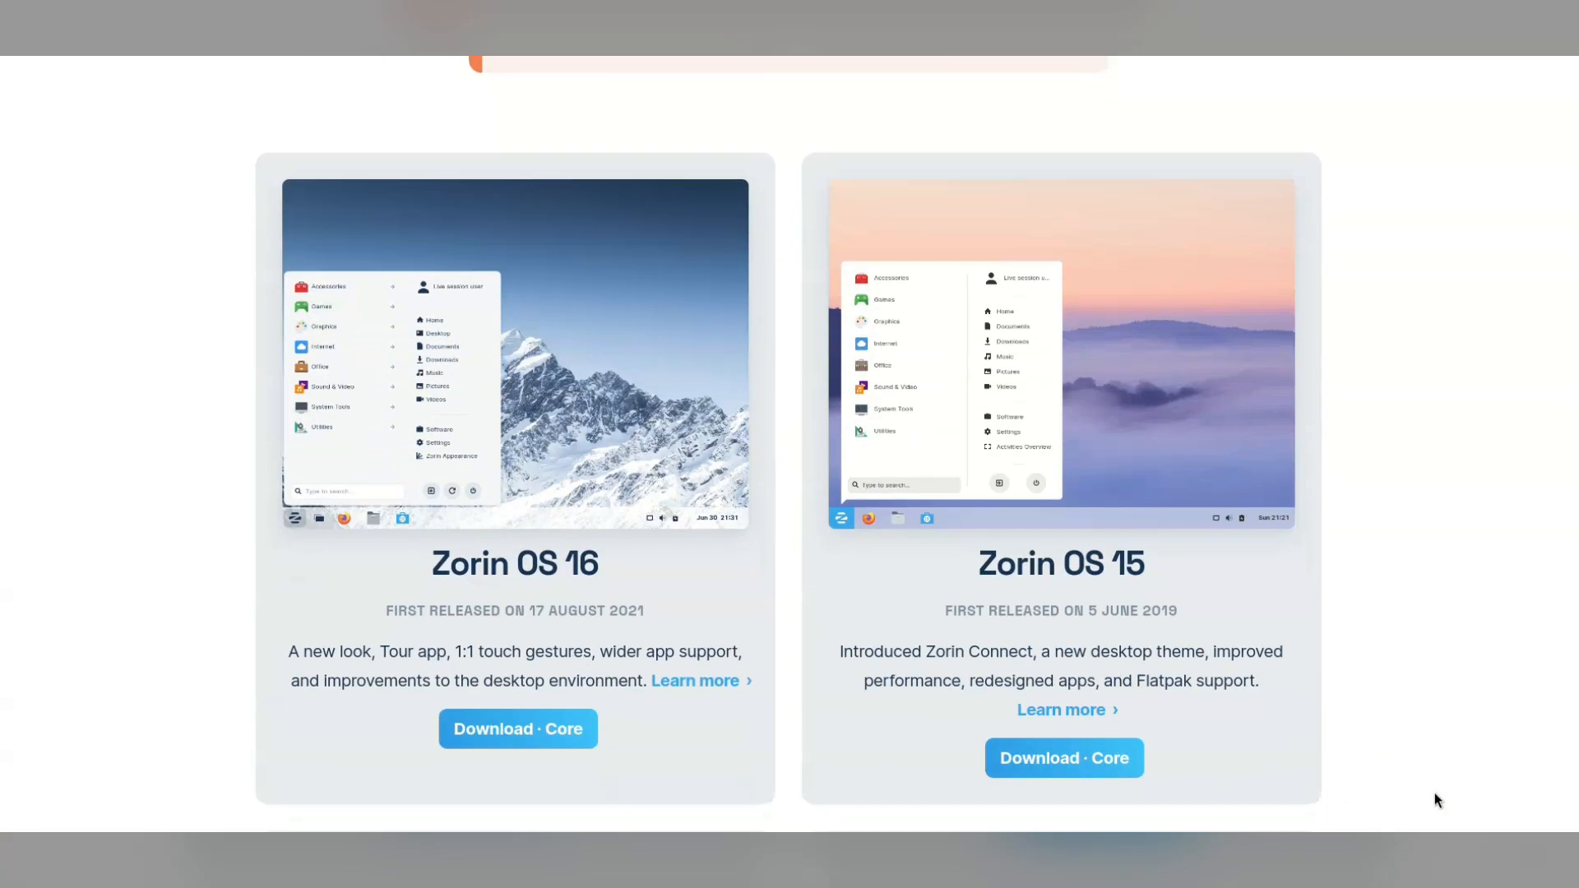
# - Scroll the previous releases page from Zorin OS 16 down through version 7 to versions 4 and 3
pyautogui.scroll(-3)
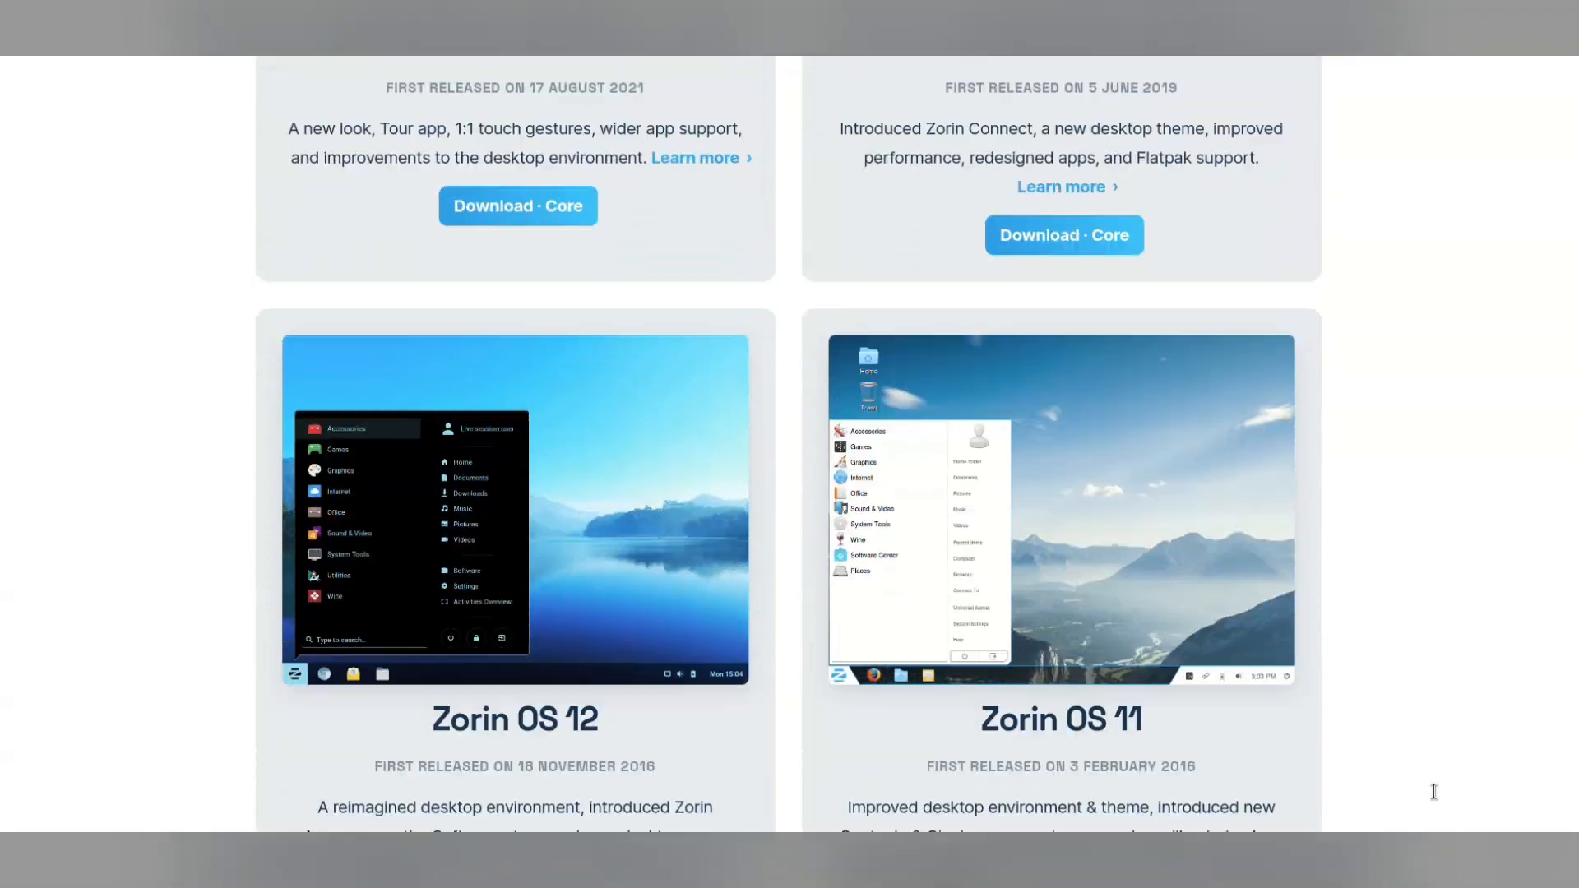
pyautogui.scroll(-3)
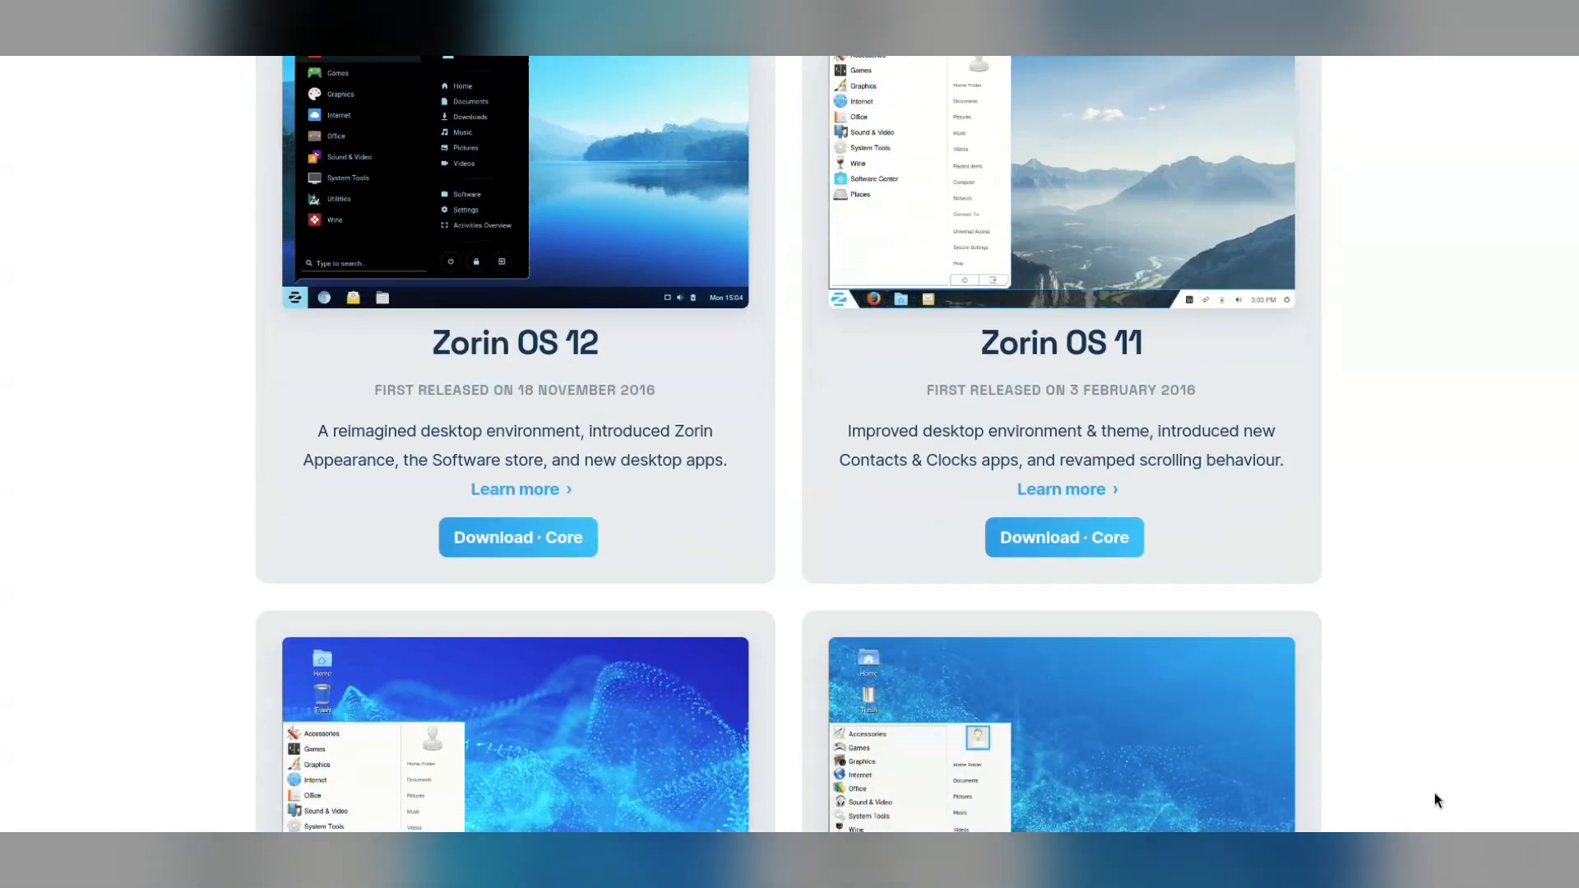
pyautogui.scroll(-3)
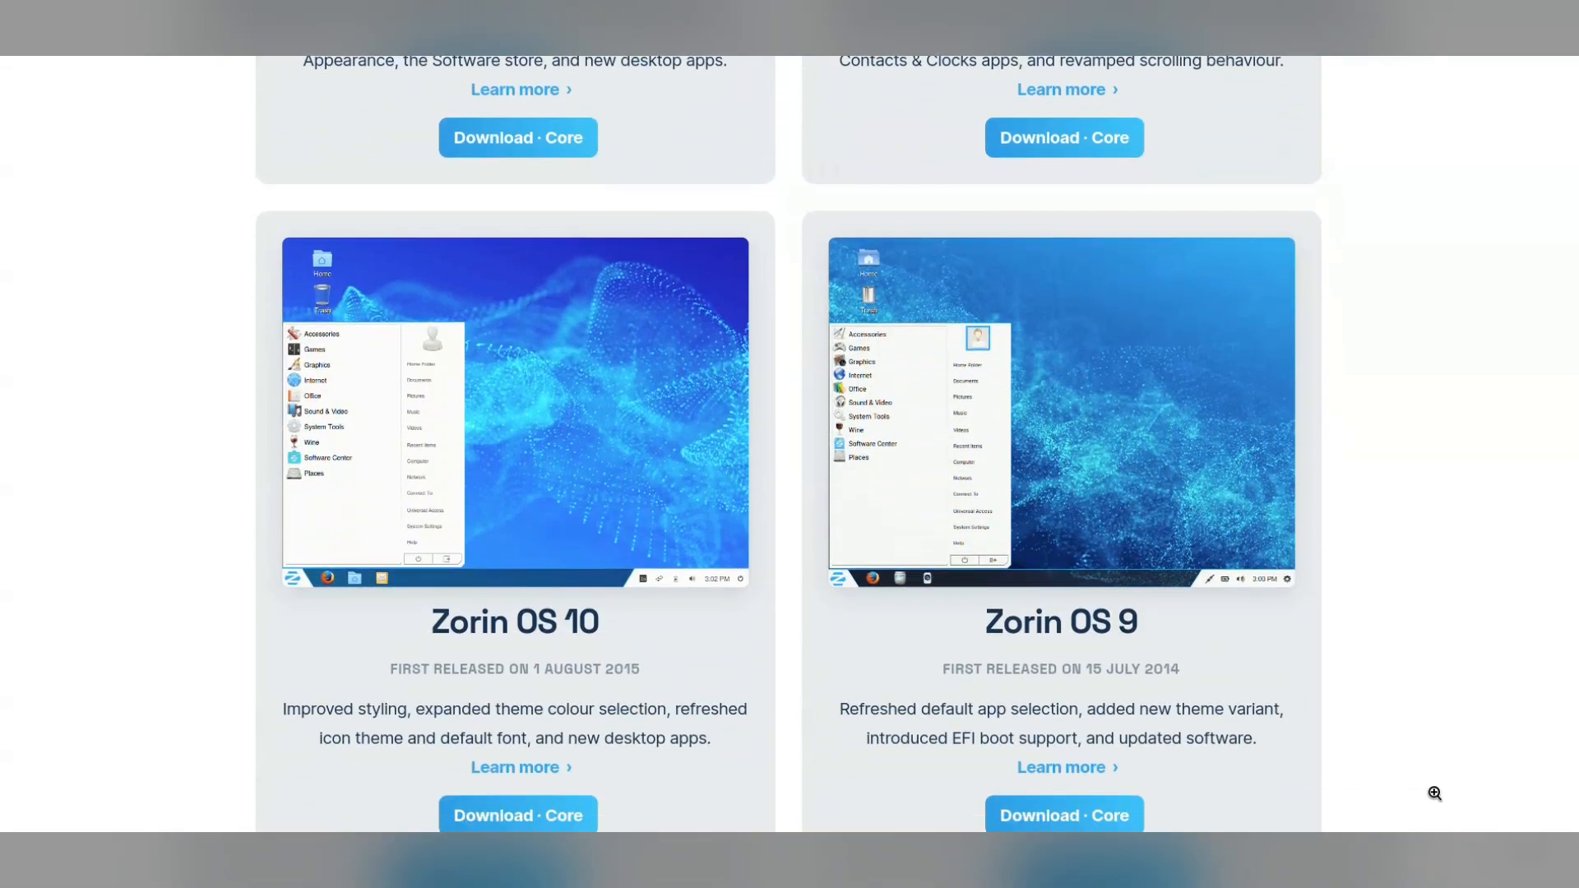
pyautogui.scroll(-3)
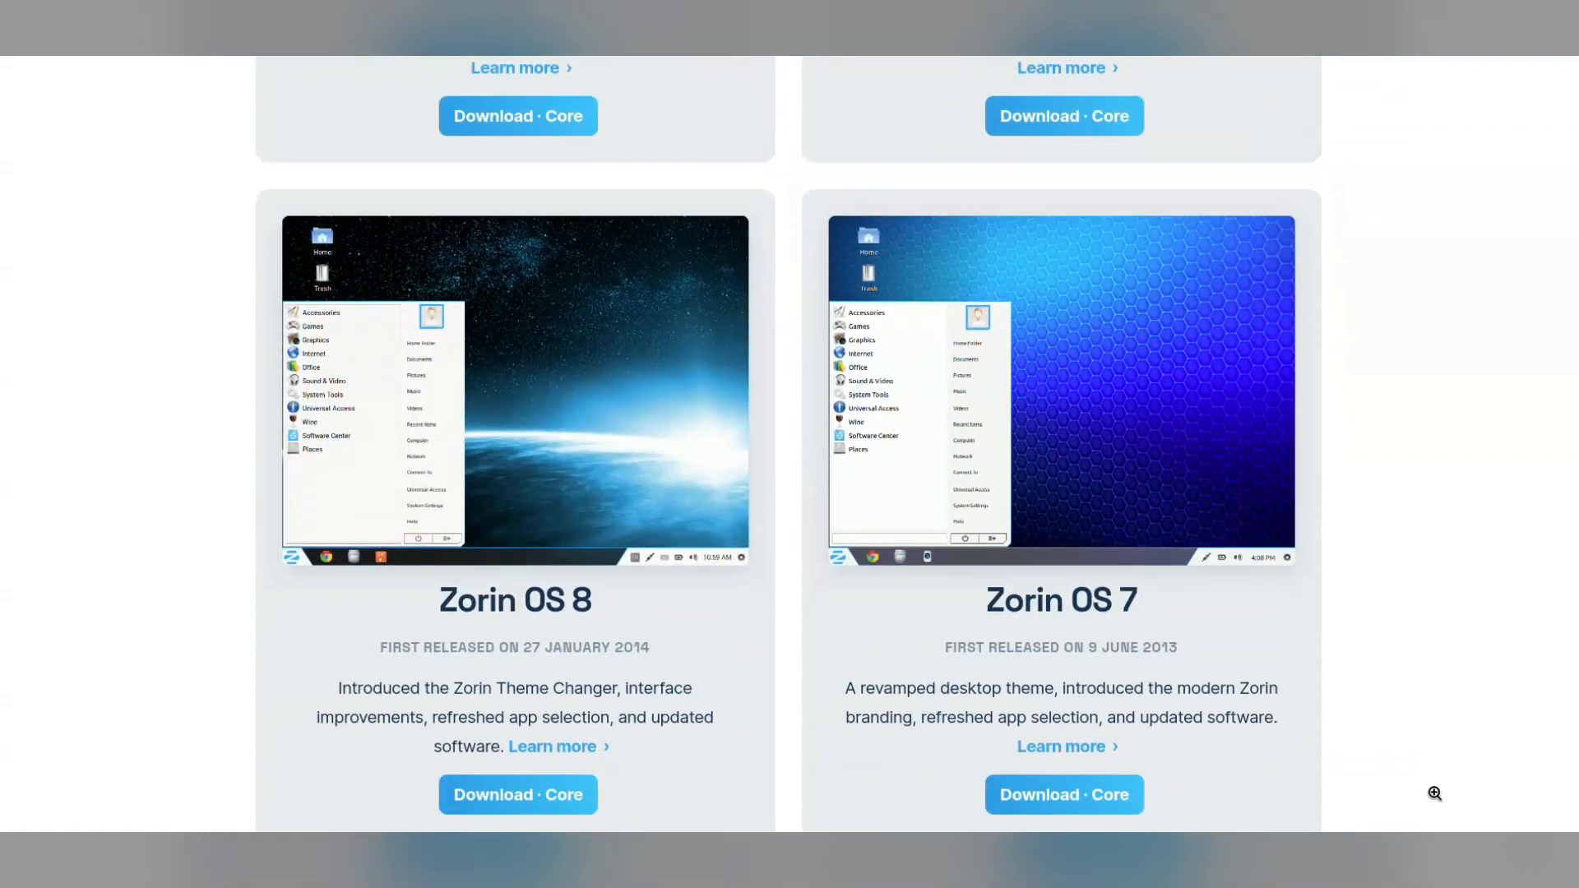
pyautogui.scroll(-3)
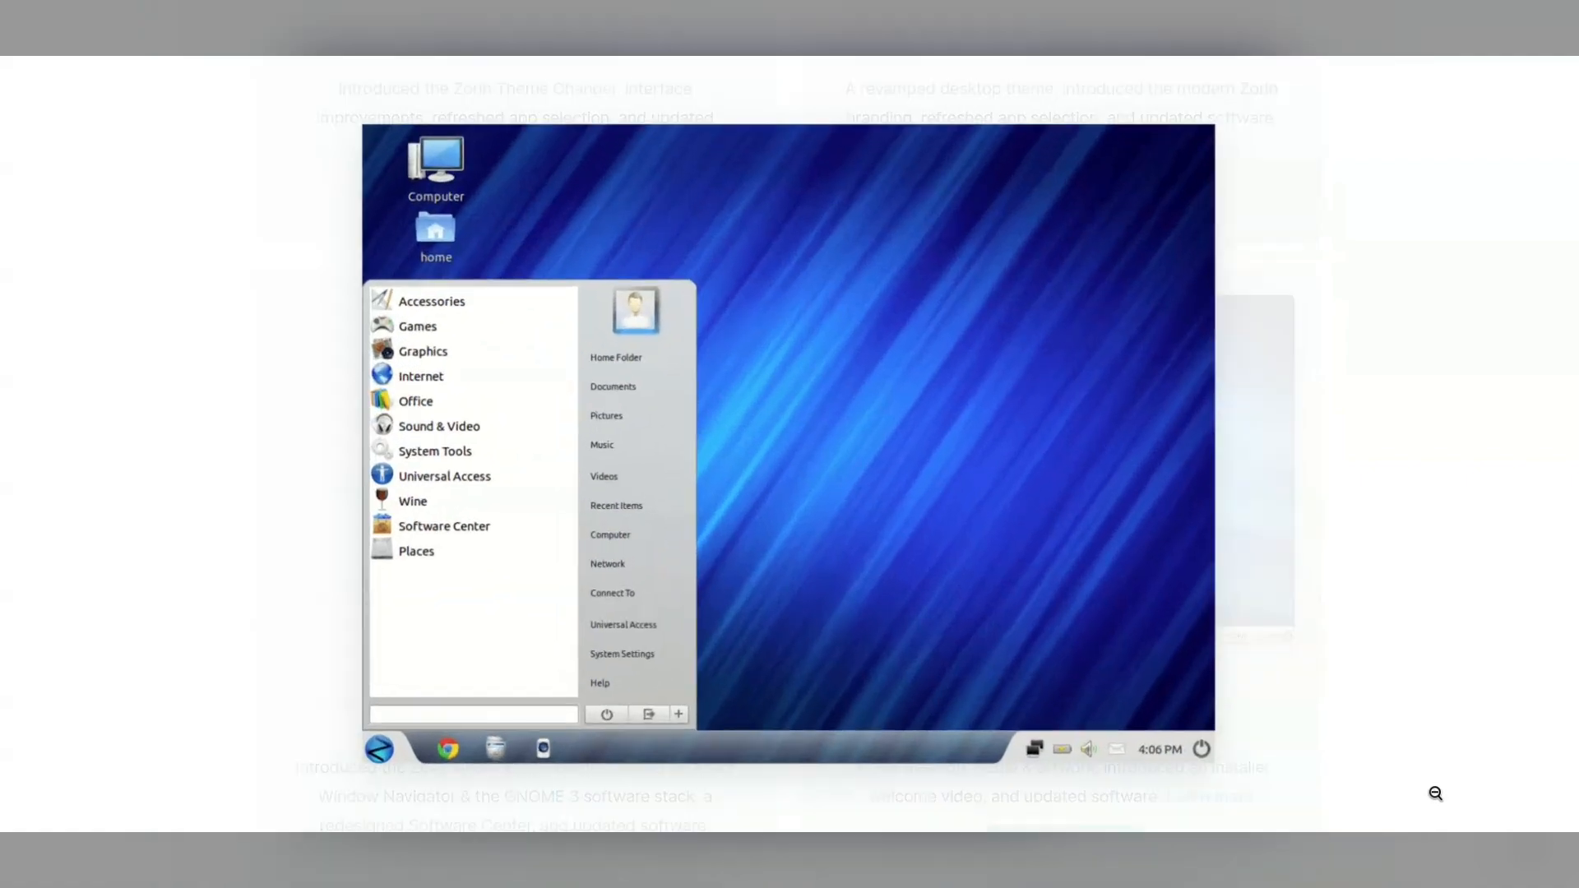
pyautogui.scroll(-3)
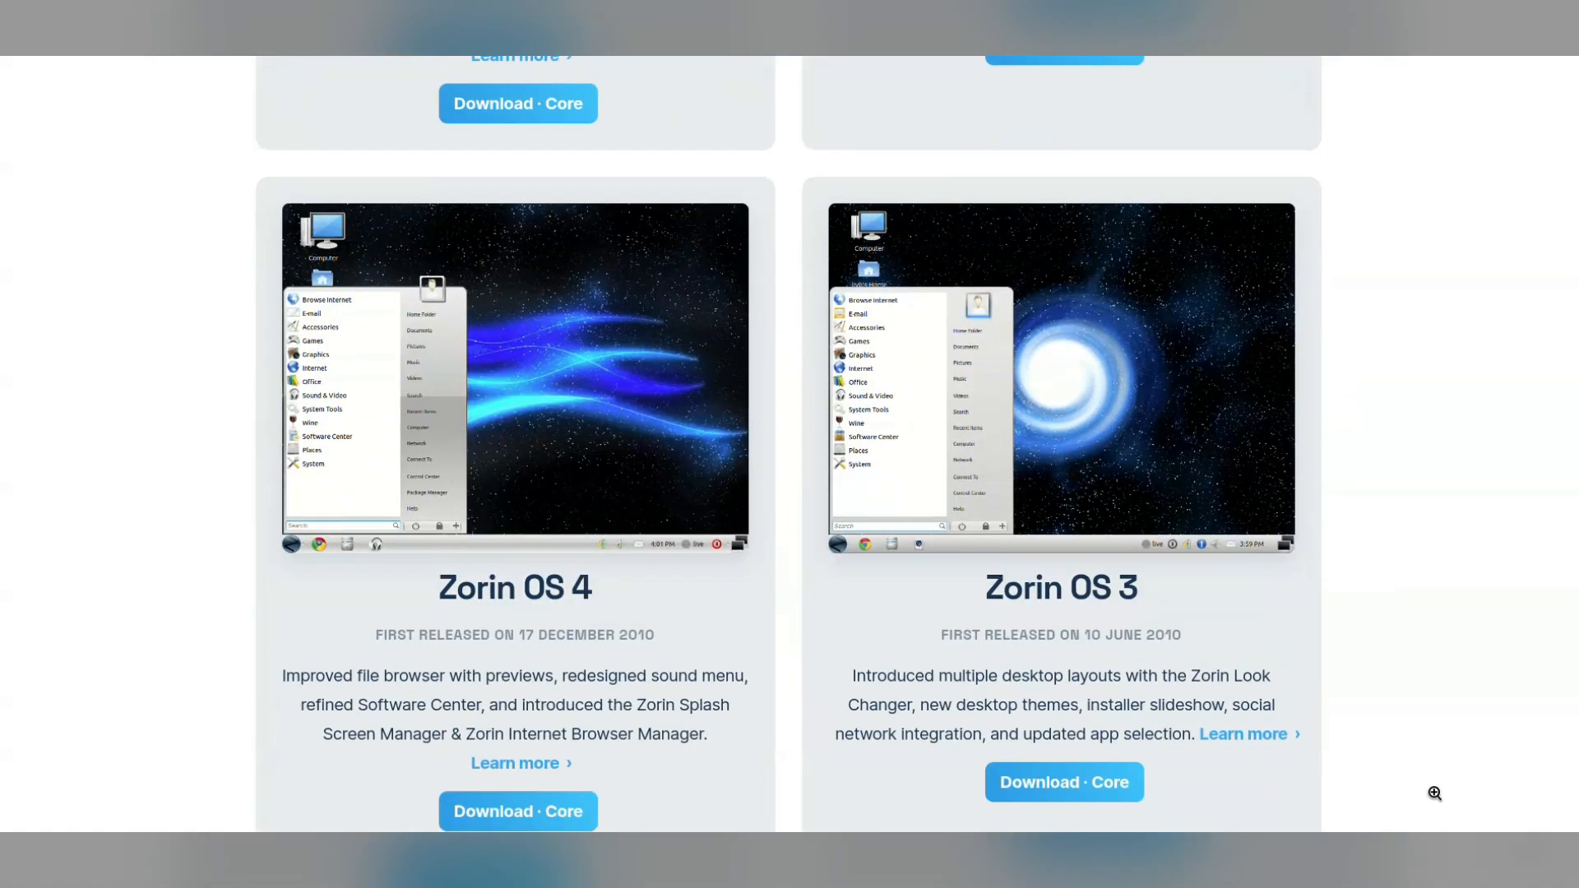
pyautogui.scroll(-3)
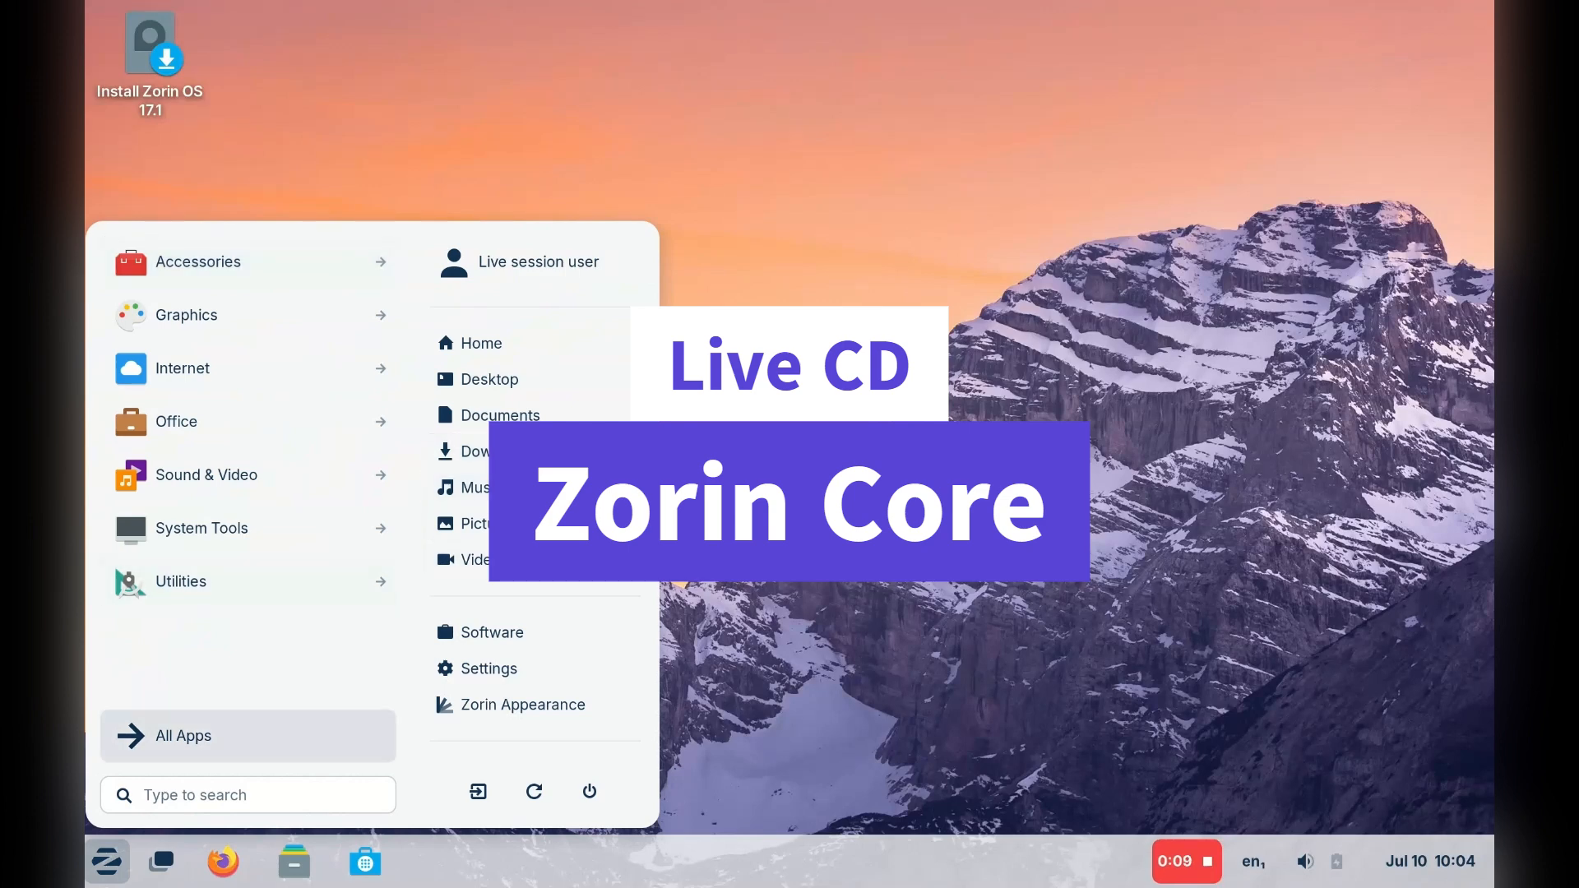
# - View the All Apps list in the Zorin menu and the Home folder in Files, closing each
pyautogui.click(184, 735)
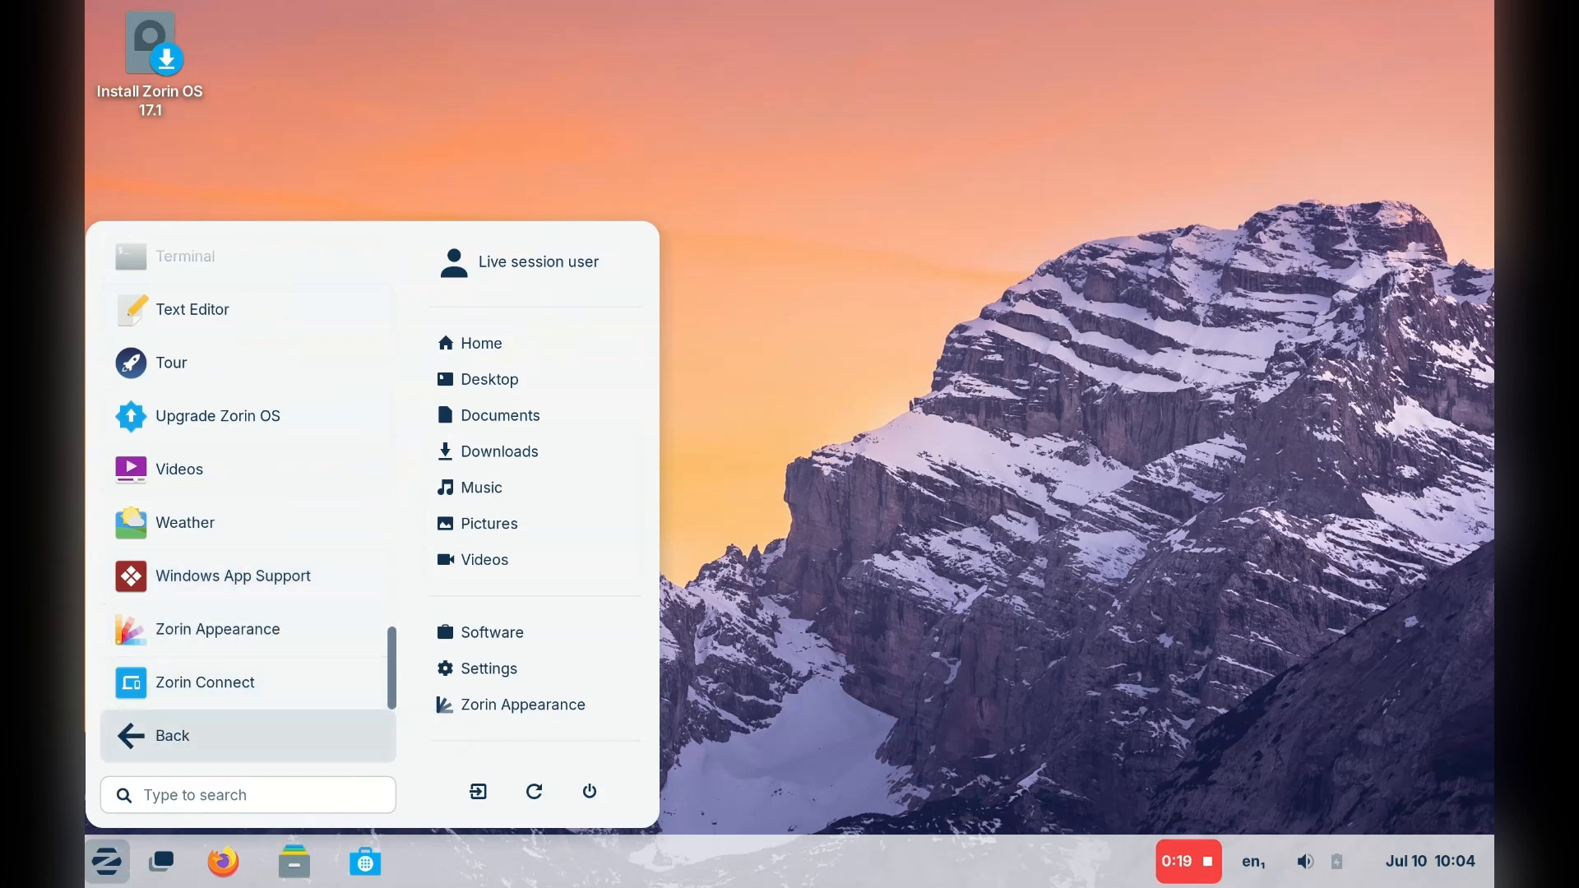
pyautogui.click(106, 861)
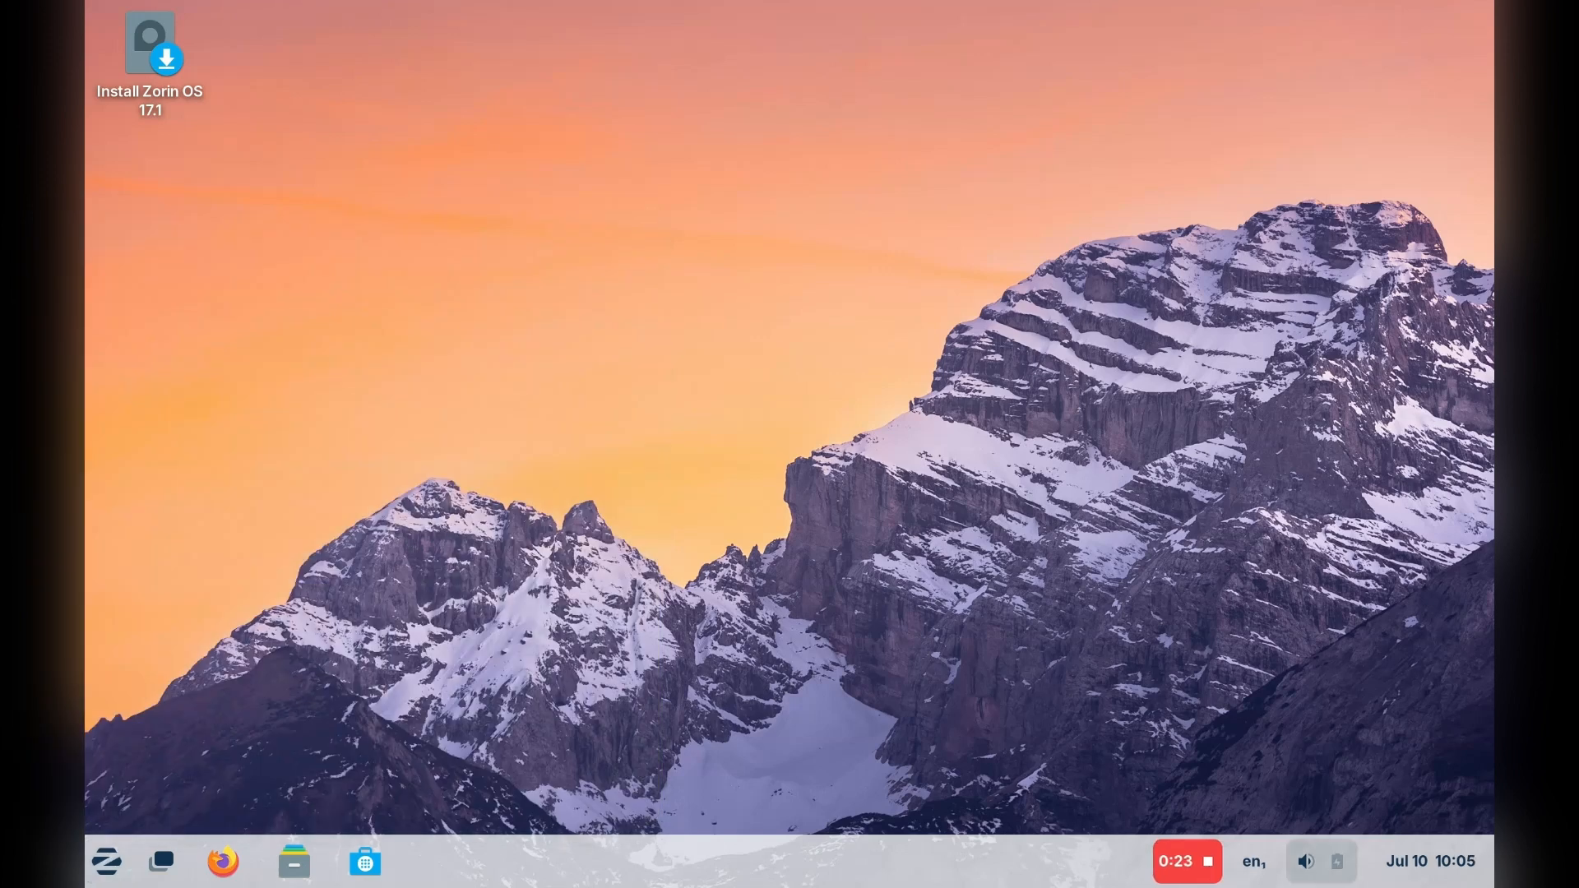
pyautogui.click(1429, 861)
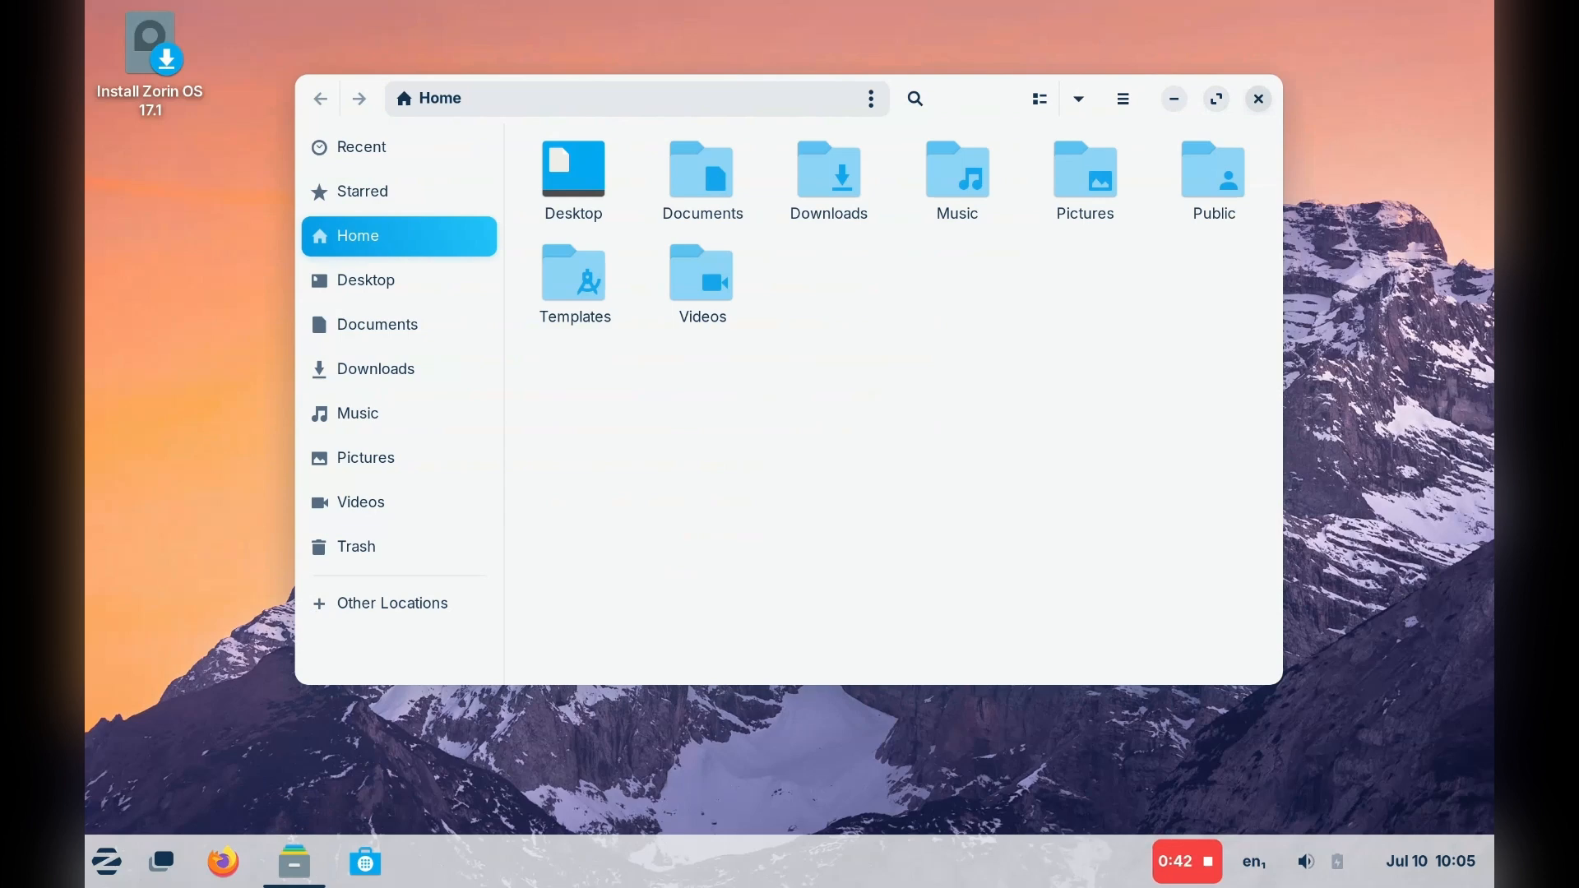
pyautogui.click(1257, 99)
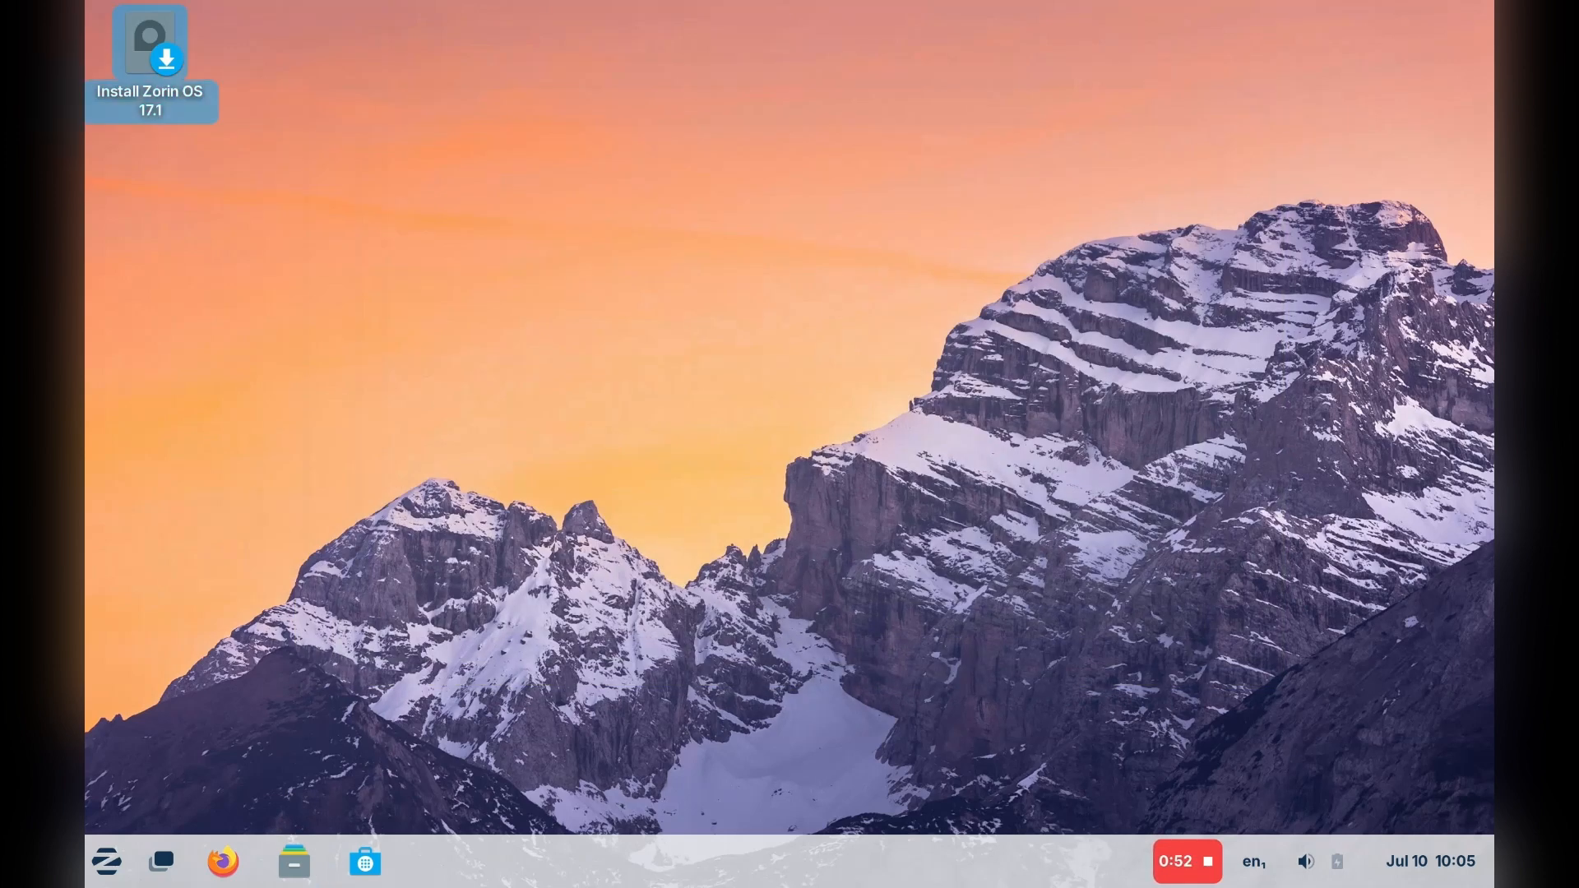
# - Launch the Install Zorin OS 17.1 installer from its desktop icon
pyautogui.doubleClick(150, 40)
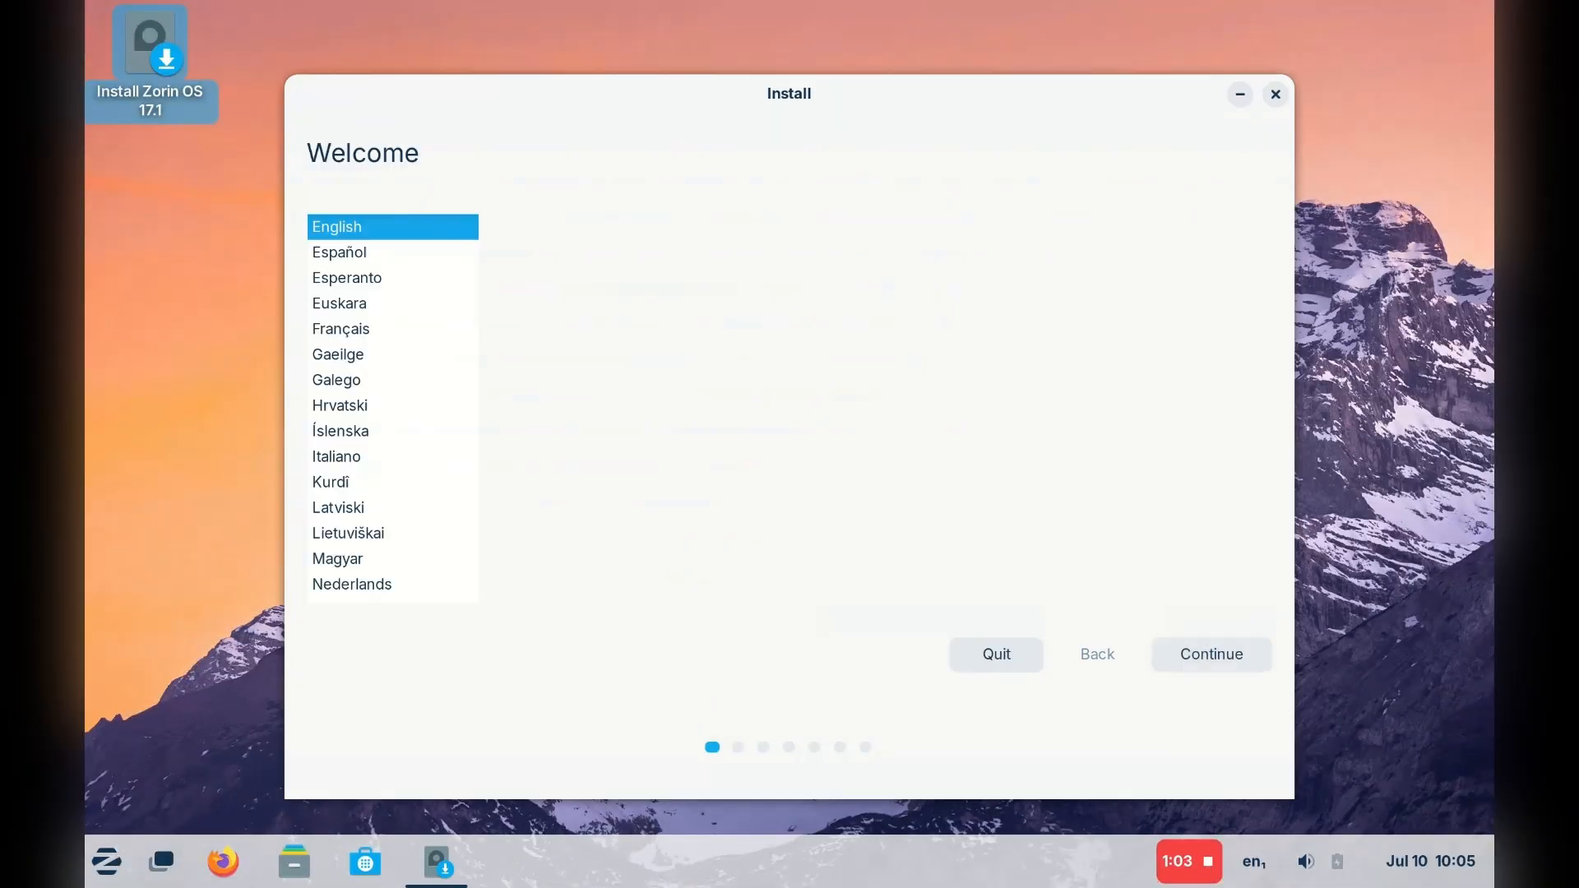
# - Keep English and the US keyboard layout in the installer
pyautogui.click(1210, 654)
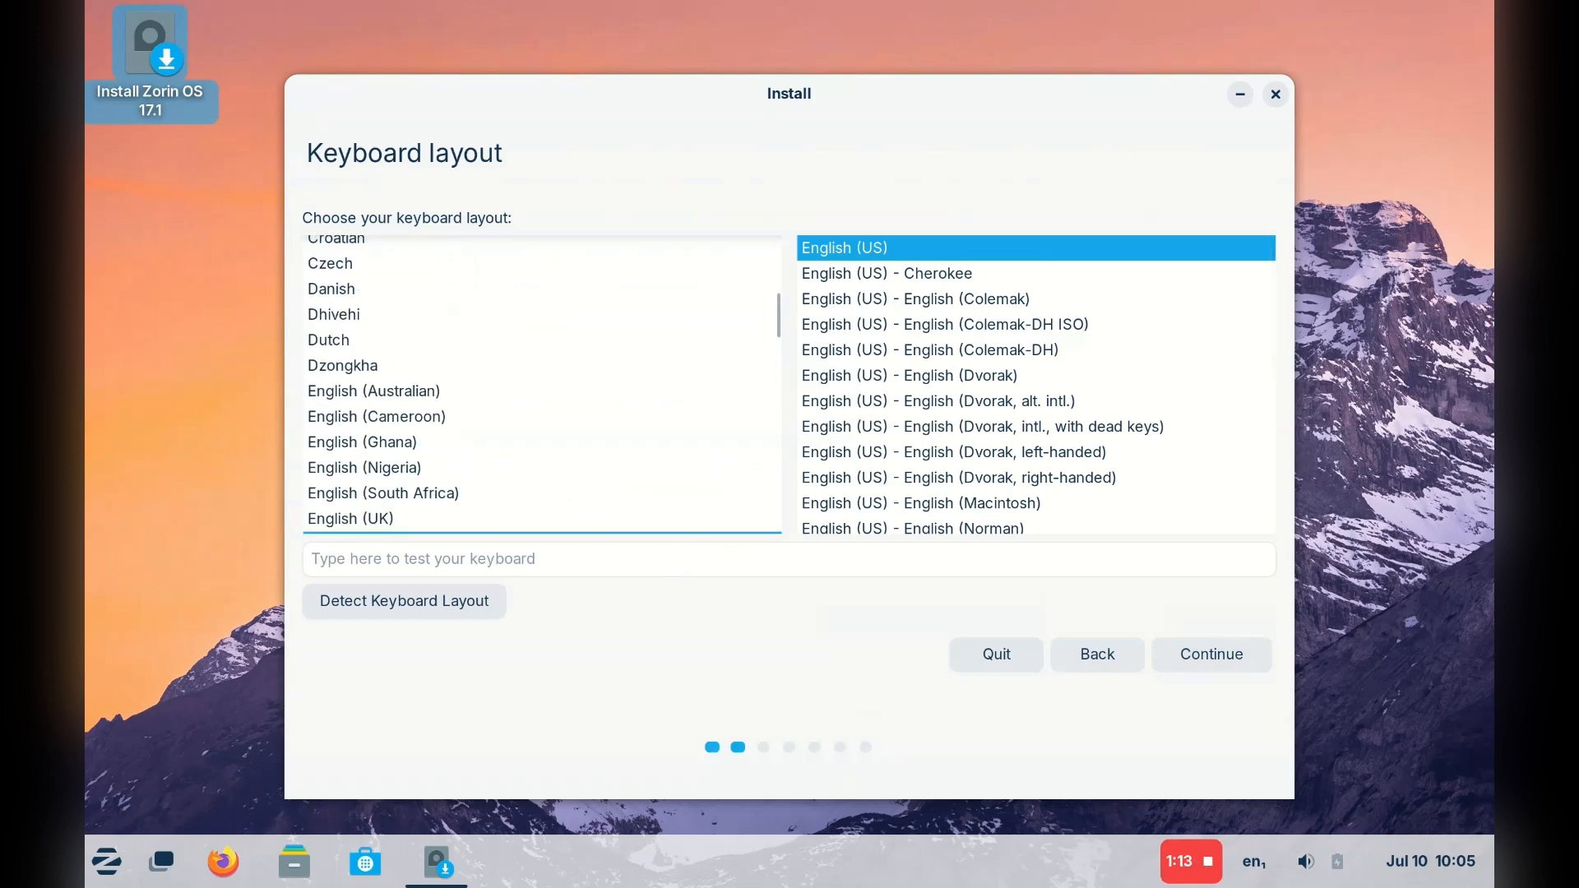
pyautogui.click(1210, 654)
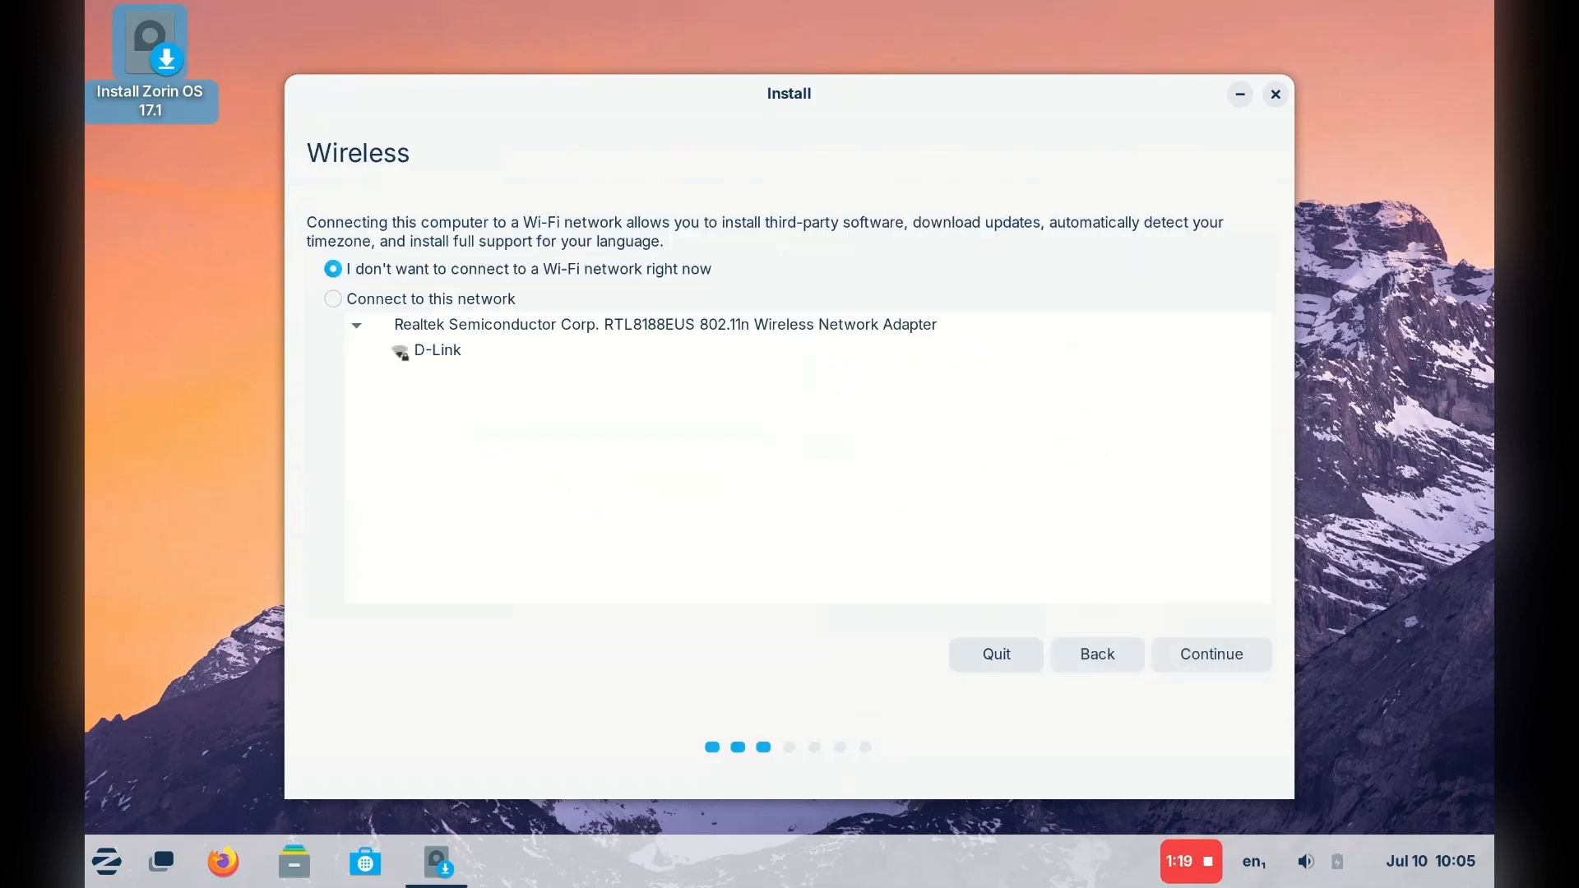
# - Connect to the D-Link Wi-Fi network with its password and continue
pyautogui.click(436, 349)
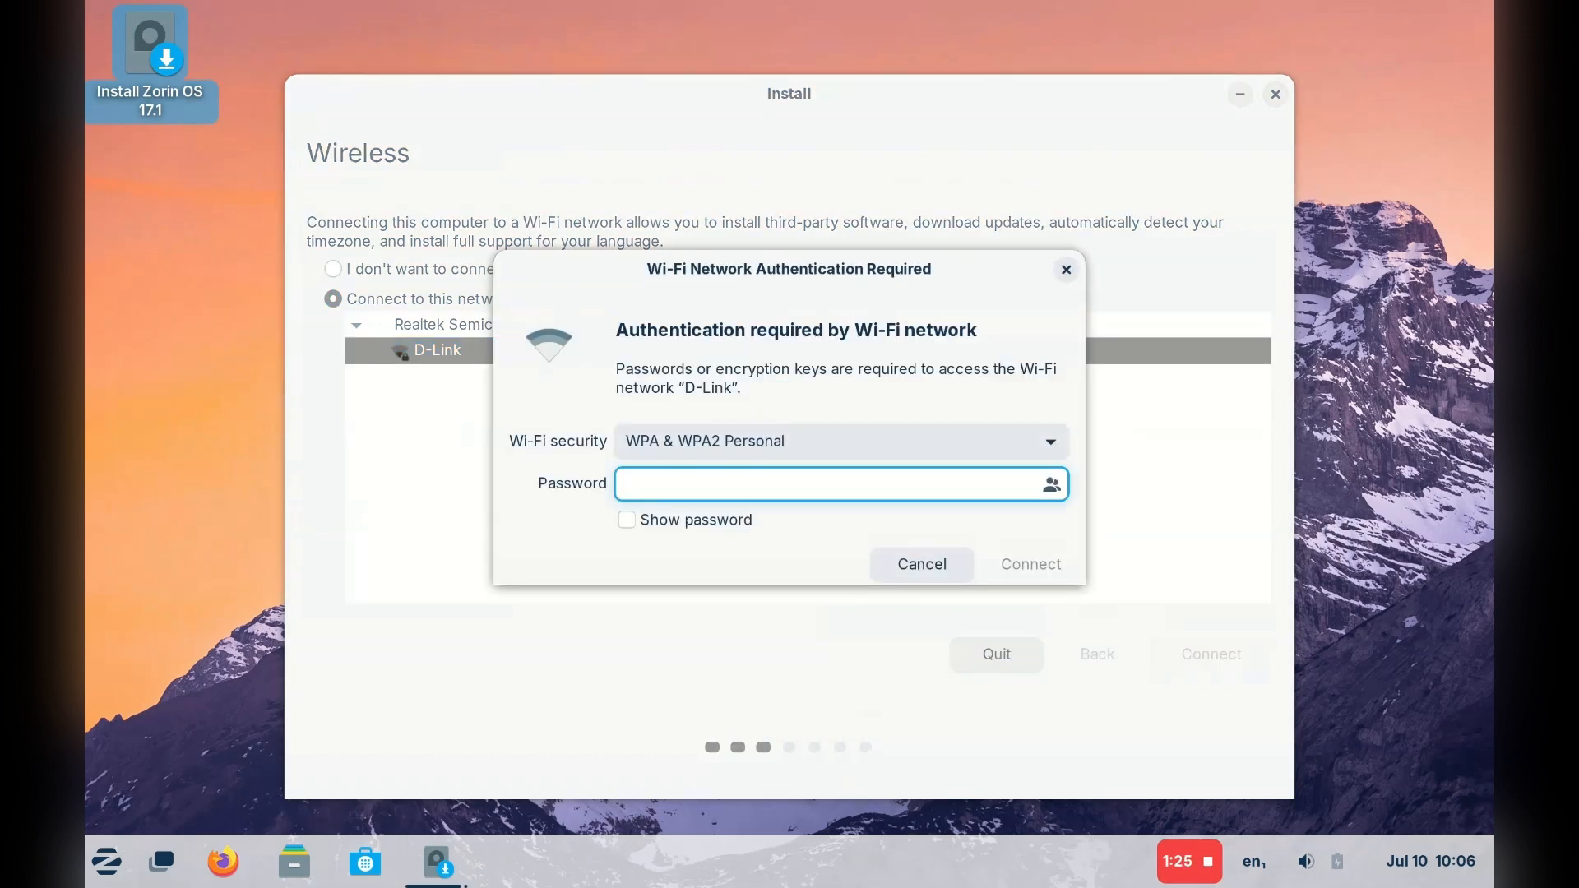
pyautogui.click(919, 564)
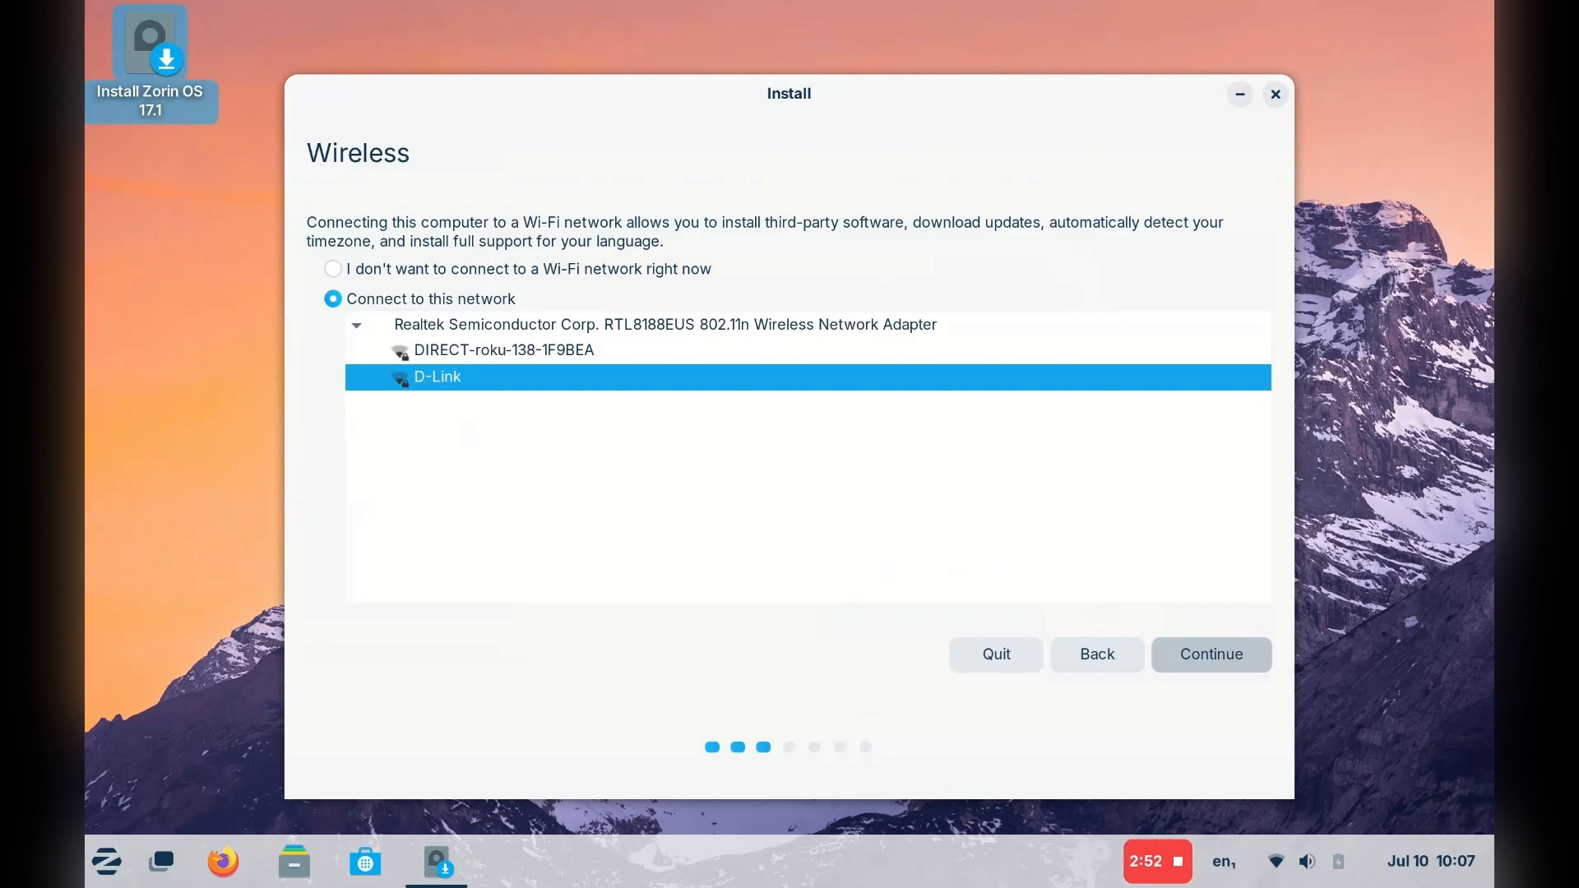
pyautogui.click(1210, 654)
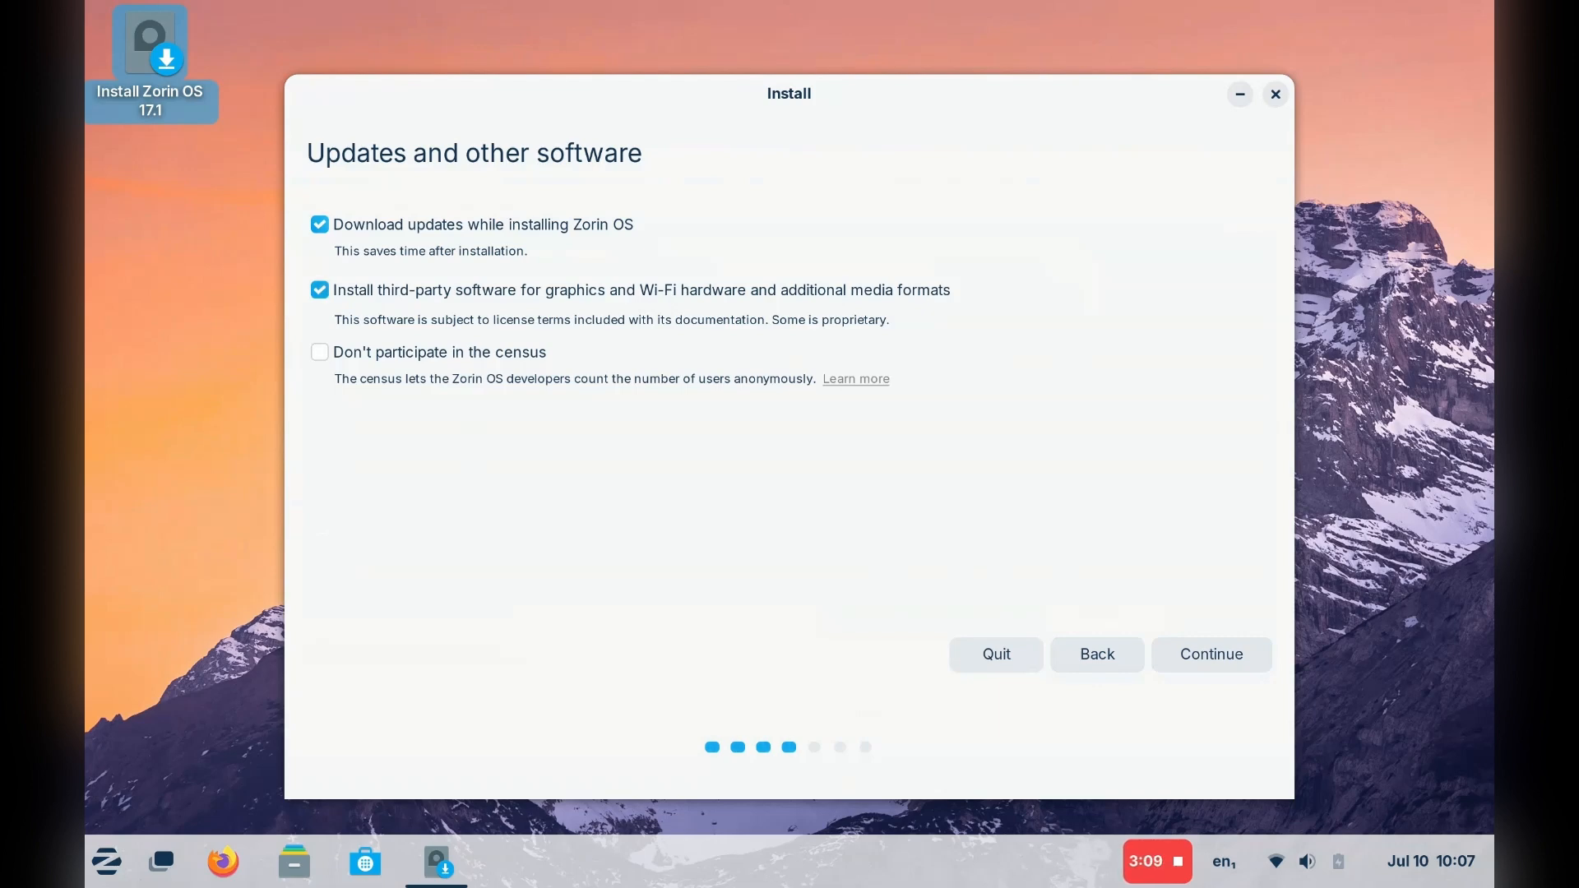
# - Continue with update downloads and third-party drivers both enabled
pyautogui.click(1210, 654)
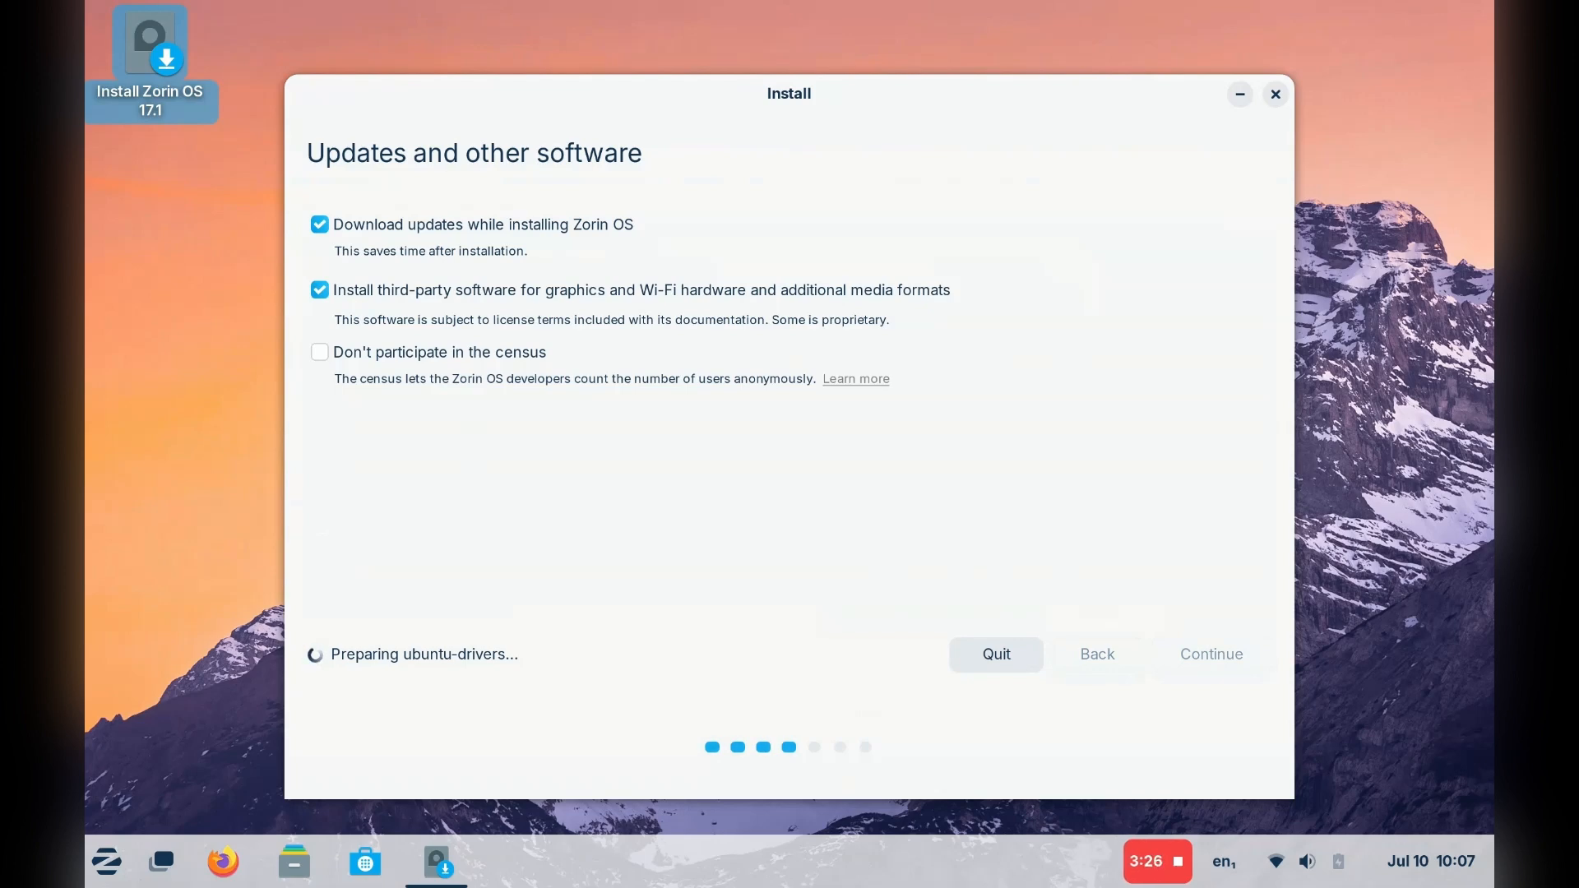
pyautogui.click(1210, 654)
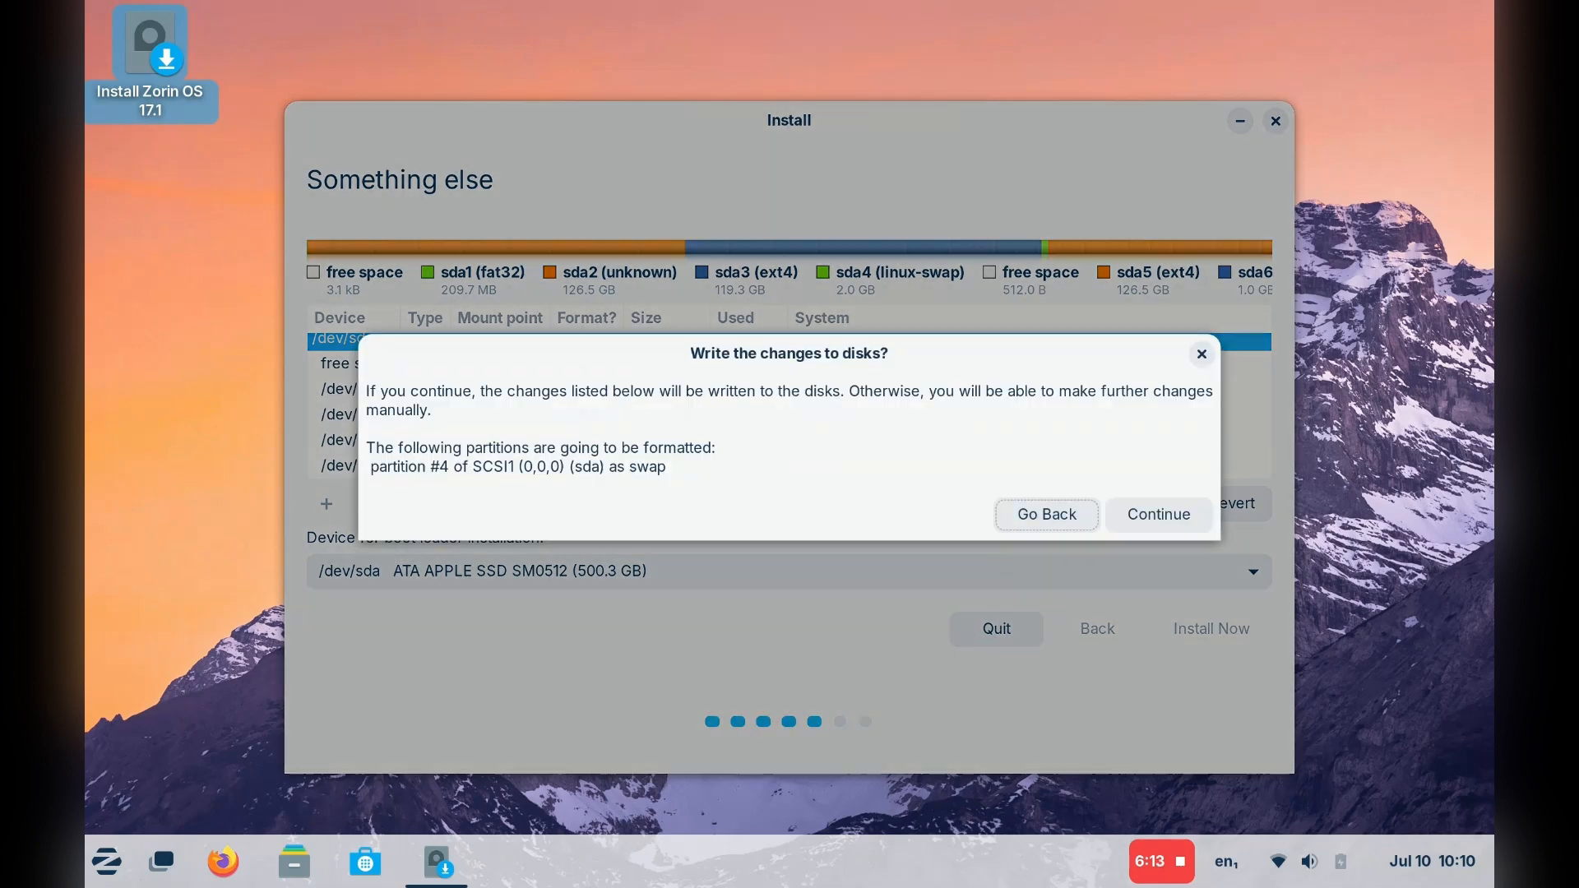
# - Confirm the disk changes, pick Melbourne as time zone and begin the Who are you account details
pyautogui.click(1044, 513)
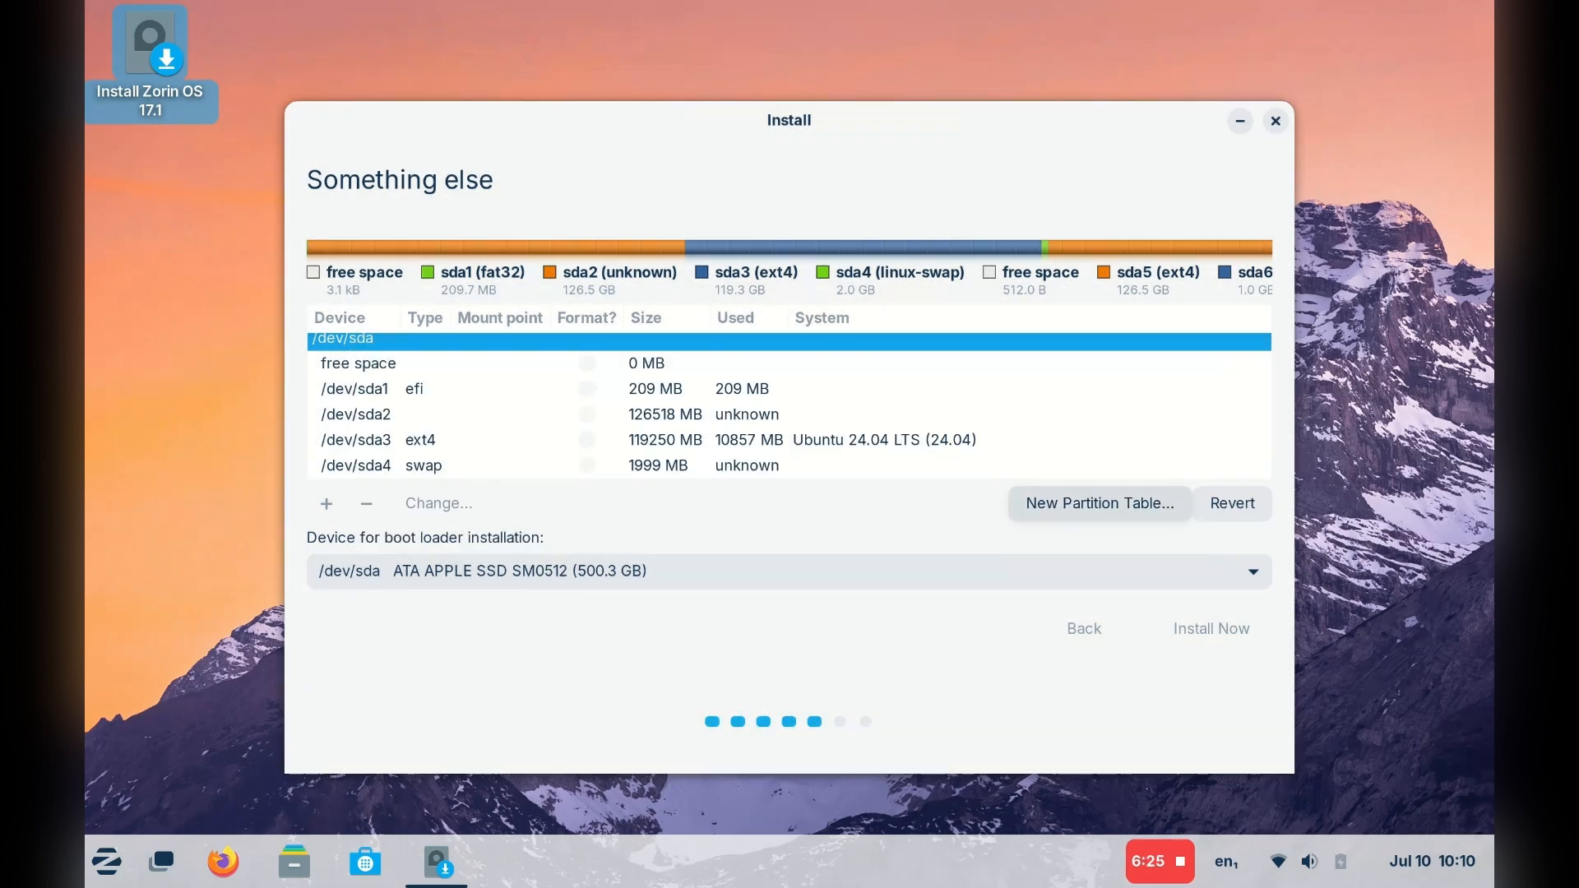
pyautogui.click(1210, 628)
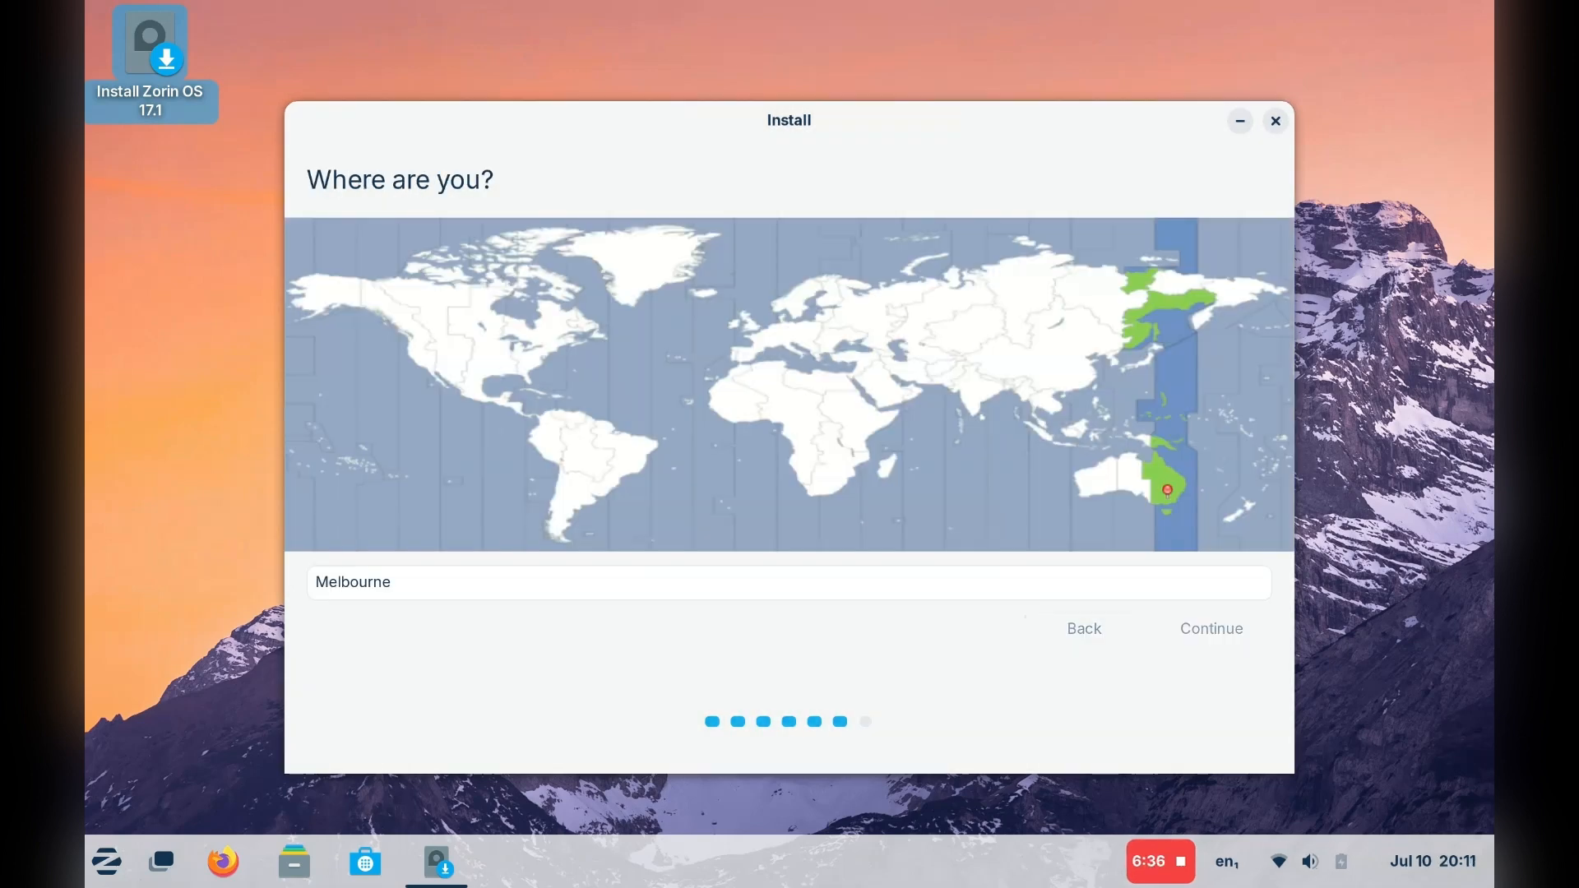
pyautogui.click(1209, 627)
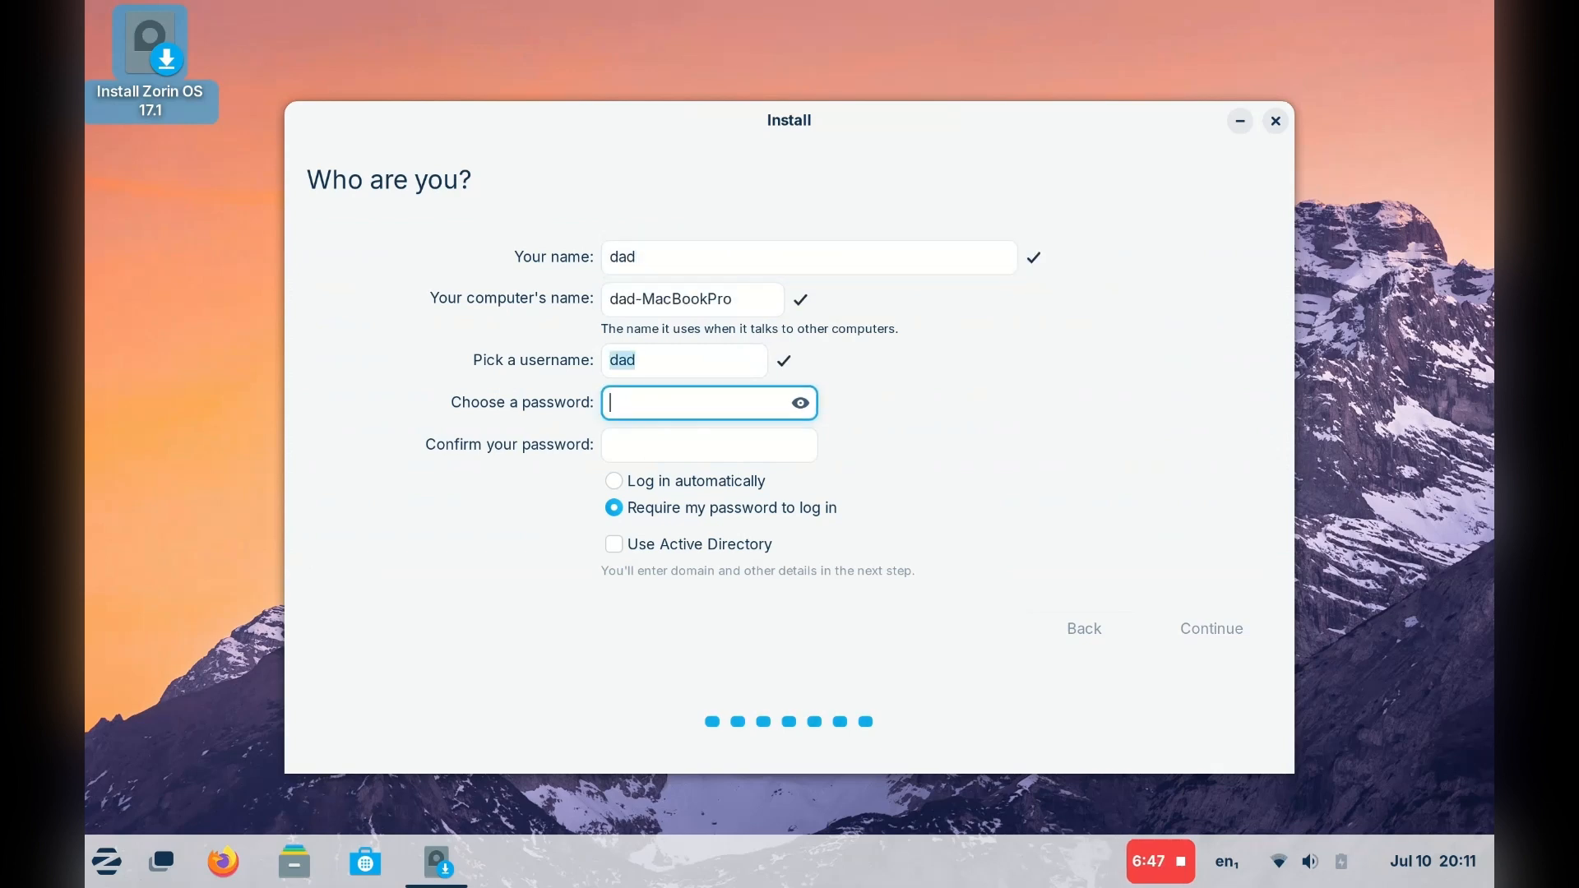
pyautogui.click(1210, 628)
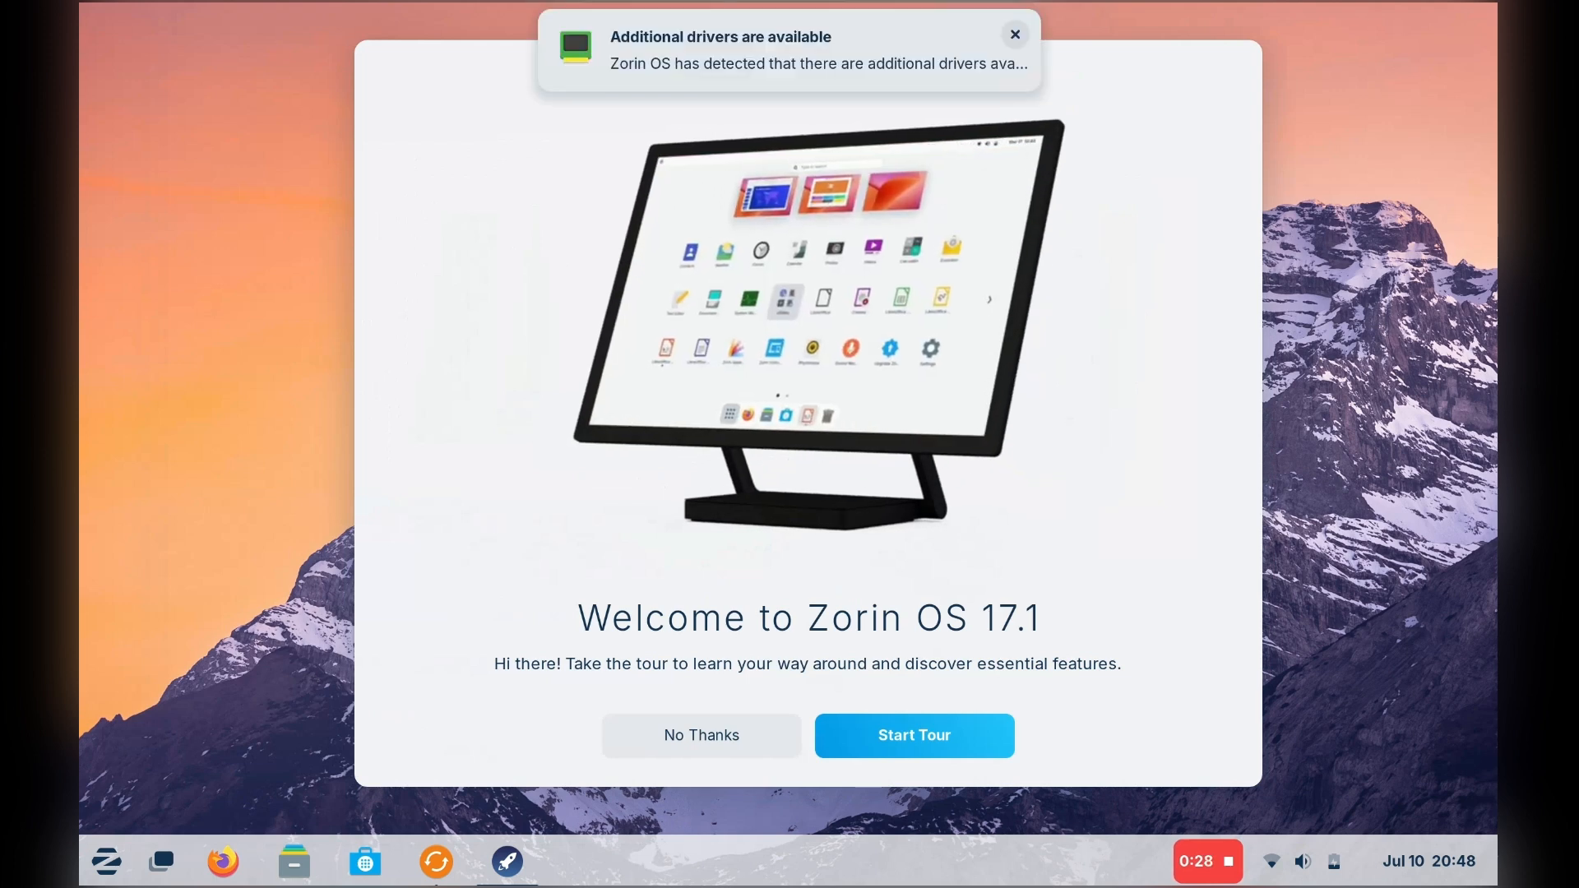
# - Step through every welcome tour page to the end, close it and bring up Software Updater
pyautogui.click(912, 736)
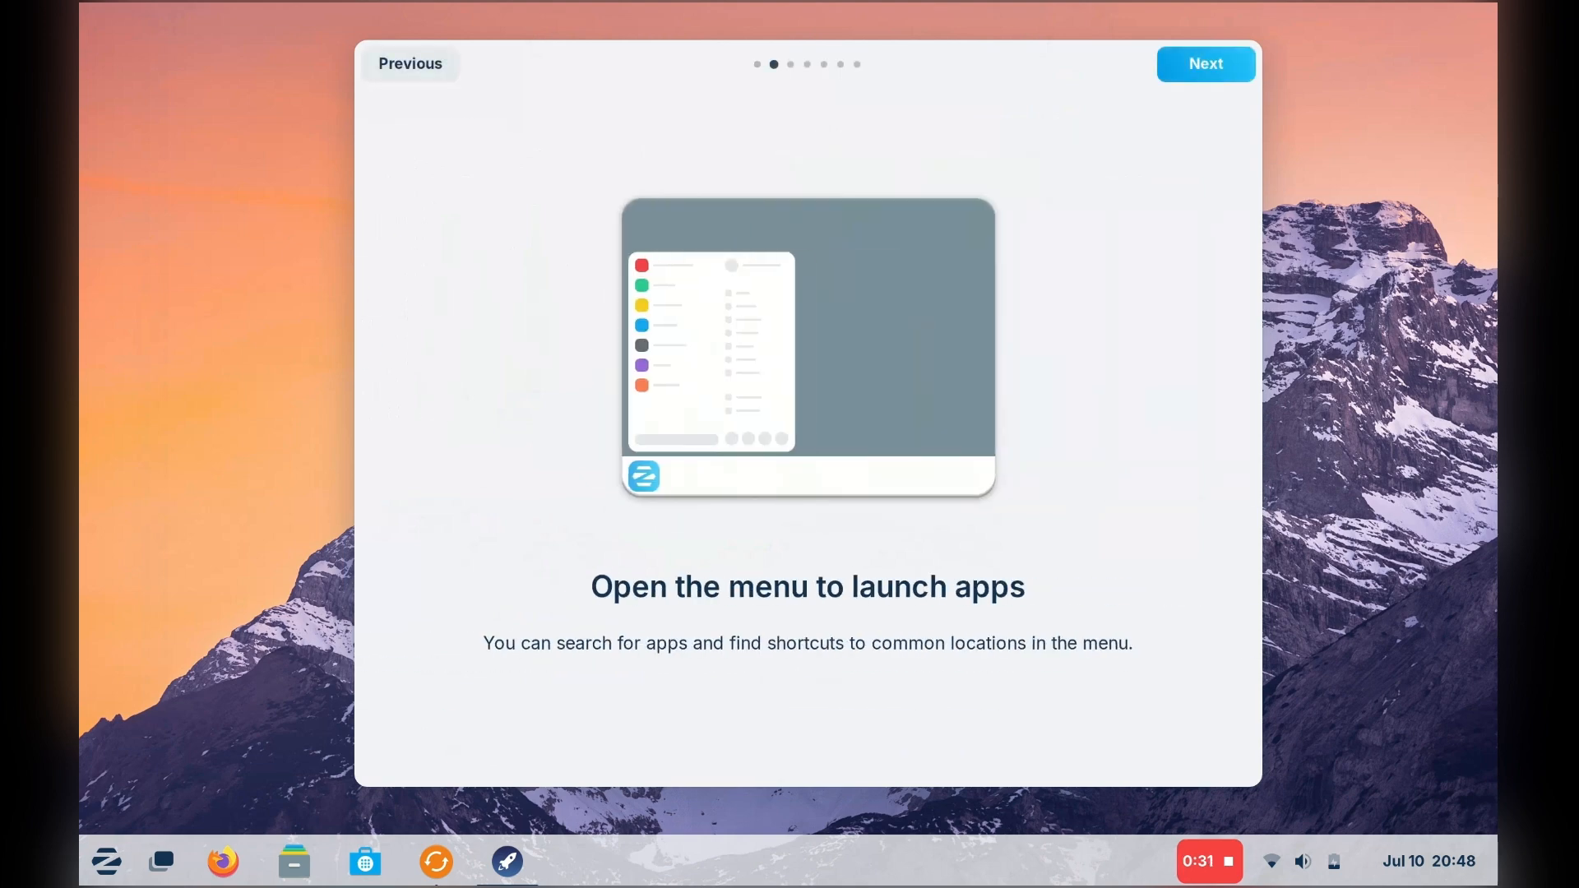
pyautogui.click(1204, 63)
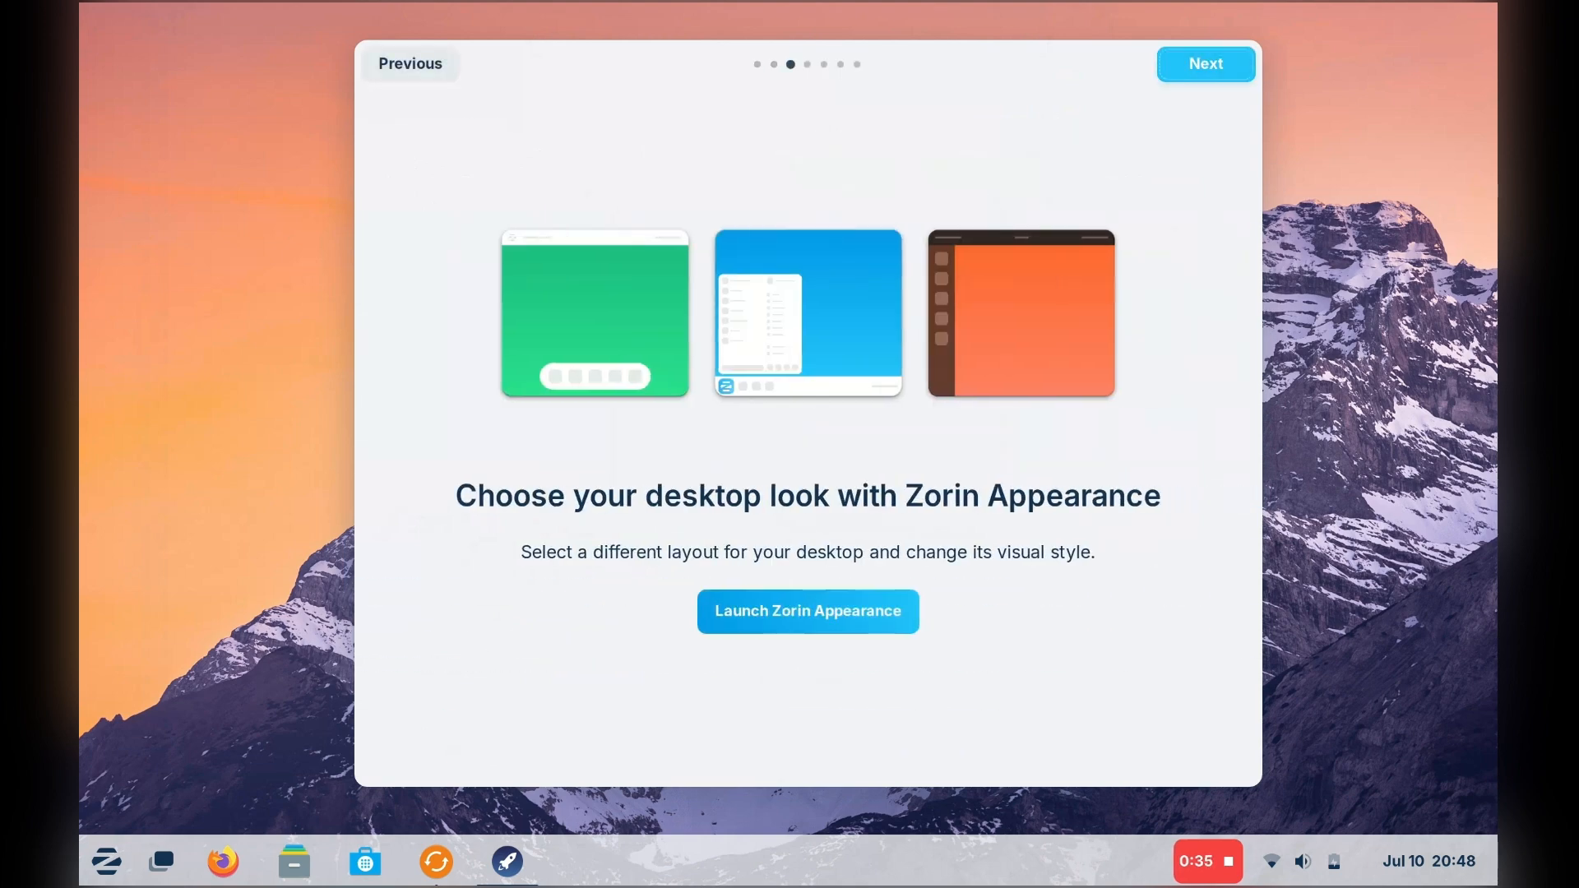
pyautogui.click(1204, 63)
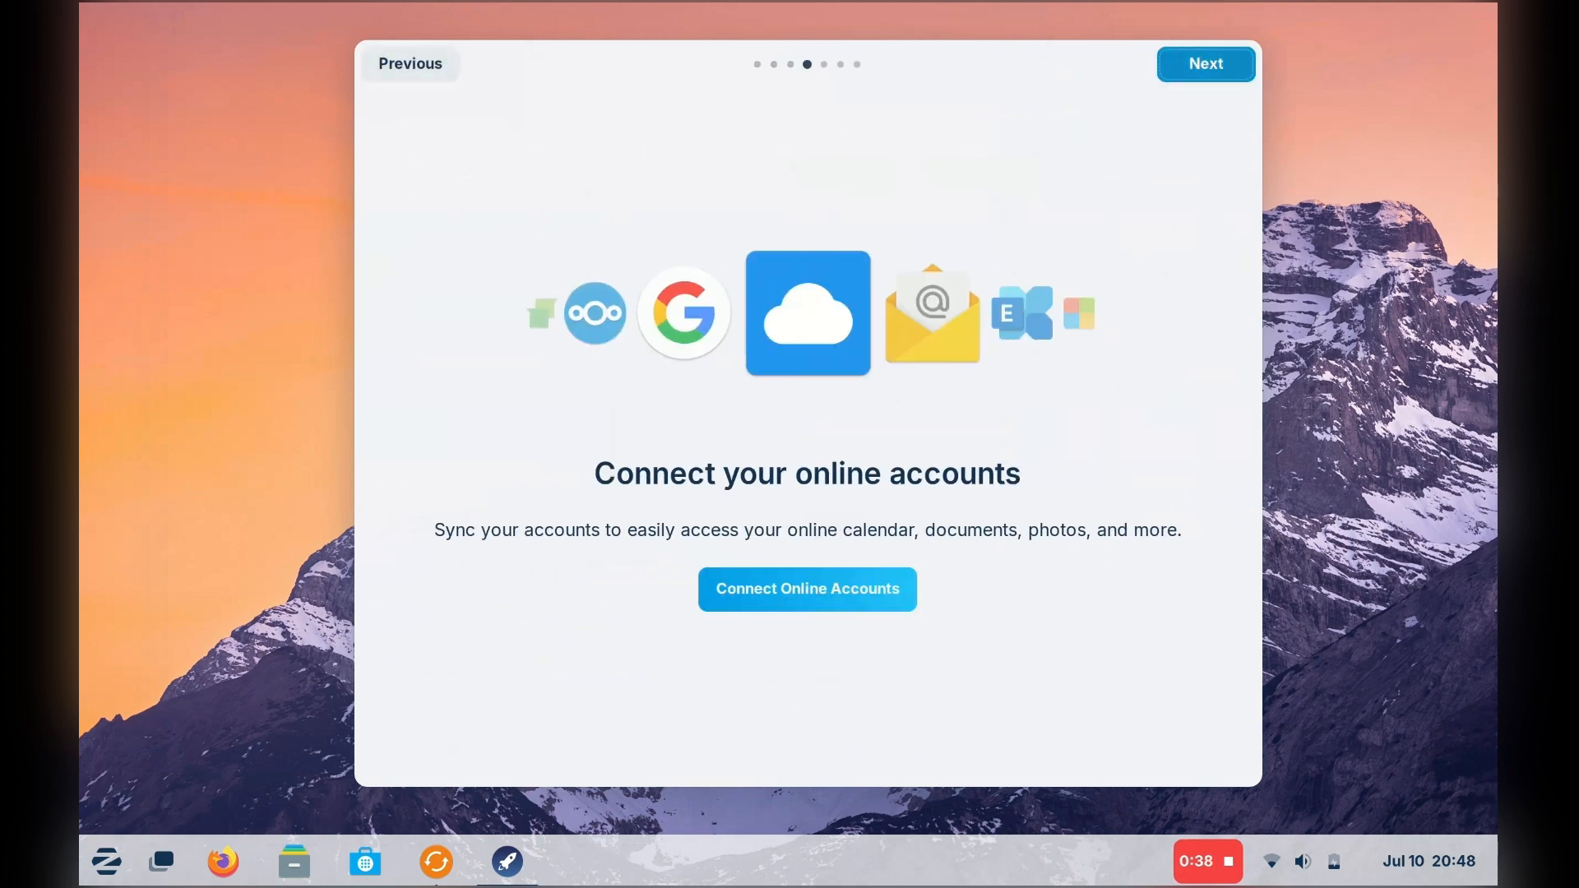
pyautogui.click(1203, 63)
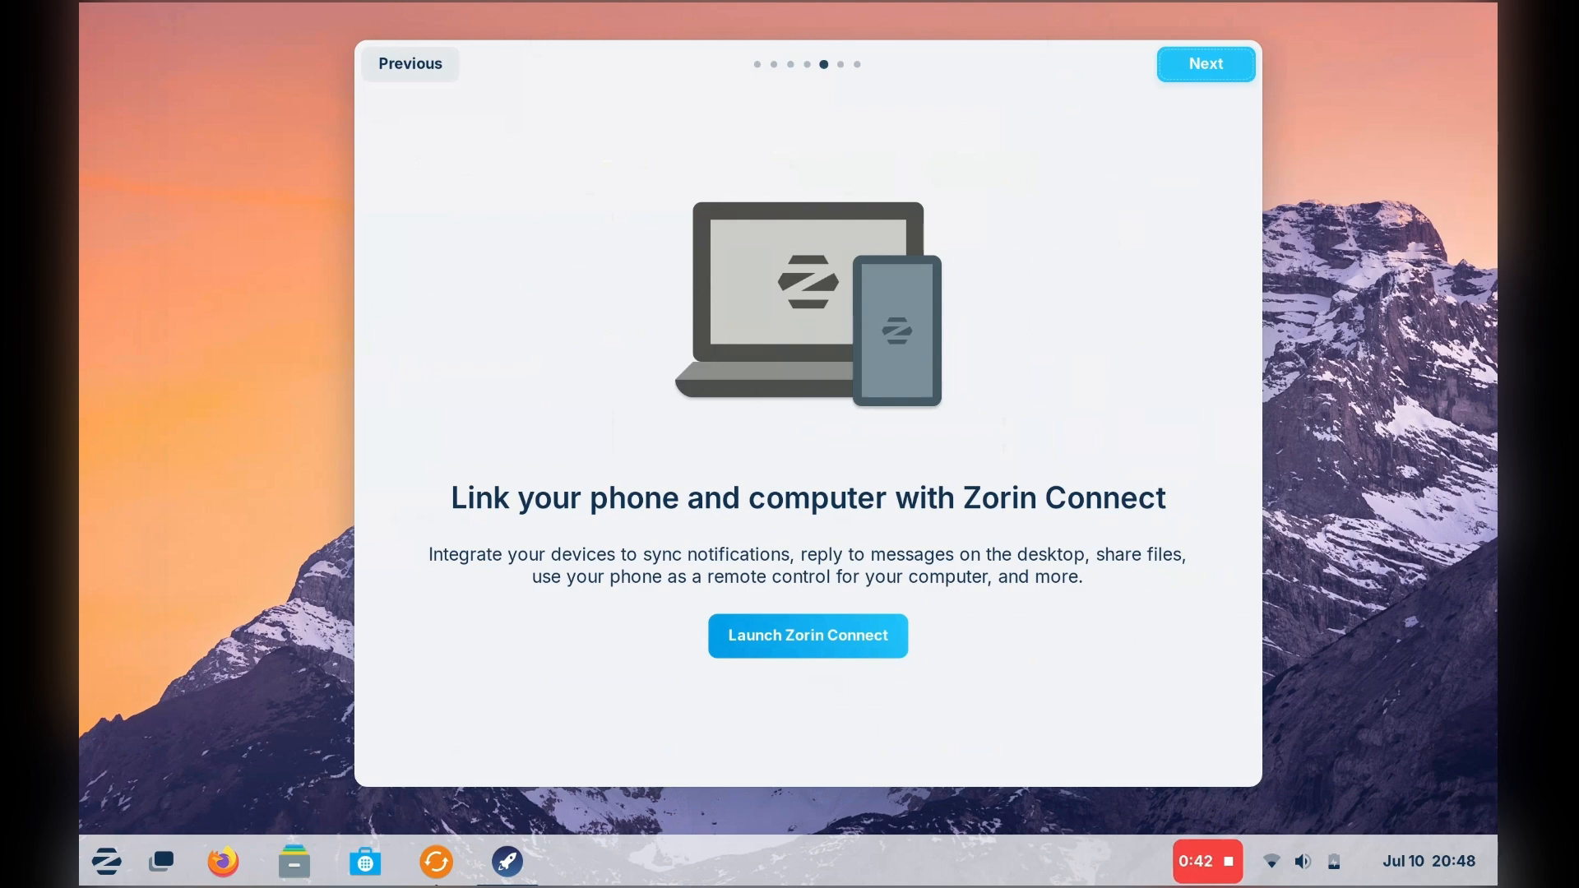
pyautogui.click(1204, 63)
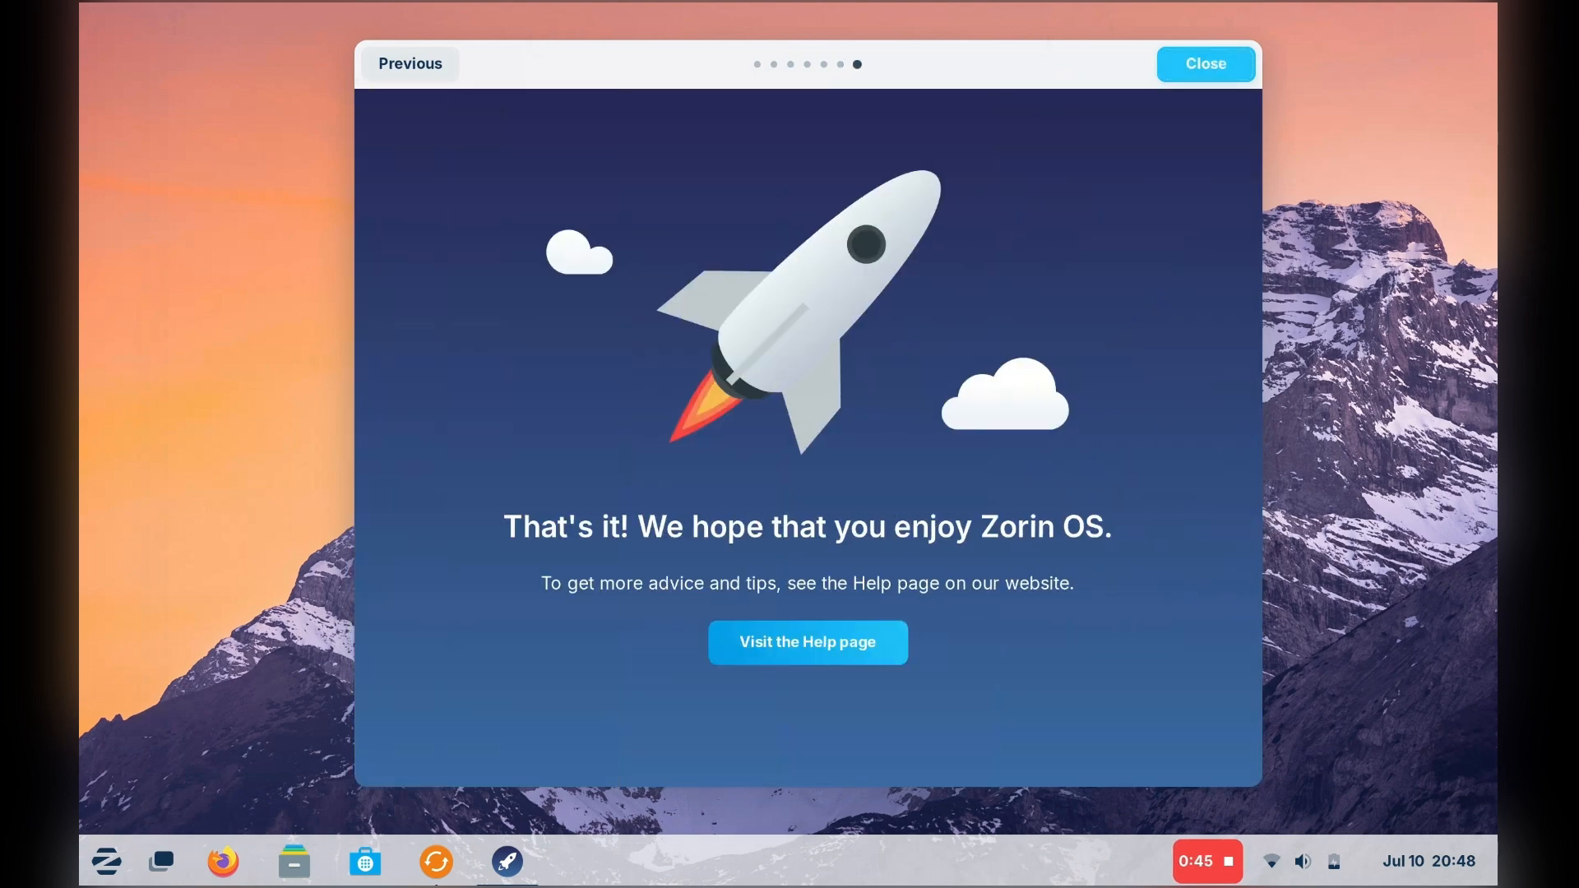
pyautogui.click(1202, 62)
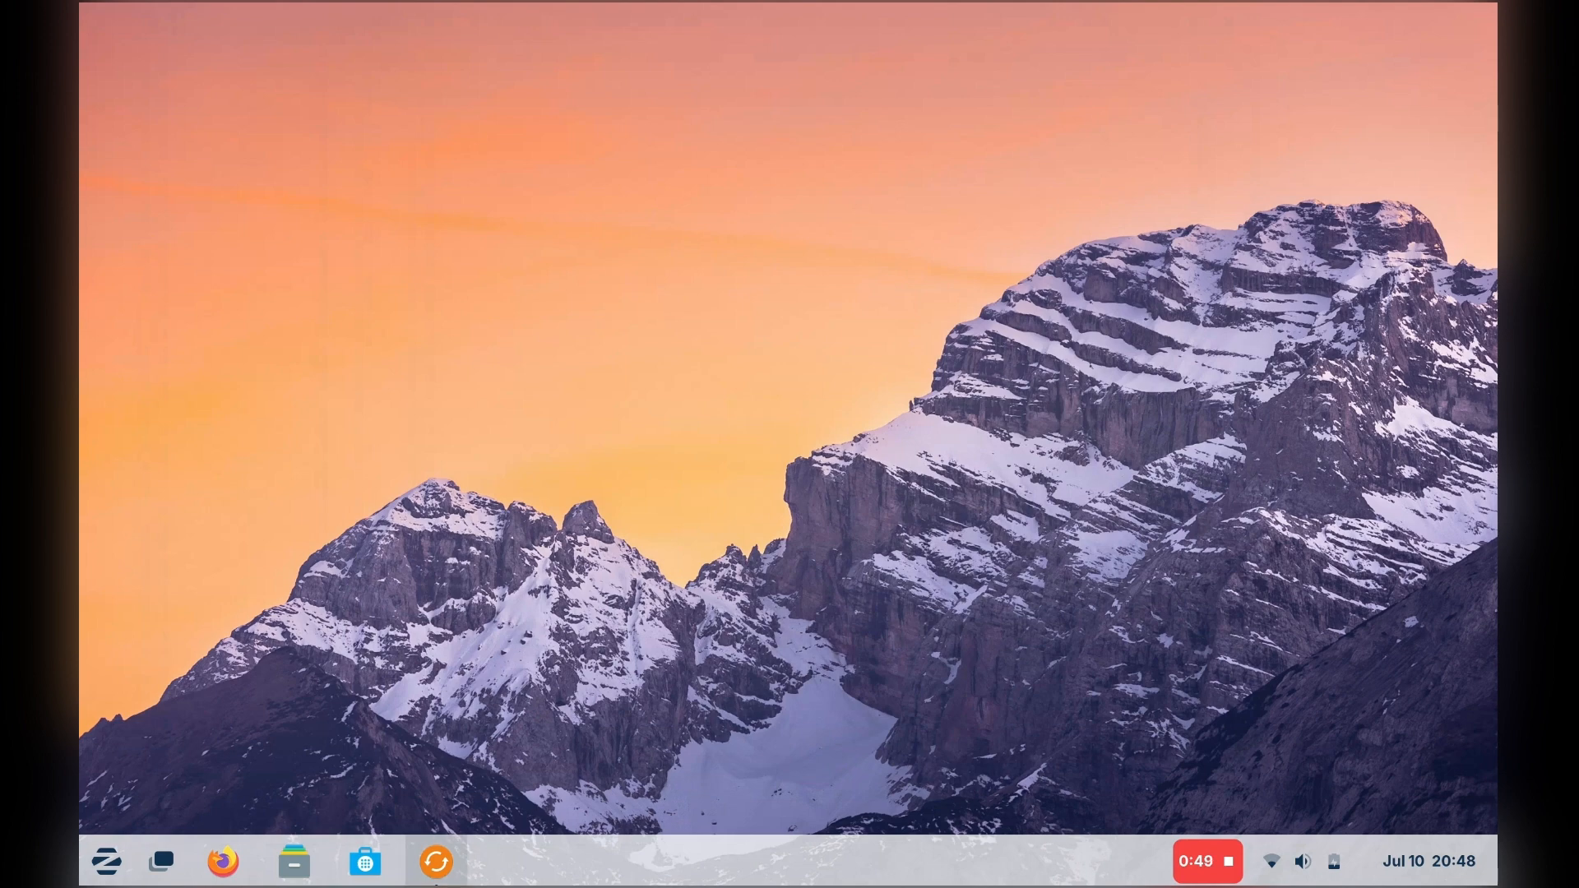
pyautogui.click(435, 861)
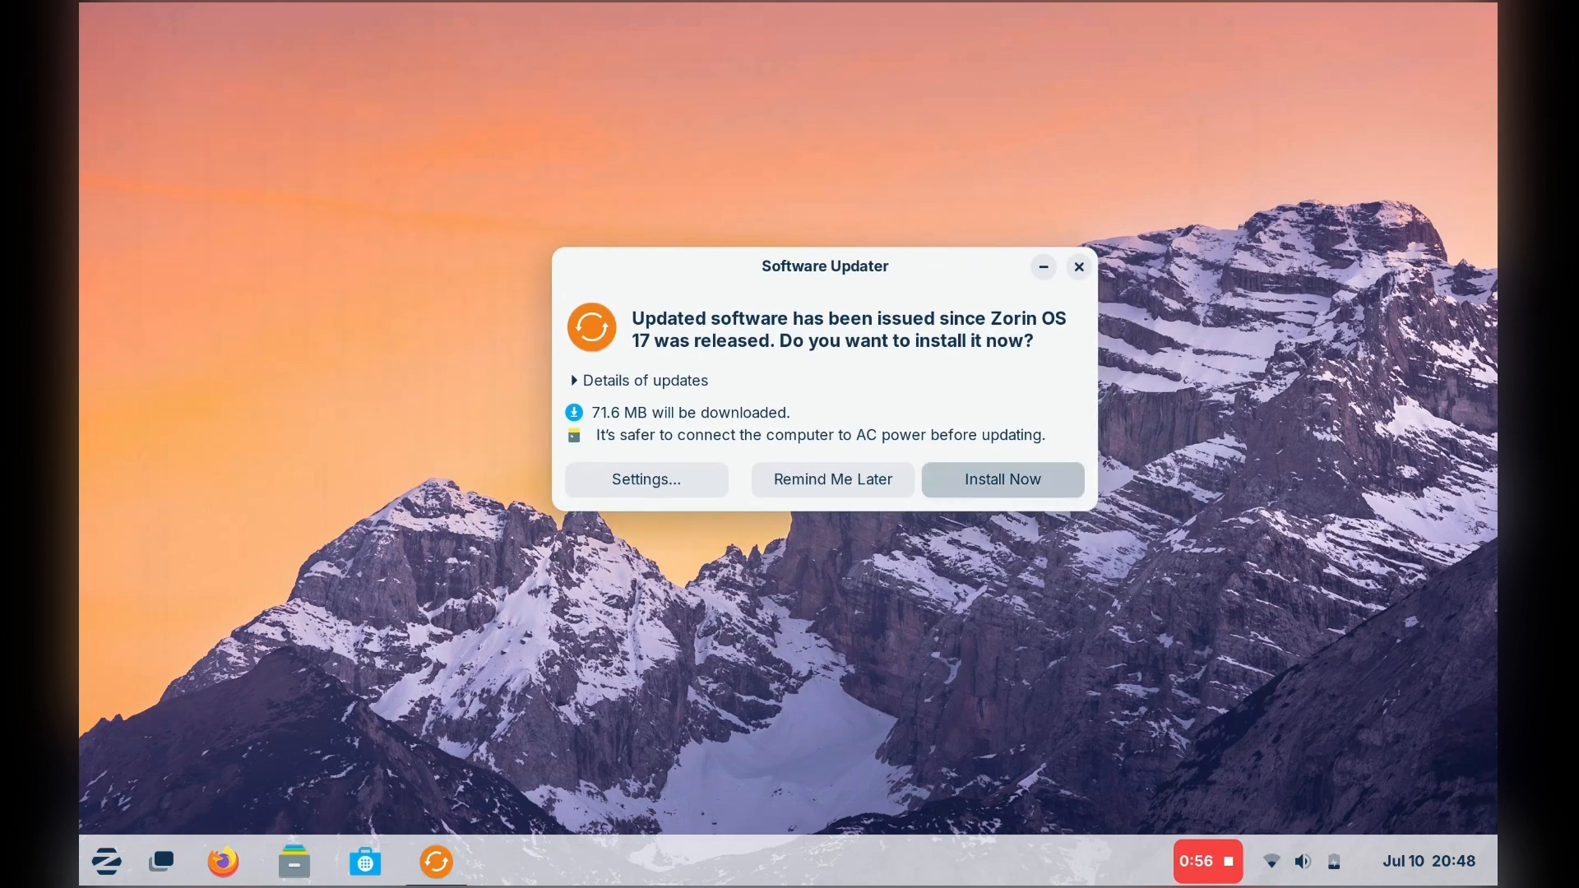
# - Install the 71.6 MB of available updates via Install Now
pyautogui.click(999, 478)
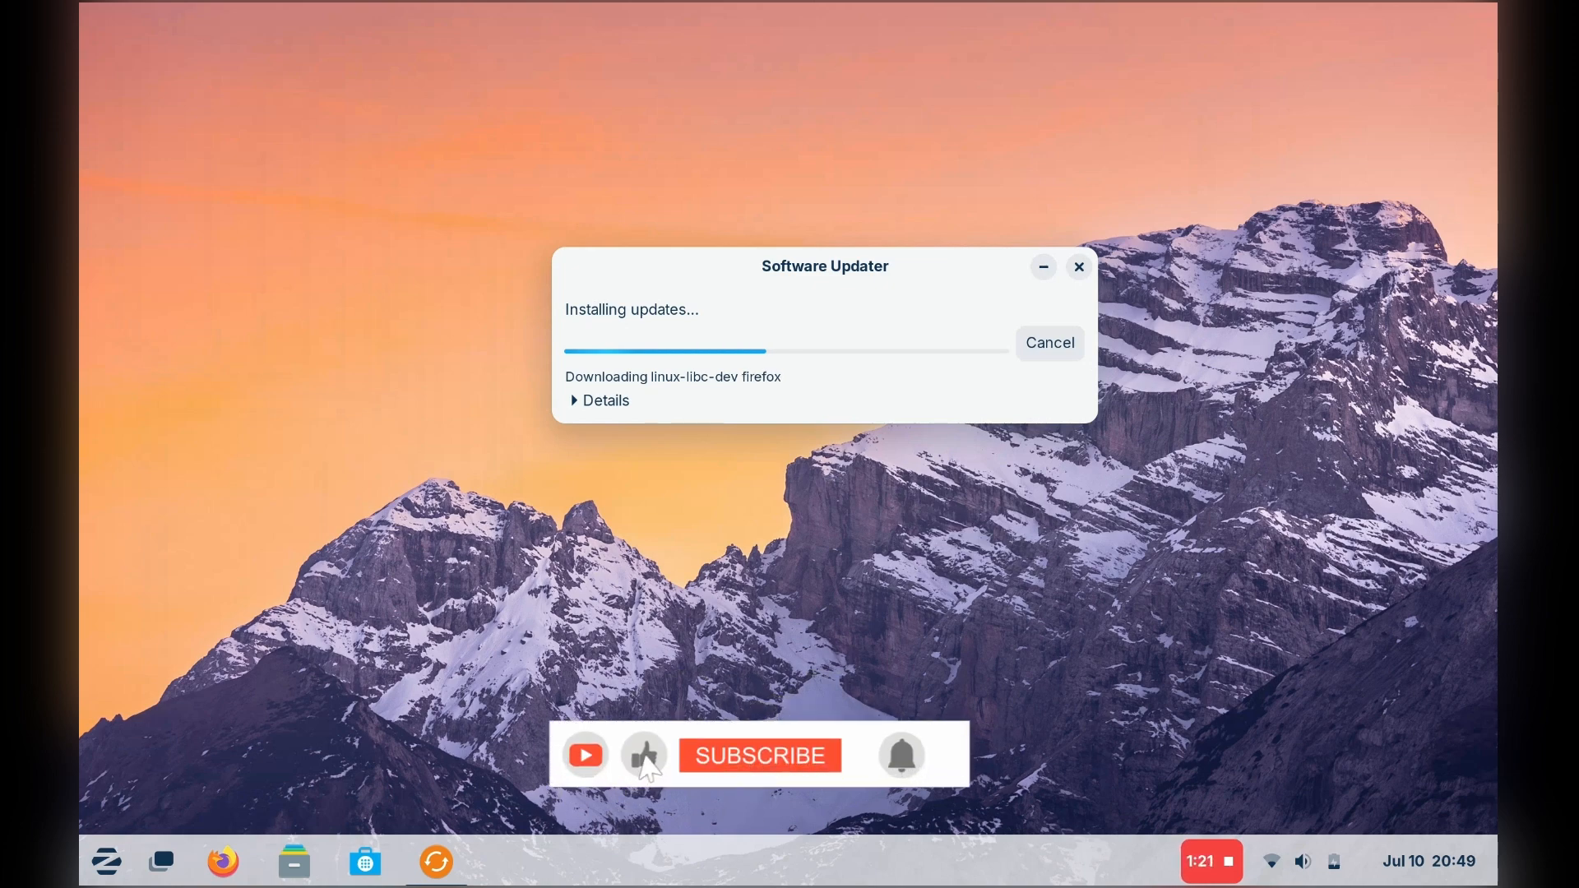
pyautogui.click(758, 755)
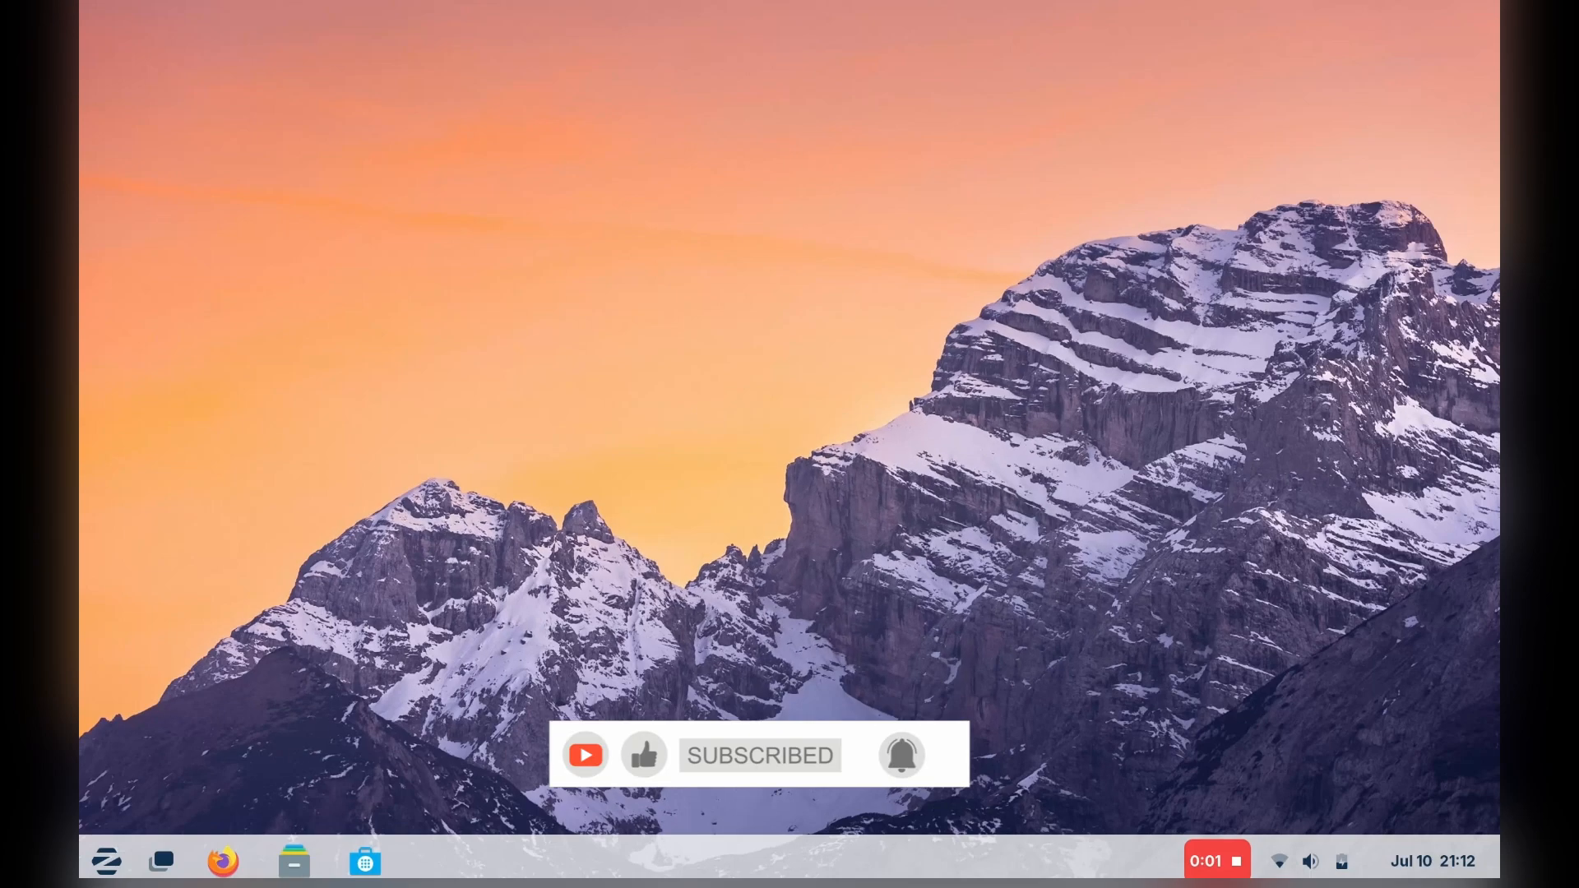
pyautogui.click(105, 860)
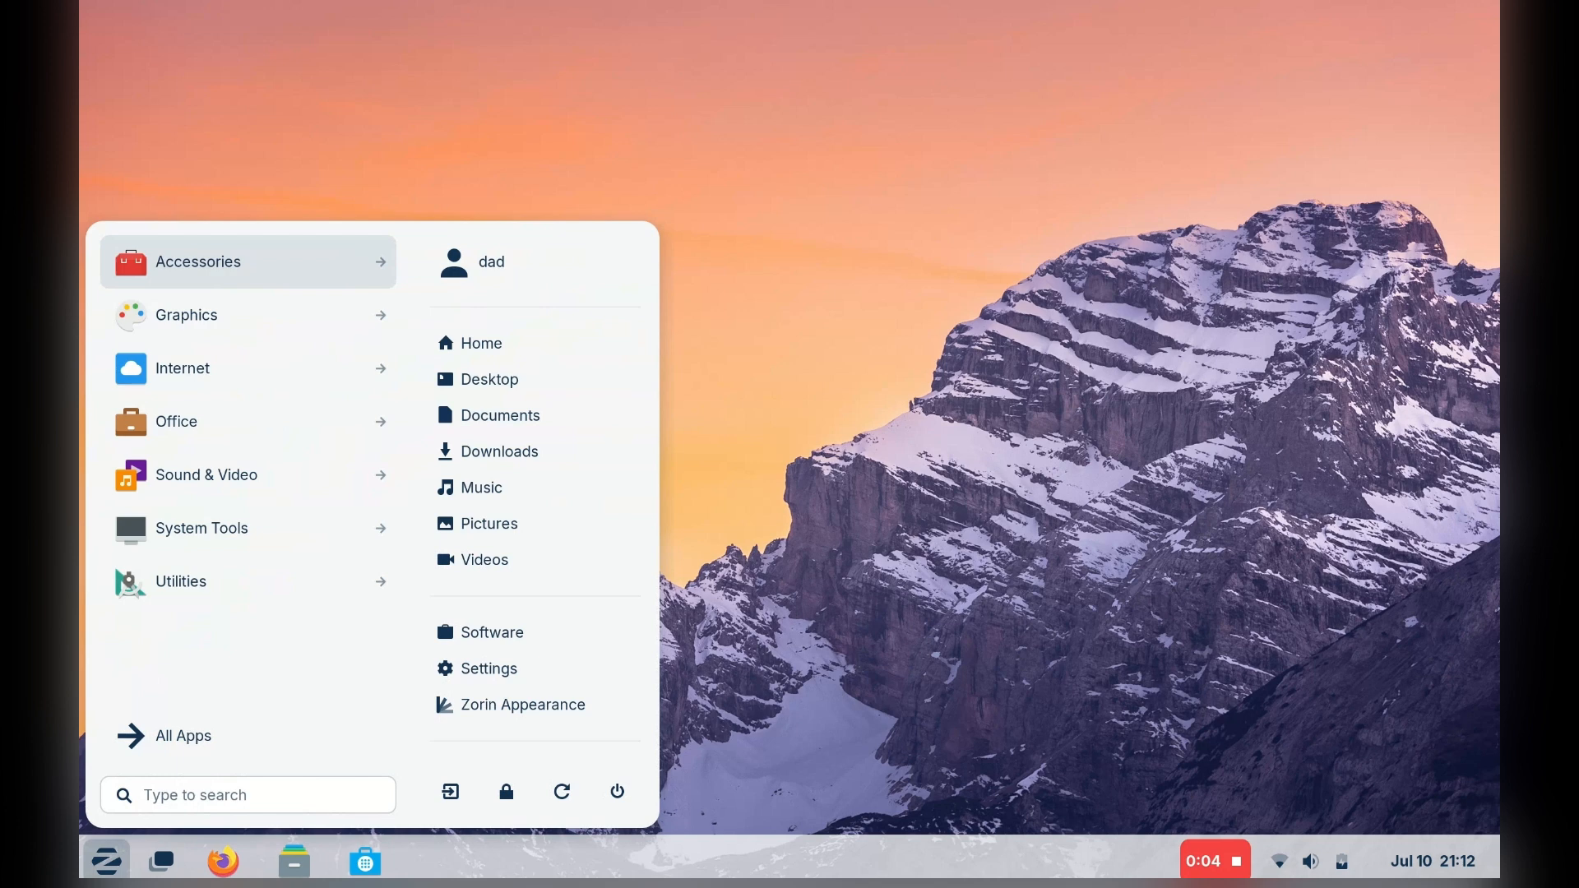
pyautogui.moveTo(481, 487)
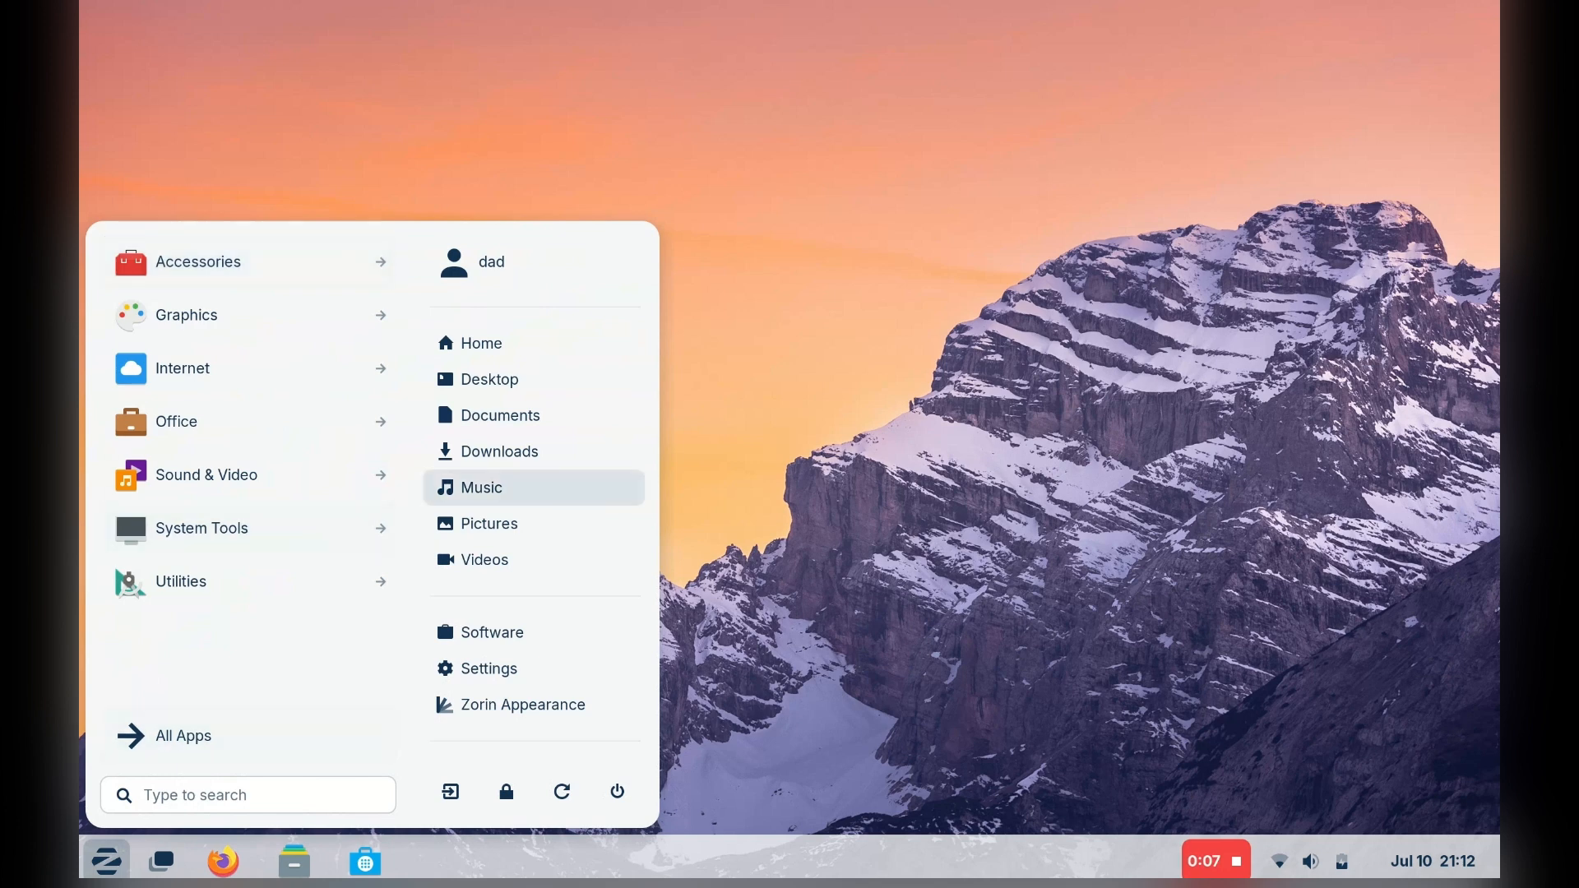
pyautogui.moveTo(483, 560)
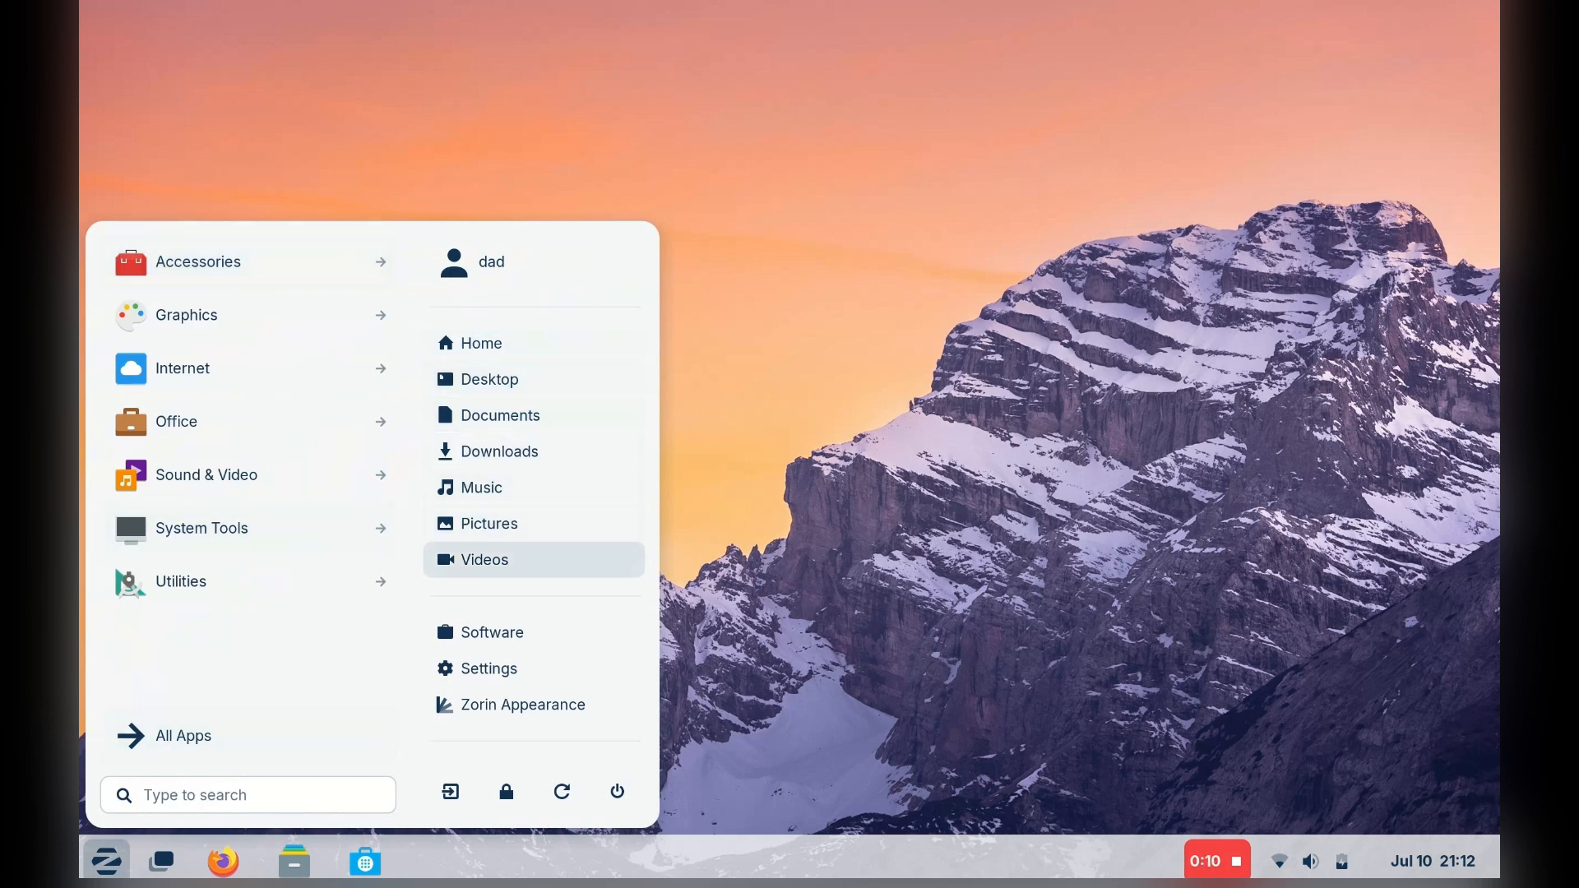
pyautogui.moveTo(492, 631)
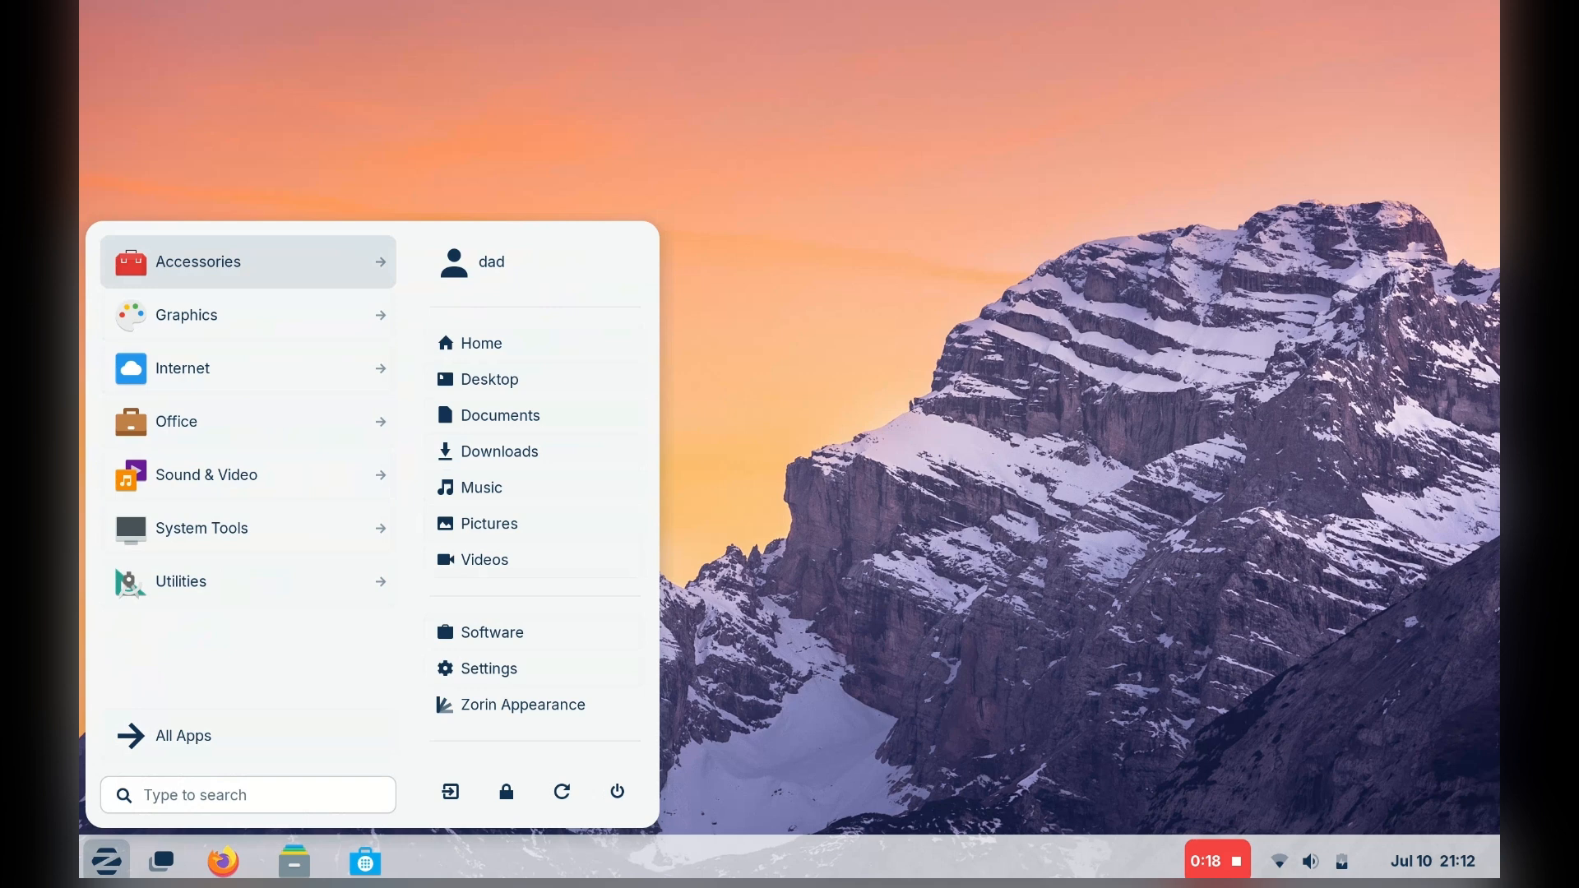
pyautogui.click(198, 261)
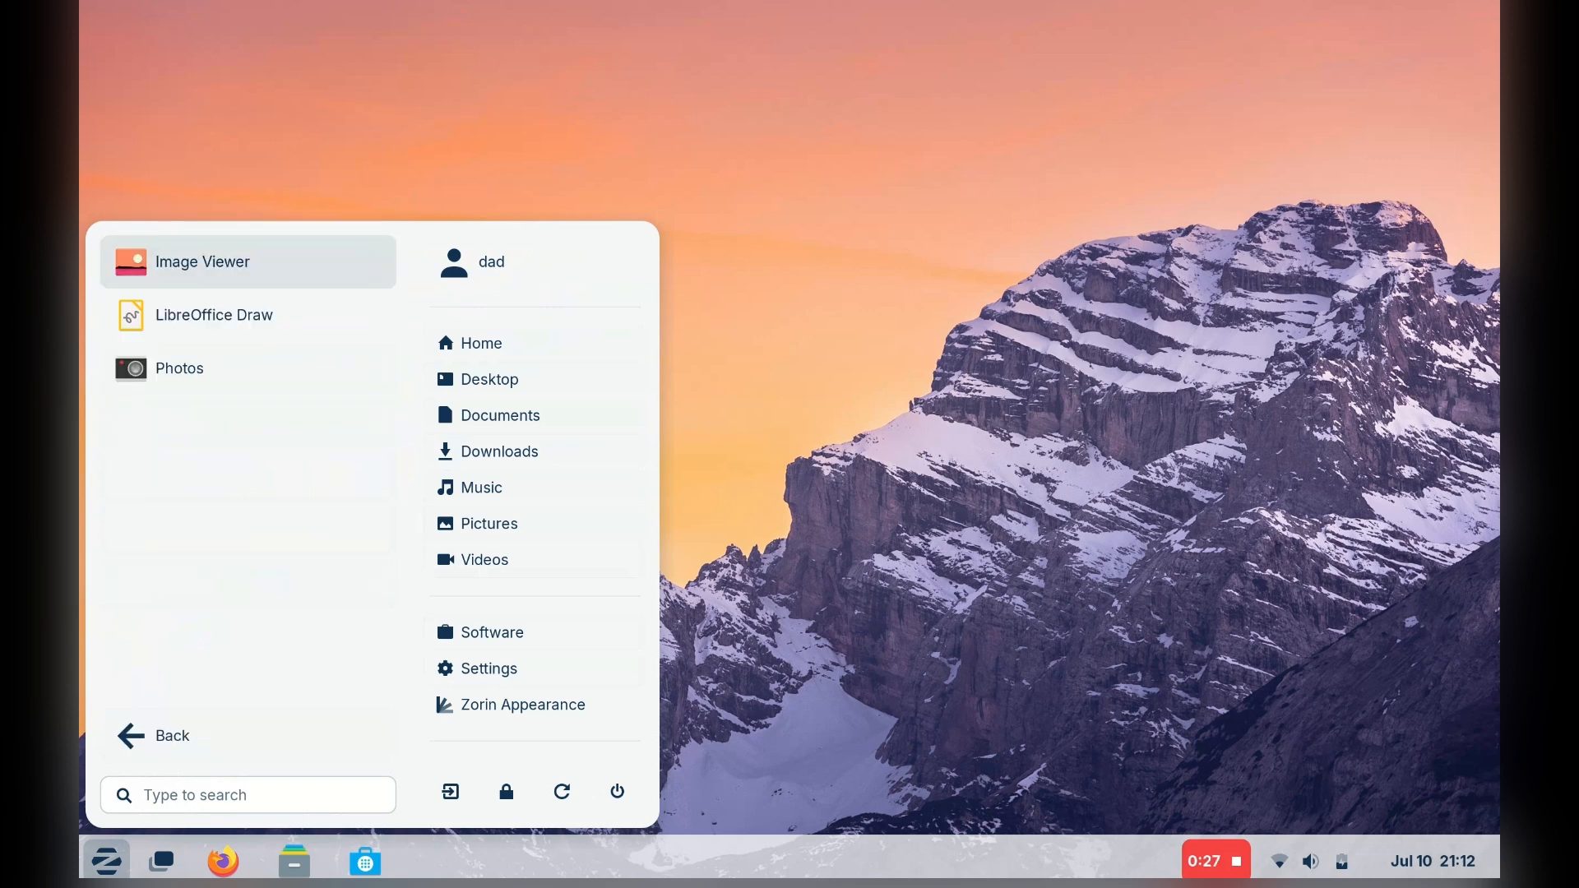
pyautogui.click(170, 735)
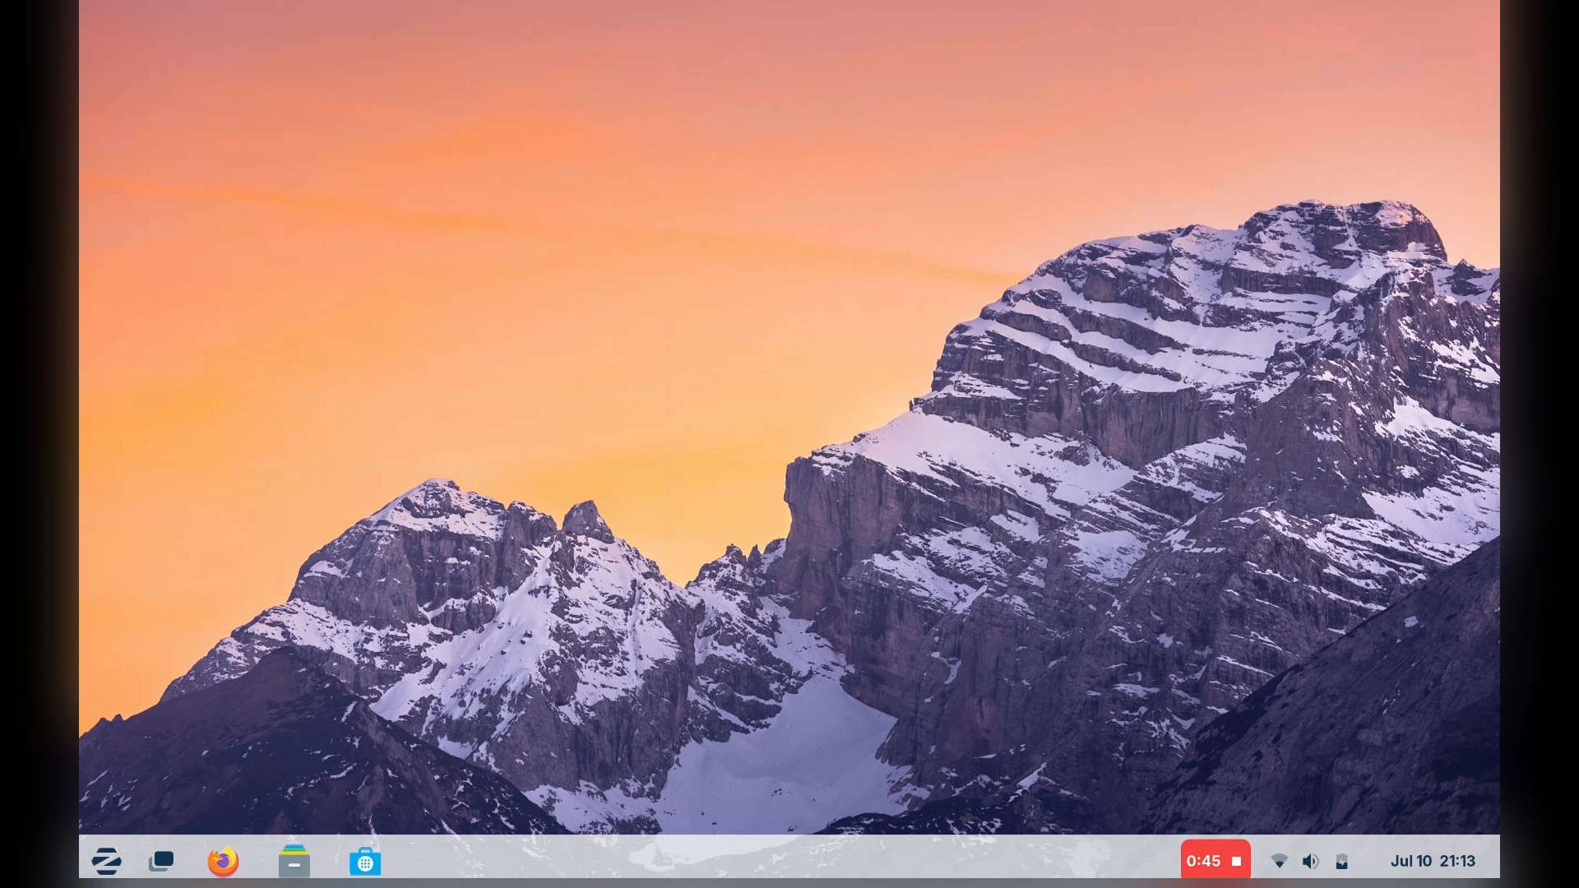
pyautogui.click(1277, 861)
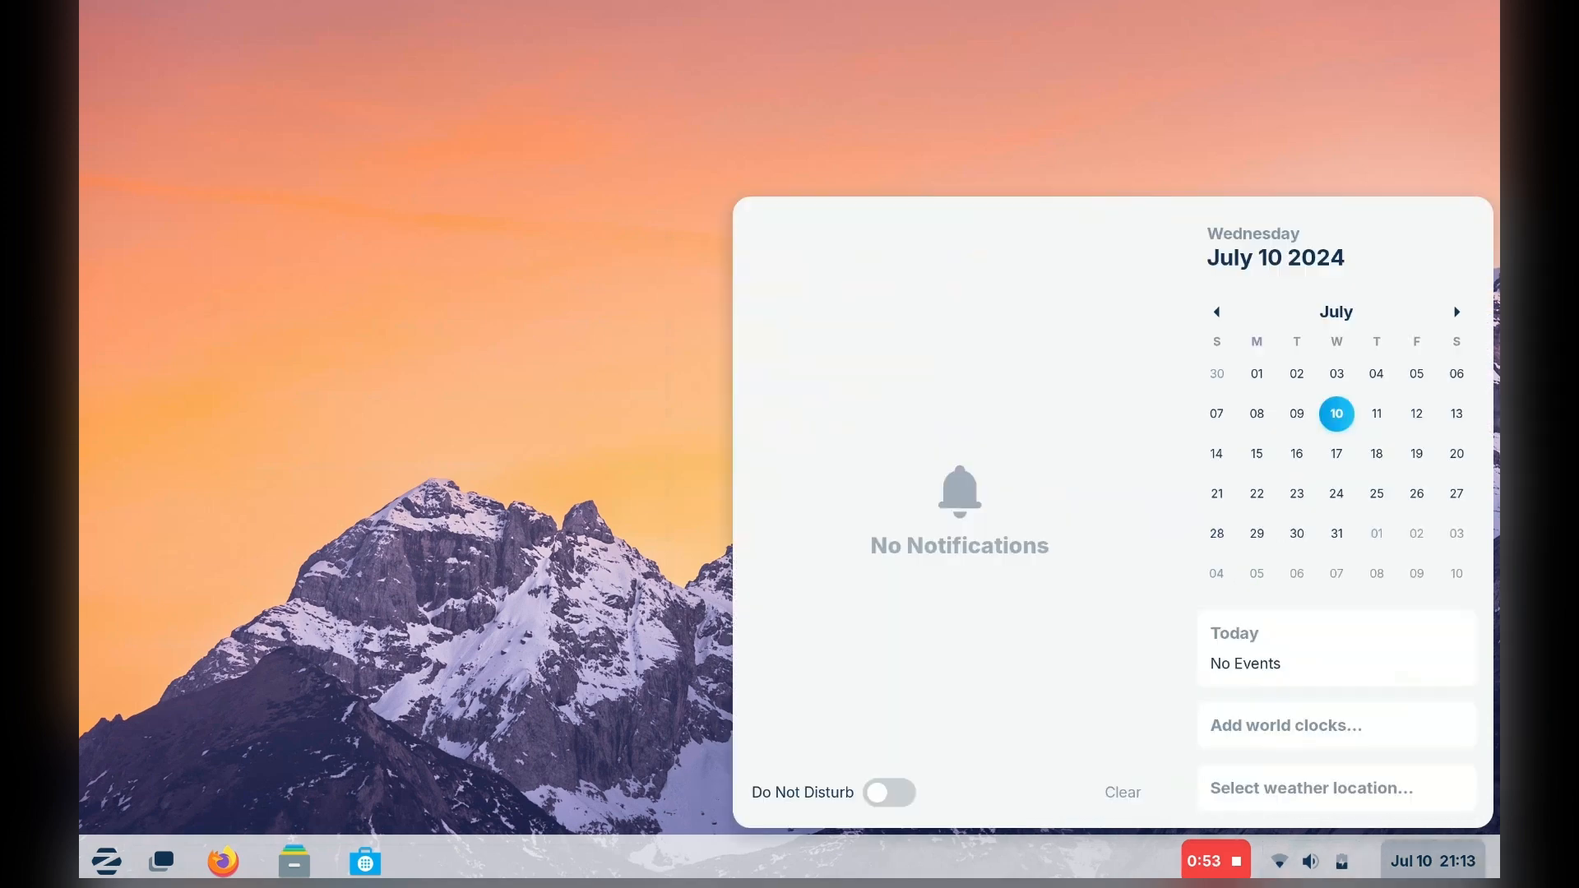
pyautogui.click(1279, 861)
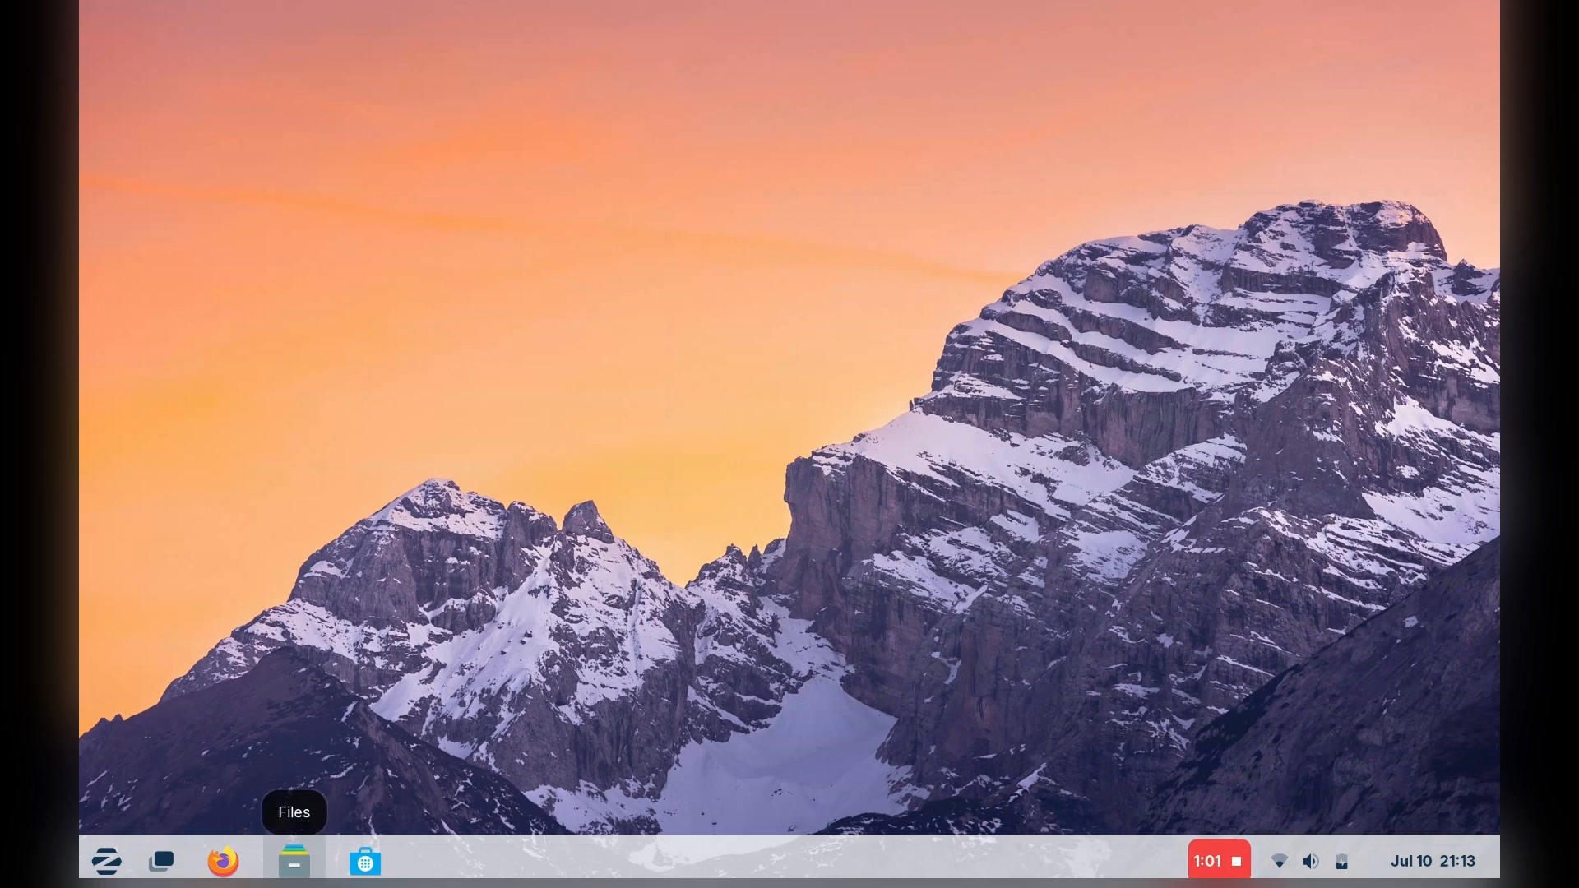
pyautogui.click(293, 861)
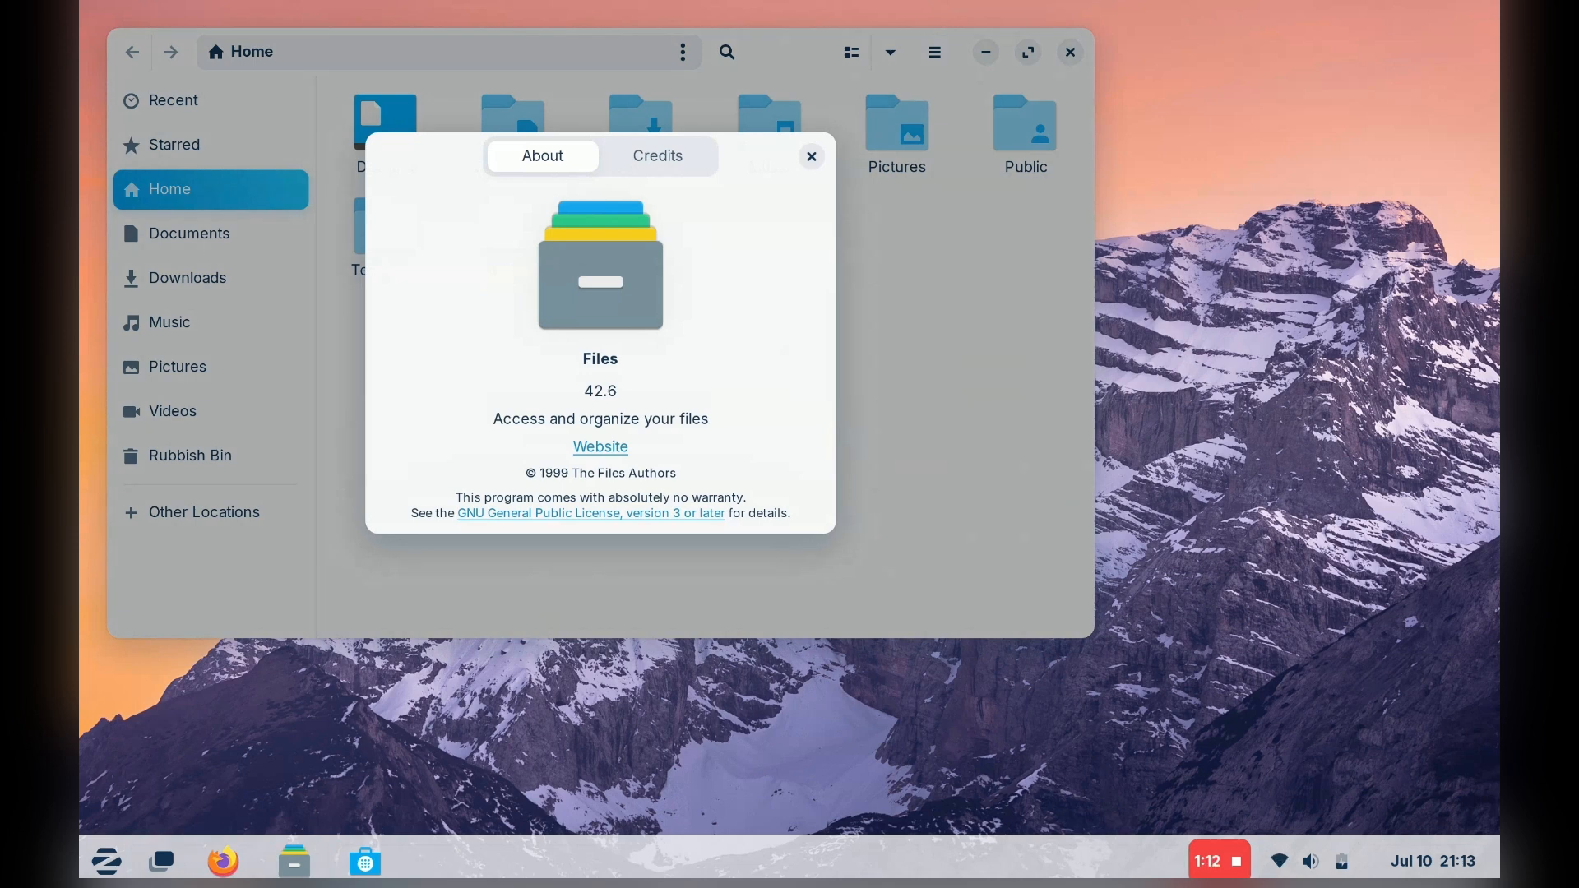
pyautogui.click(810, 156)
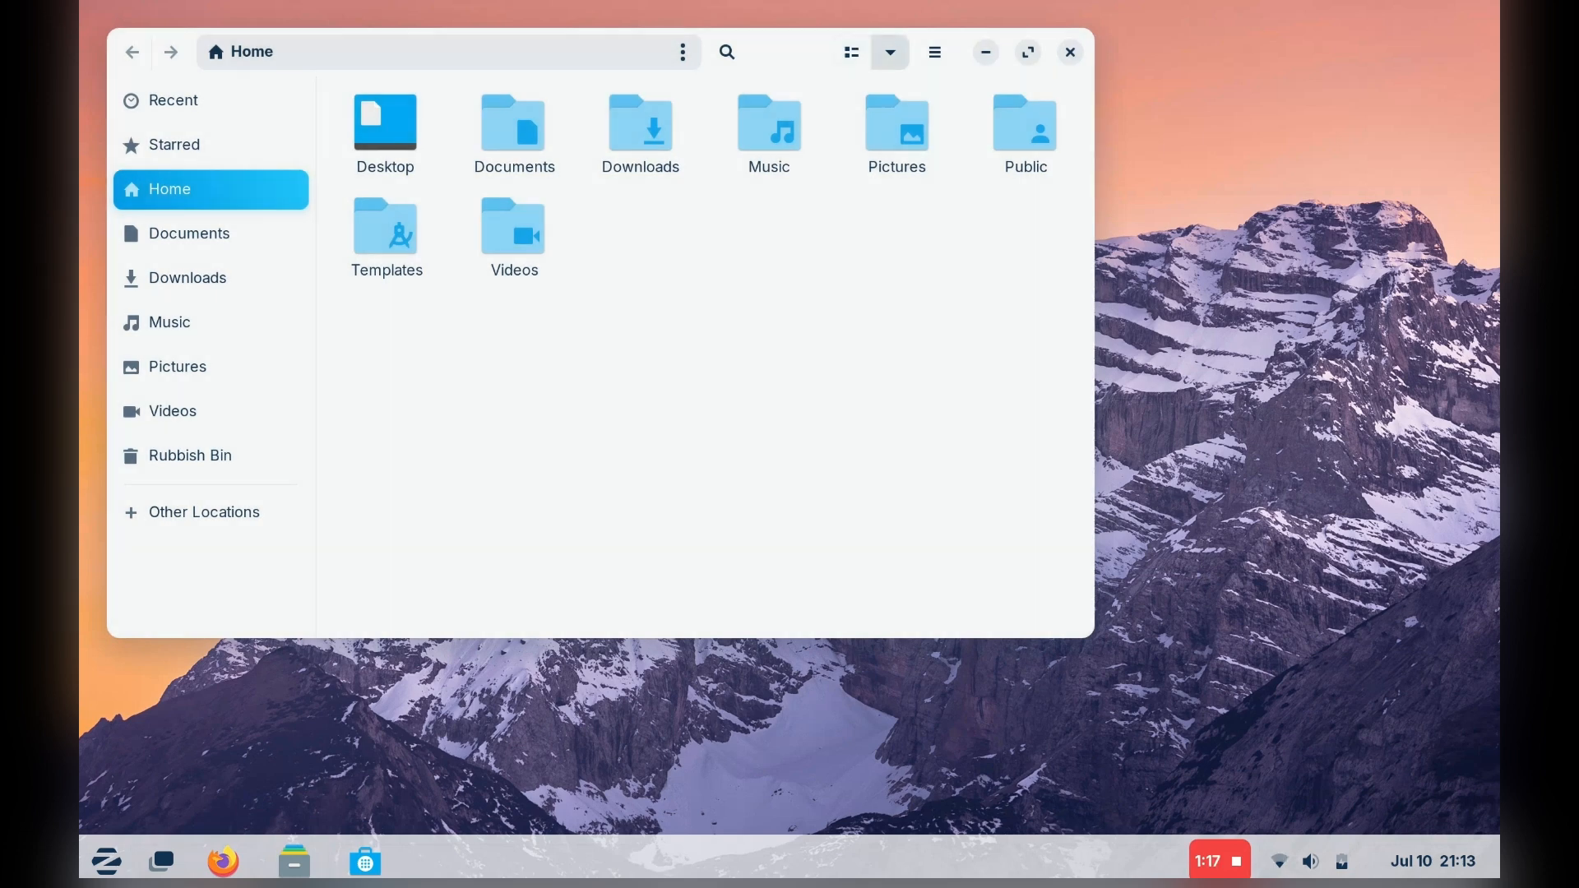
pyautogui.moveTo(888, 51)
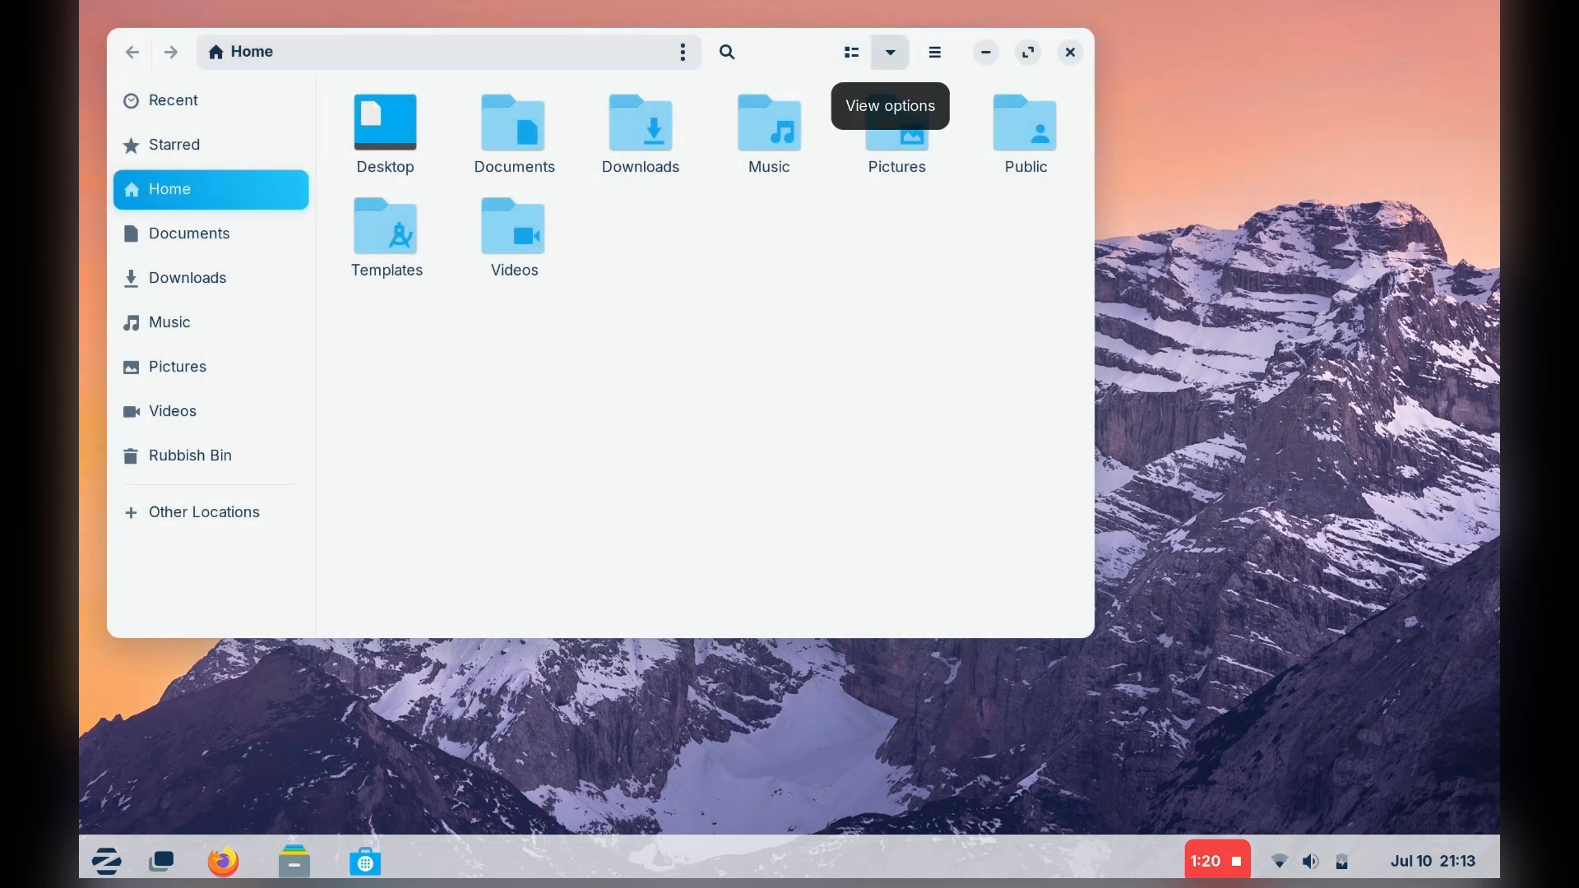
pyautogui.click(888, 51)
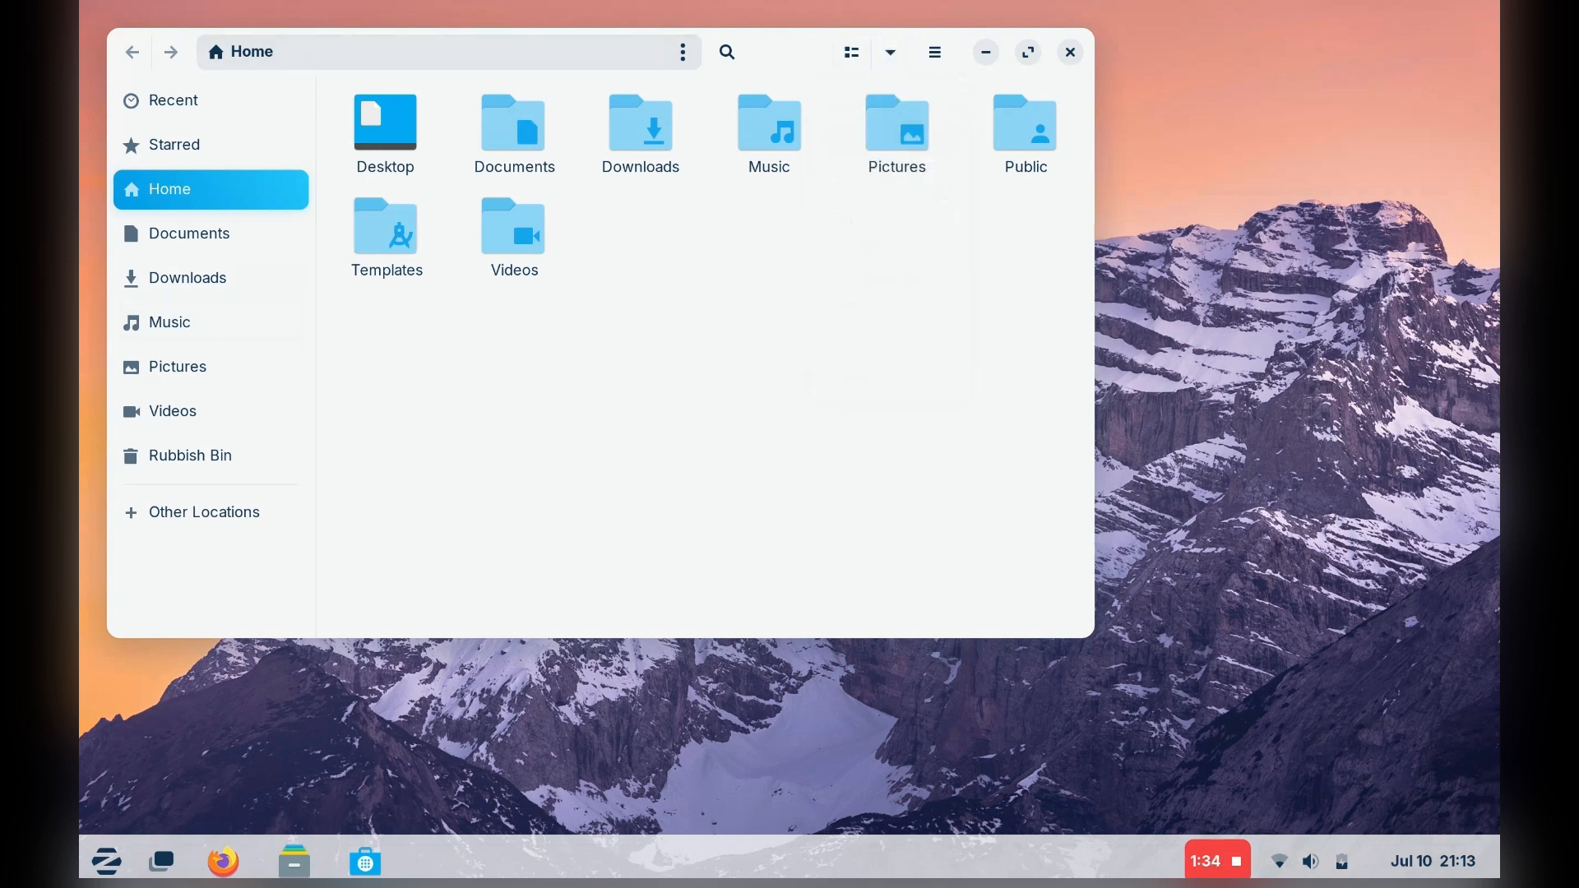
pyautogui.moveTo(850, 51)
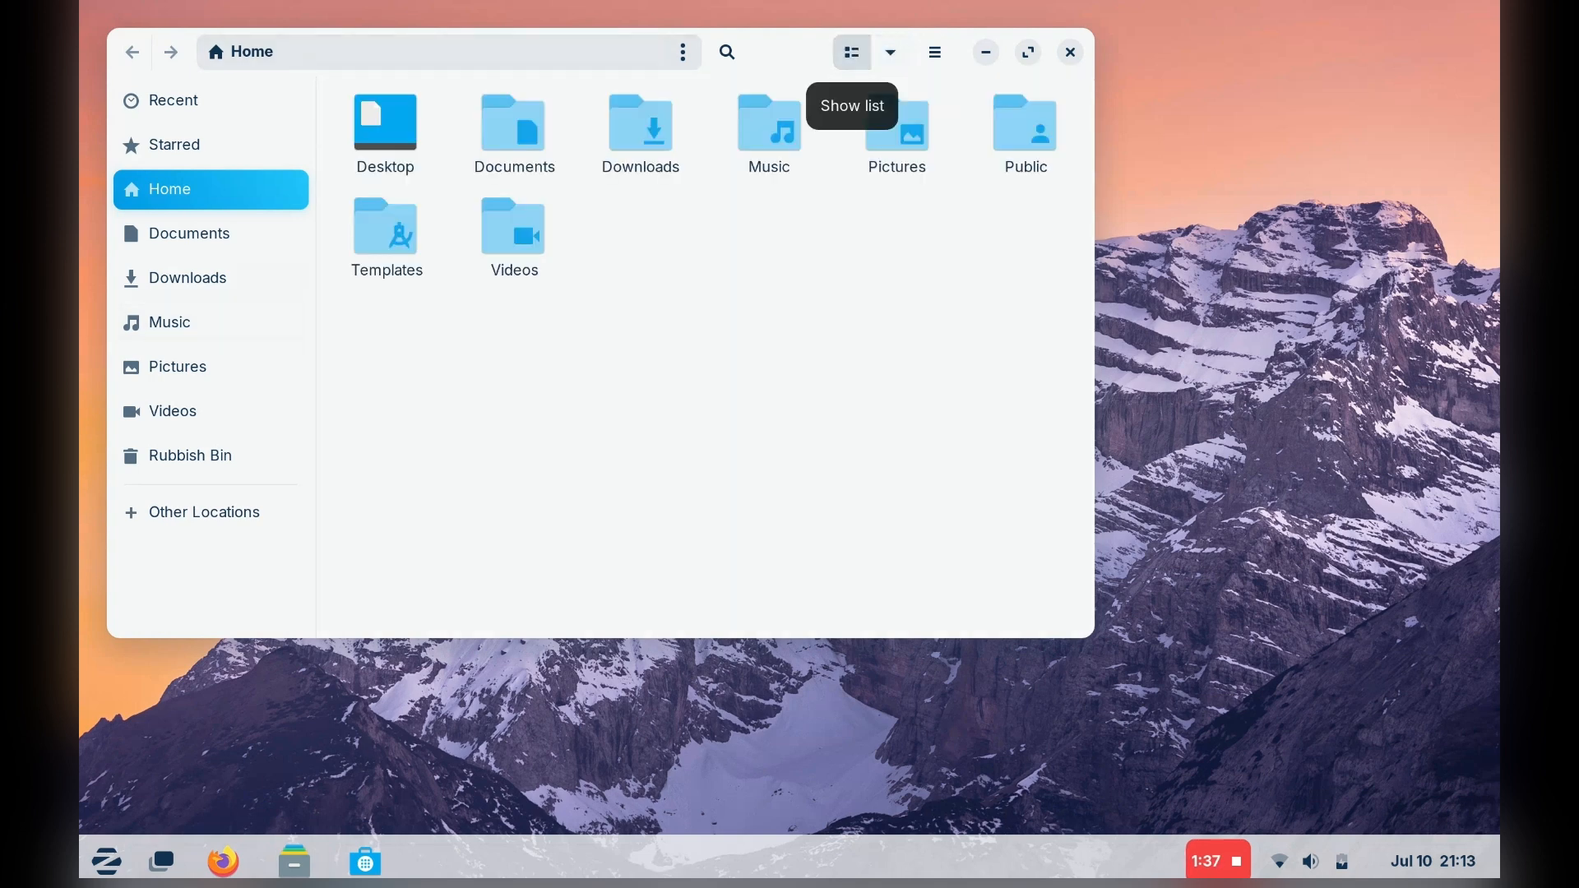
pyautogui.click(933, 51)
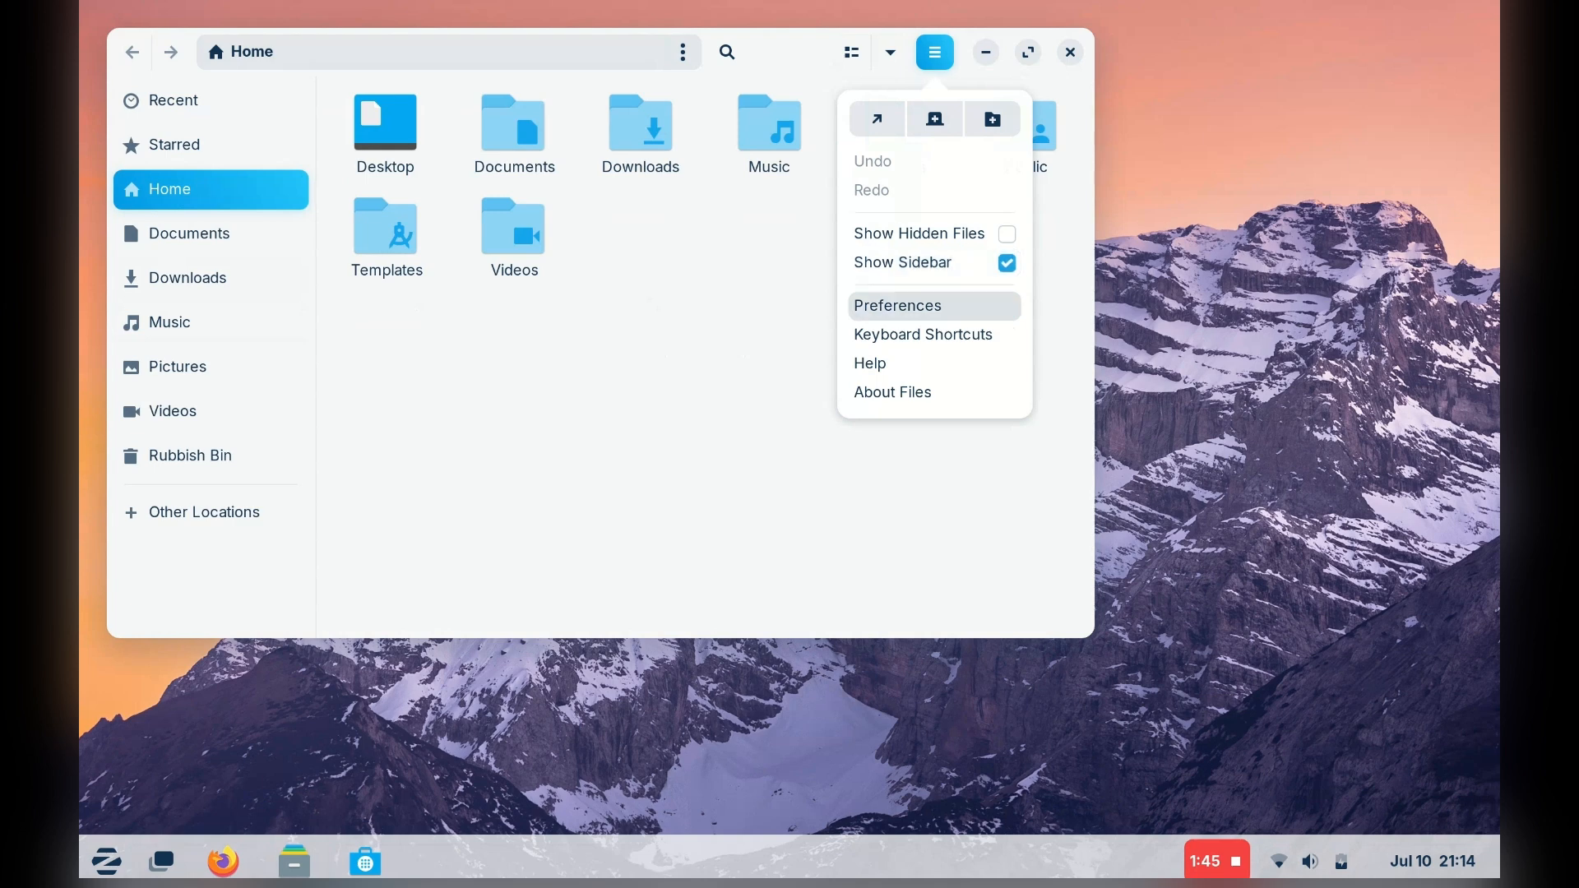
pyautogui.click(177, 365)
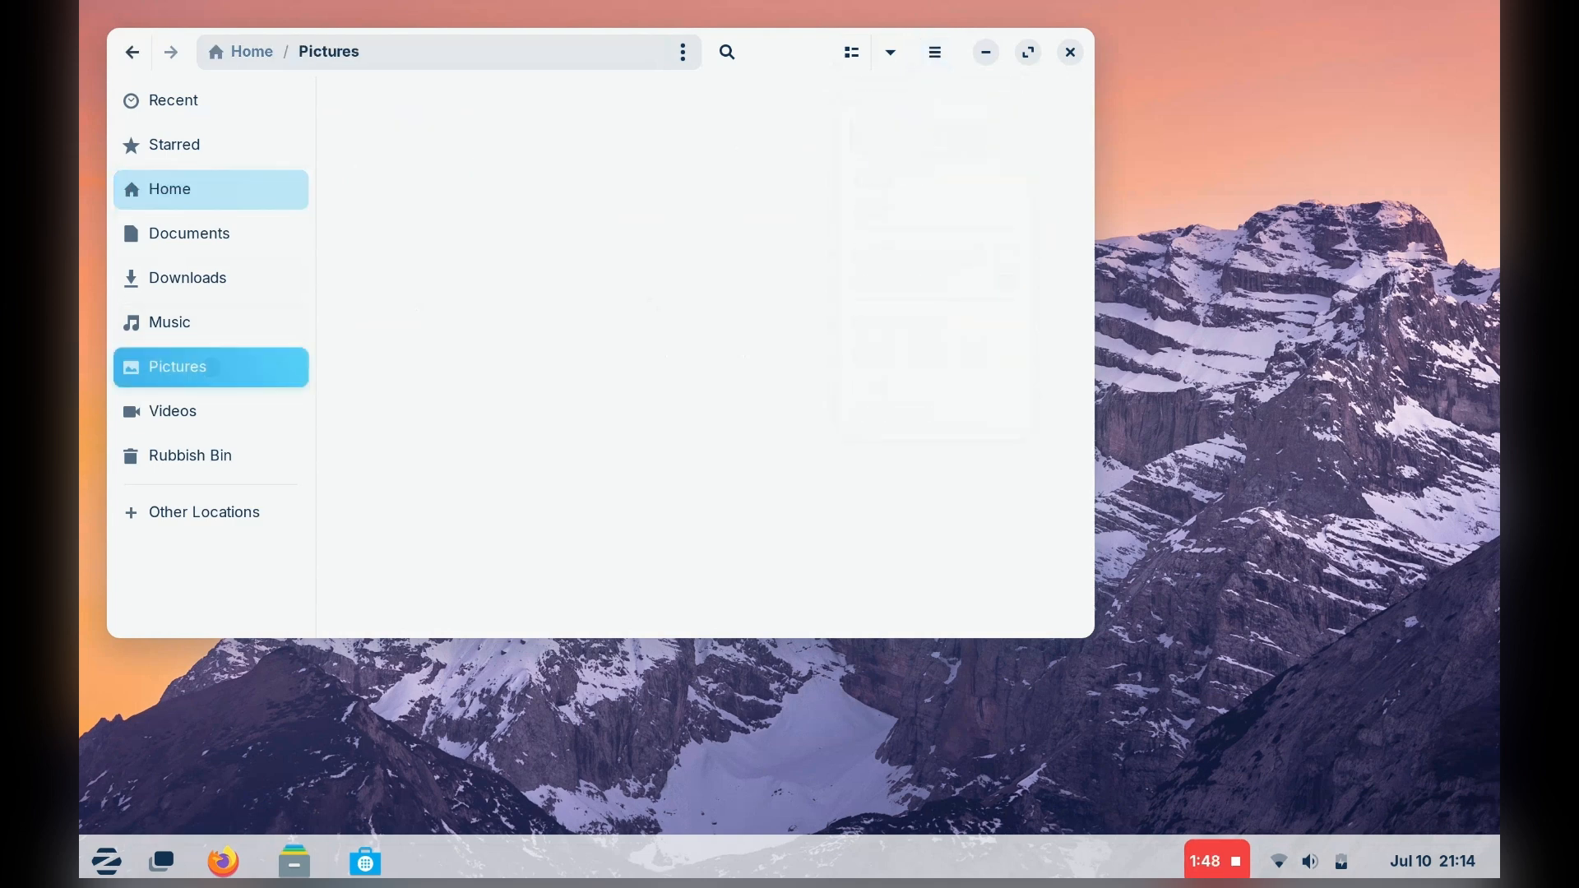
pyautogui.click(170, 321)
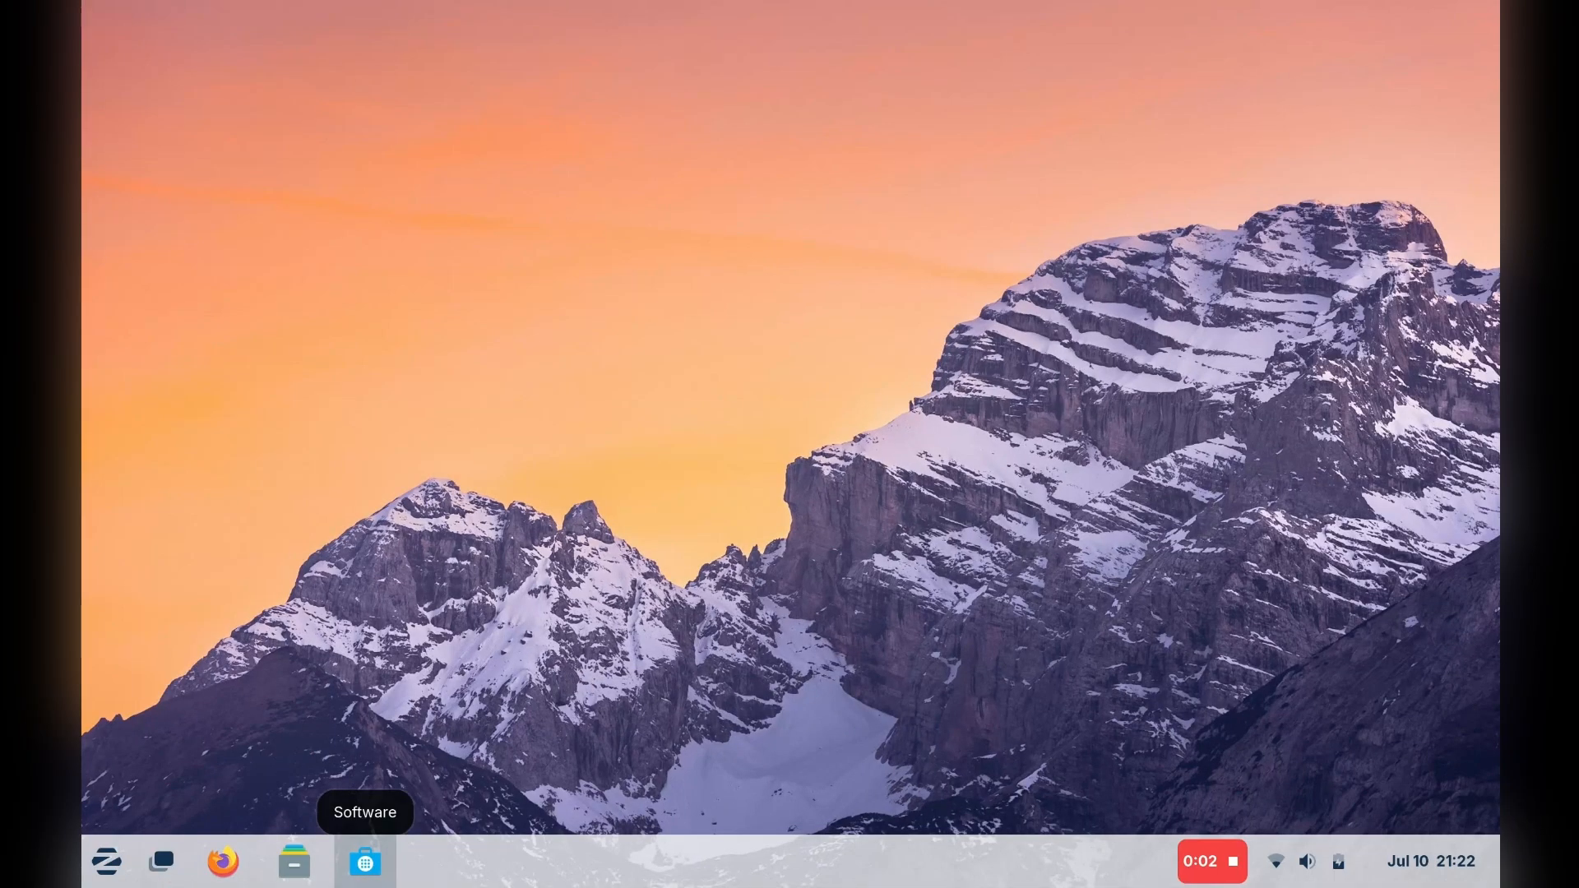
# - Browse GNOME Software's Explore page and the GitKraken app details, then return to Explore
pyautogui.click(364, 861)
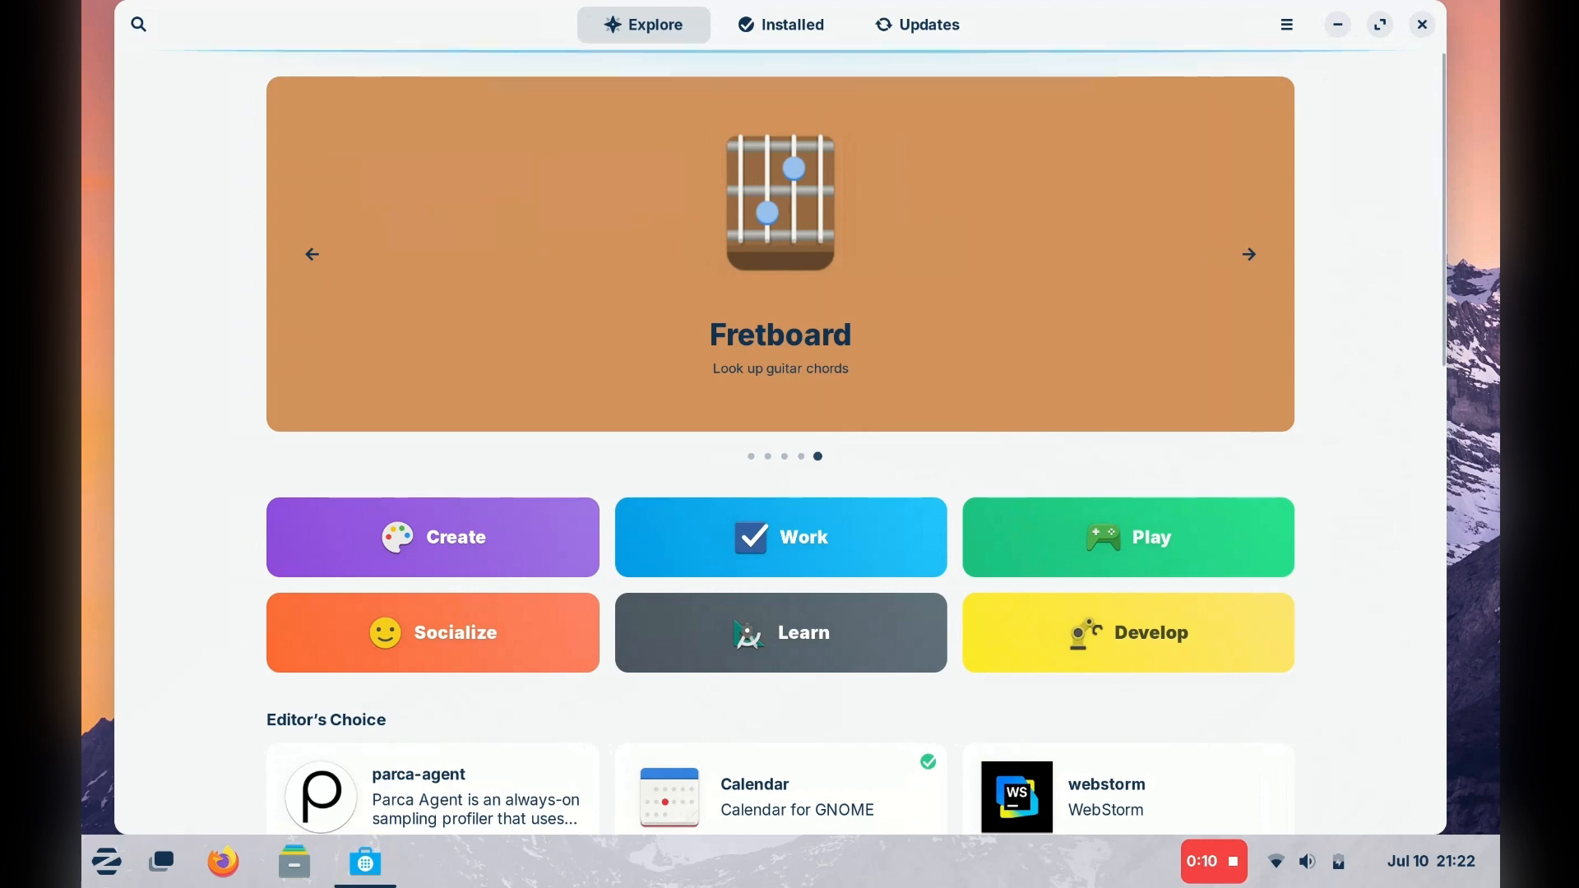
pyautogui.scroll(-3)
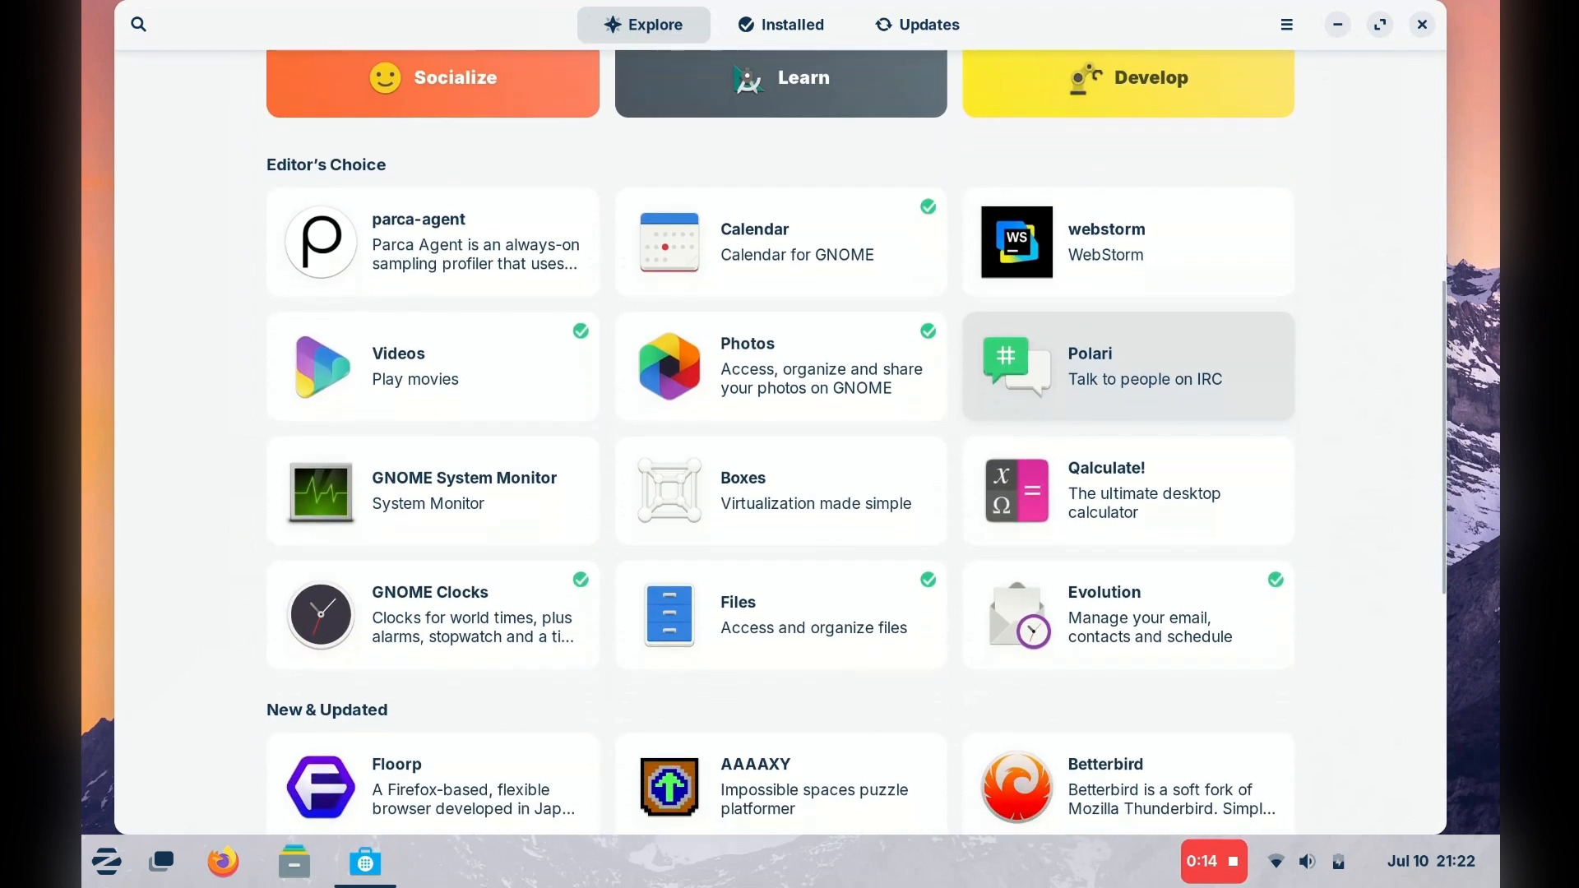
pyautogui.scroll(-3)
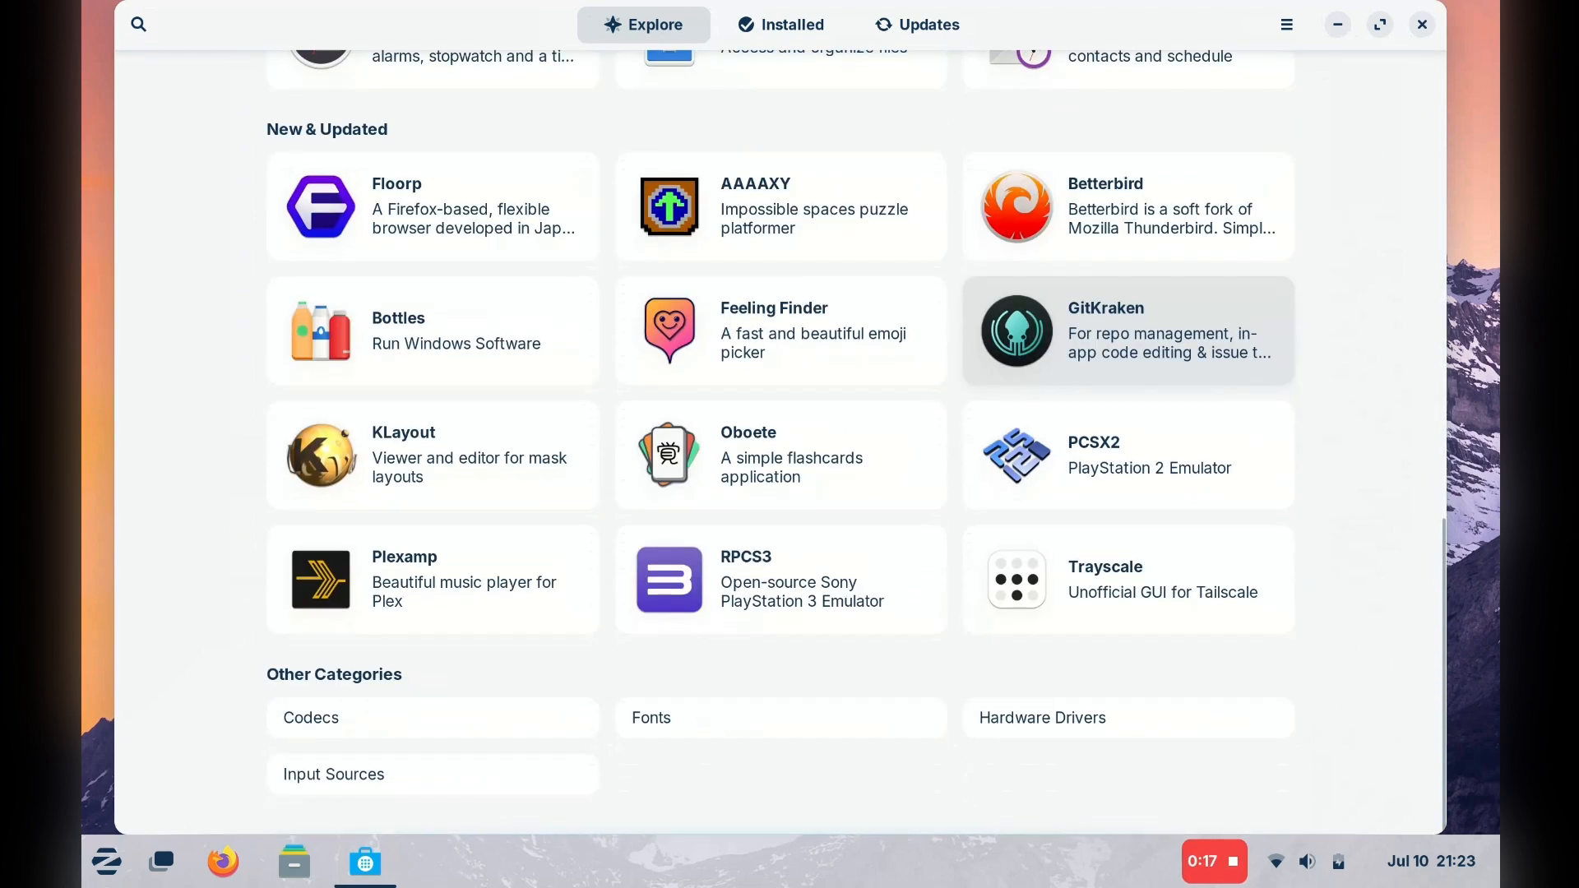
pyautogui.click(1126, 329)
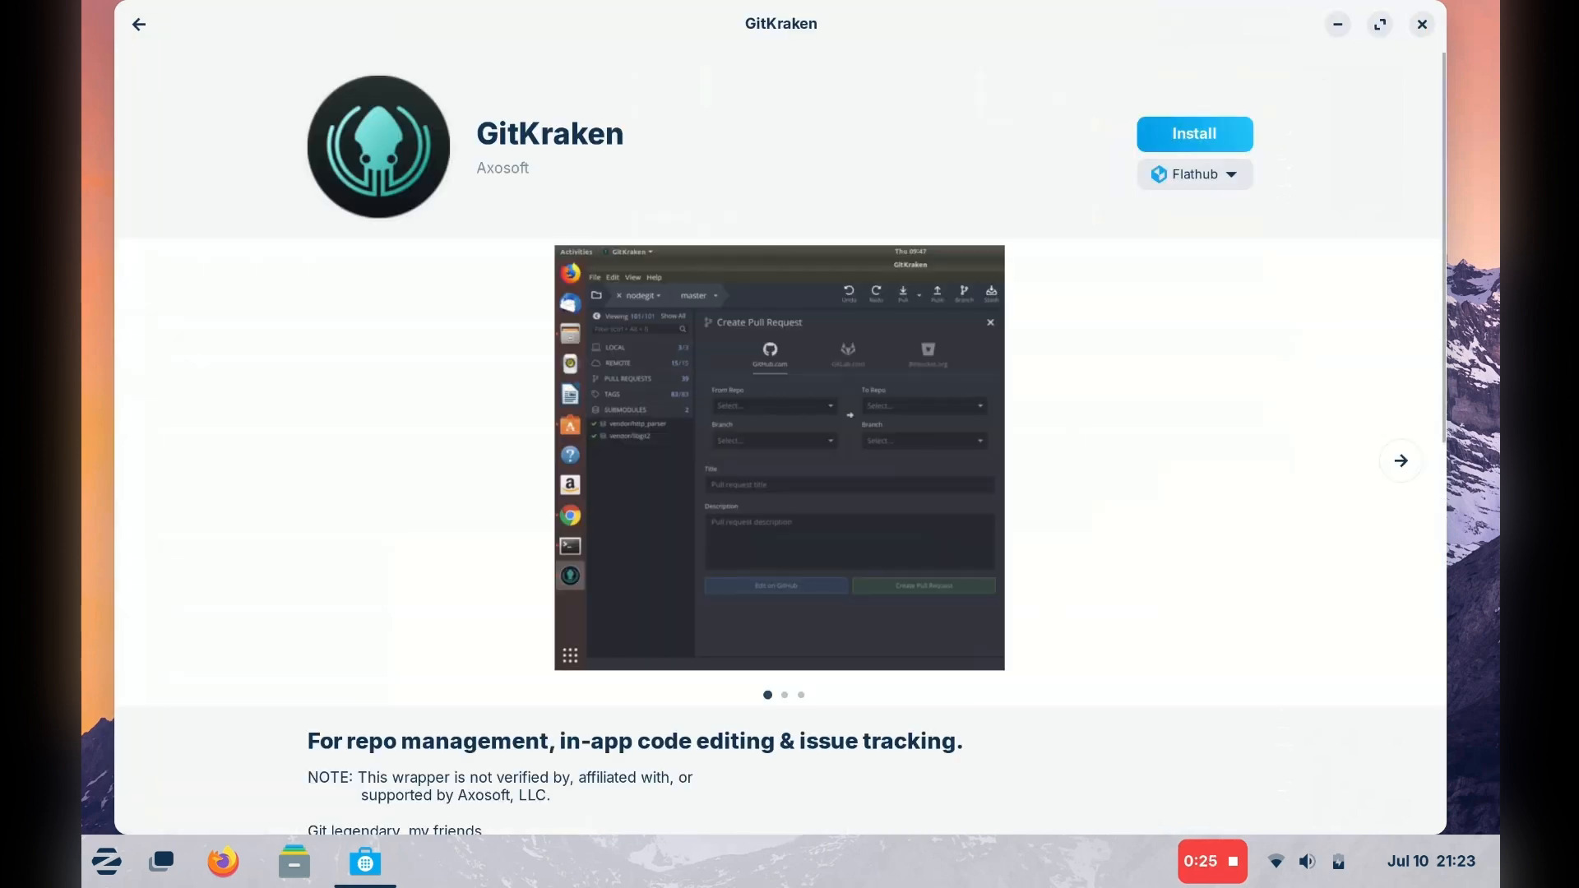
pyautogui.scroll(-3)
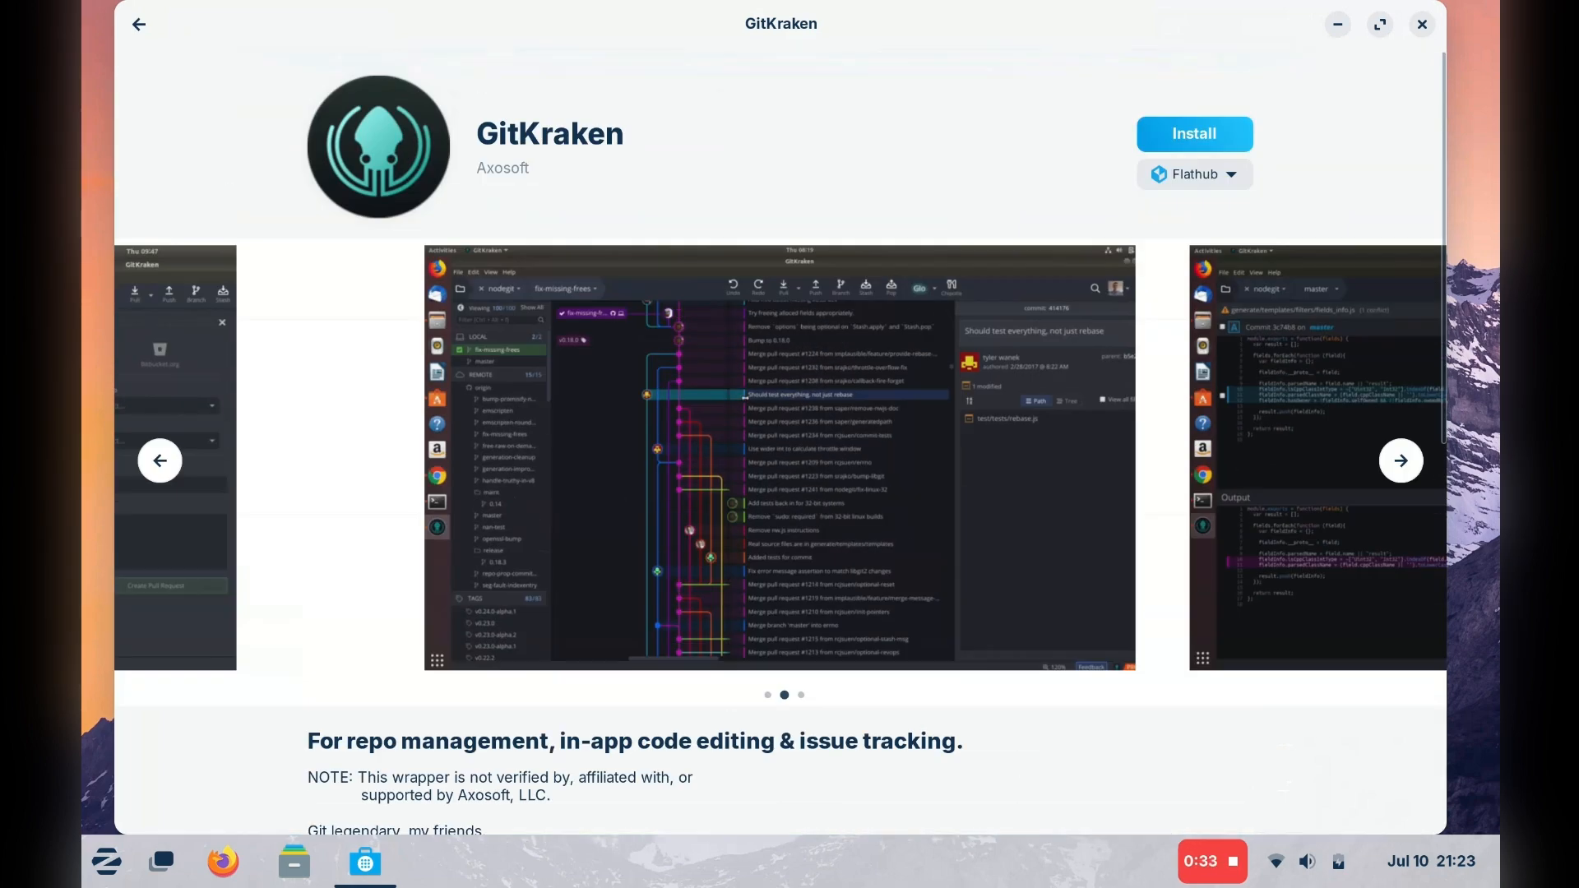
pyautogui.click(139, 24)
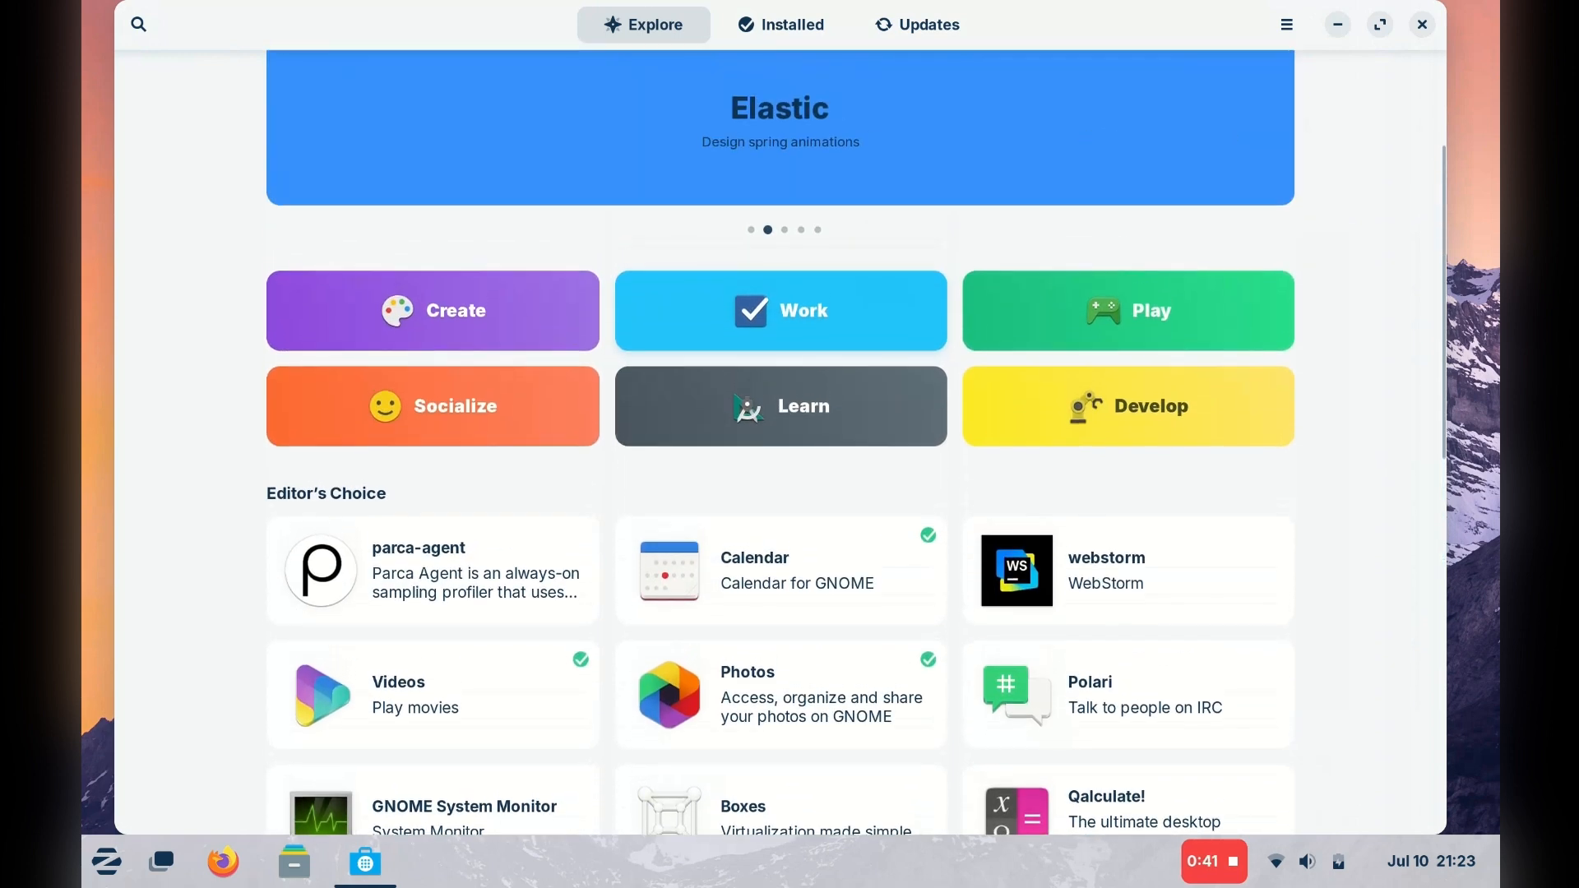
# - Browse the Develop category of apps
pyautogui.click(1126, 405)
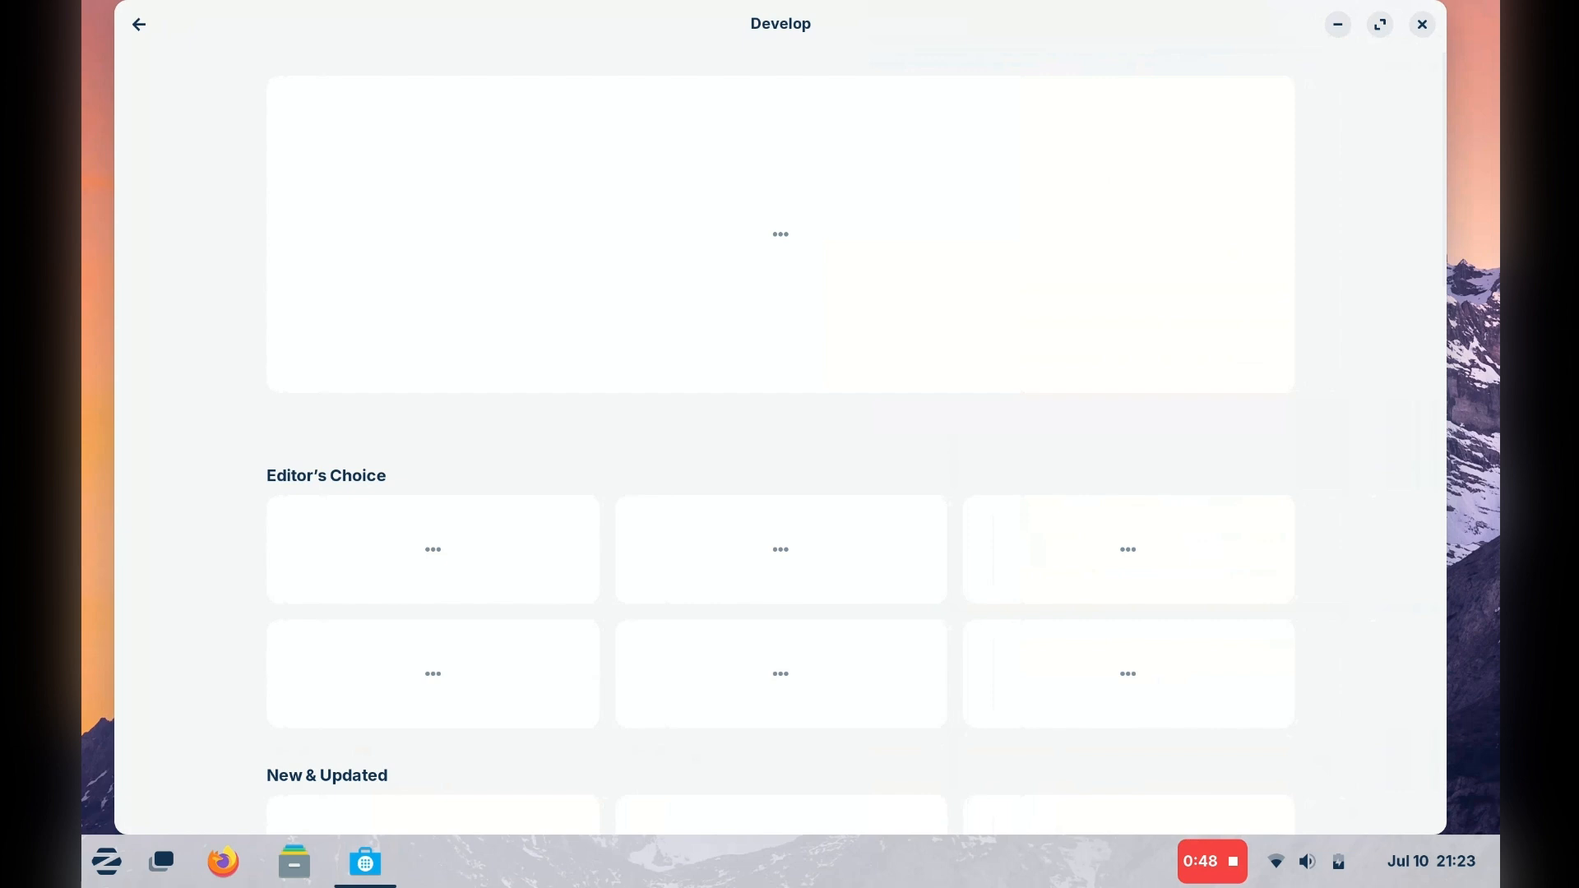
pyautogui.scroll(-3)
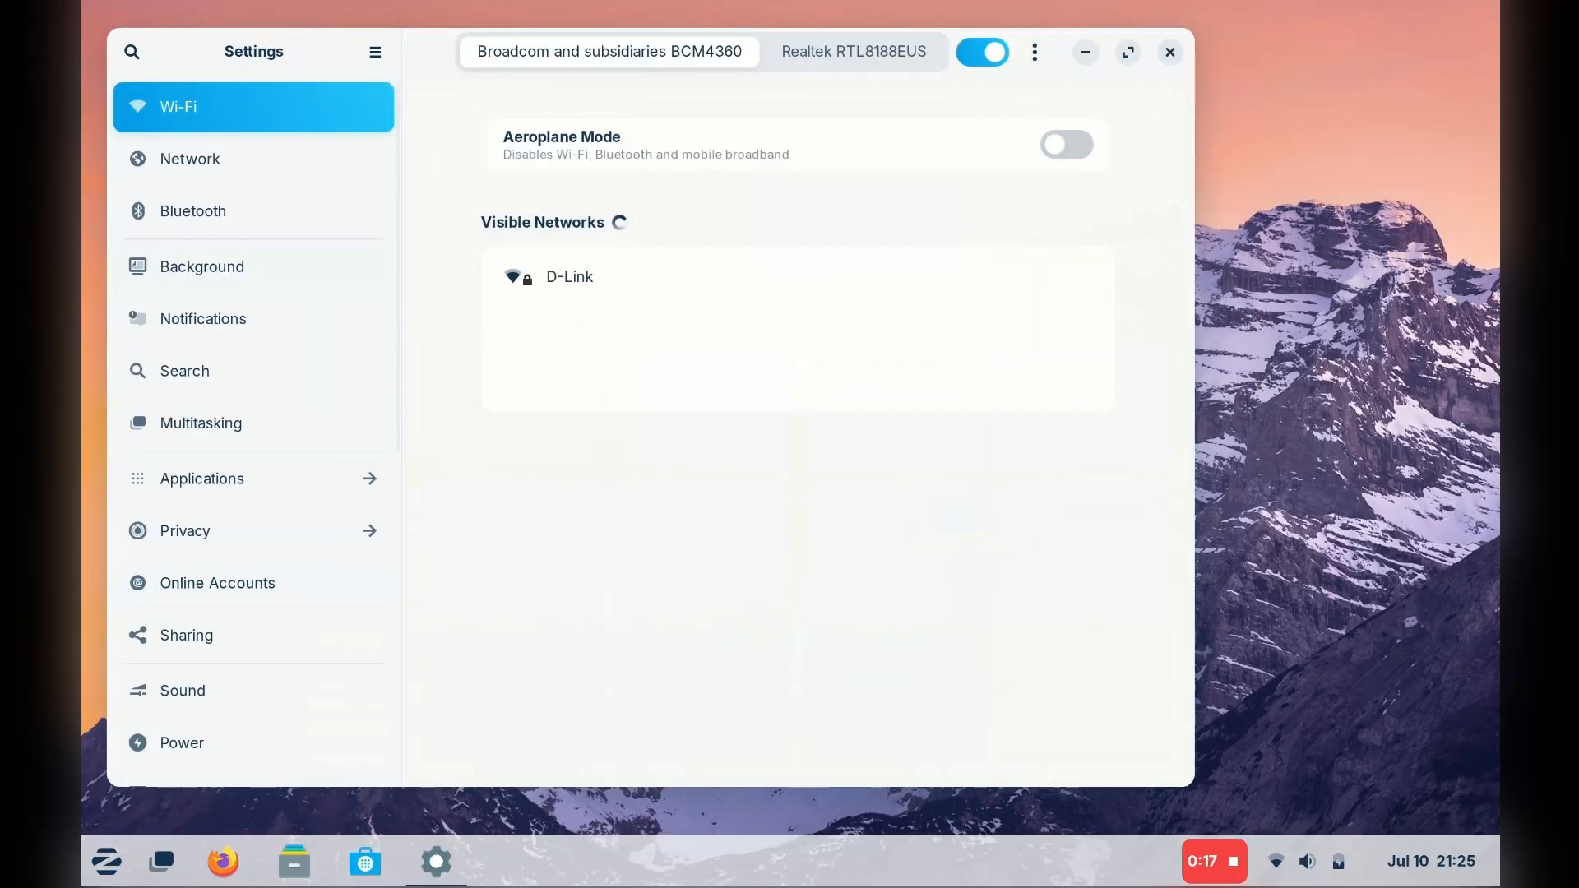
# - Review Applications settings down to Advanced Network Configuration, then return to the main list
pyautogui.click(192, 210)
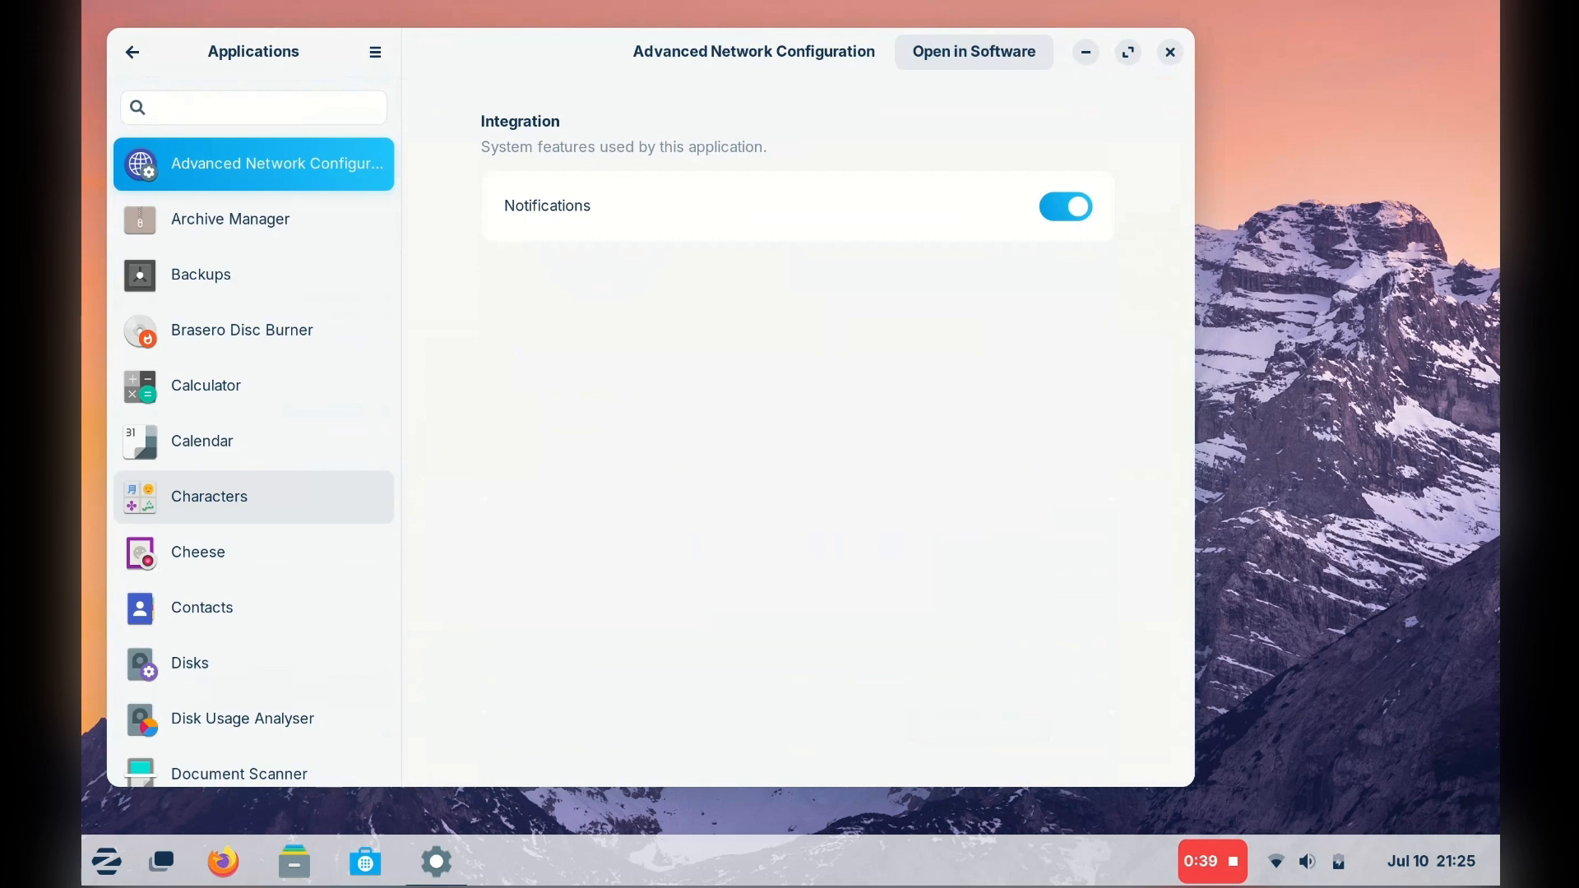
pyautogui.click(229, 219)
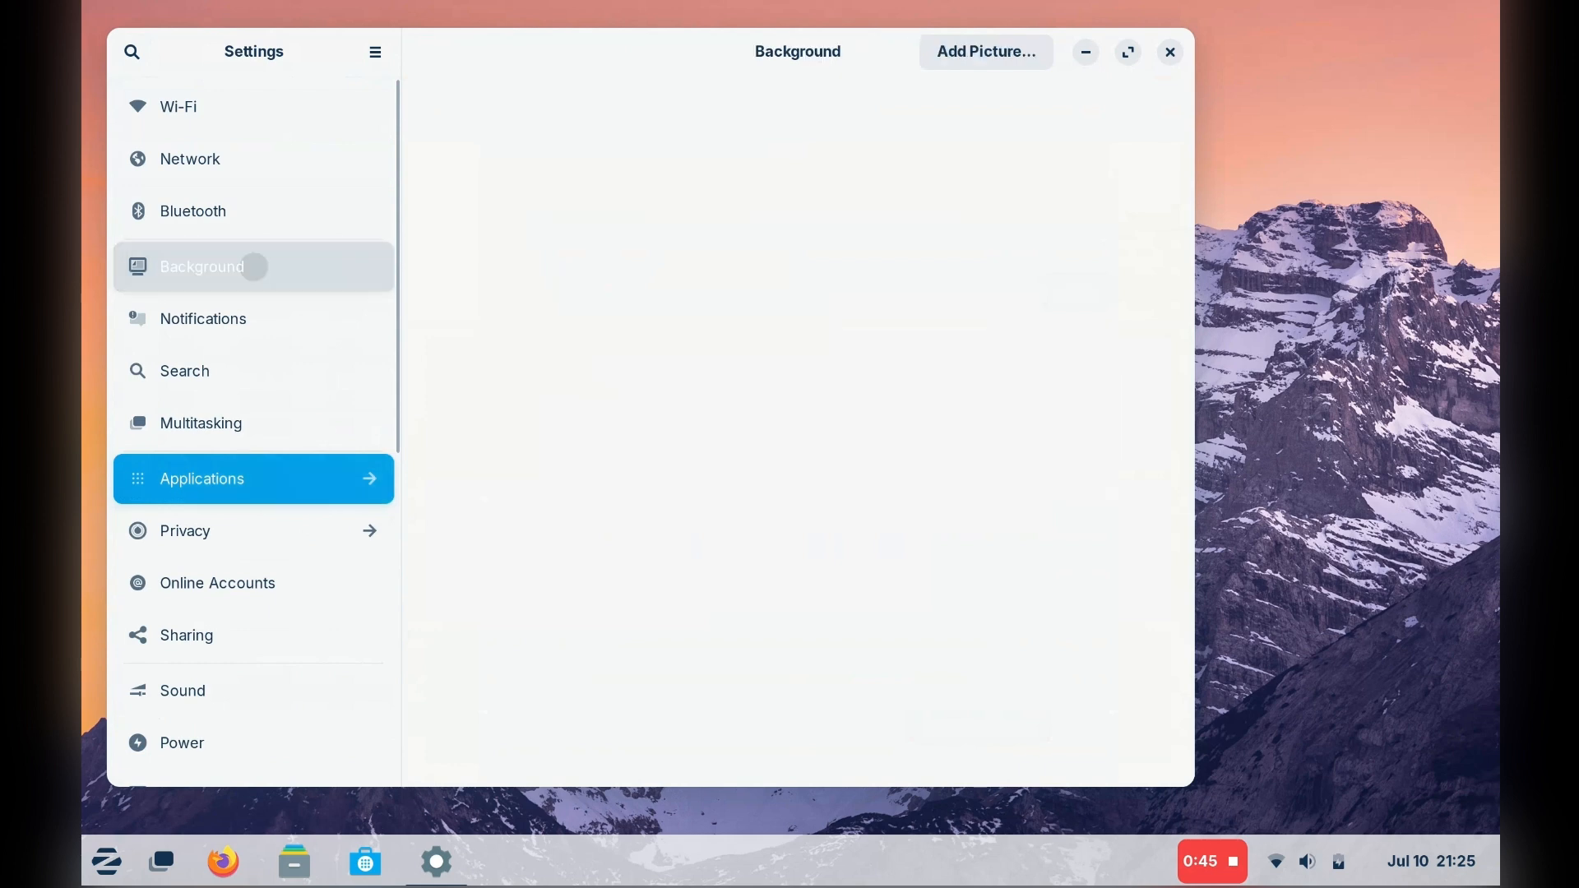
# - Browse the Background wallpapers, try the ocean waves photo, then set the desert sunset one
pyautogui.click(202, 266)
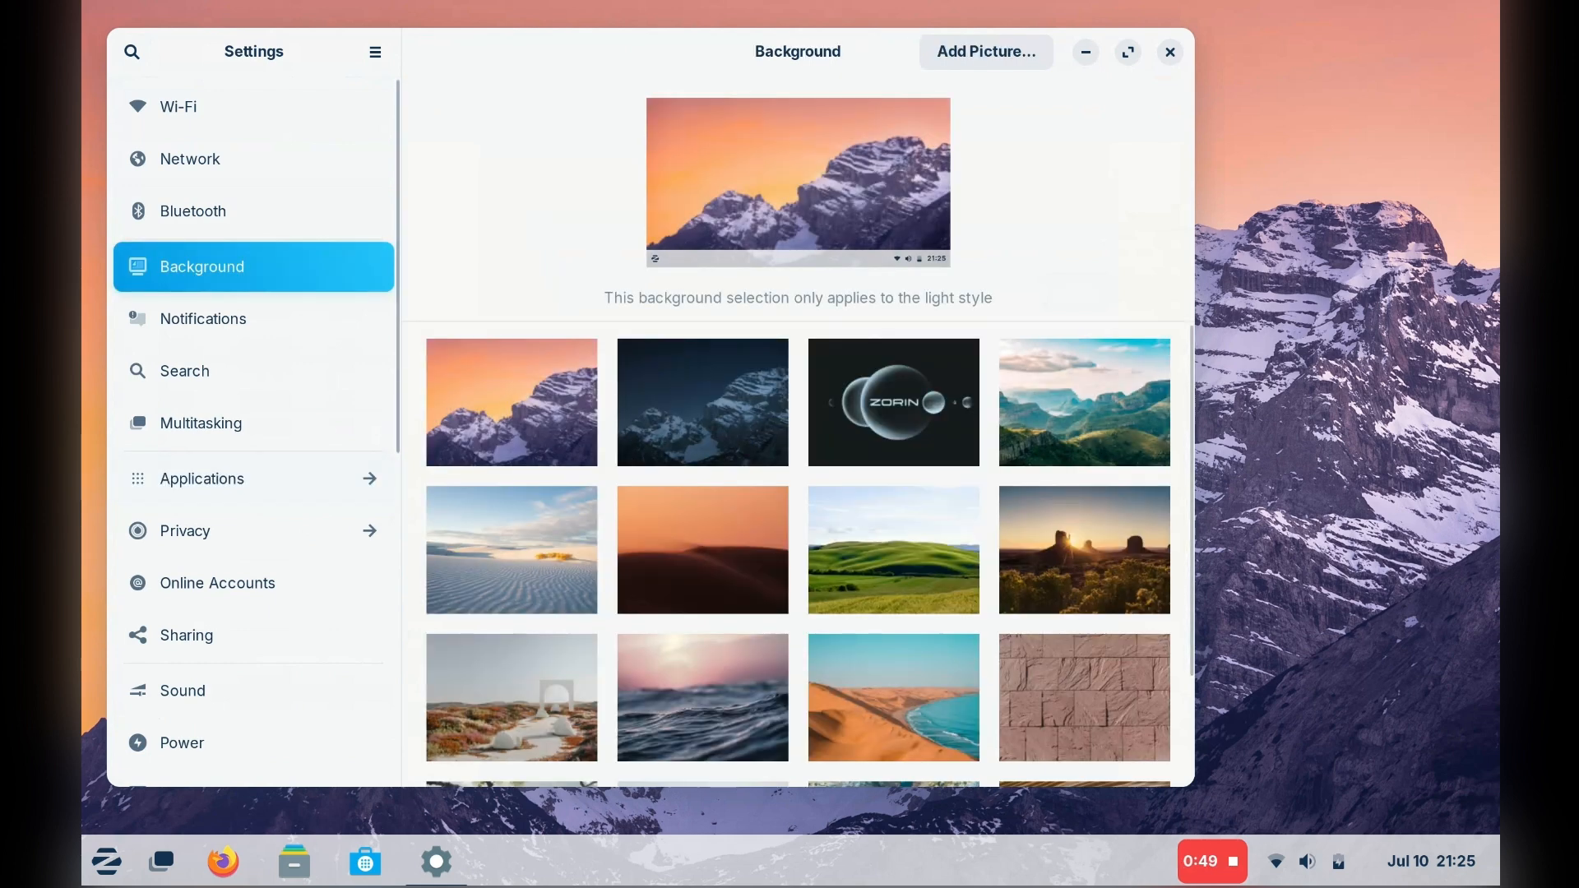
pyautogui.scroll(-3)
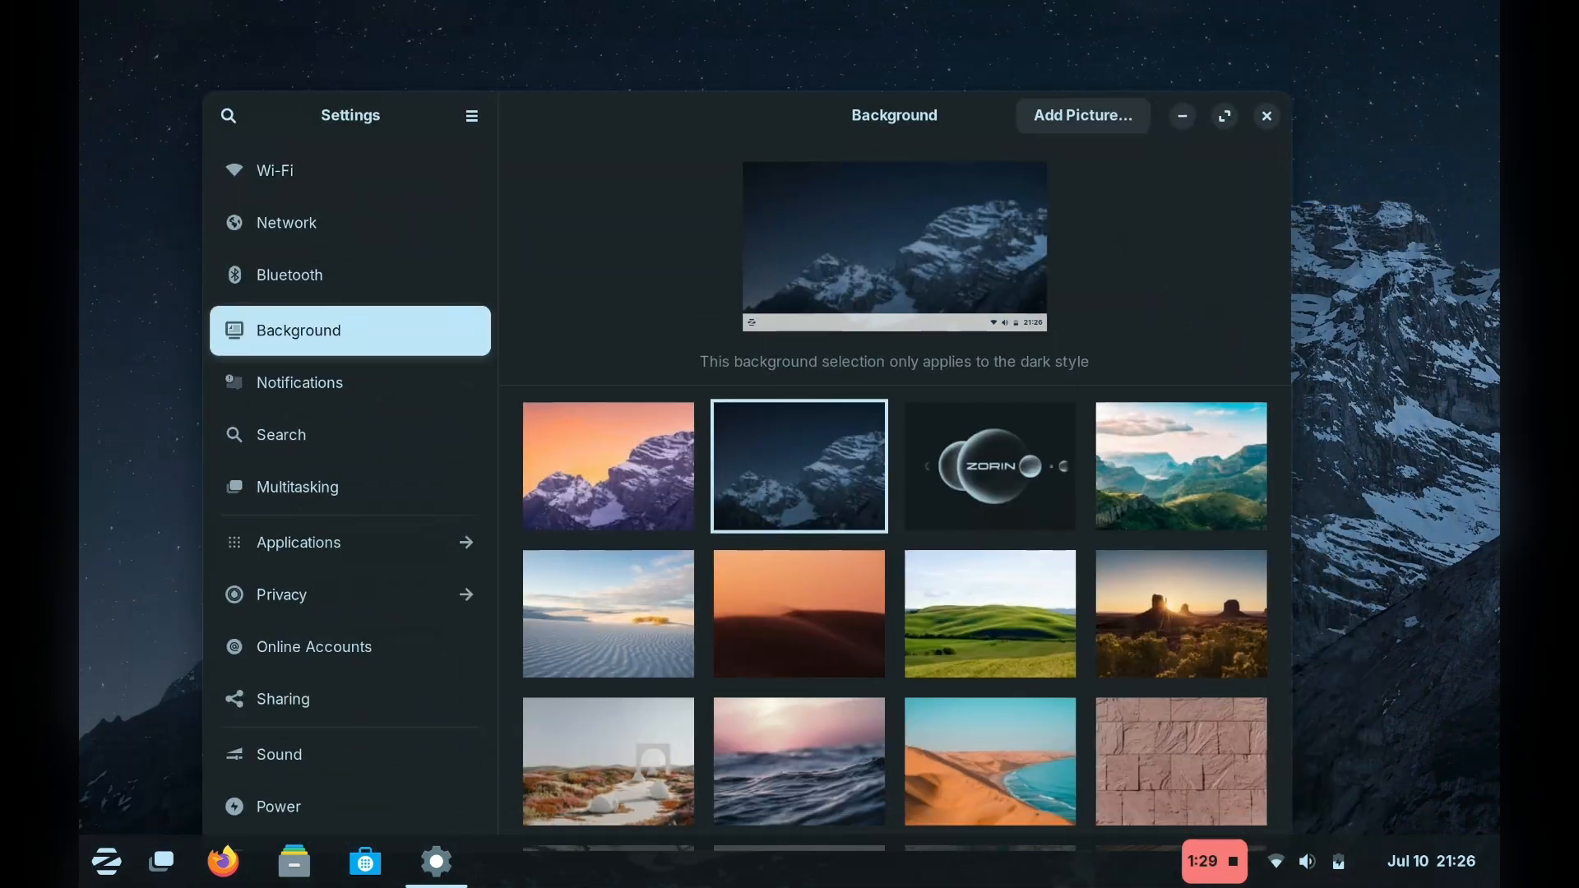
pyautogui.click(798, 560)
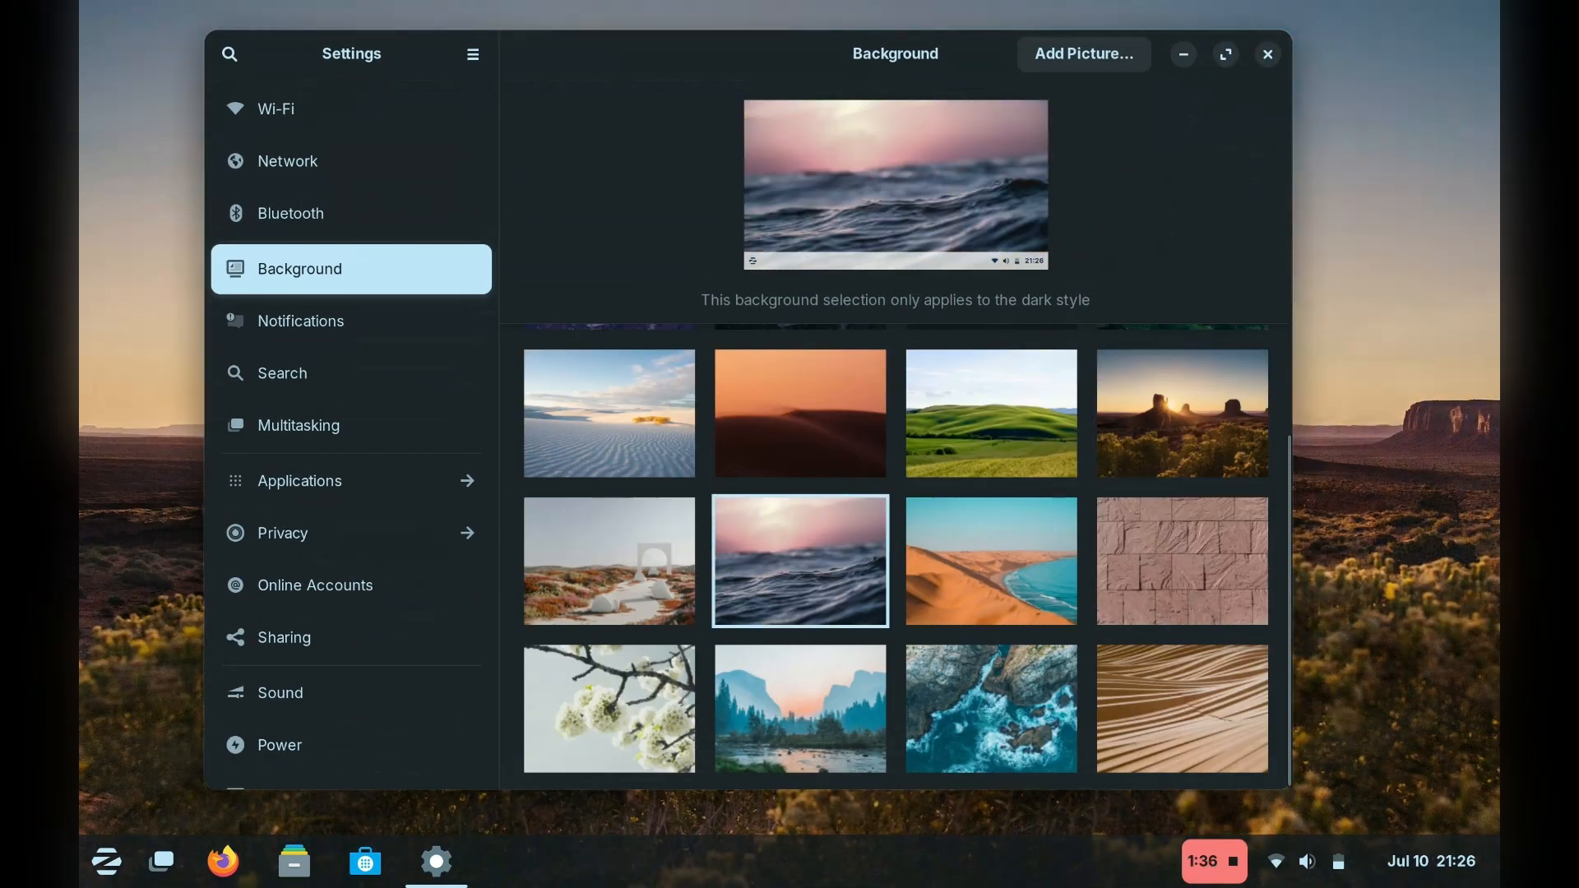
pyautogui.click(1180, 413)
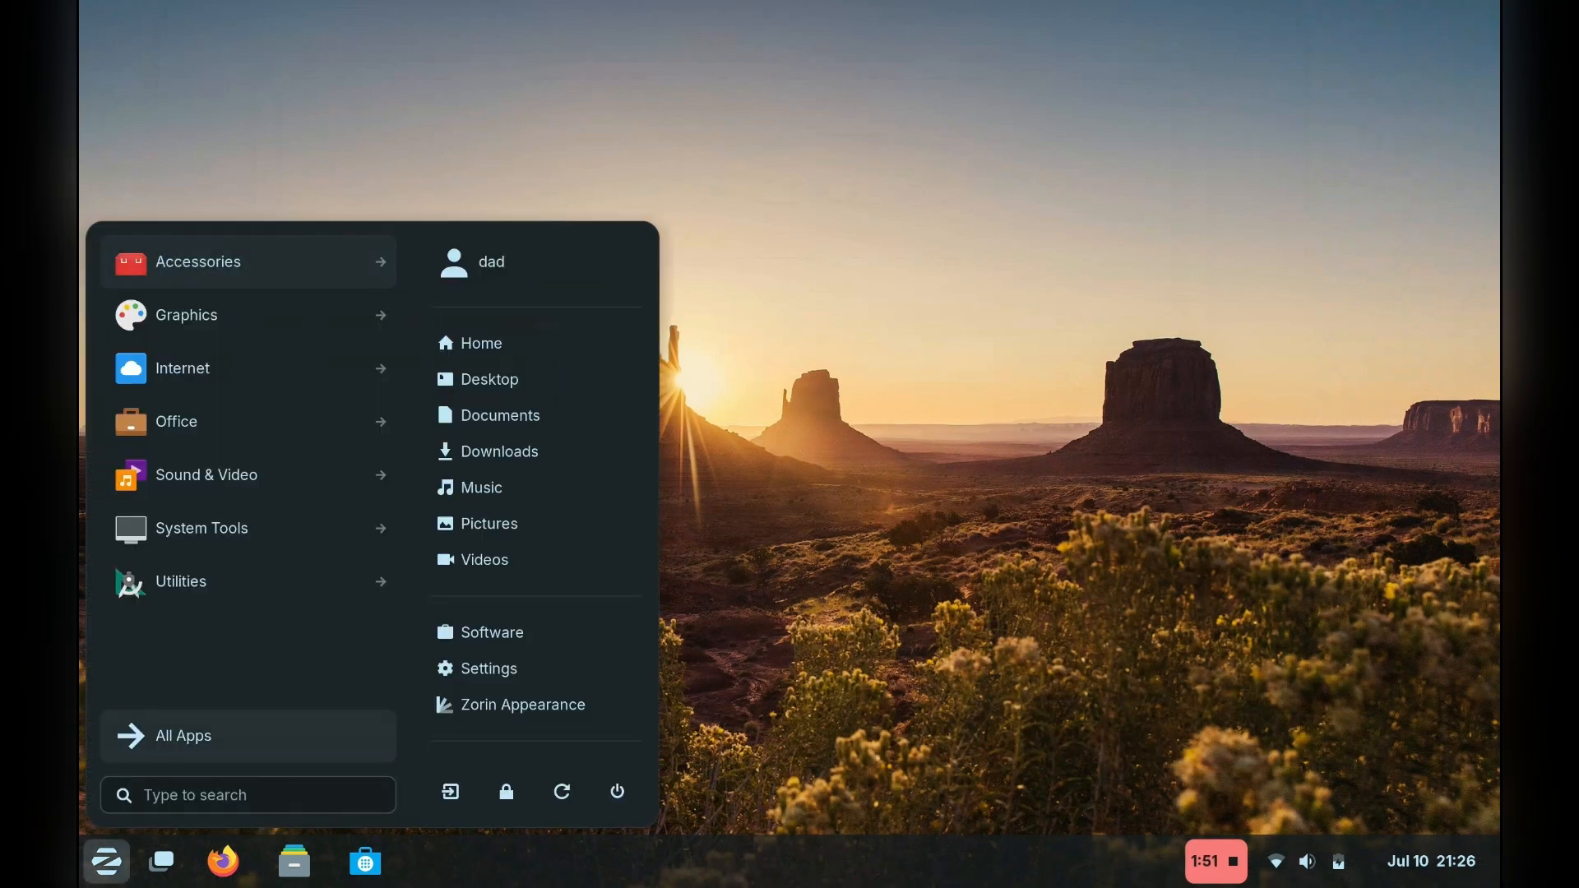
# - Launch Zorin Appearance and try the centered-dock layout before restoring the standard taskbar
pyautogui.click(523, 704)
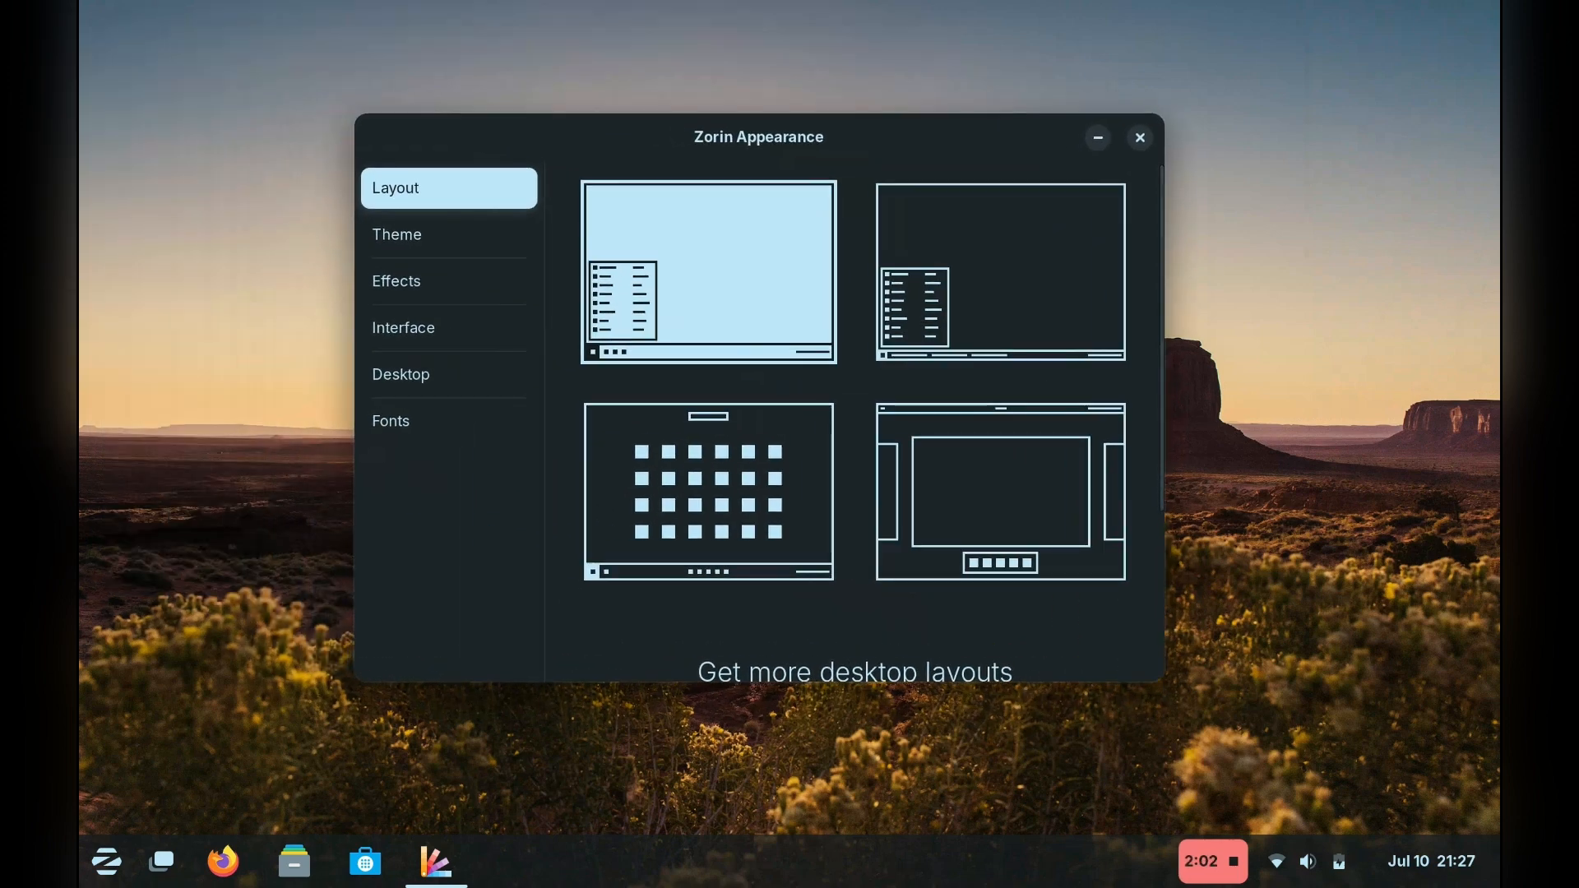
pyautogui.scroll(-3)
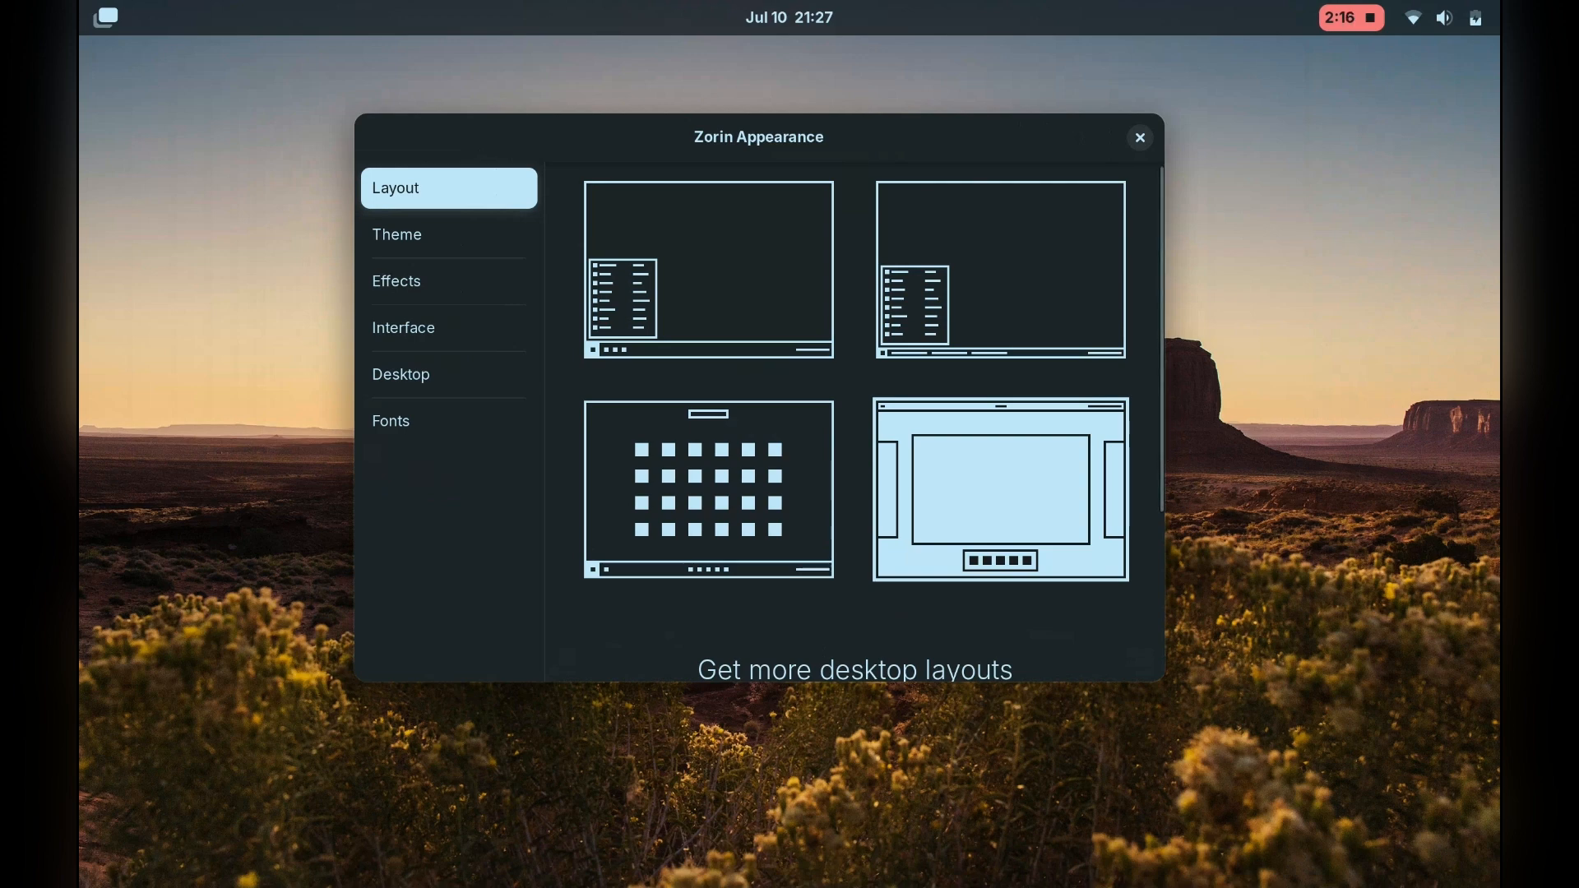
pyautogui.click(707, 489)
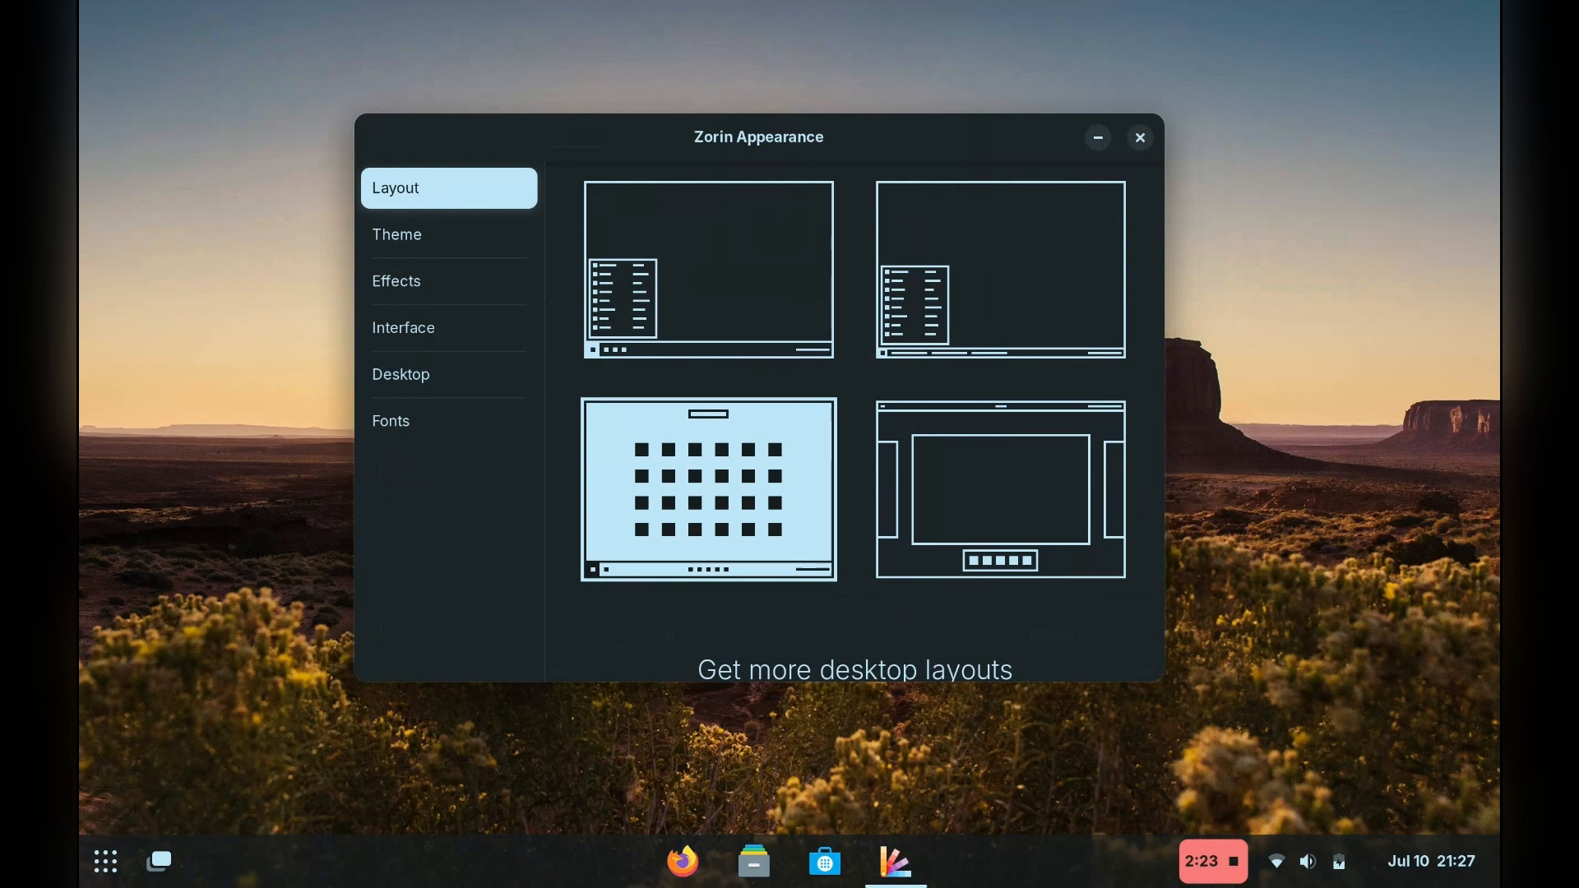
pyautogui.click(707, 266)
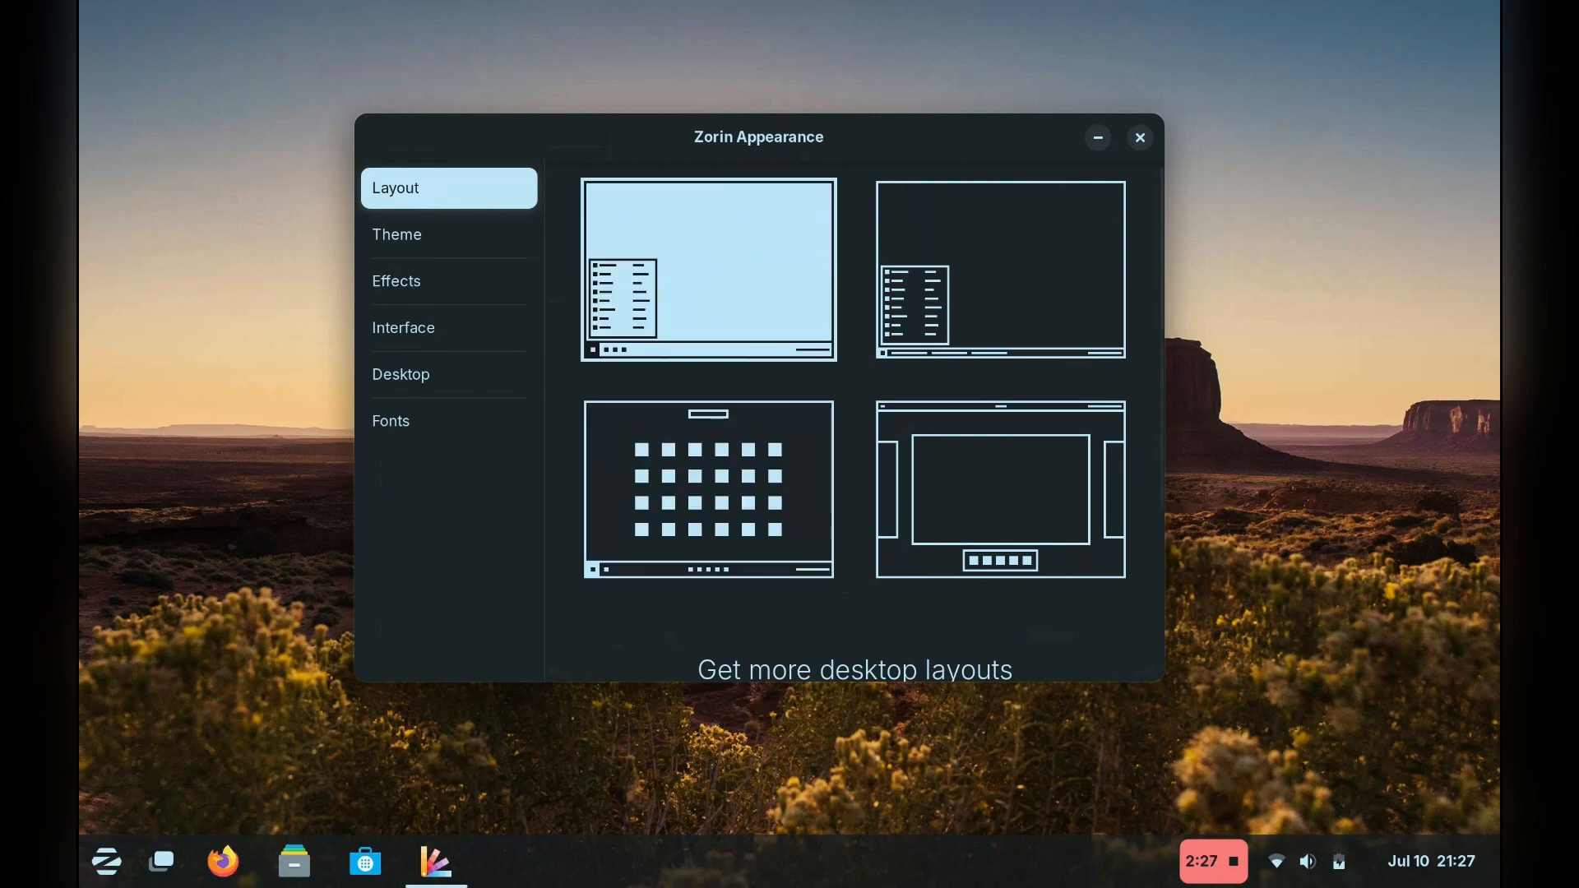
# - Try the labelled-taskbar layout, settle on the standard taskbar, and go to Theme
pyautogui.click(999, 269)
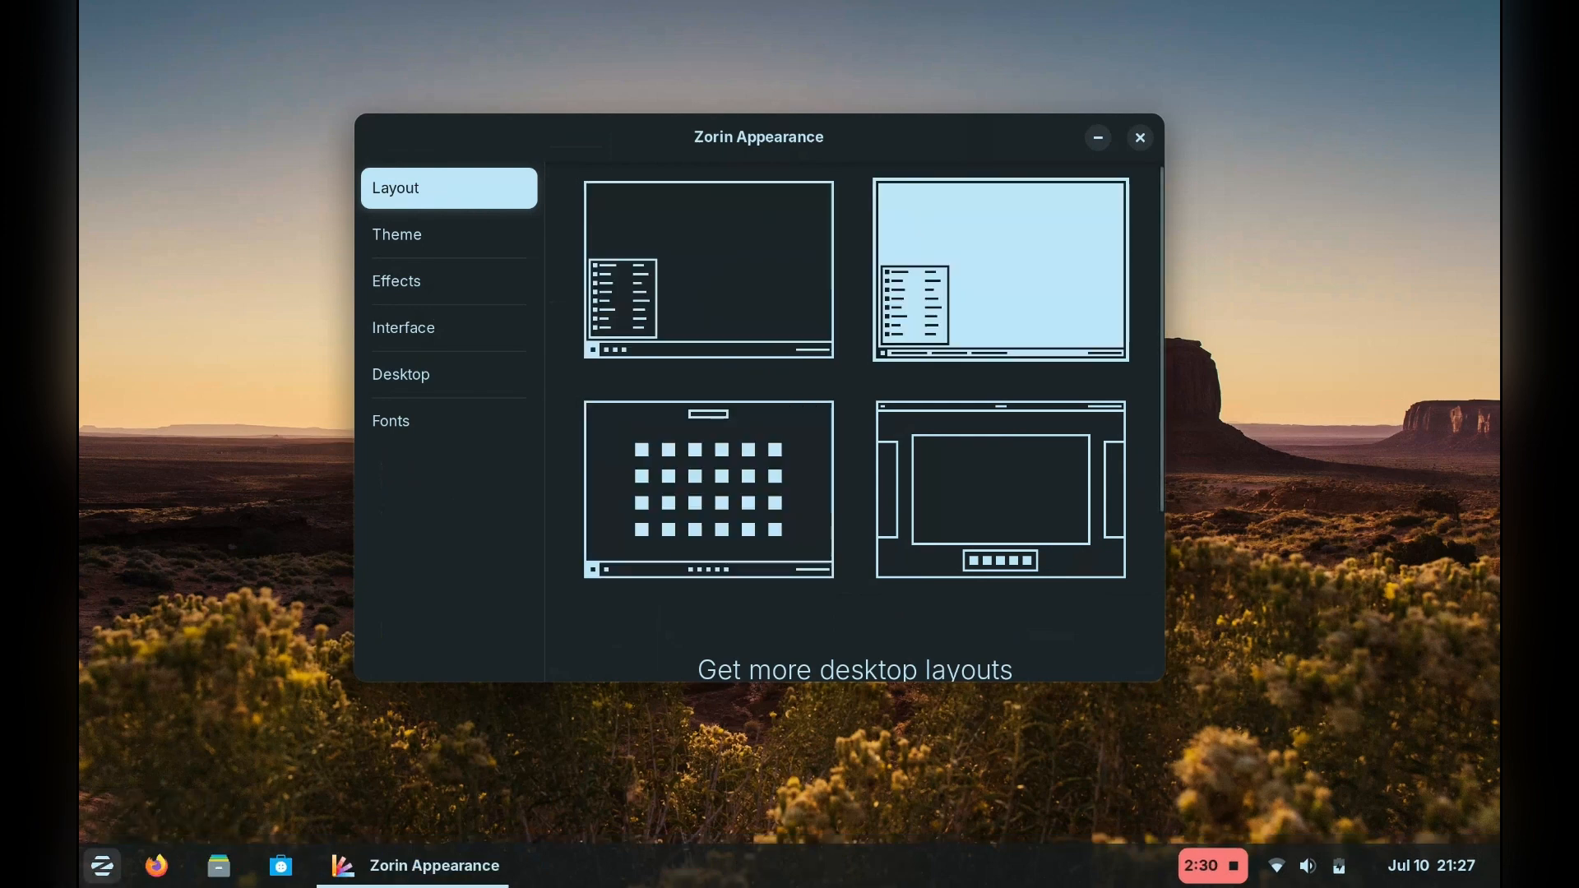
pyautogui.click(707, 269)
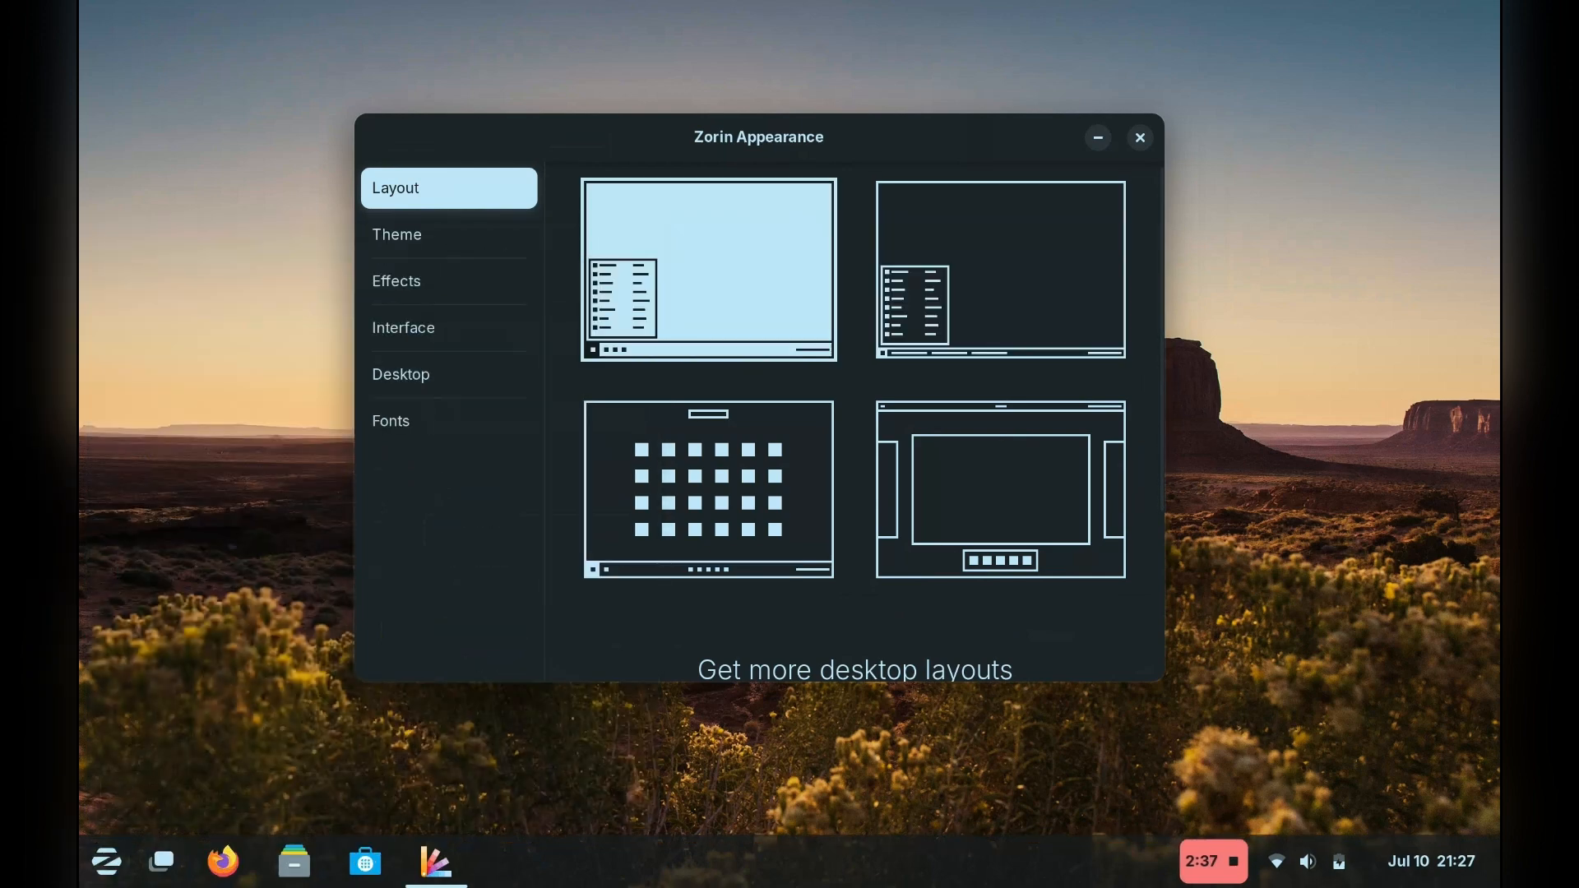
pyautogui.click(396, 233)
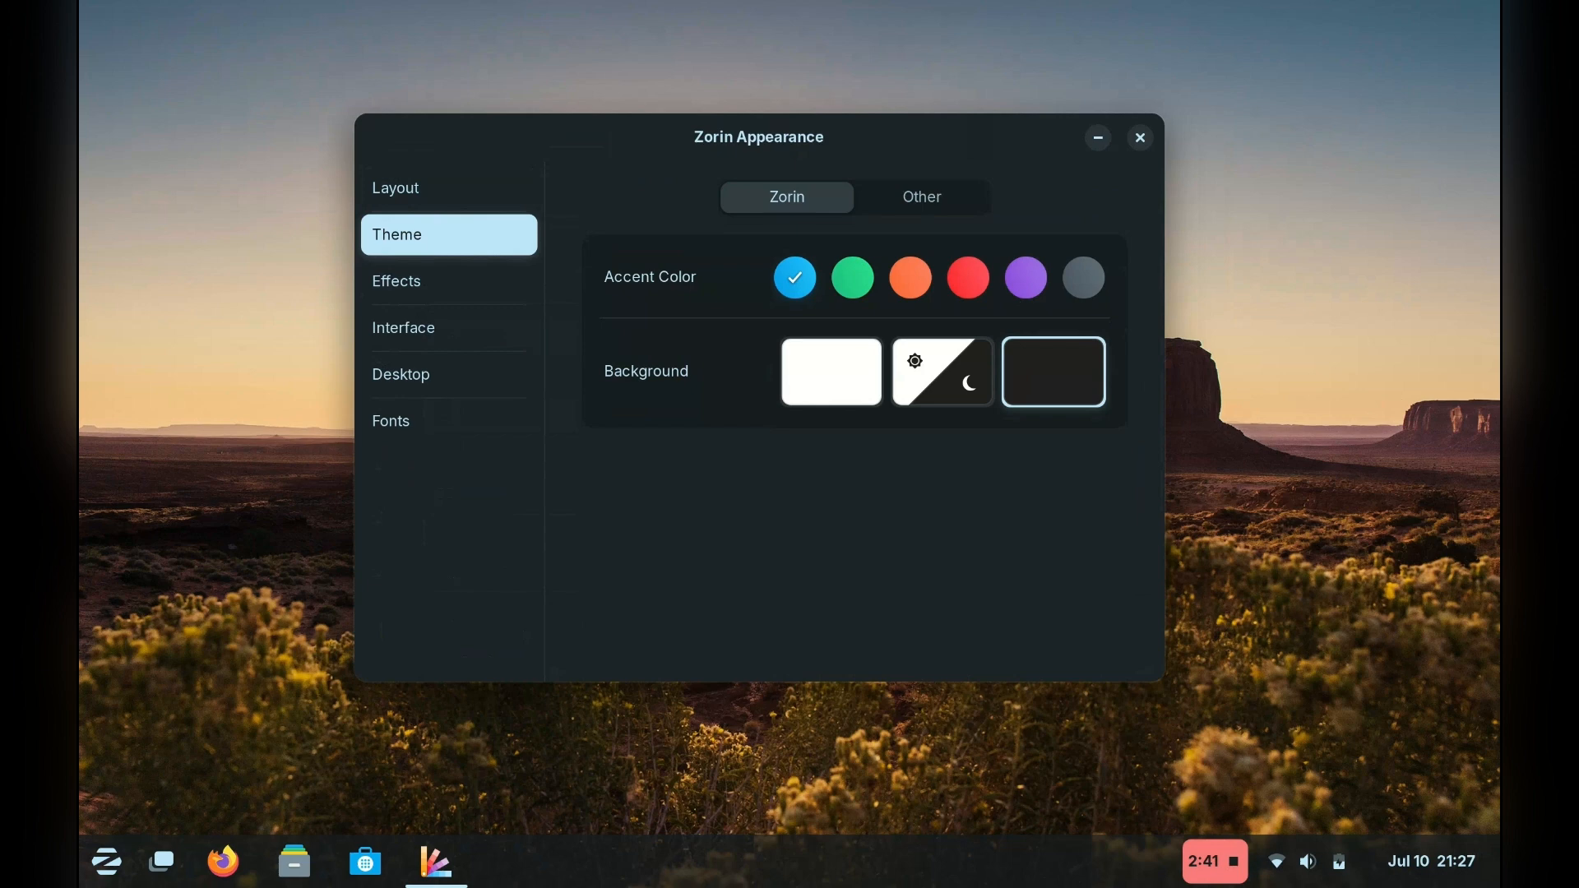
# - Check the other themes, set the Zorin theme's accent to green, then move on to Interface
pyautogui.click(920, 197)
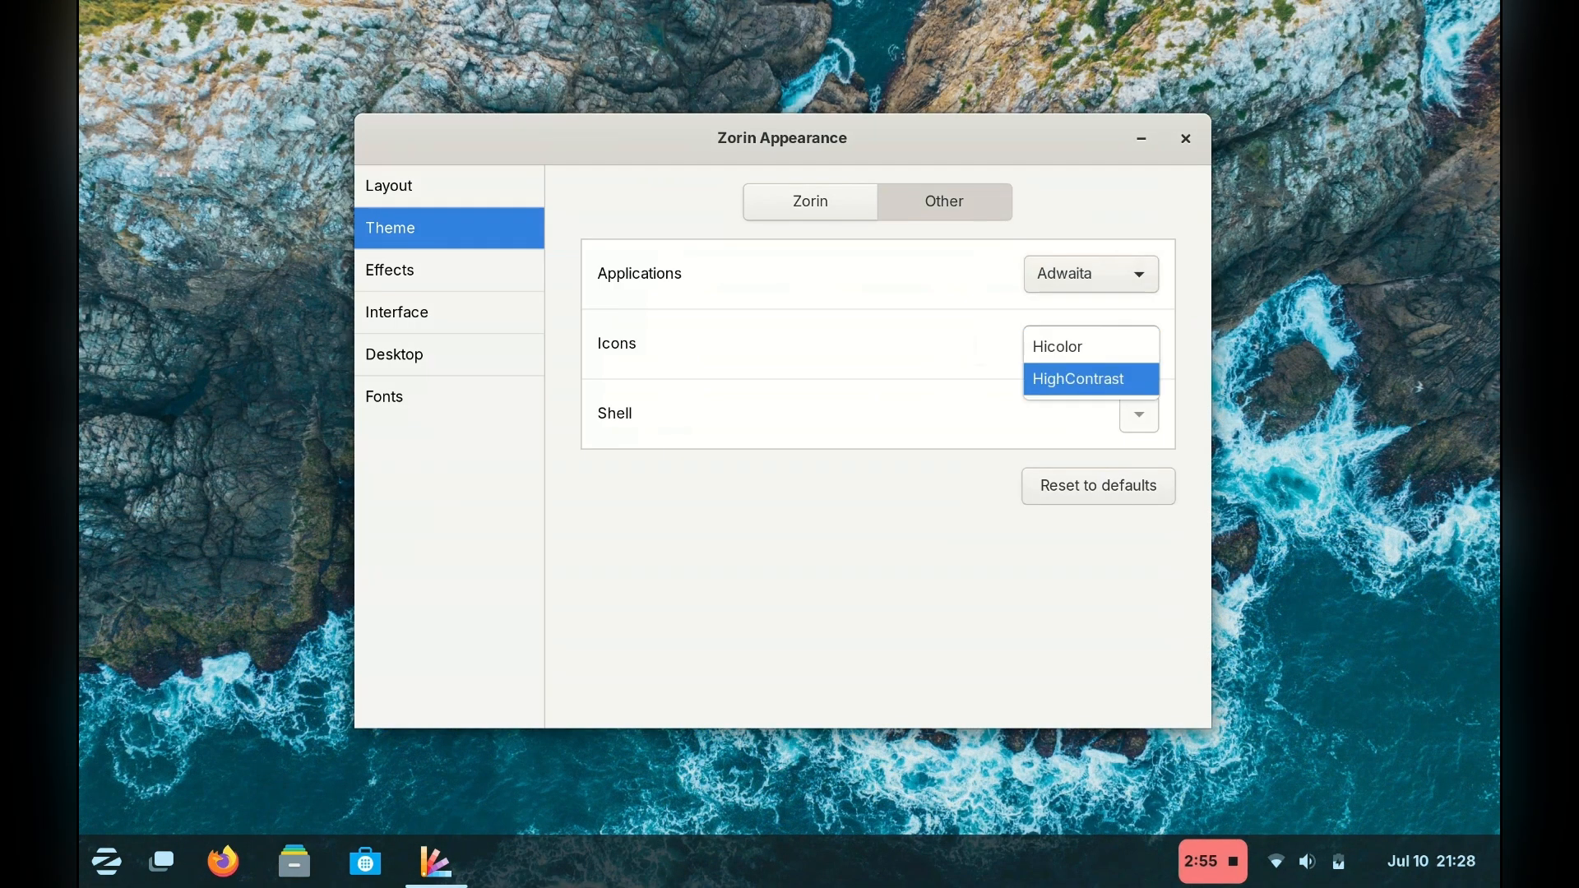
pyautogui.click(808, 201)
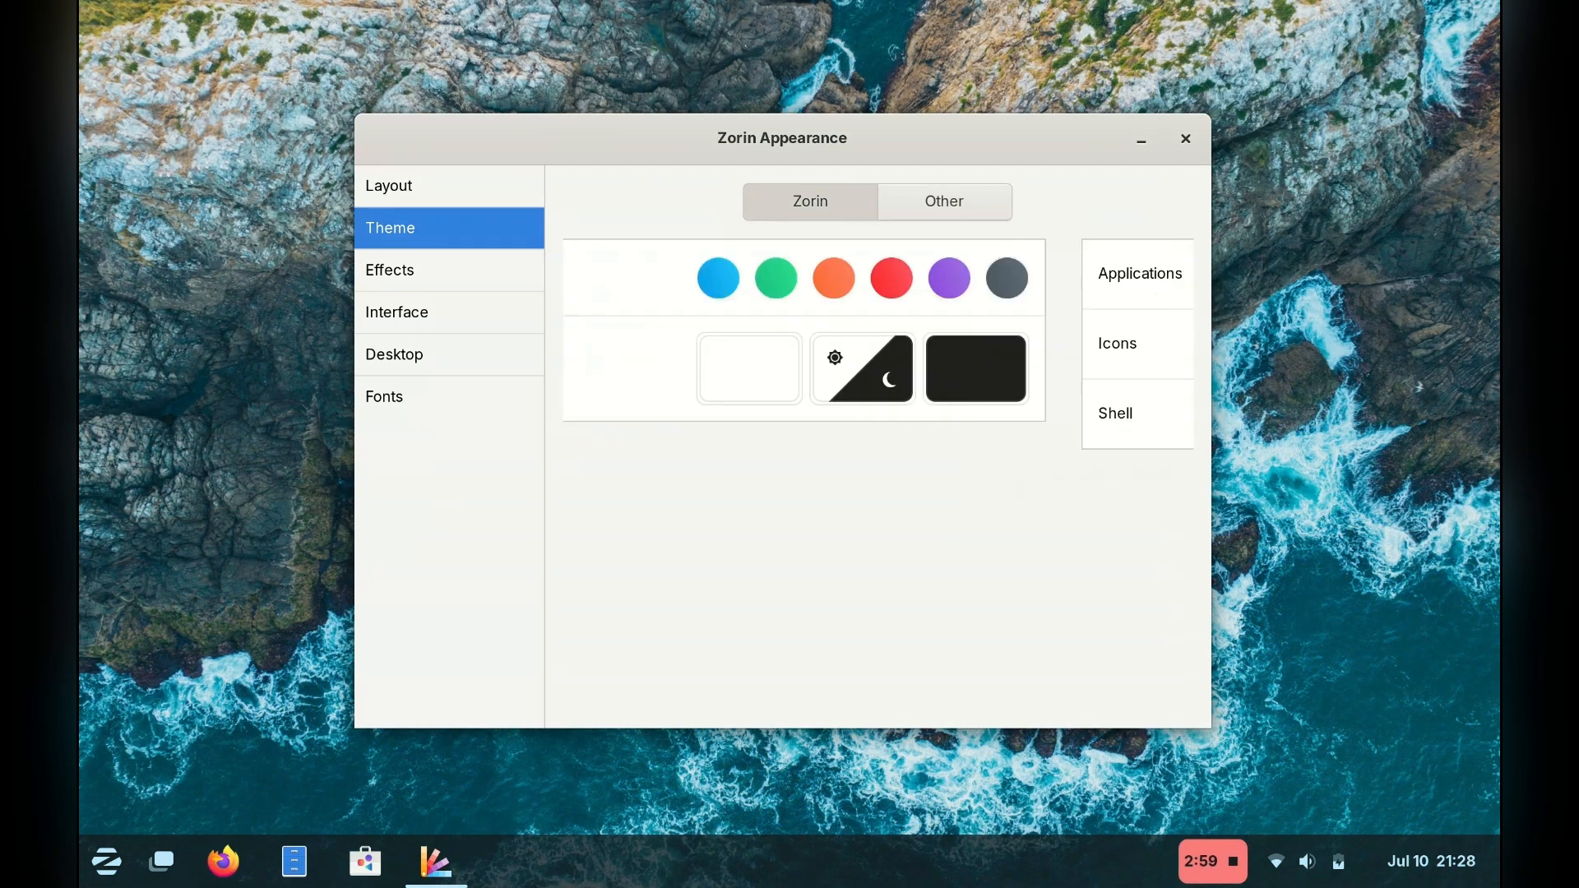
pyautogui.click(775, 277)
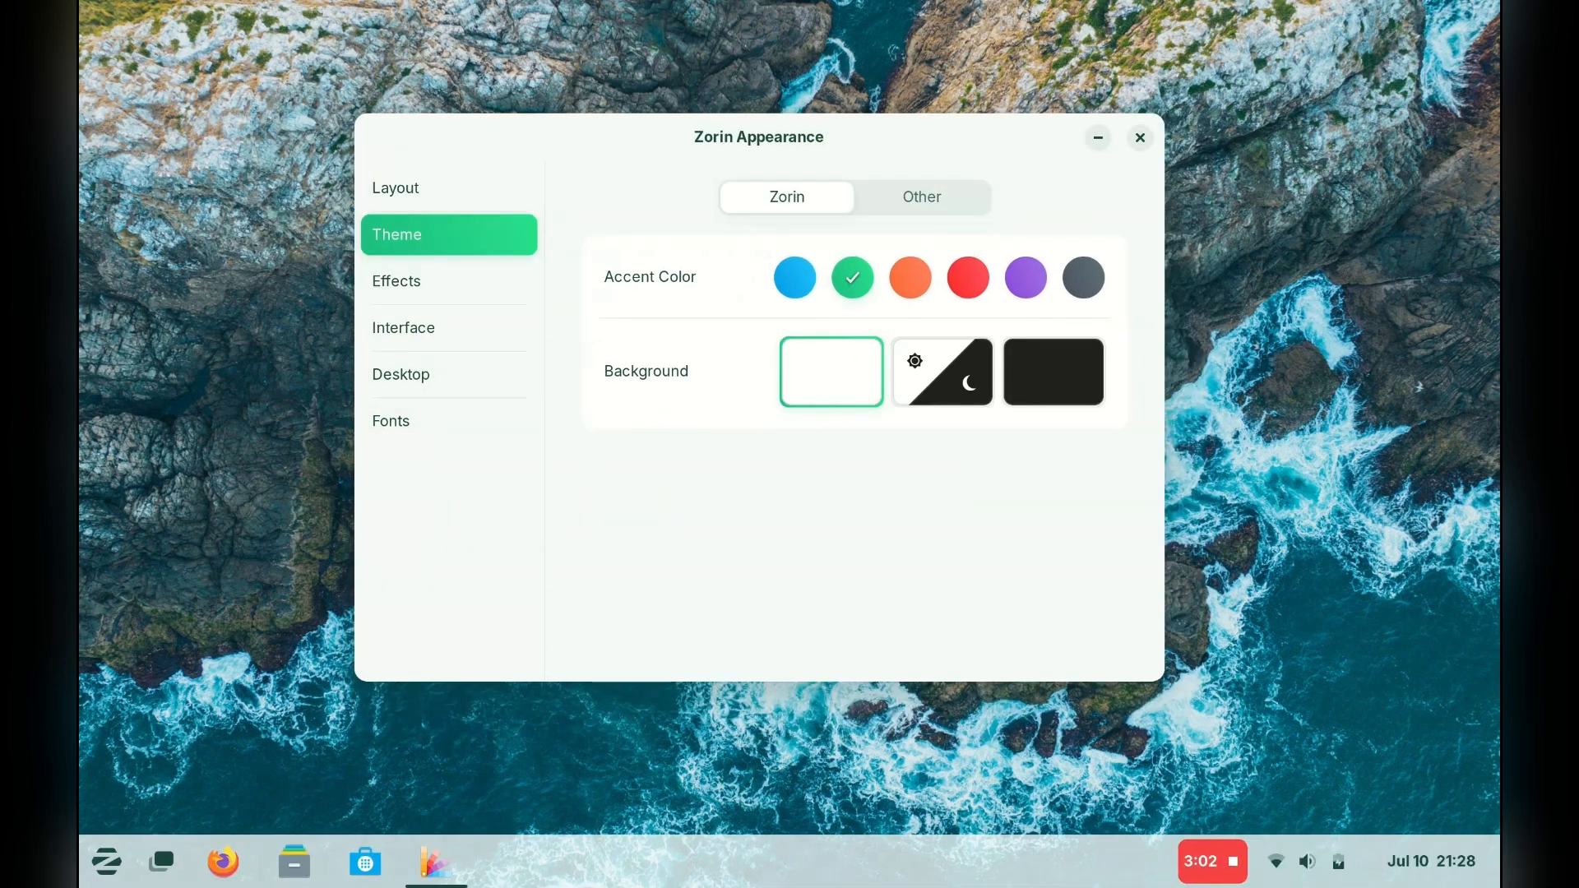
pyautogui.click(106, 861)
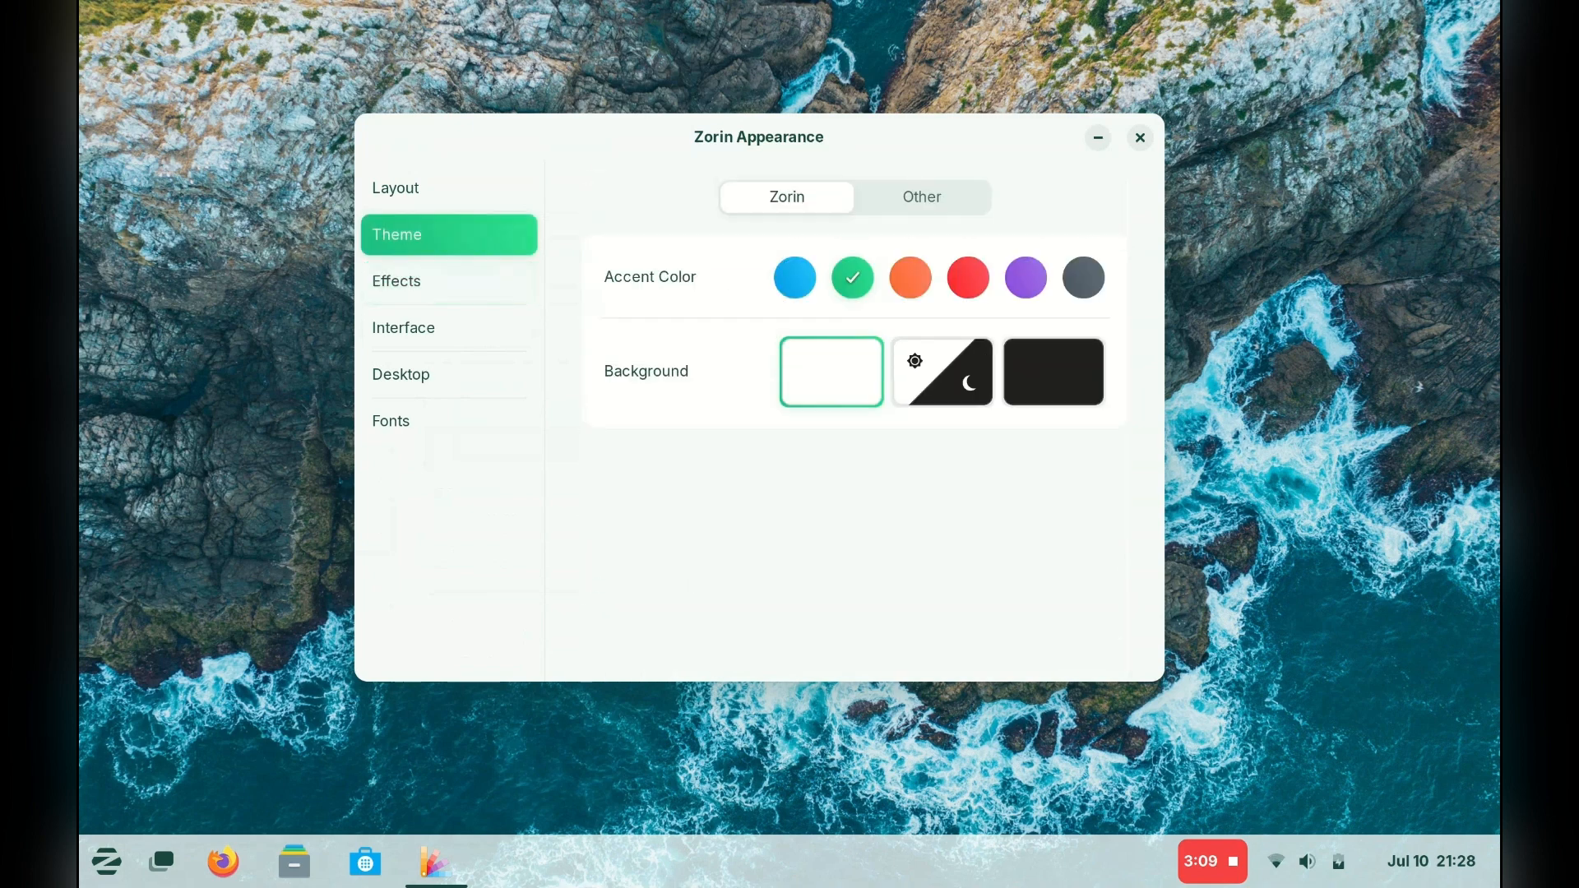
pyautogui.click(404, 327)
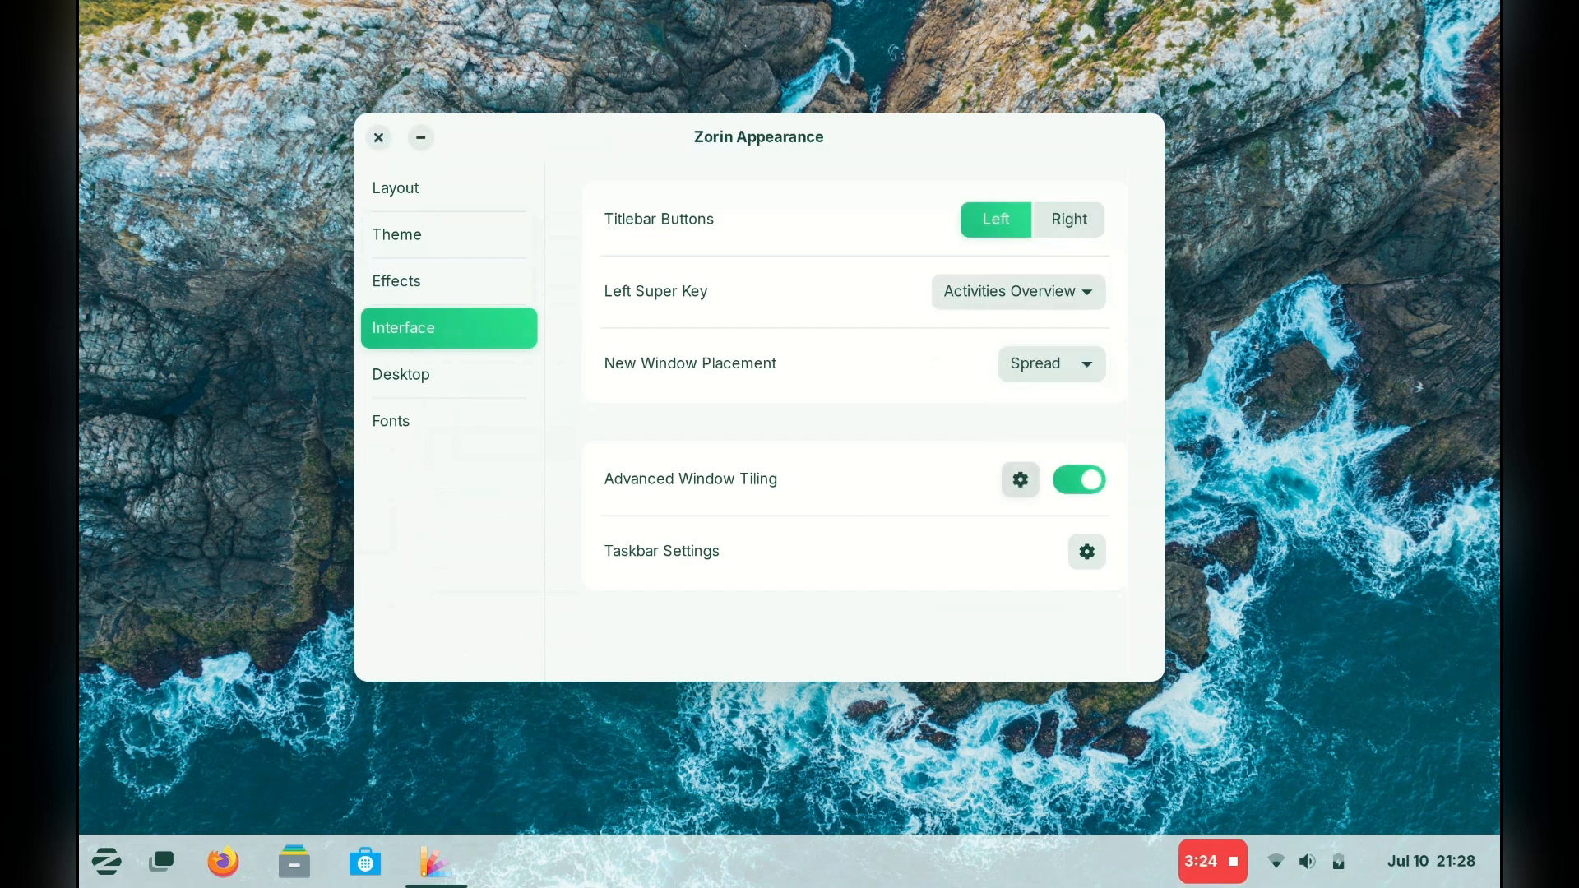
# - Set the taskbar position to Bottom in Taskbar Settings, close it, and go to Effects
pyautogui.click(1019, 479)
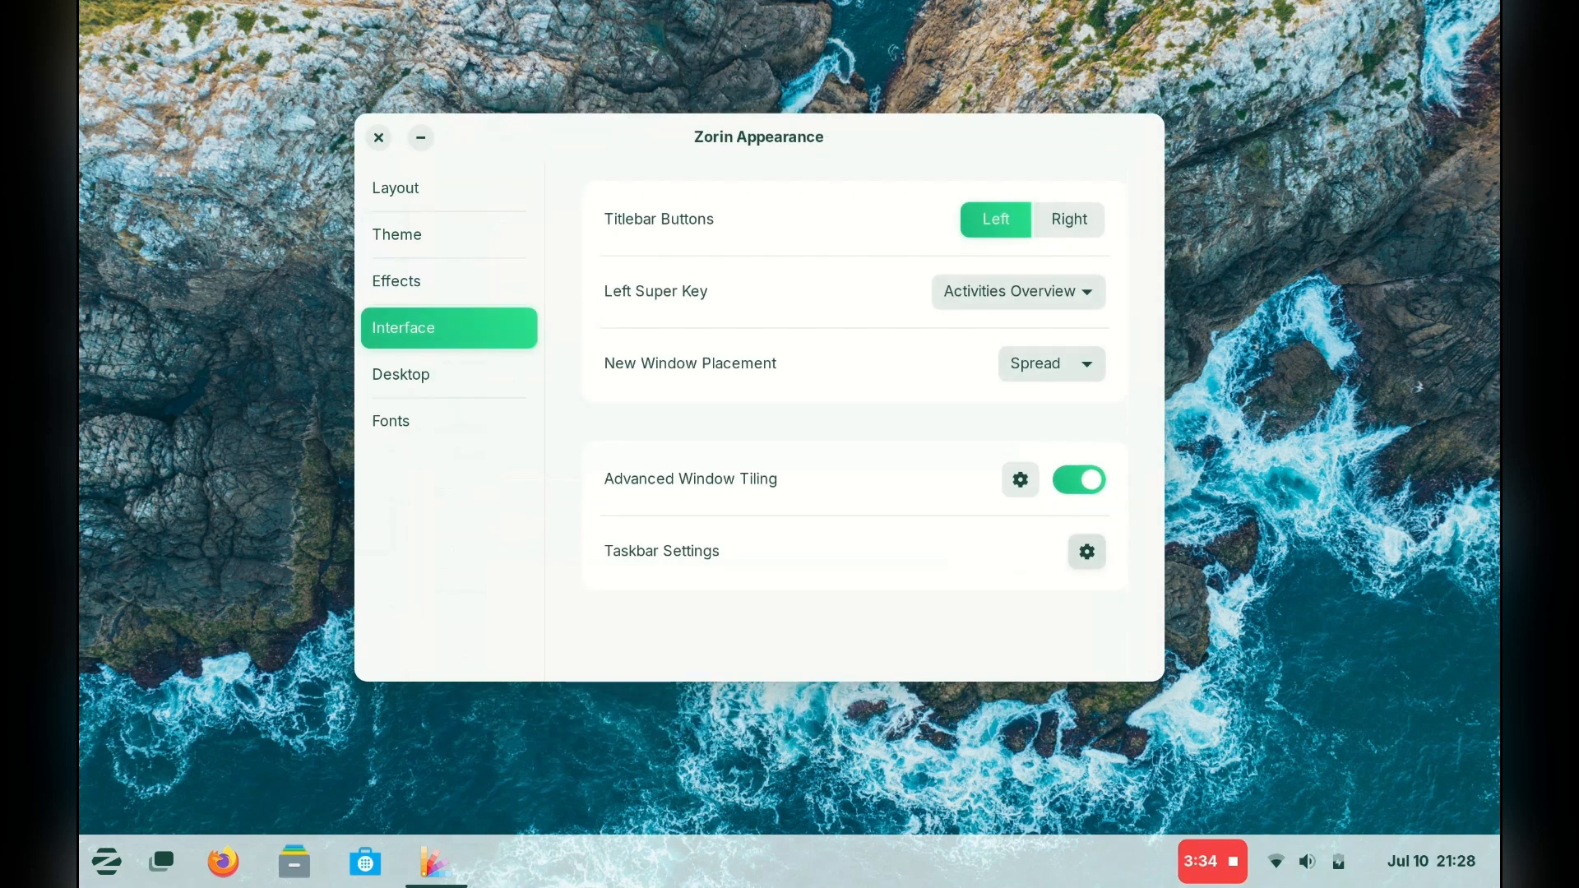
pyautogui.click(1086, 551)
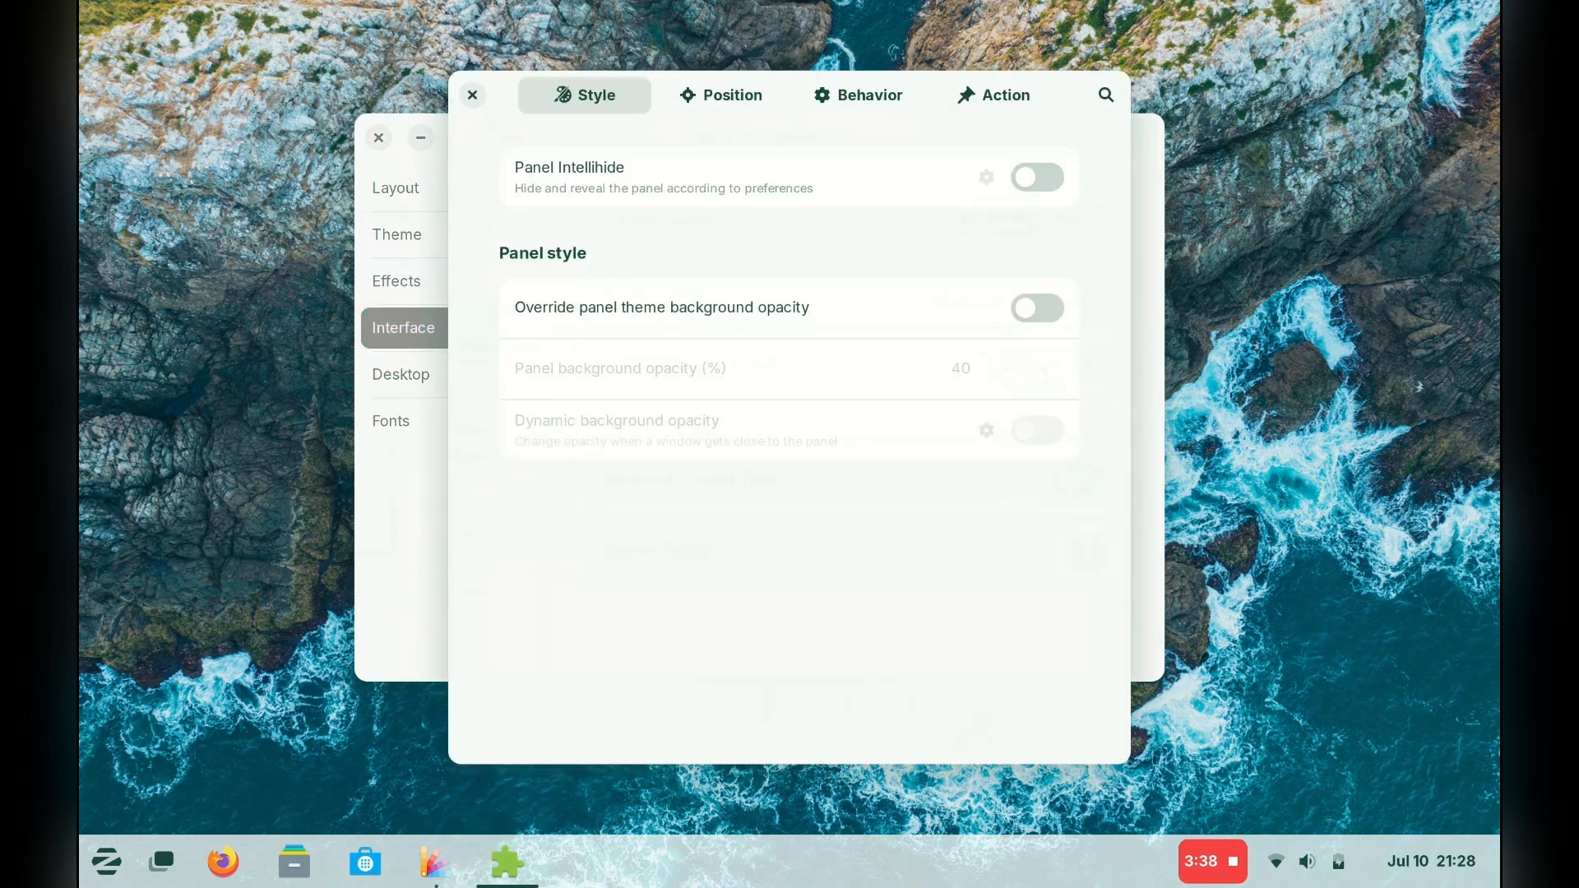
pyautogui.click(720, 94)
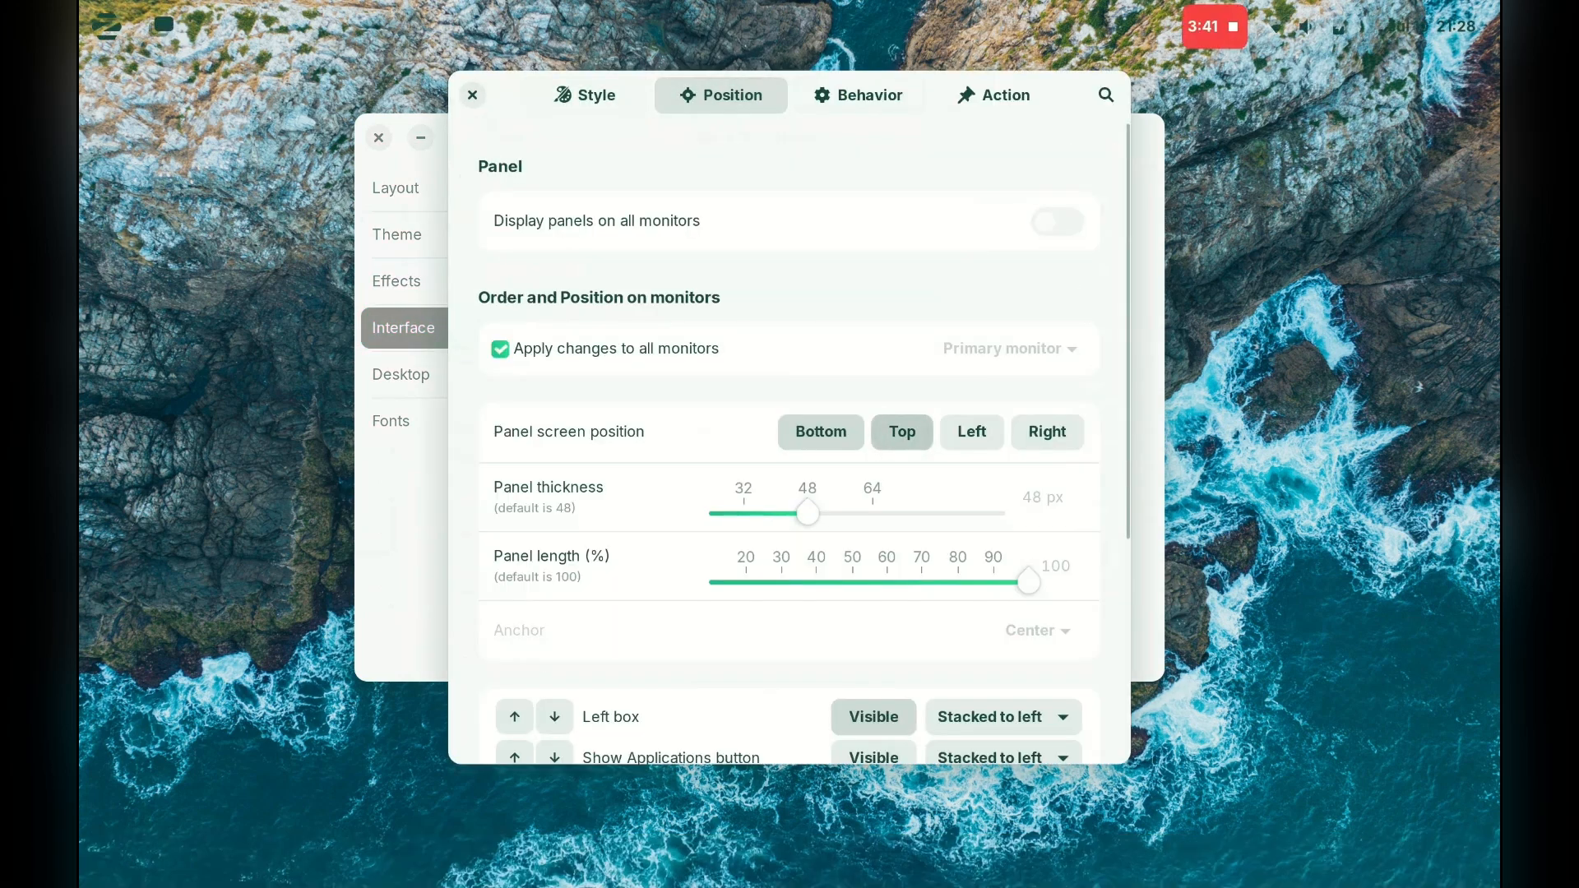
pyautogui.click(820, 431)
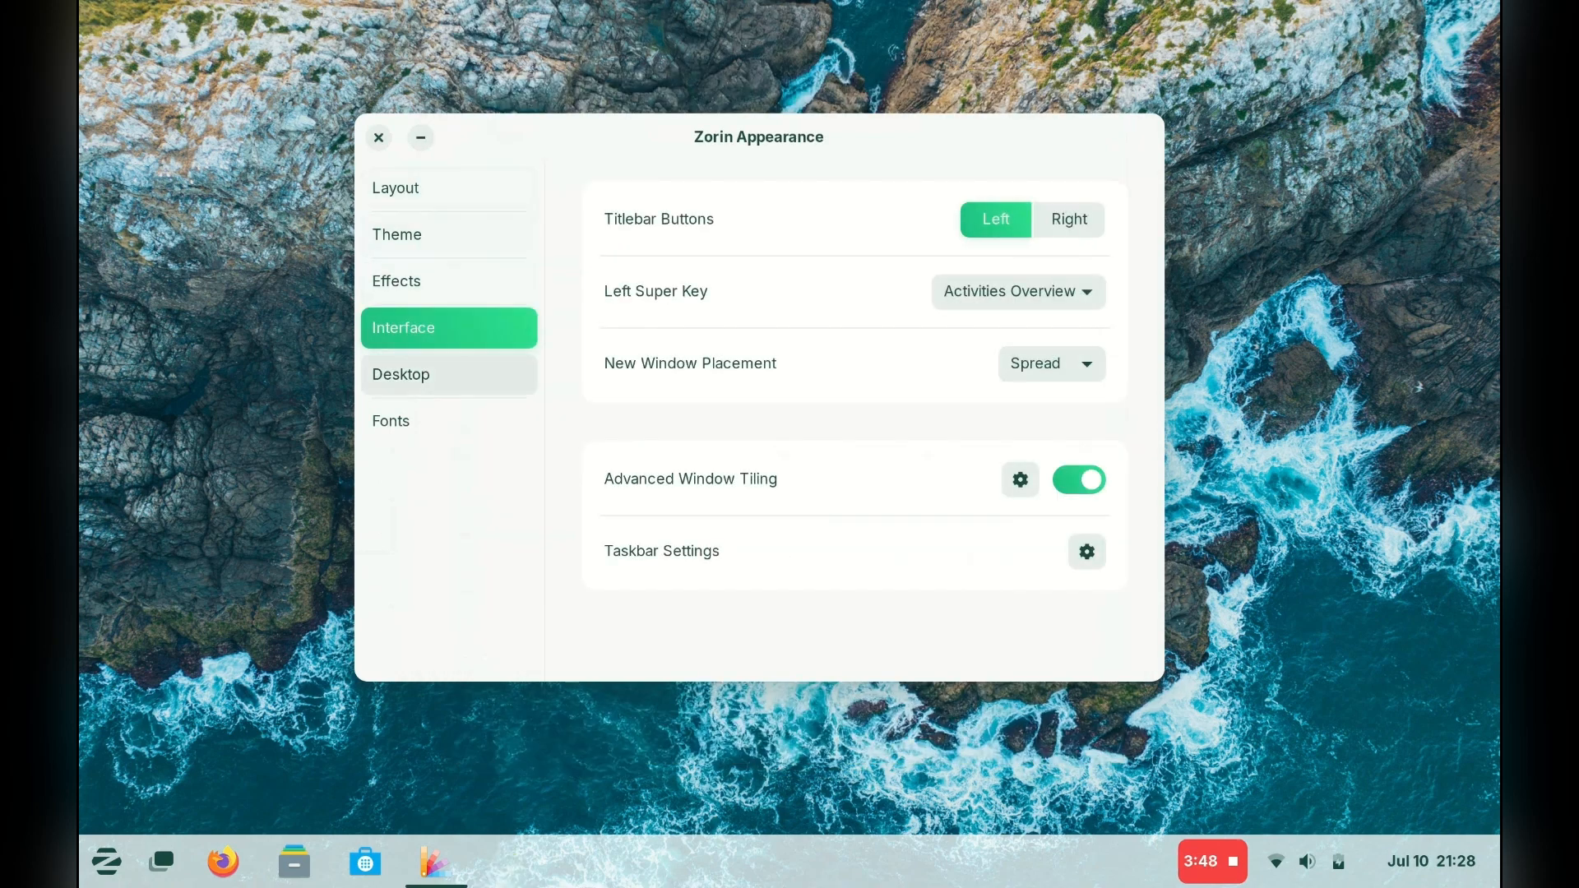
pyautogui.click(447, 374)
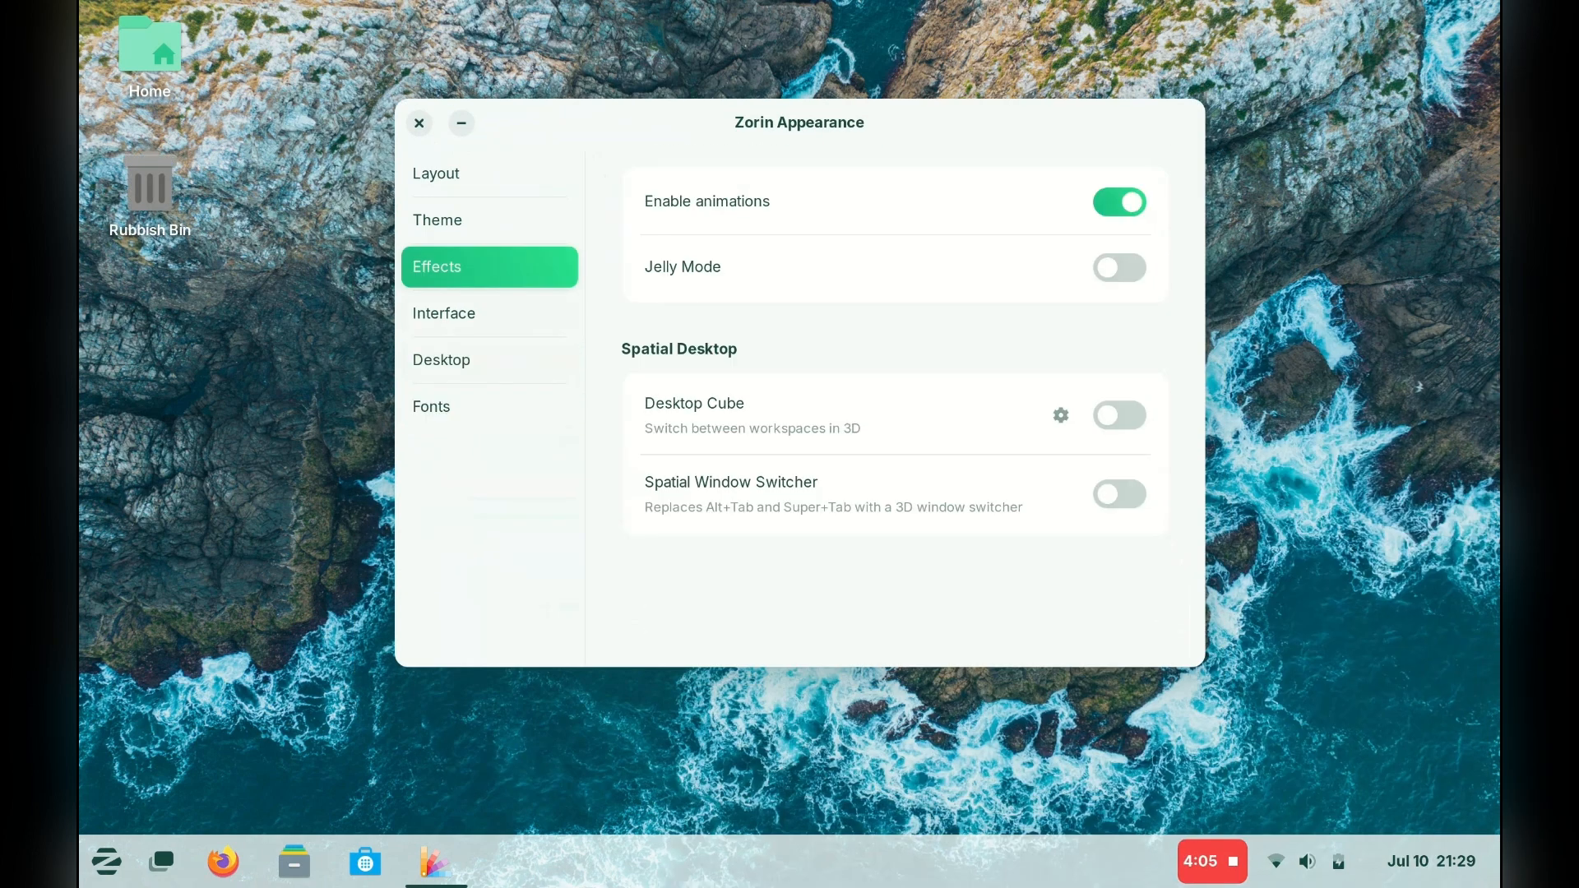
# - Enable Desktop Cube, preview the 3D workspace cube, and enable Jelly Mode
pyautogui.click(1118, 414)
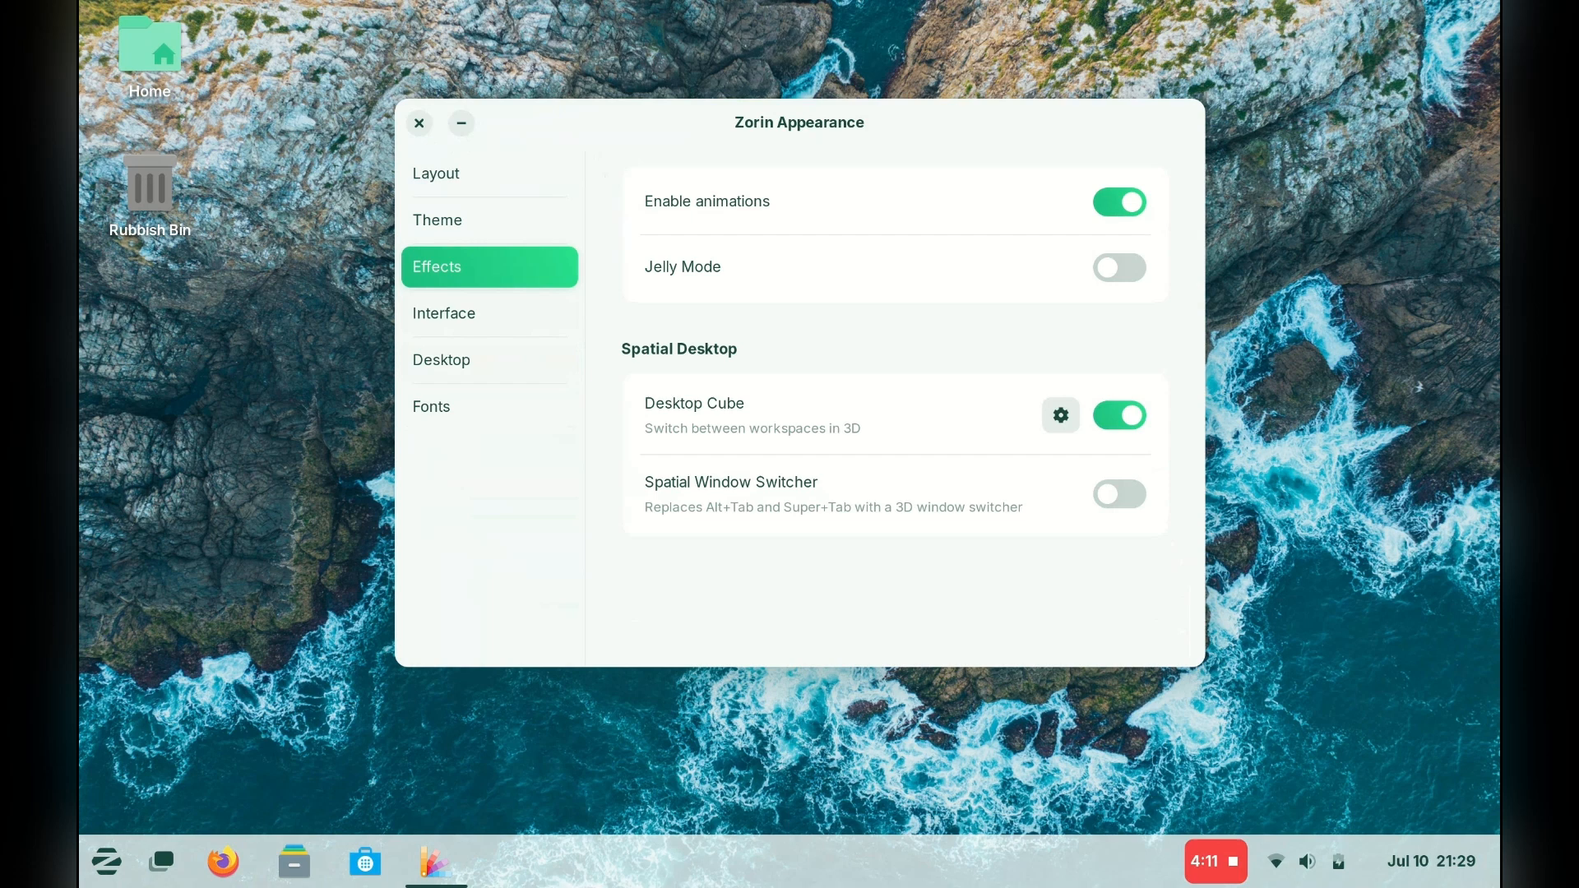
pyautogui.click(160, 861)
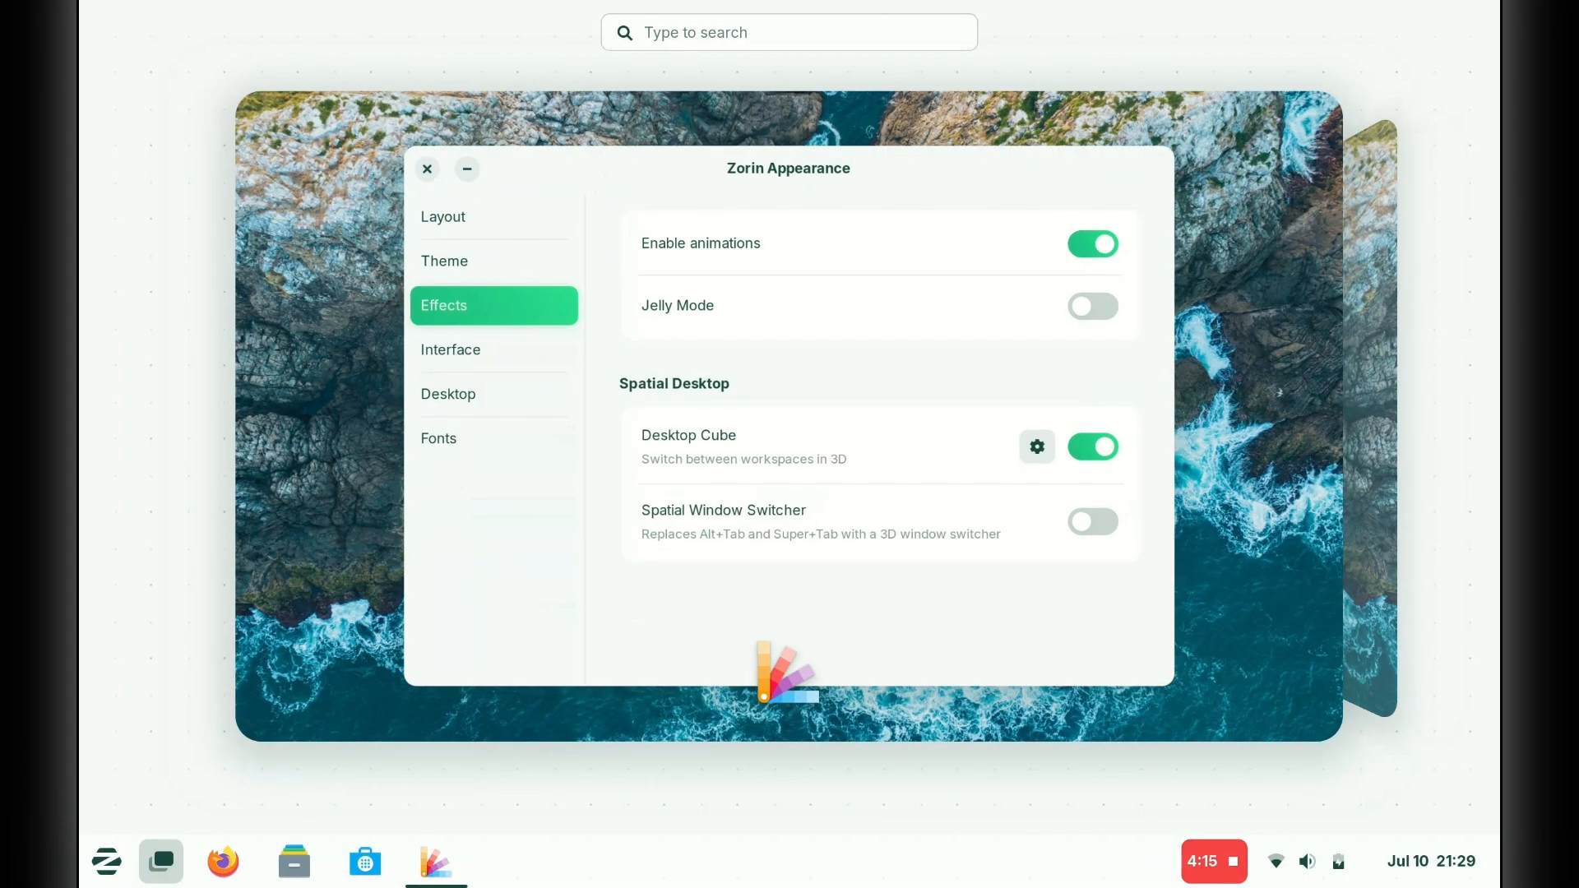
pyautogui.click(427, 168)
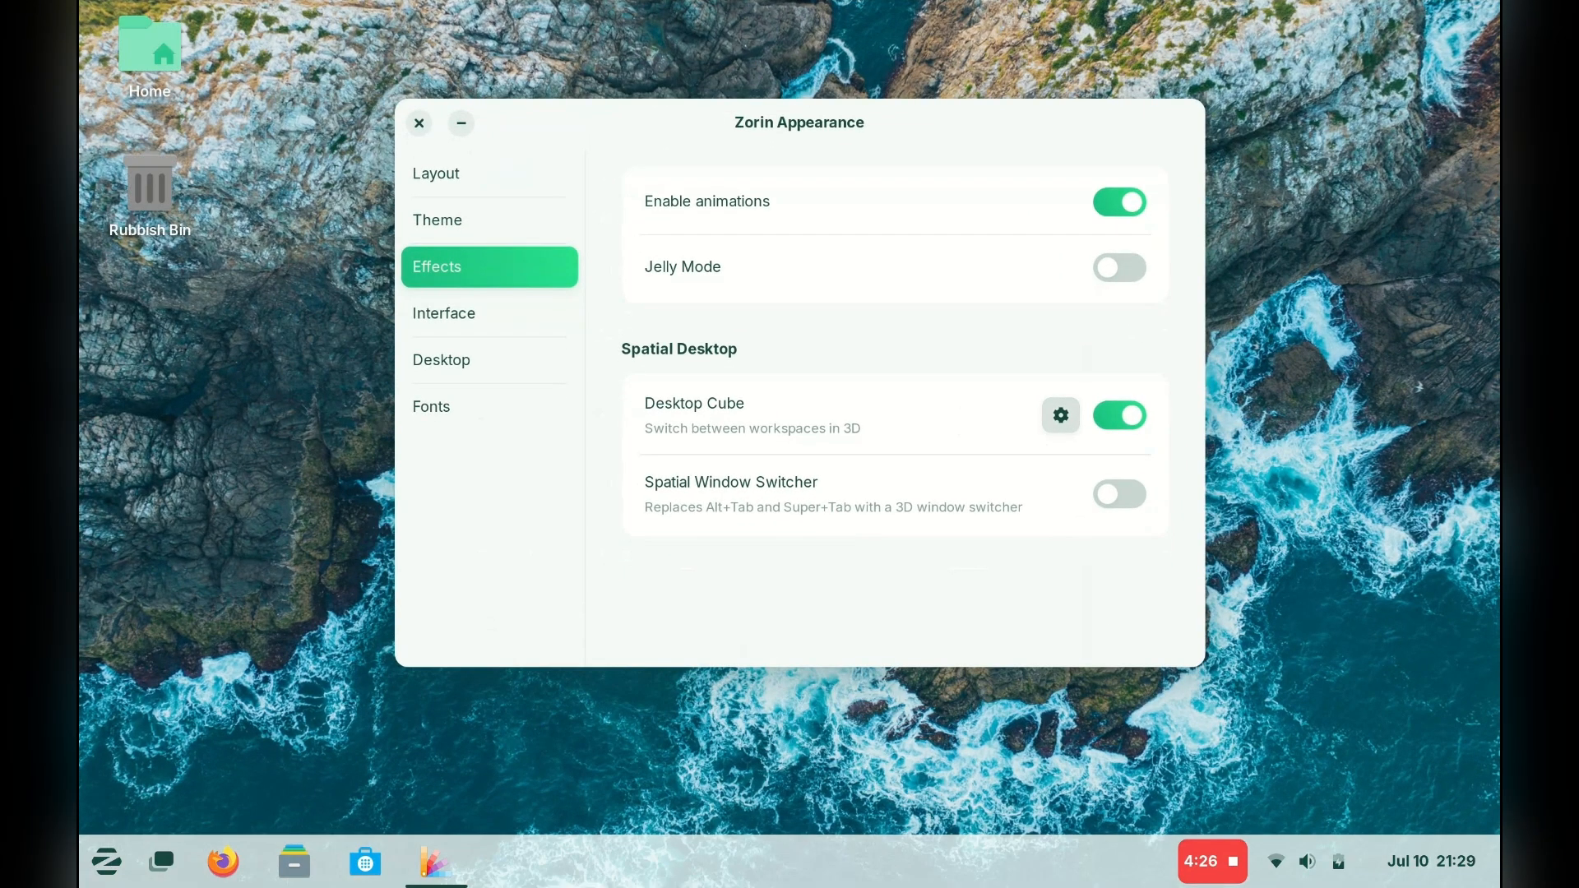
pyautogui.click(1059, 415)
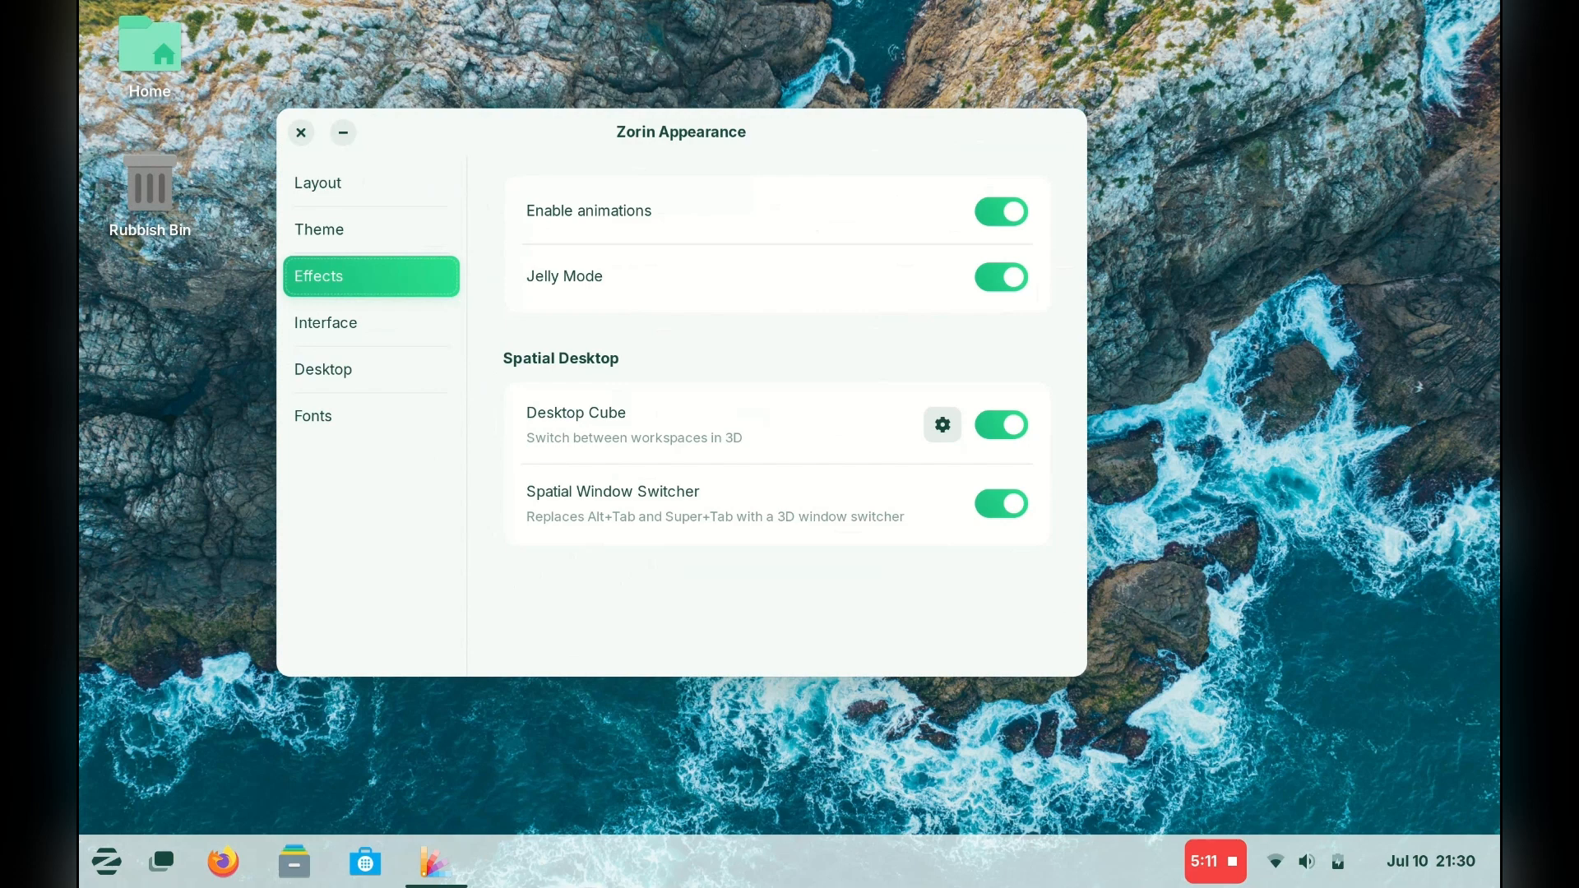
# - Wobble the window to show Jelly Mode, then try running notepad++.exe from Files
pyautogui.moveTo(680, 131); pyautogui.dragTo(1042, 84)
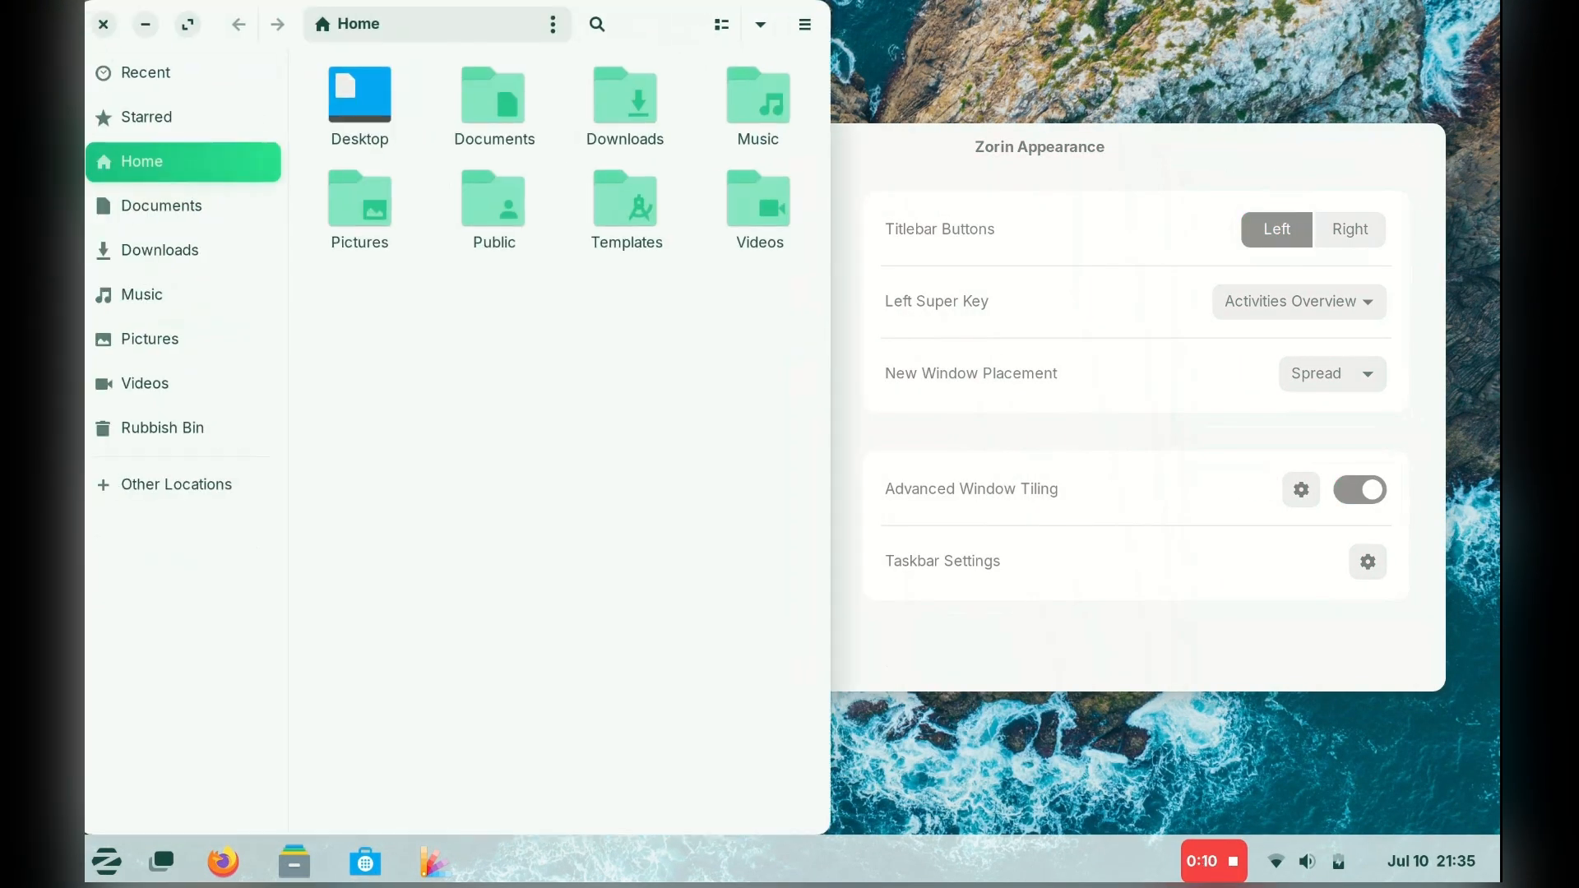
pyautogui.click(506, 861)
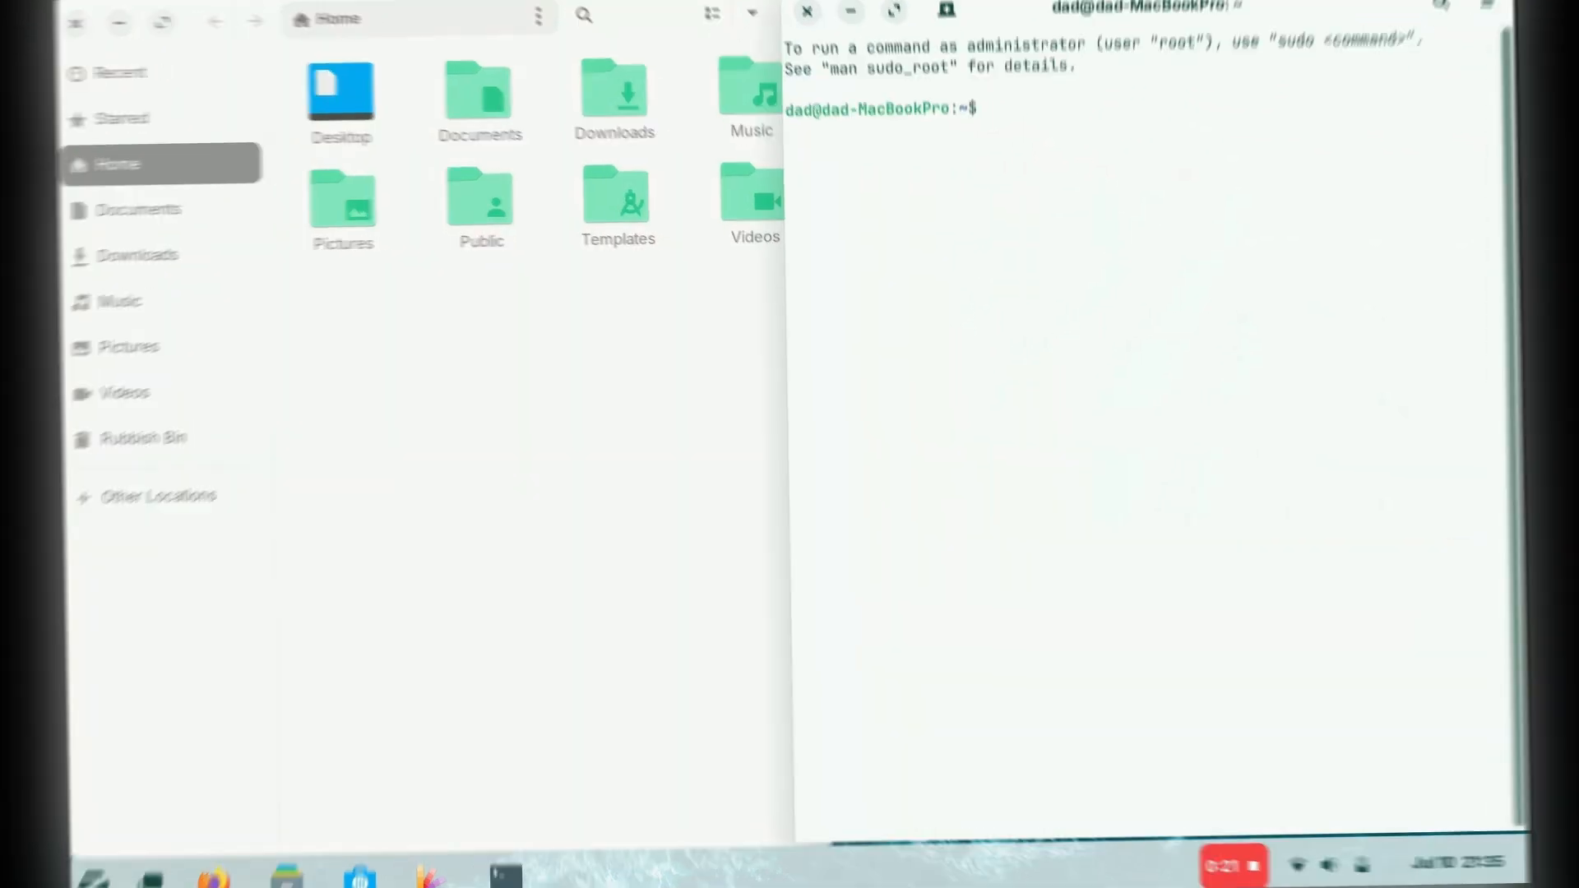
pyautogui.doubleClick(1187, 260)
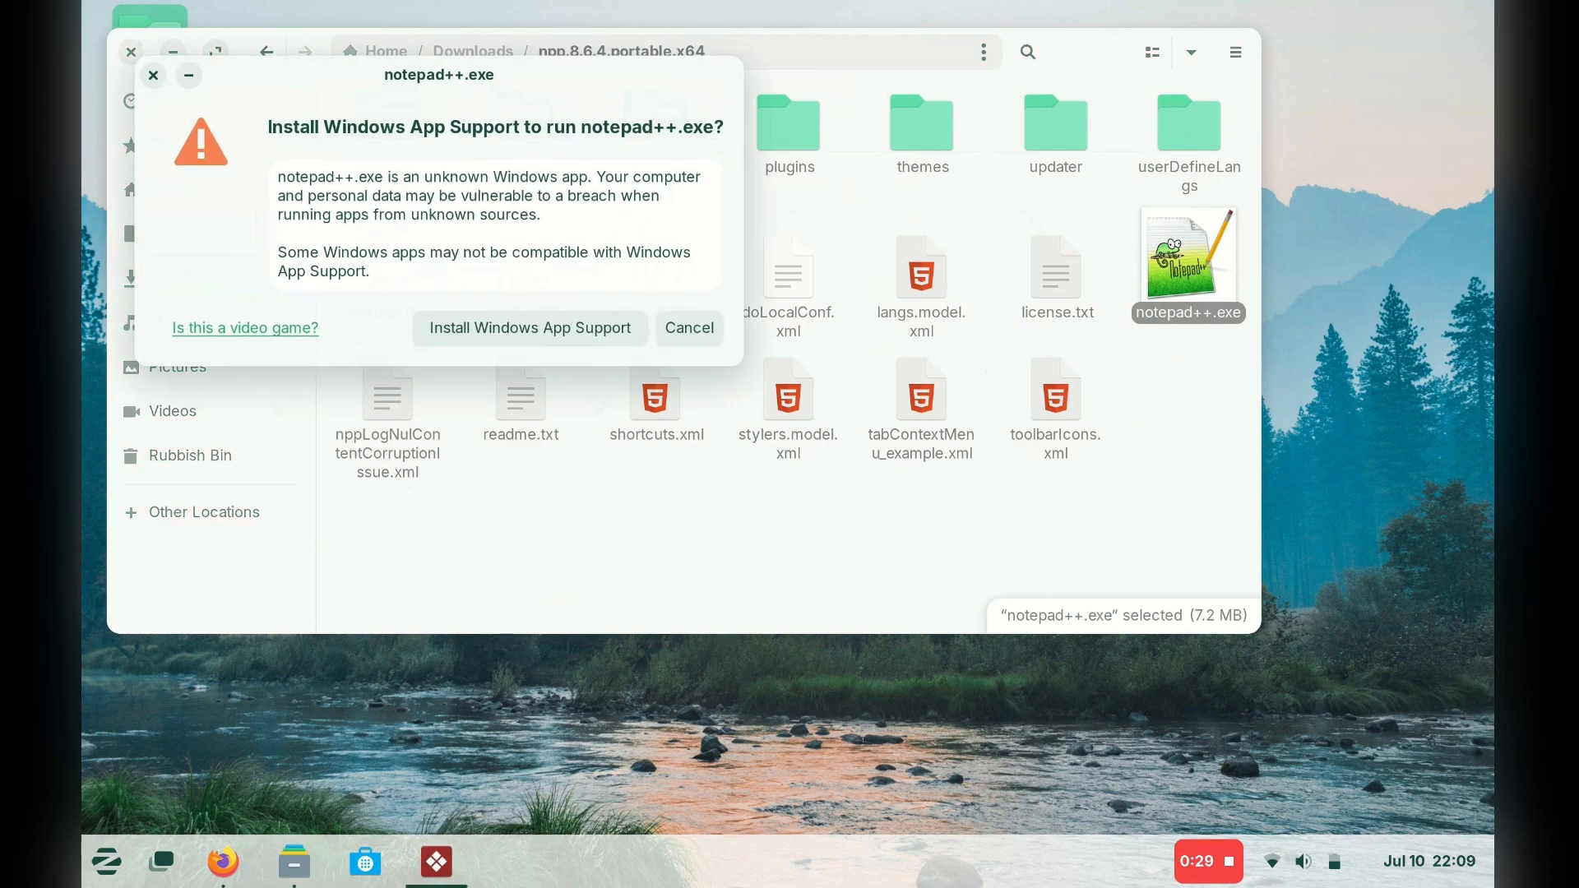
# - Install Windows App Support and run notepad++.exe with Install Windows Application
pyautogui.click(689, 327)
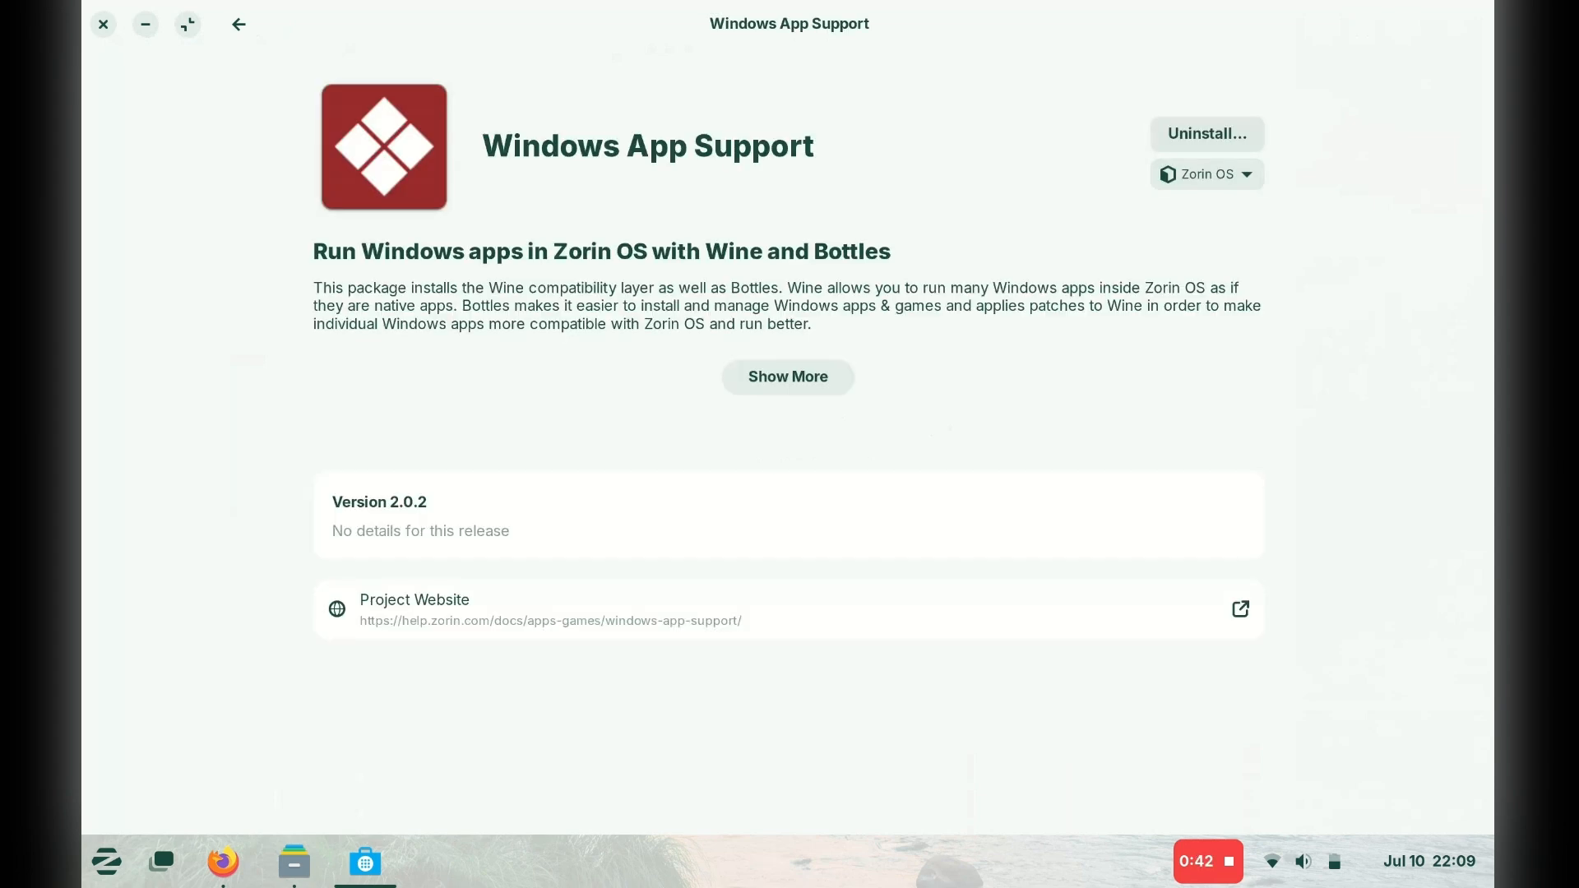
pyautogui.click(1206, 173)
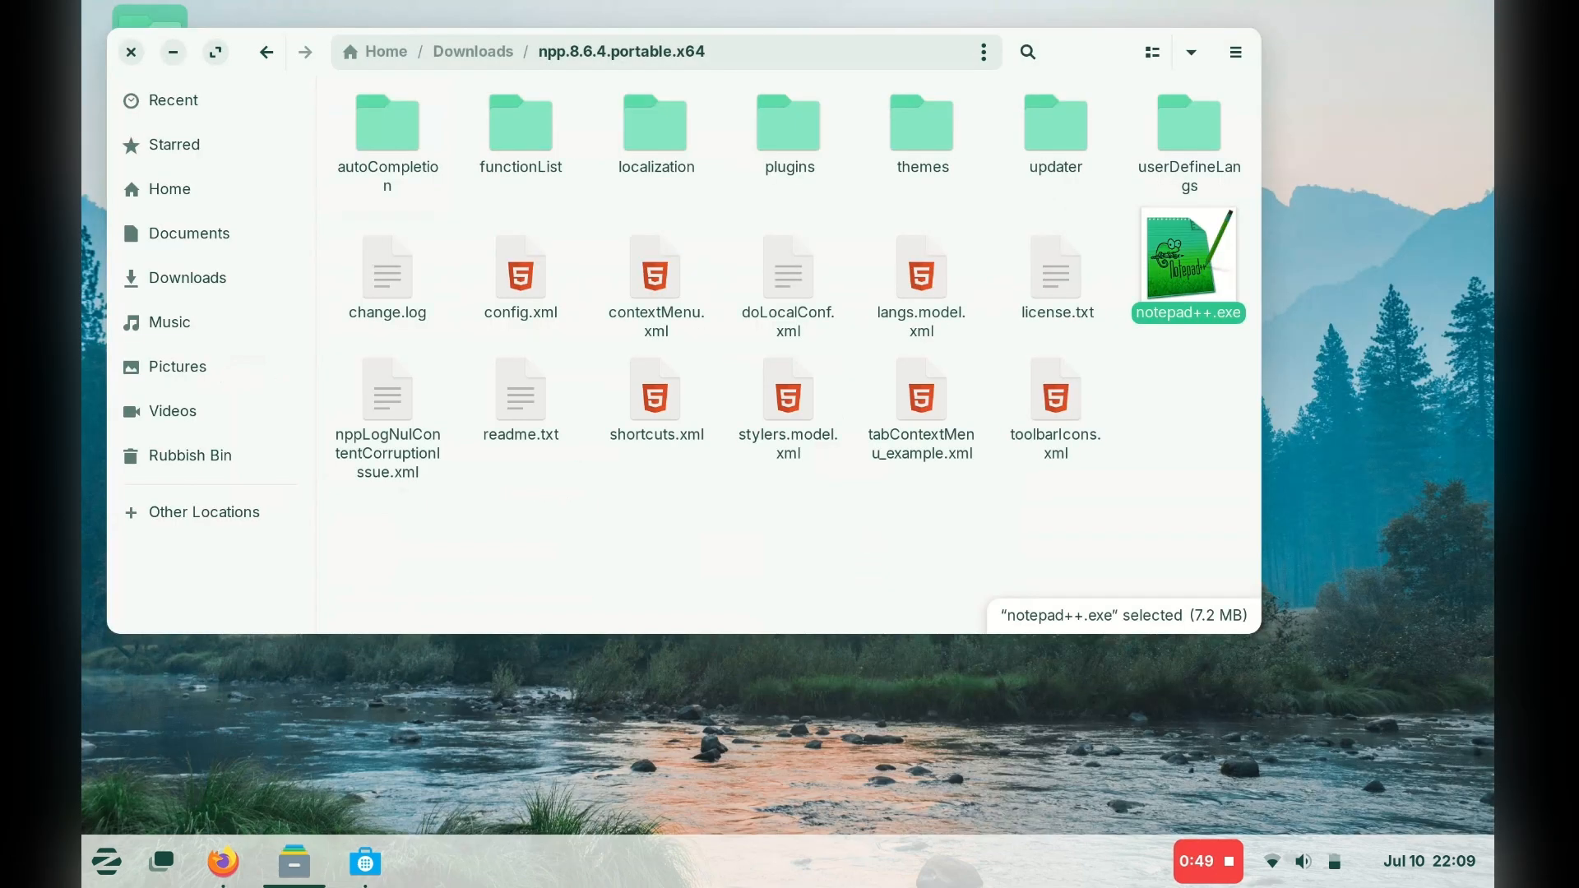
pyautogui.doubleClick(1187, 261)
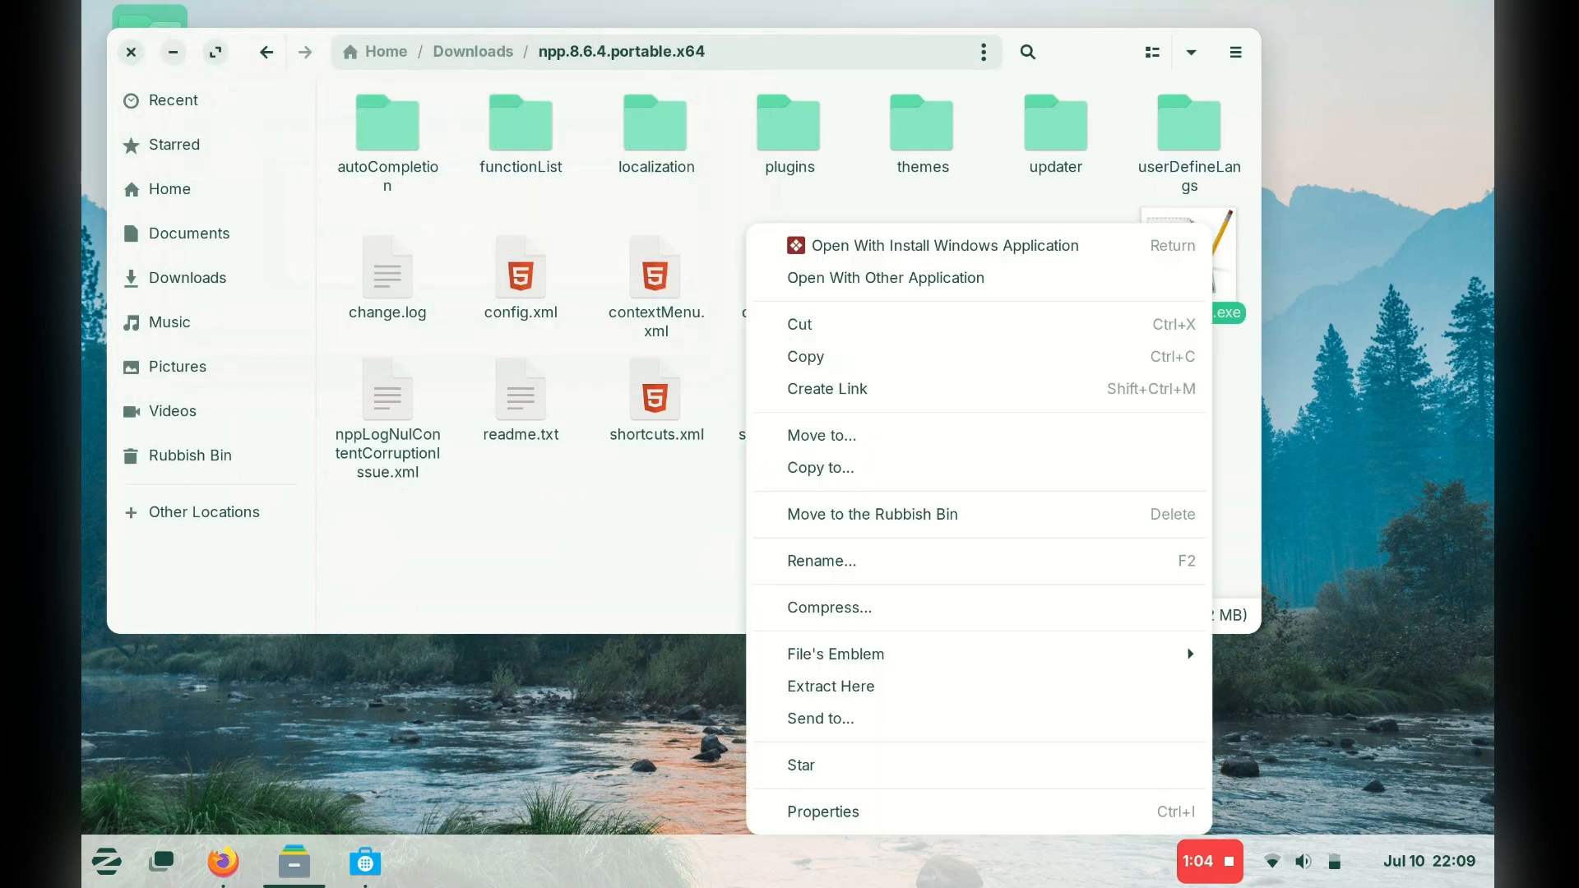
pyautogui.click(943, 245)
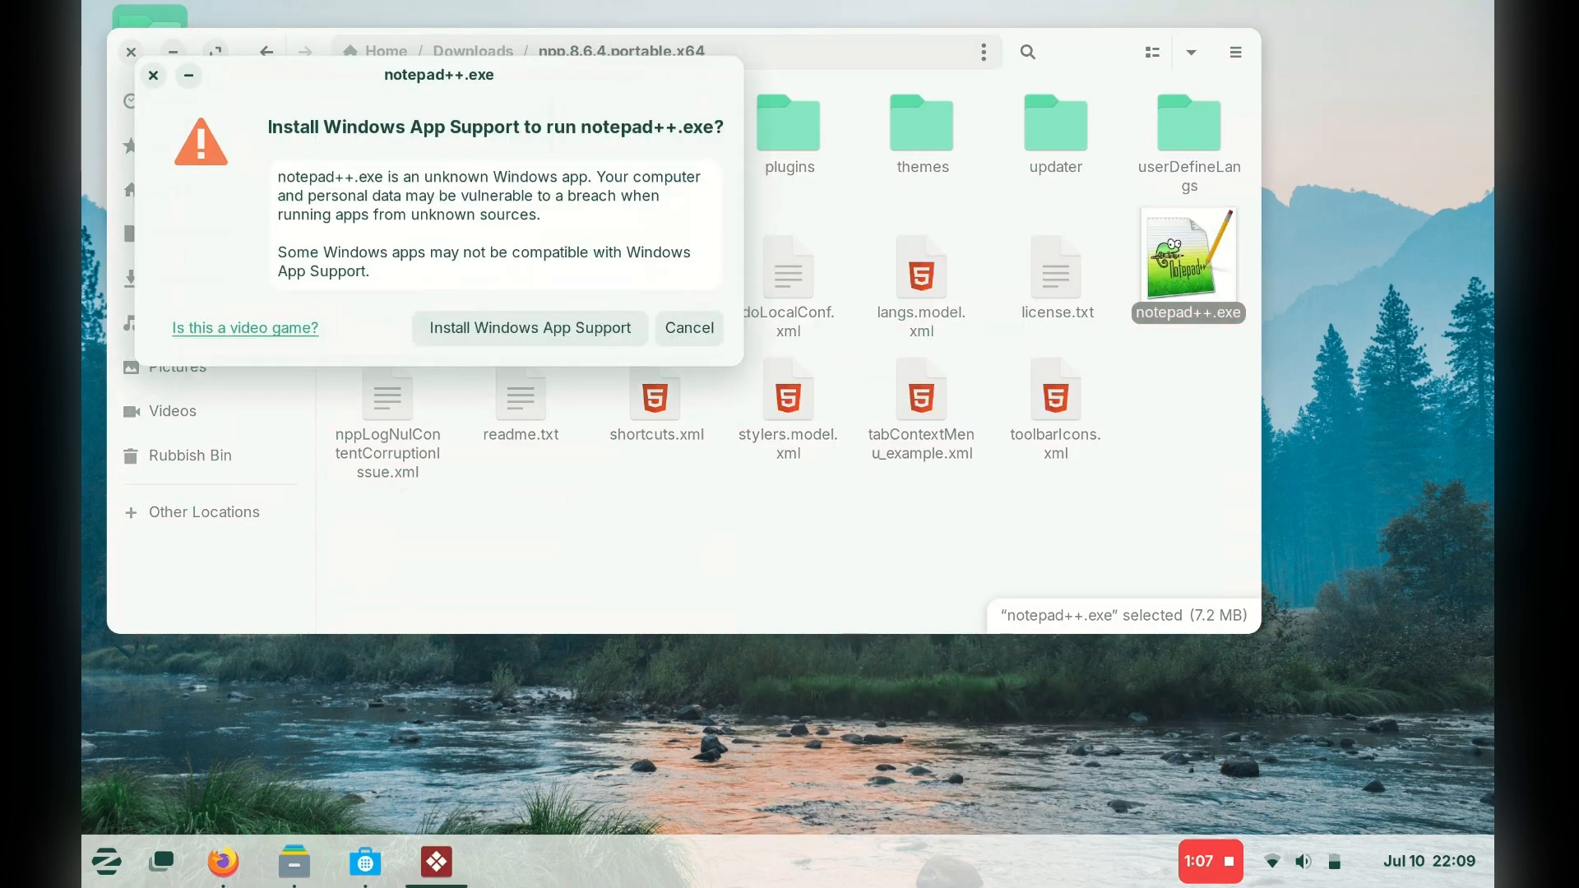
pyautogui.click(529, 327)
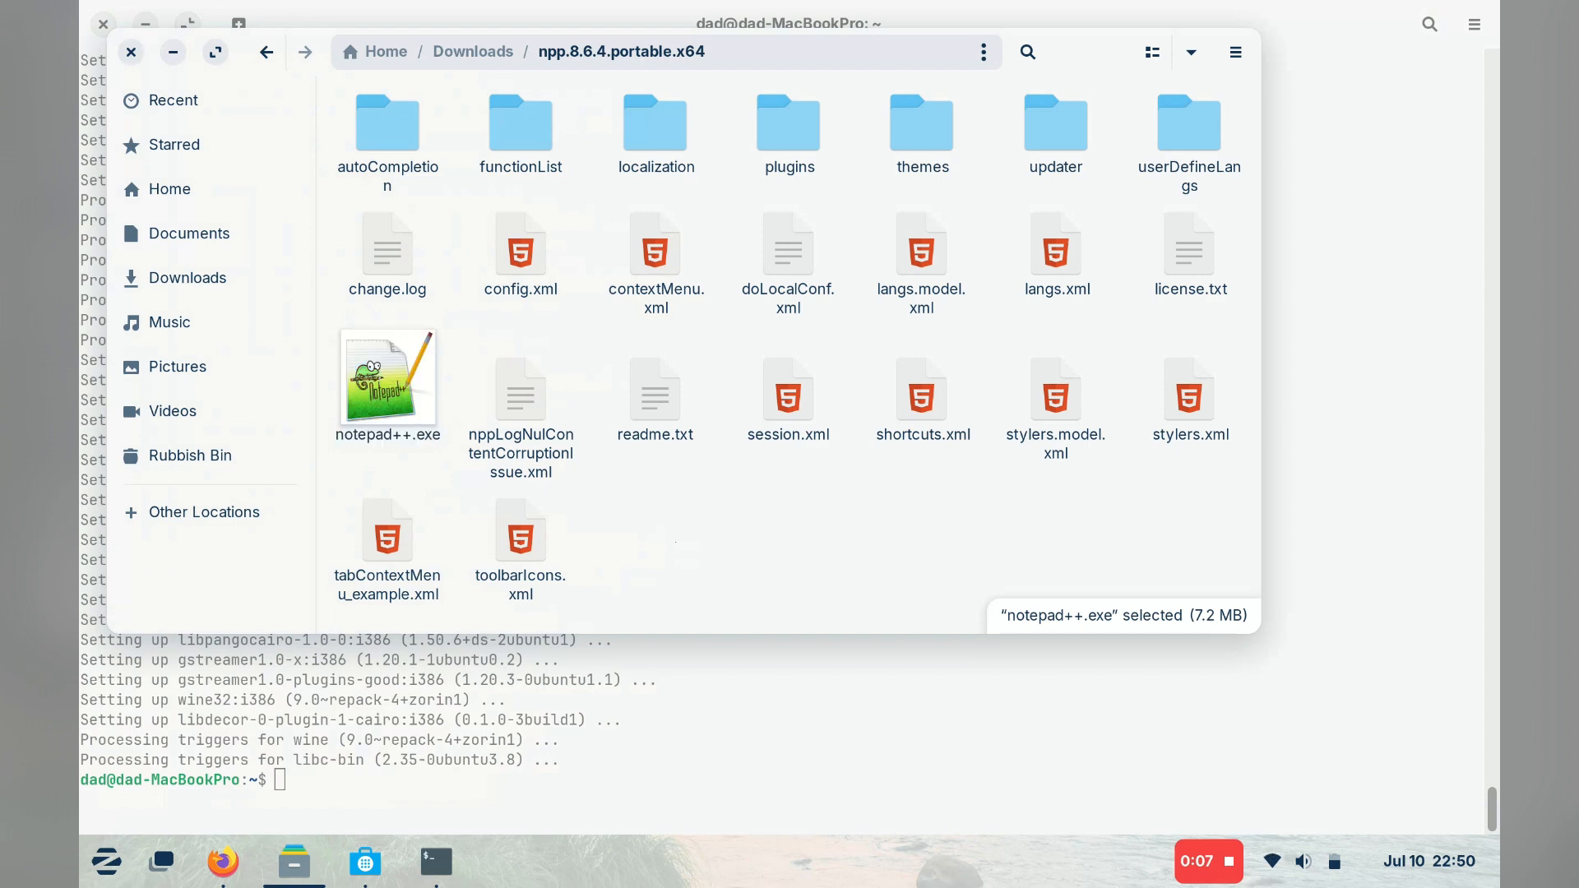
# - Launch Notepad++ via Wine and look through its Tools, File and Macro menus
pyautogui.doubleClick(386, 377)
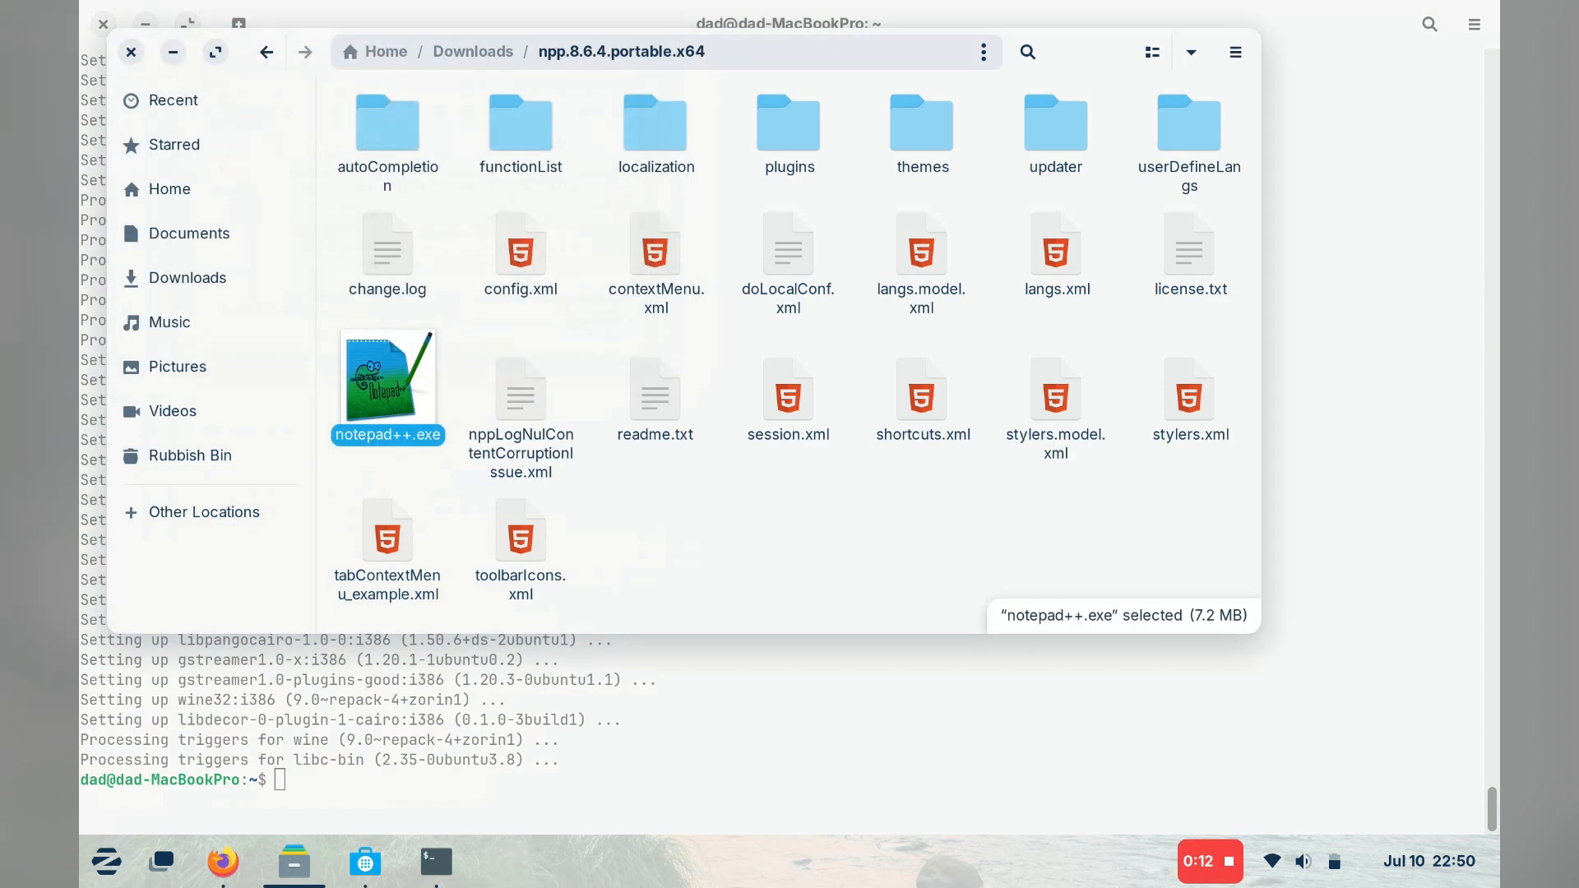
pyautogui.doubleClick(387, 382)
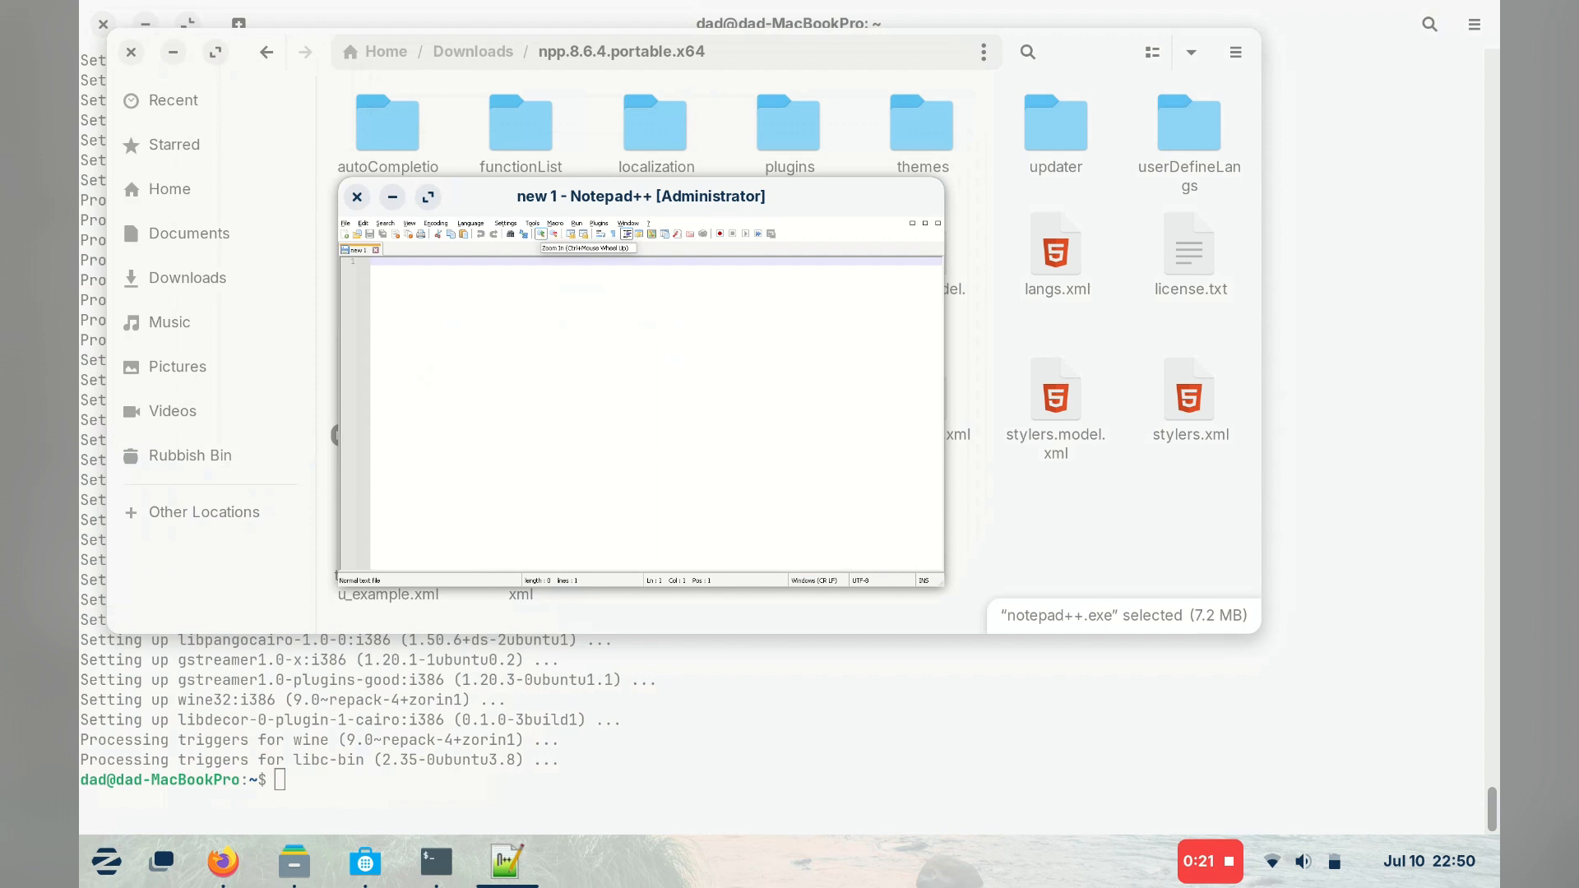
pyautogui.click(532, 223)
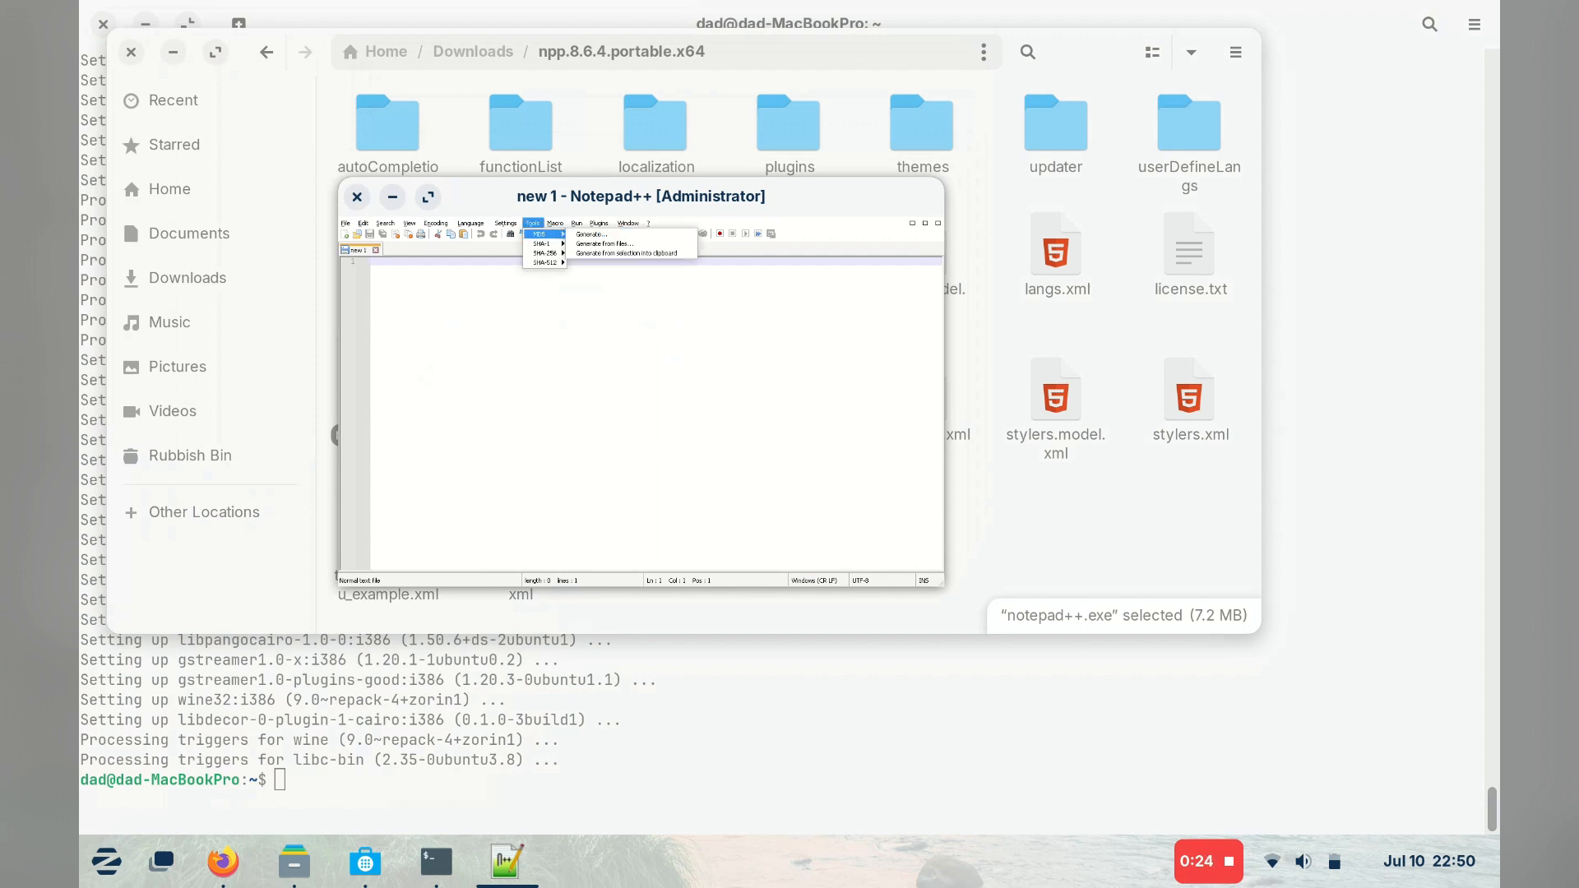
pyautogui.click(346, 223)
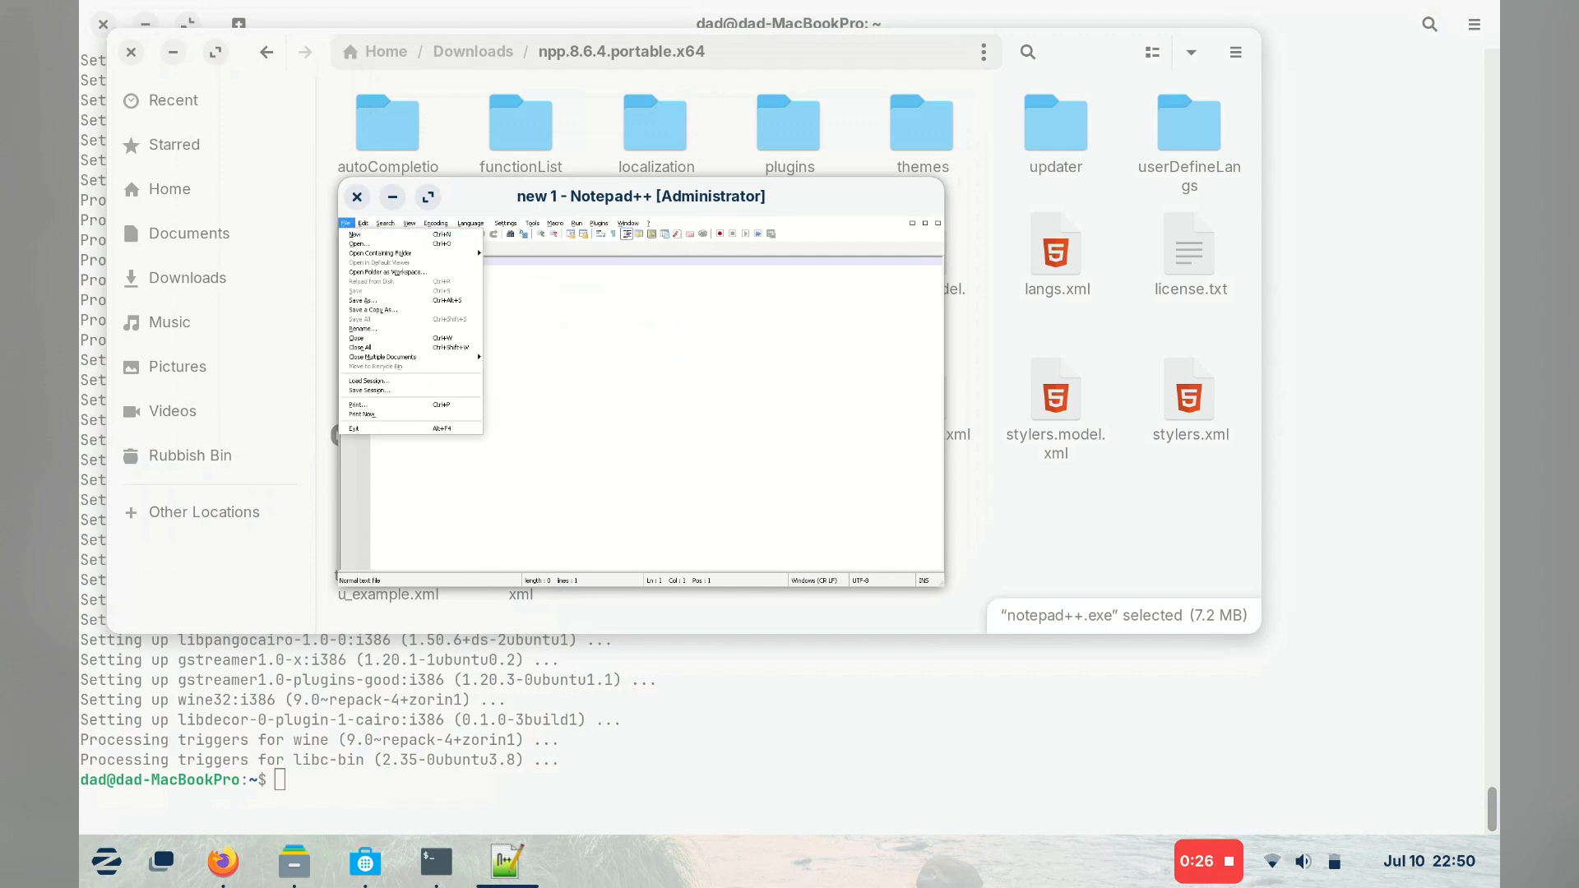
pyautogui.click(555, 223)
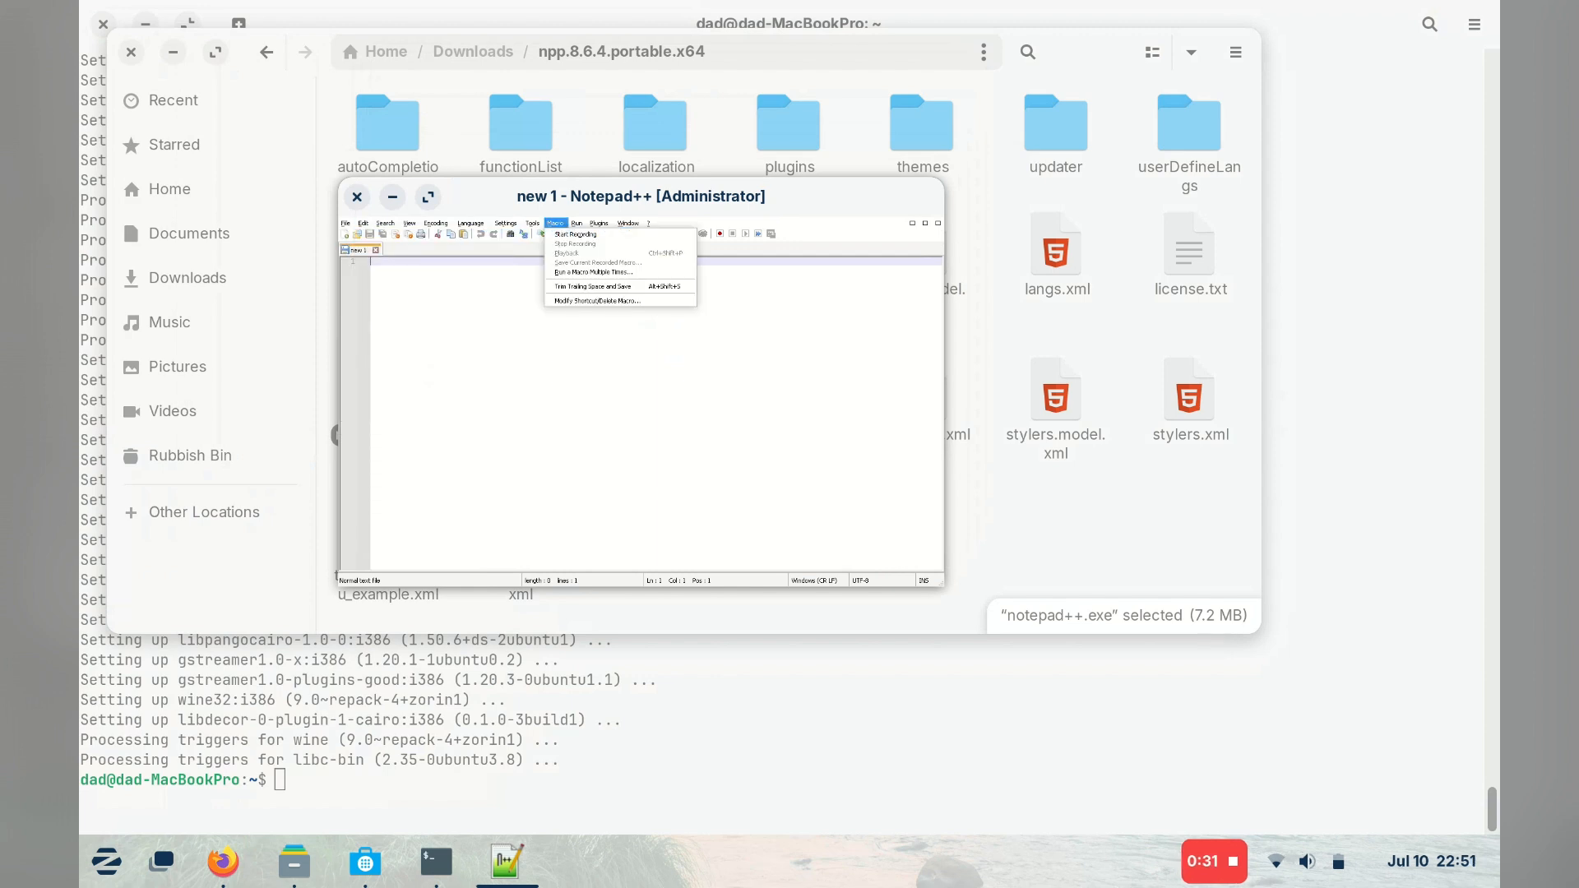
pyautogui.click(356, 196)
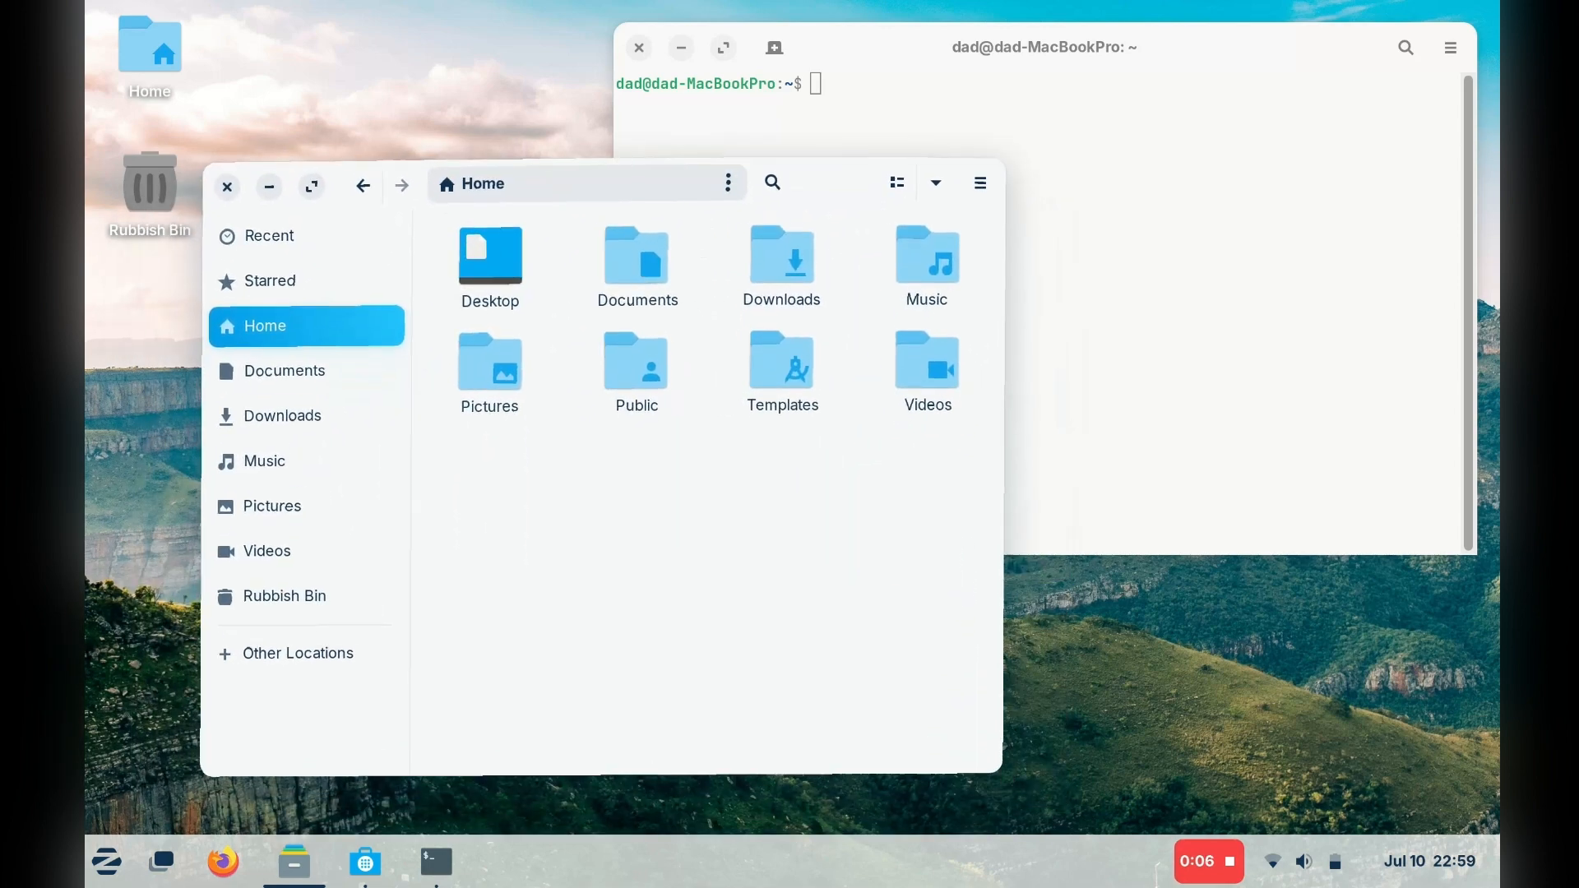
# - Bring up the Zorin applications menu
pyautogui.click(106, 861)
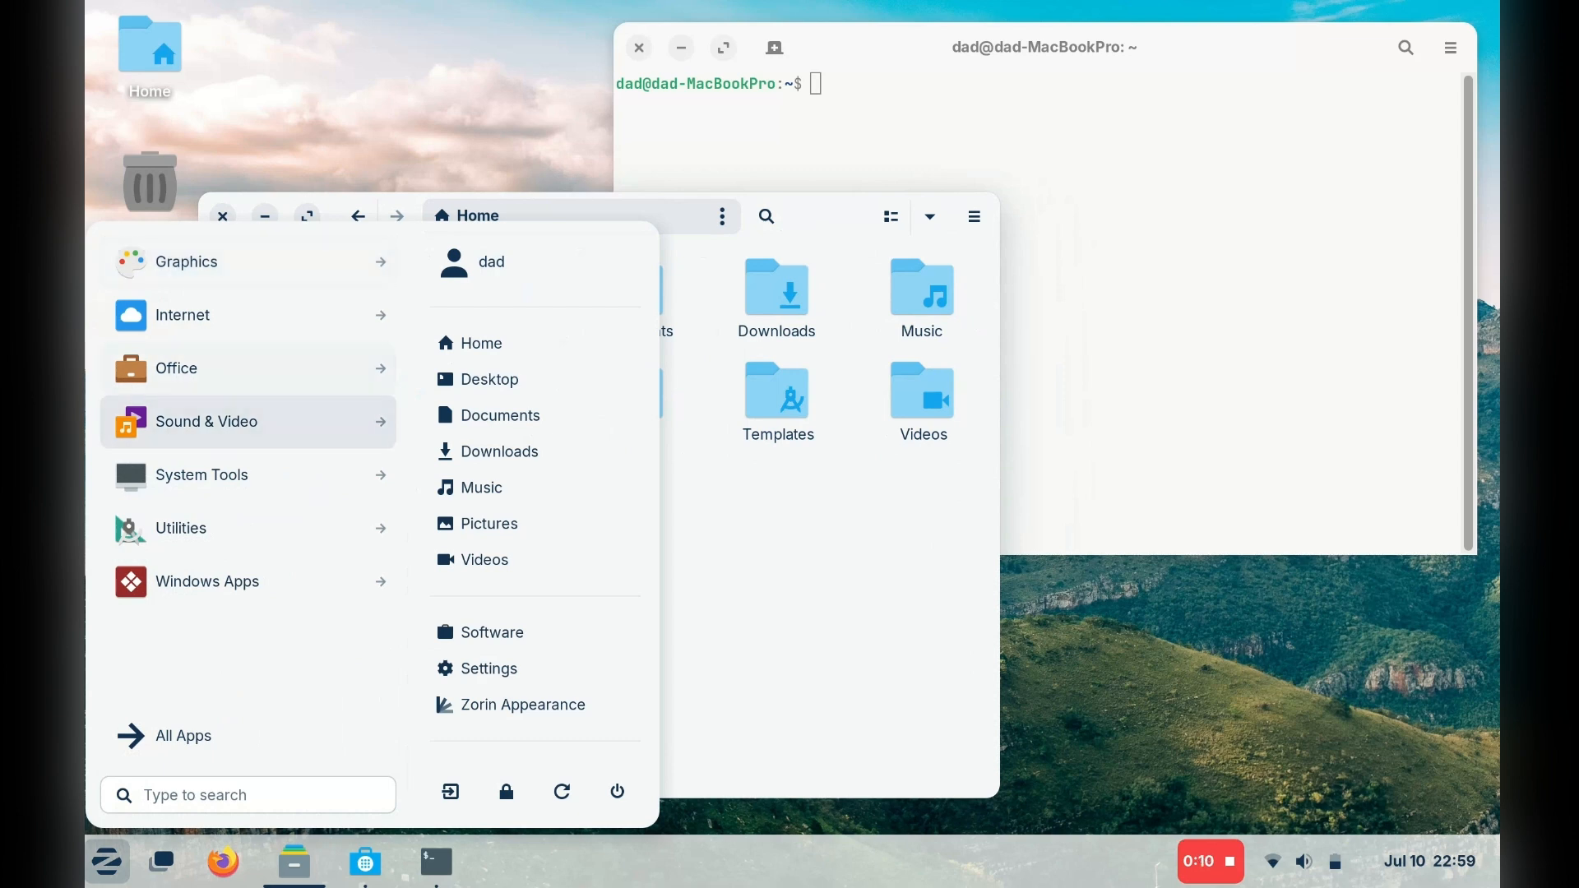
pyautogui.moveTo(484, 559)
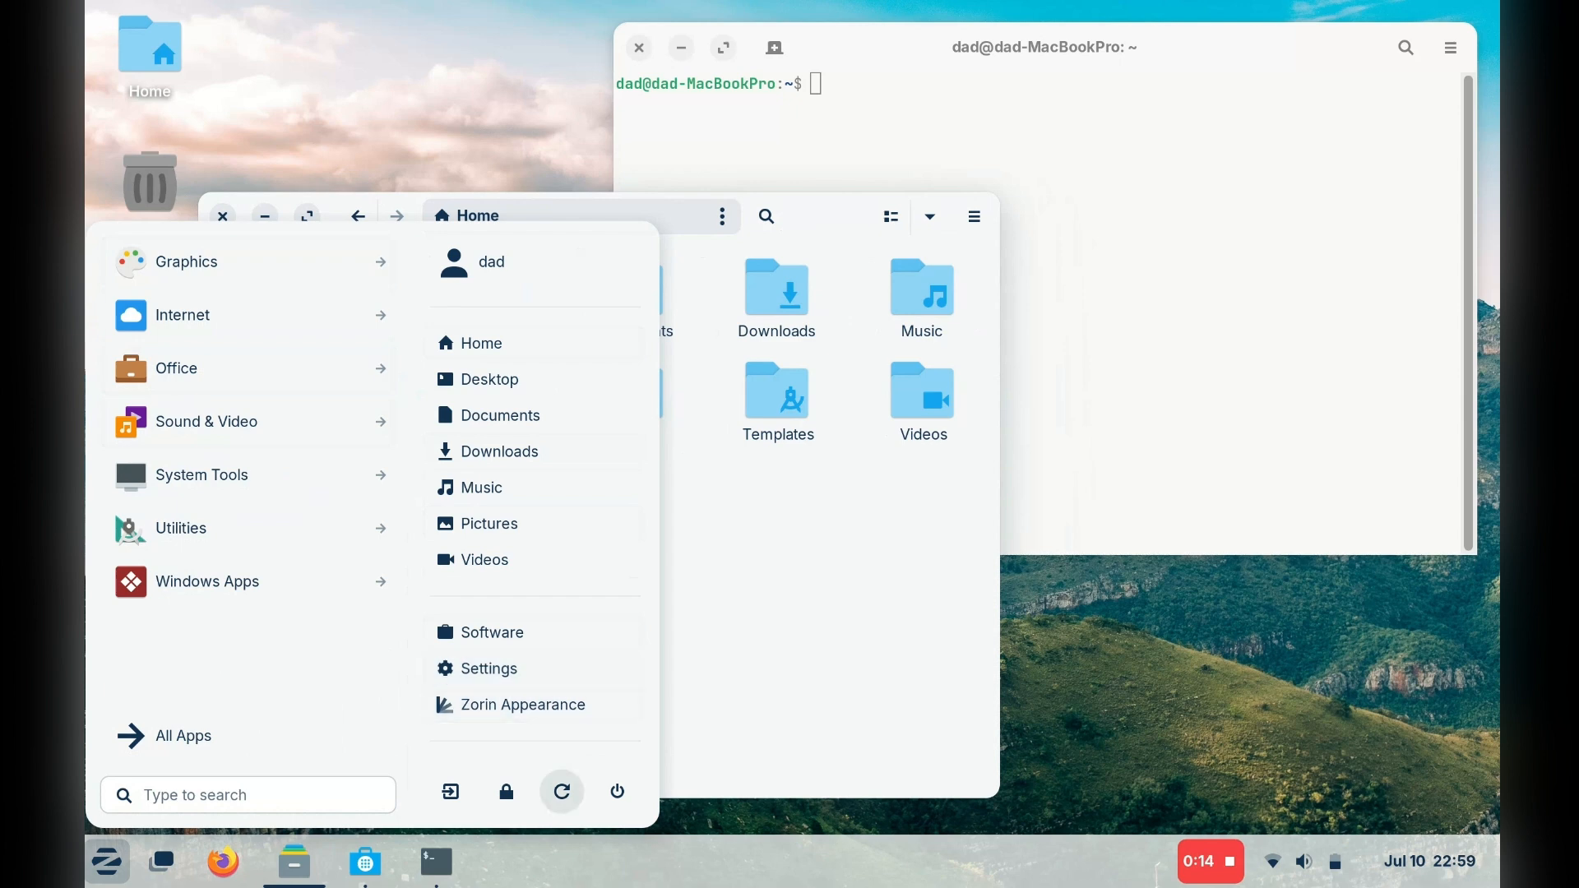
pyautogui.moveTo(505, 791)
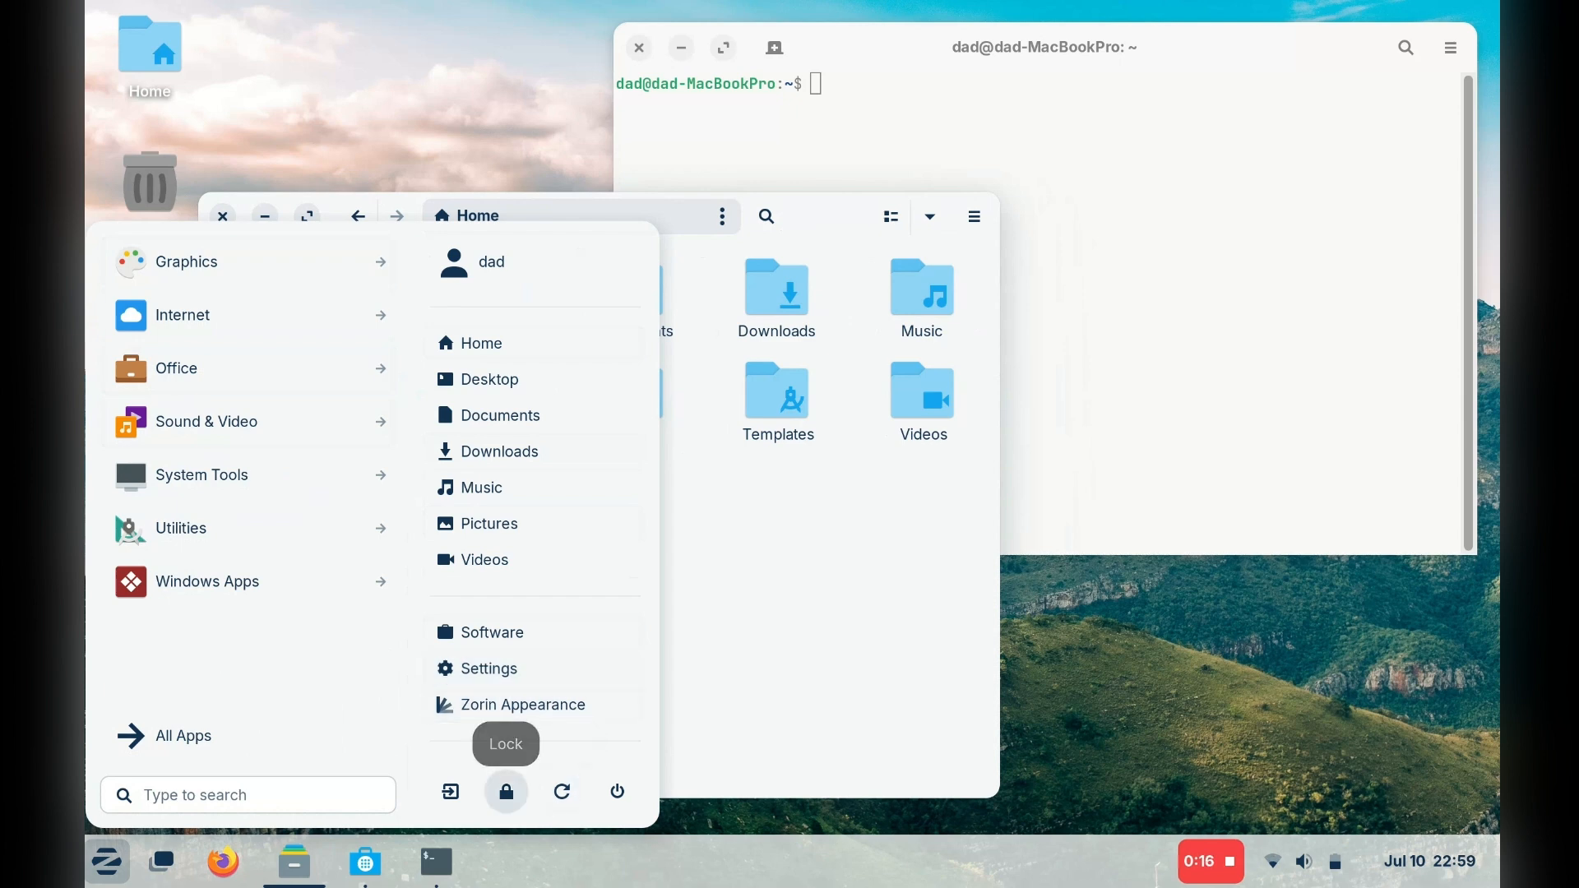
pyautogui.moveTo(534, 632)
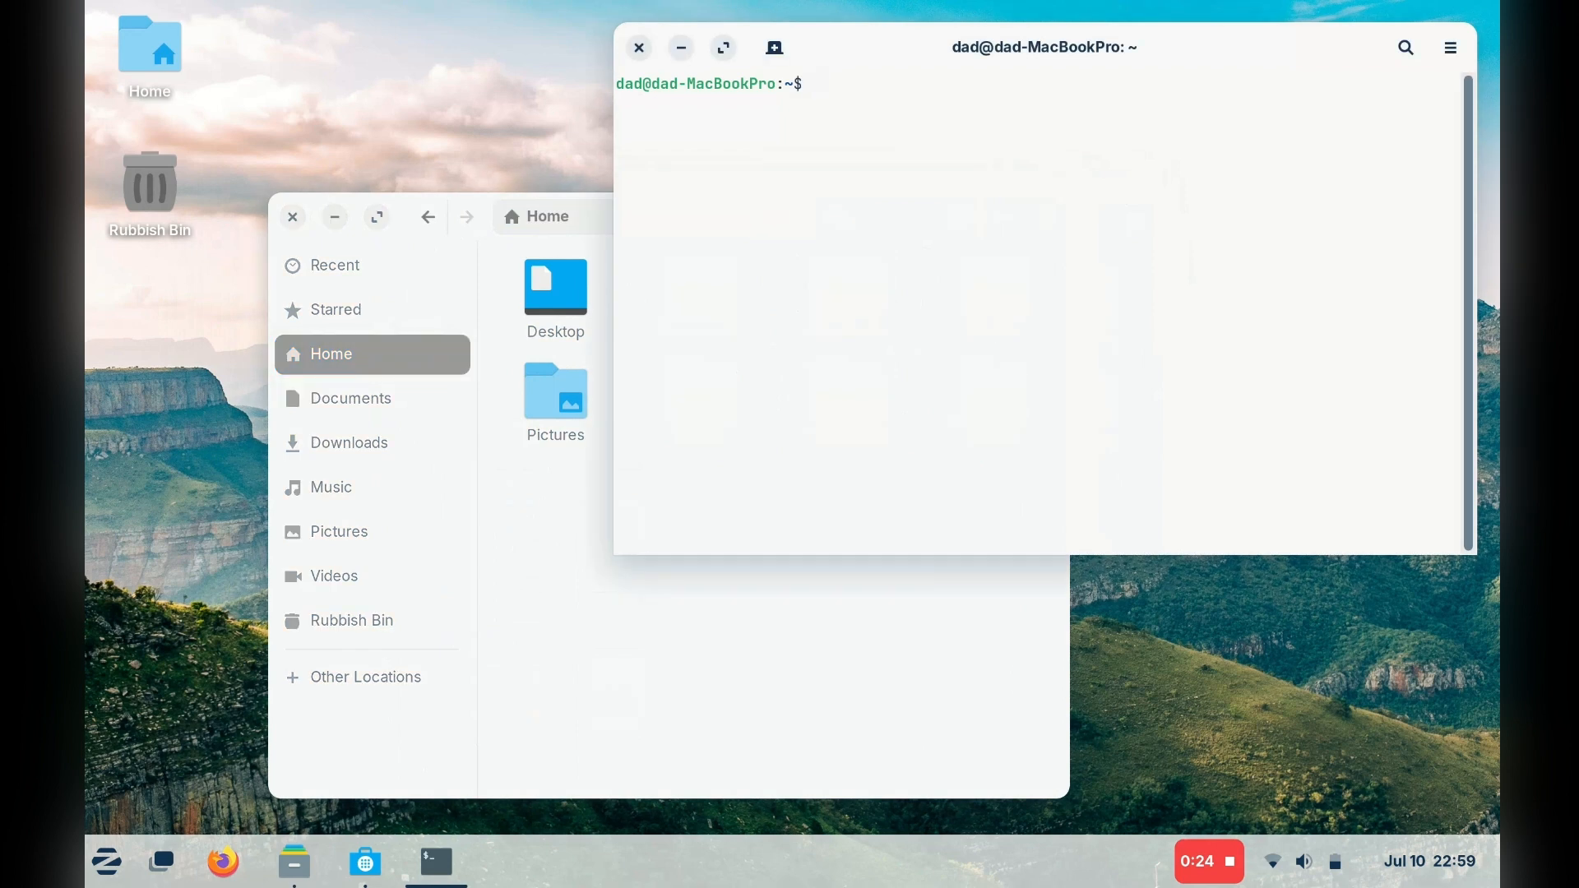
# - Run neofetch to show the Zorin OS 17.1 system summary and centre the terminal window
pyautogui.write('neofetch')
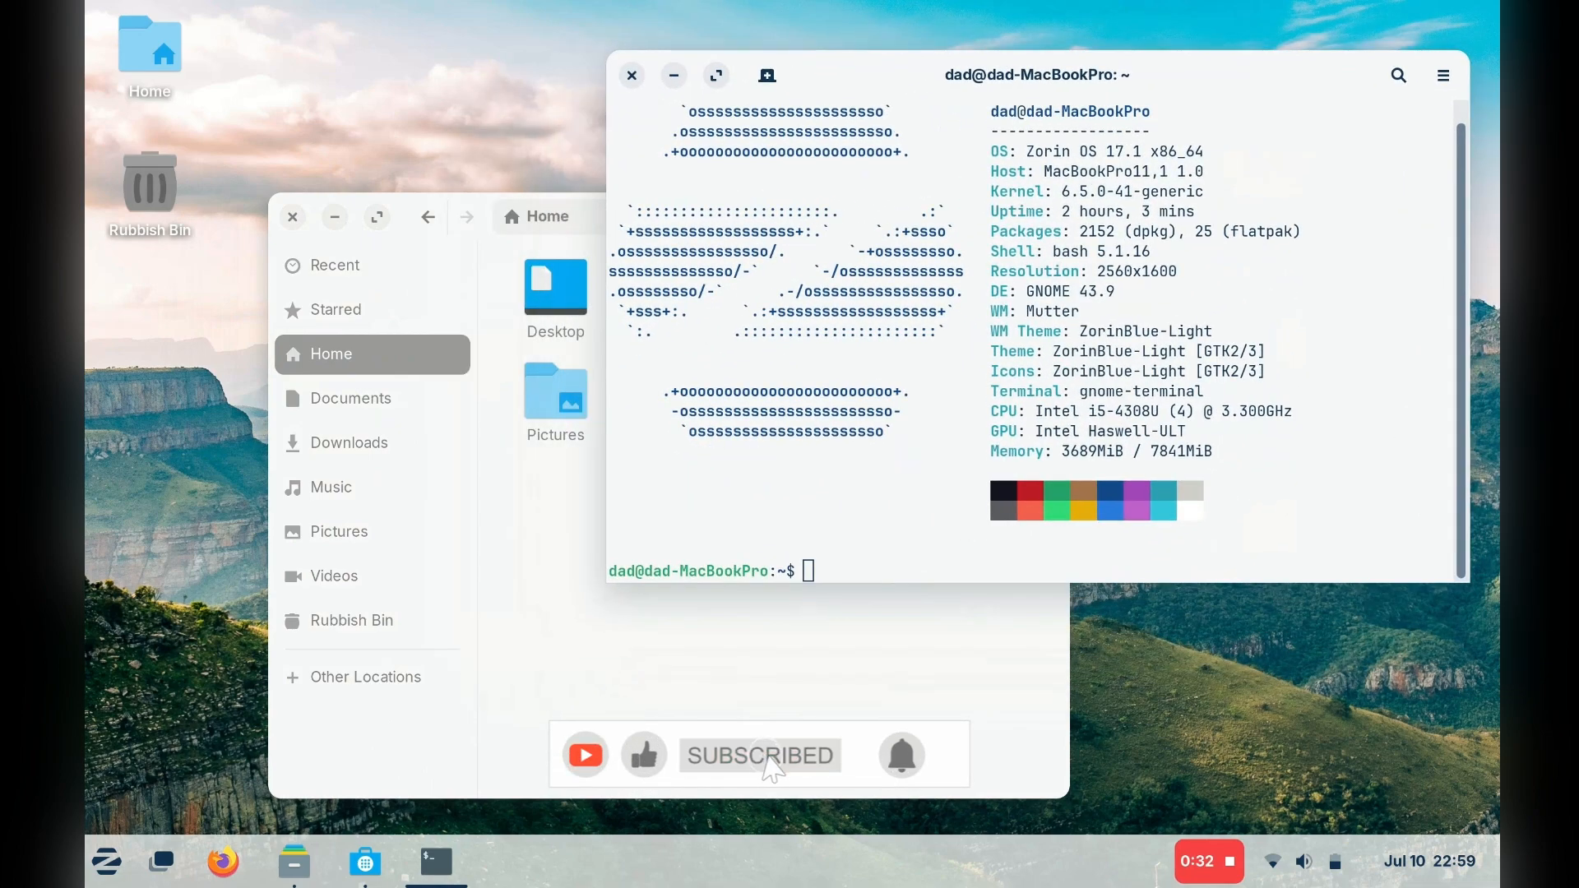
pyautogui.moveTo(1031, 75); pyautogui.dragTo(777, 105)
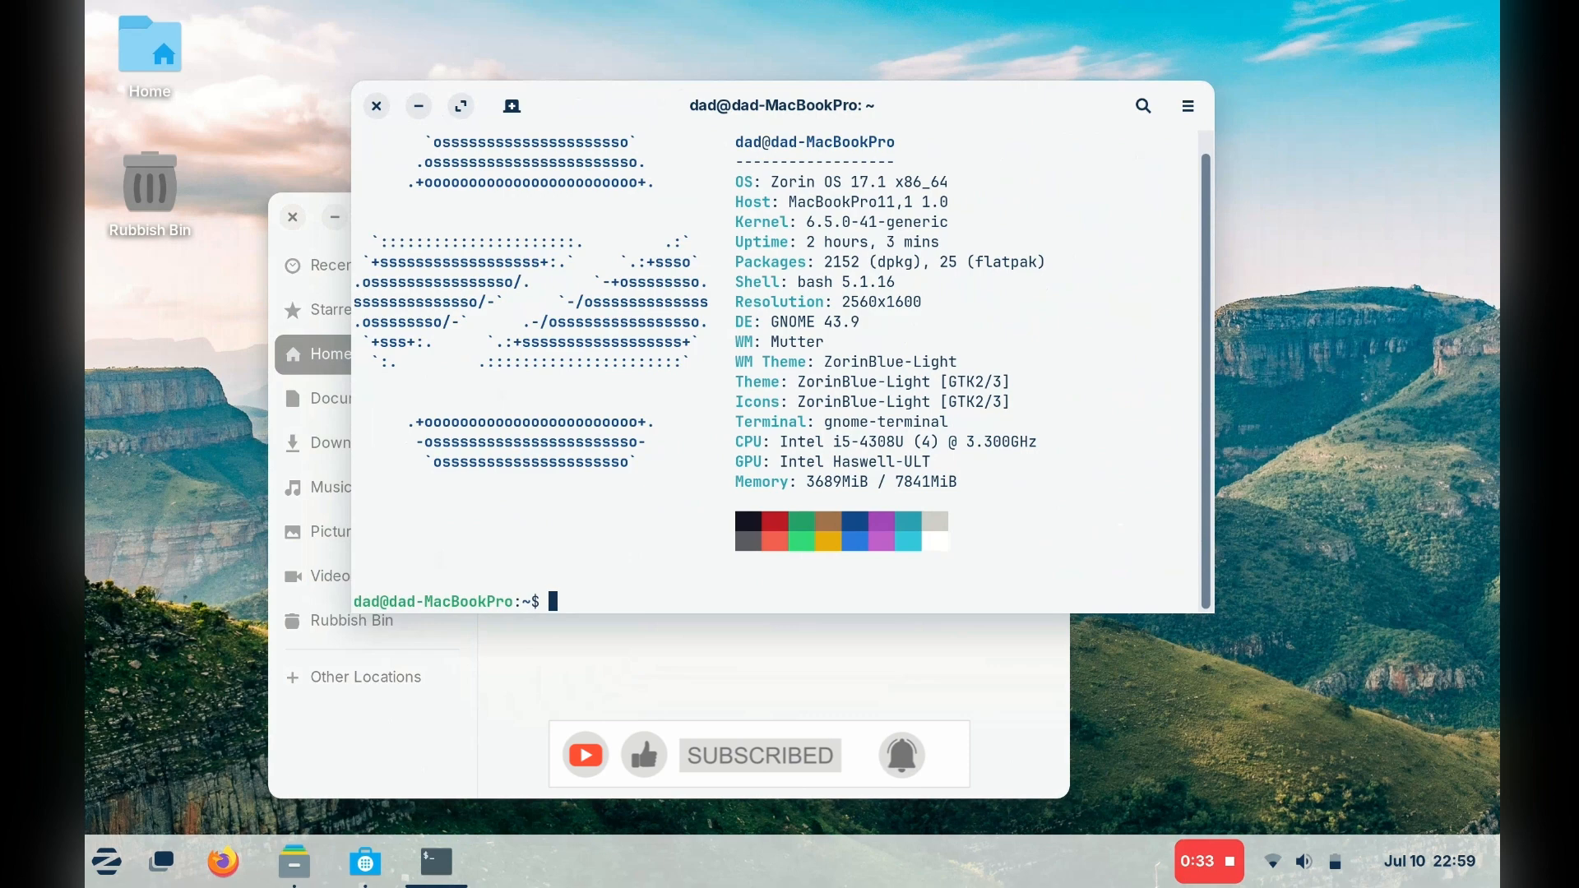